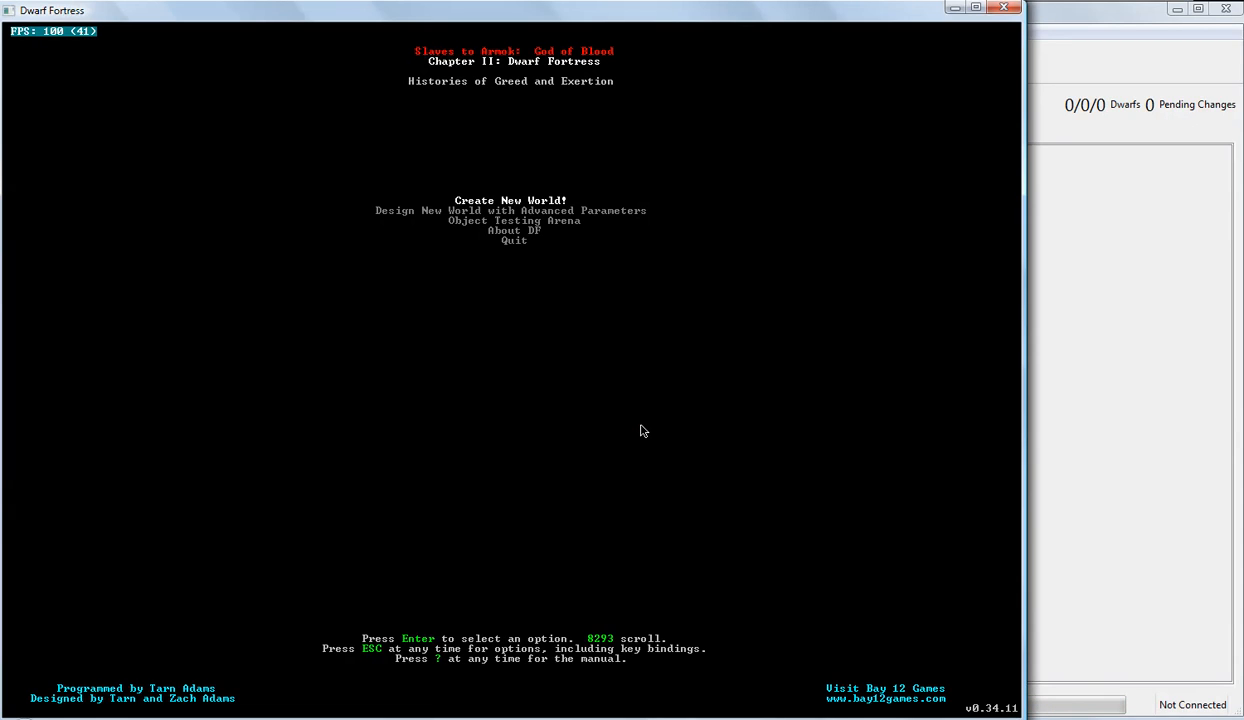
mouse_move(966, 412)
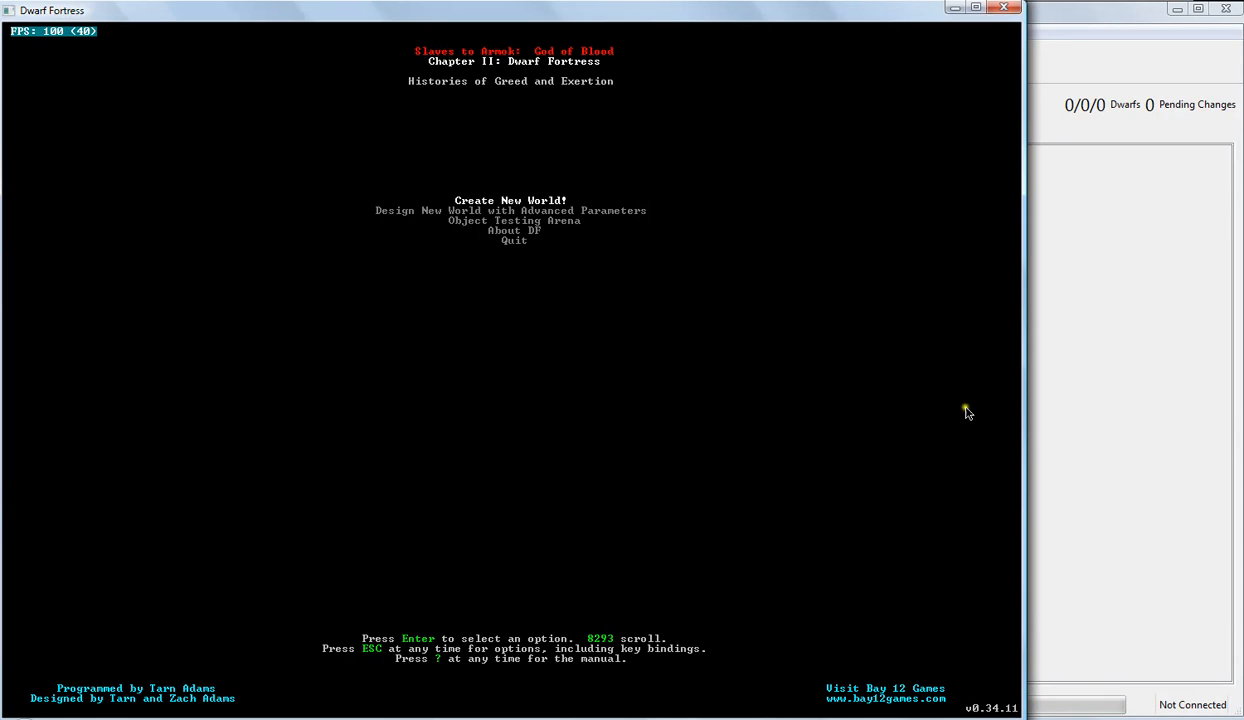
mouse_move(944, 432)
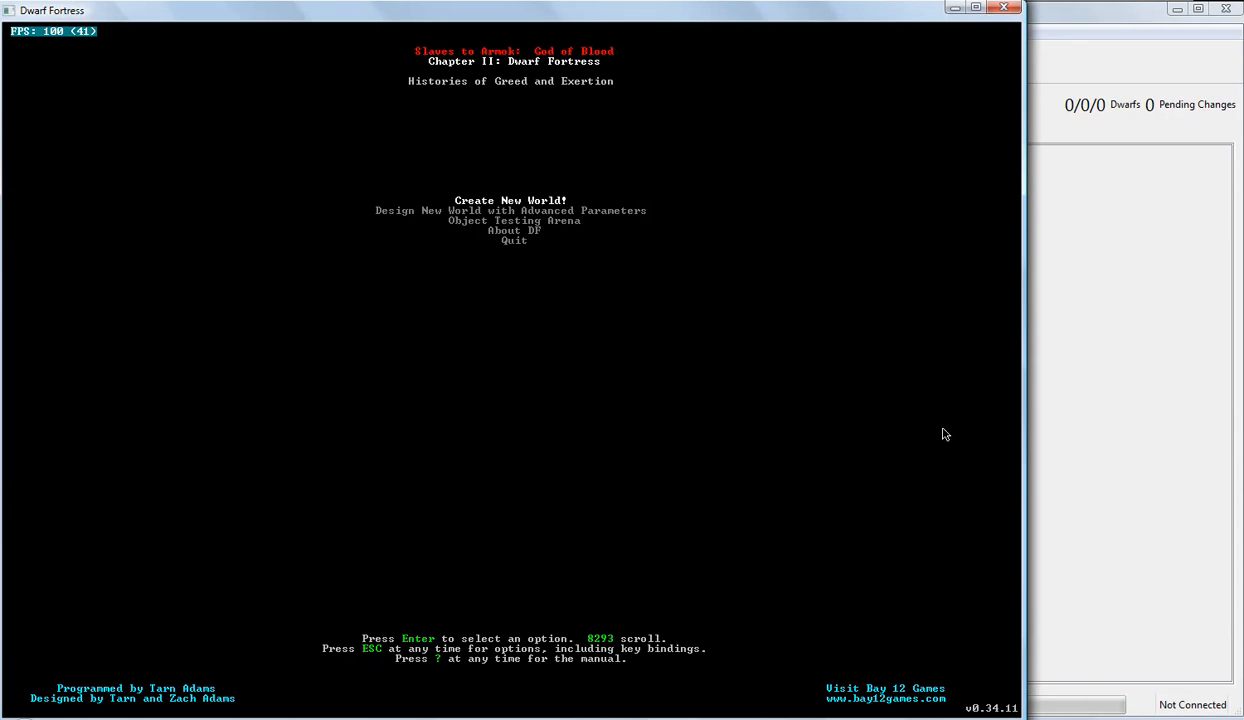
mouse_move(638, 478)
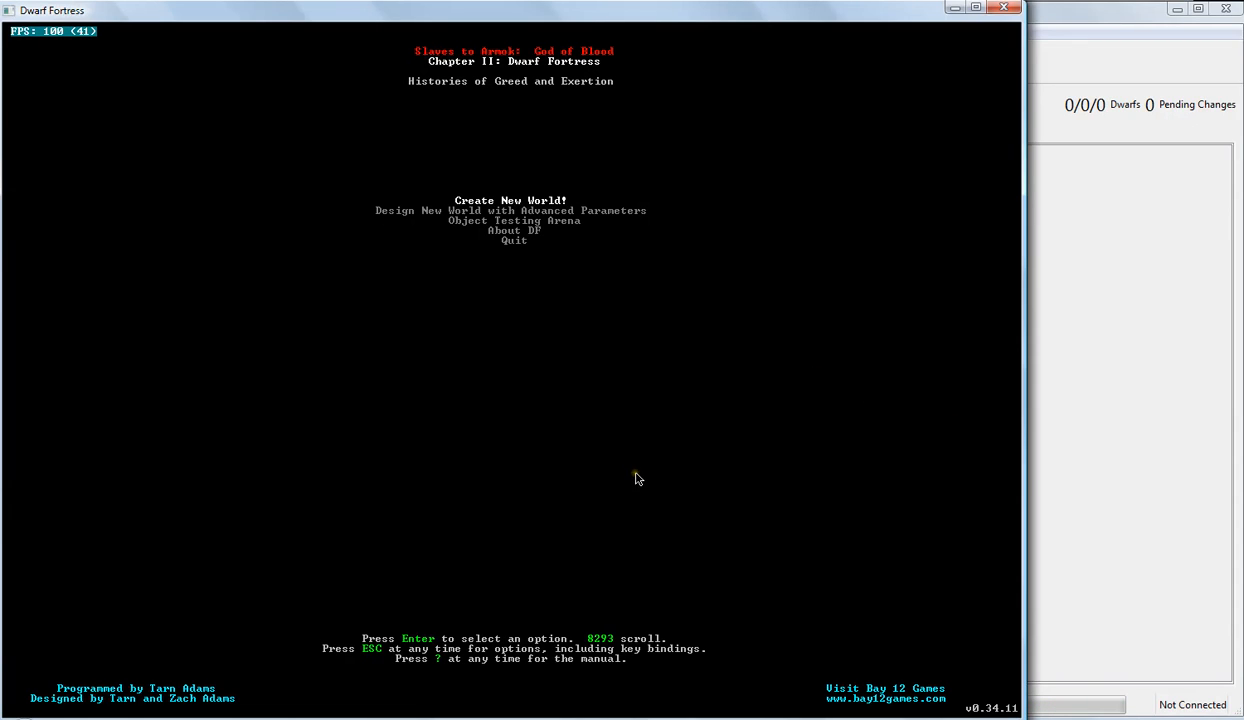
mouse_move(1080, 32)
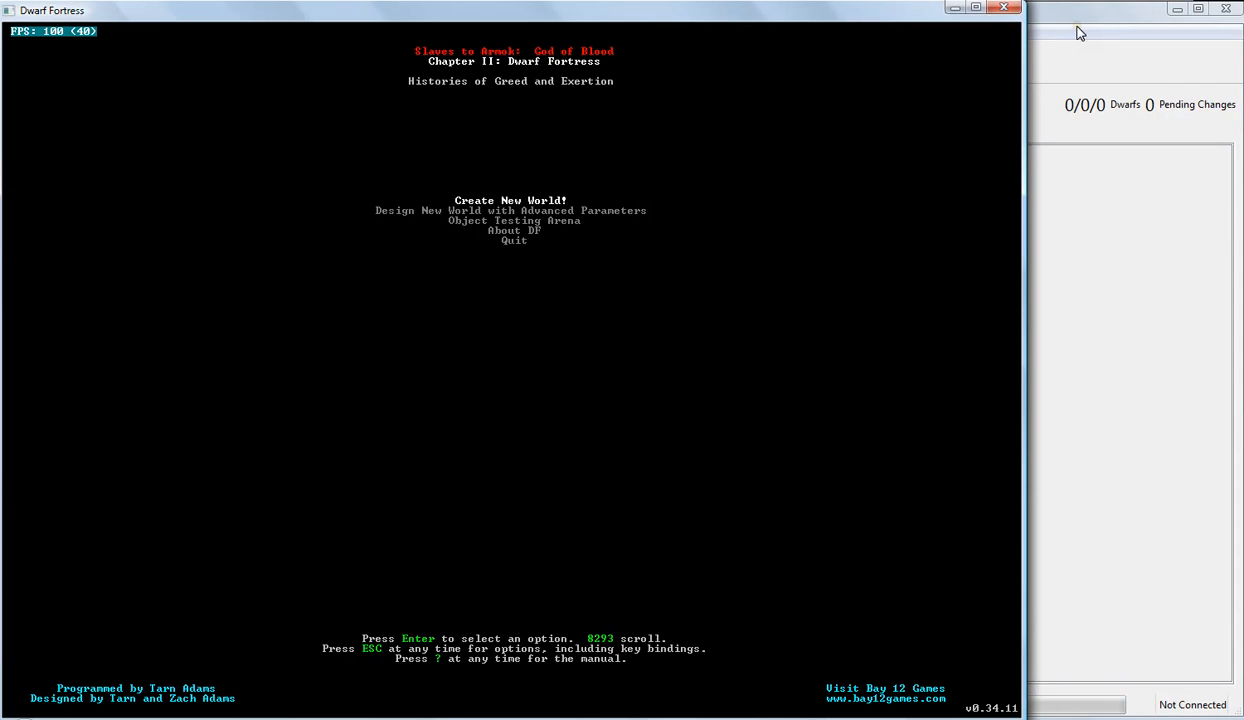
- Choose to create a new world with basic settings from the start menu
left_click(930, 12)
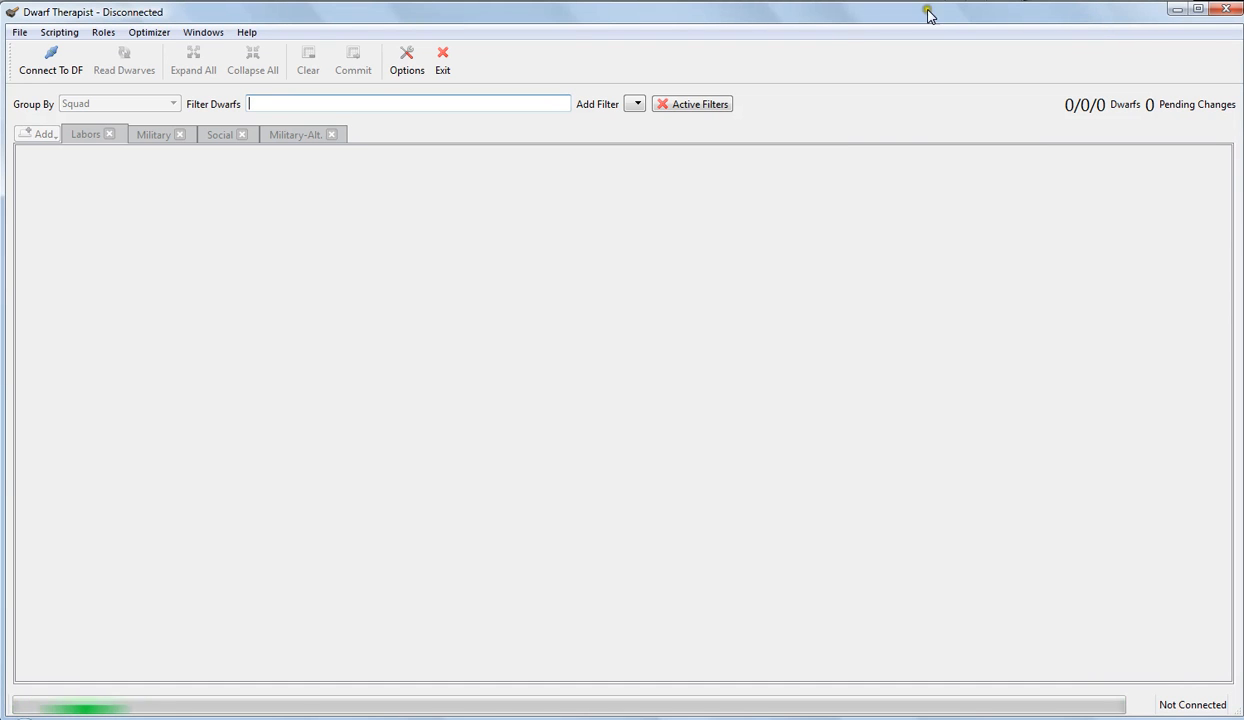
mouse_move(576, 520)
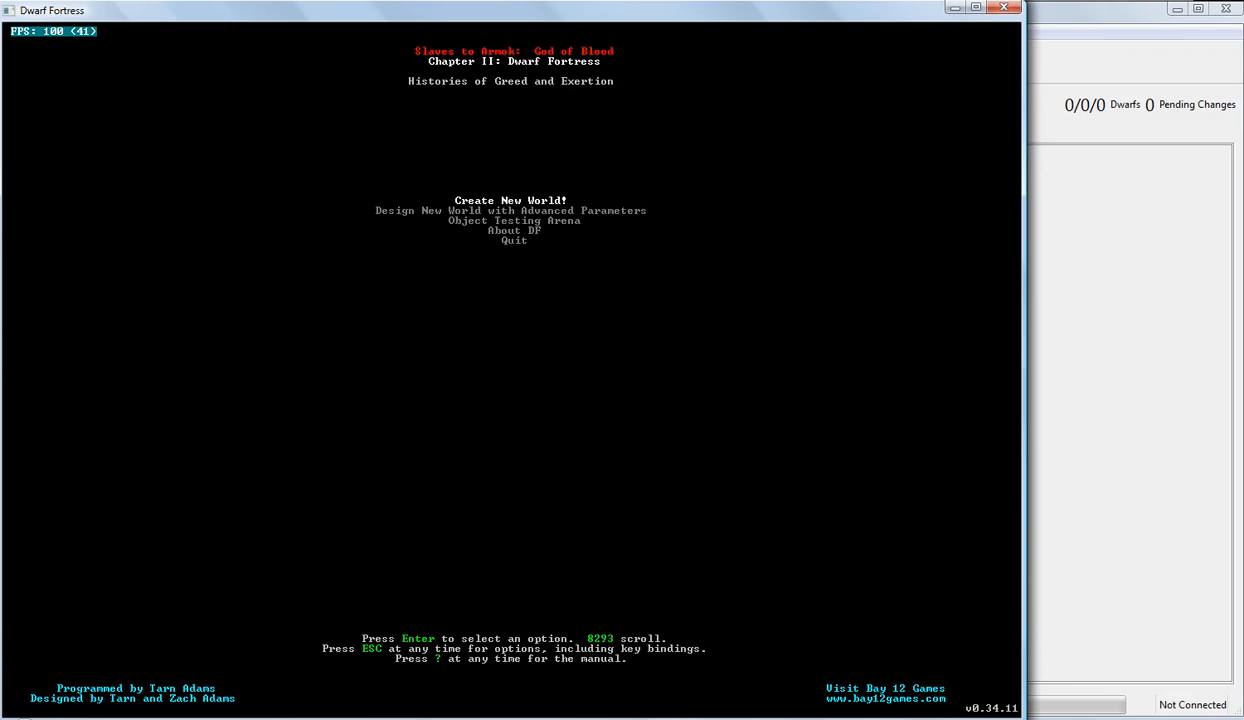
mouse_move(568, 412)
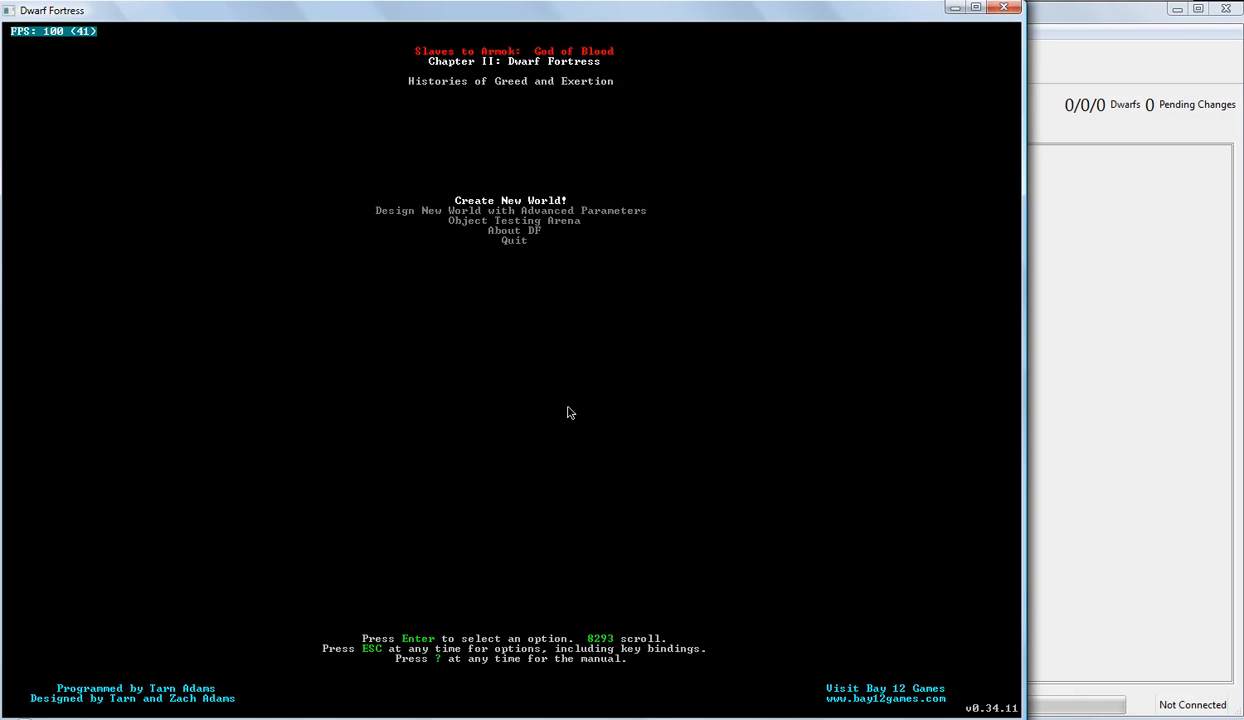
mouse_move(788, 306)
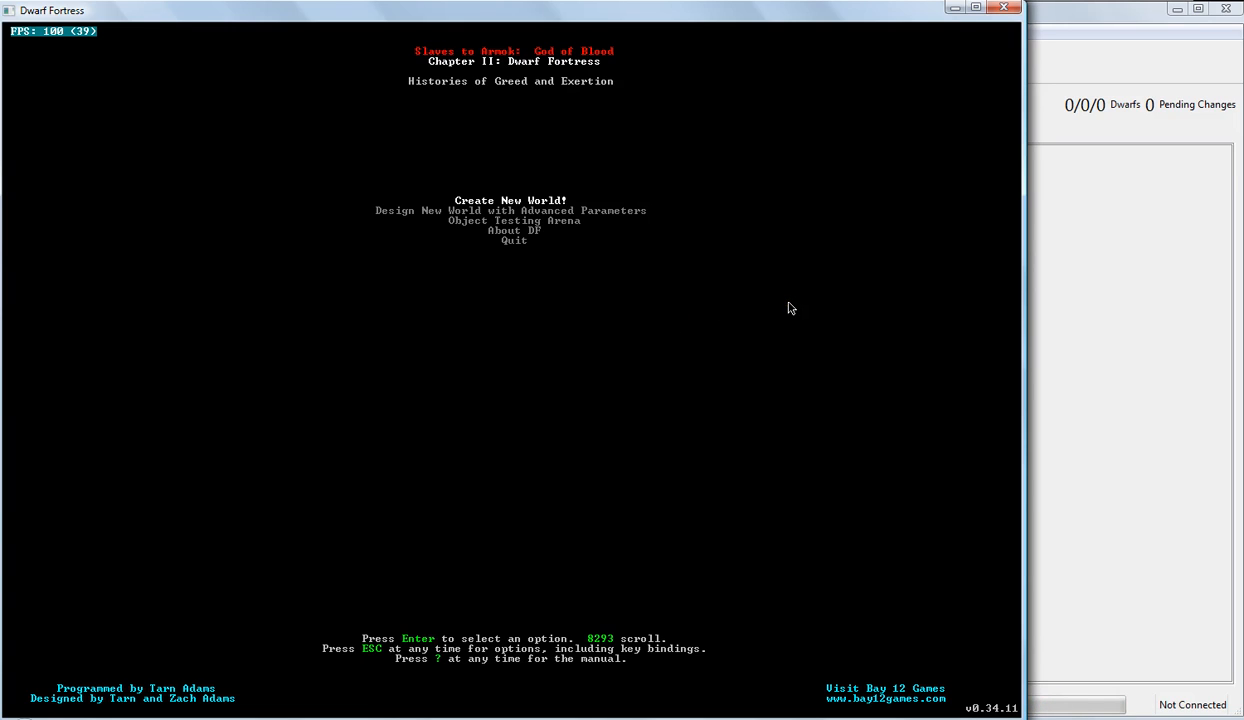
mouse_move(436, 316)
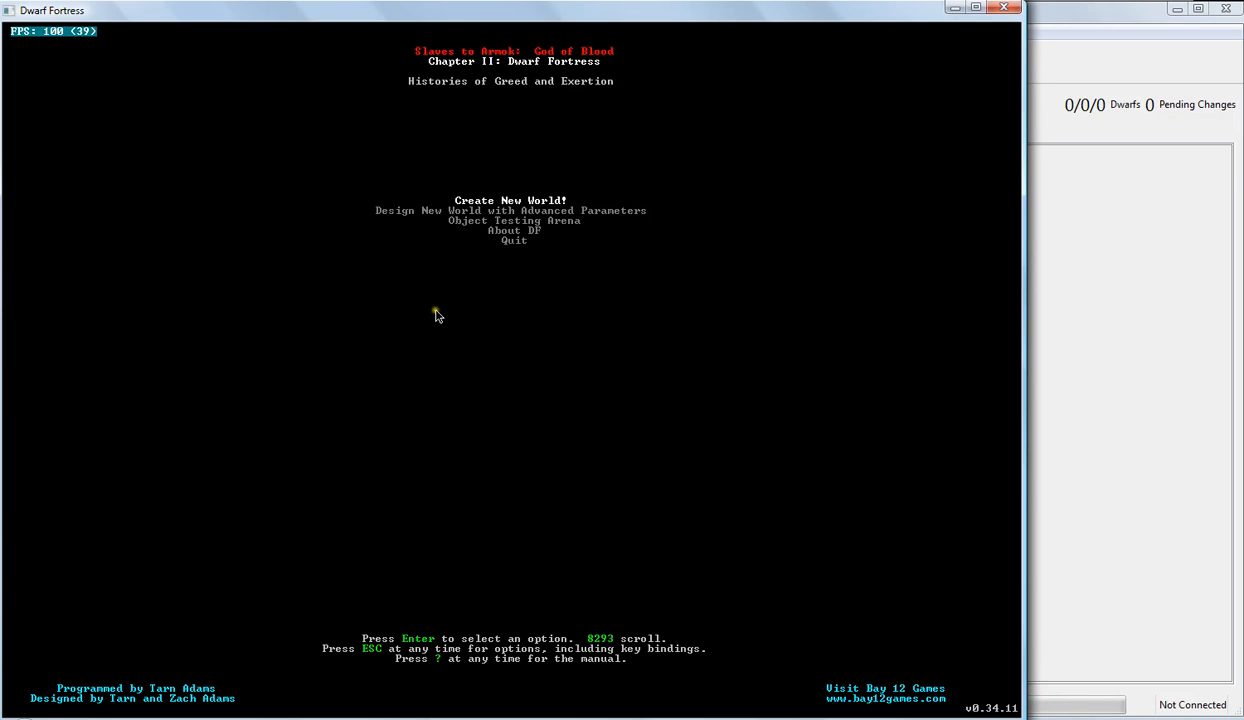
mouse_move(638, 360)
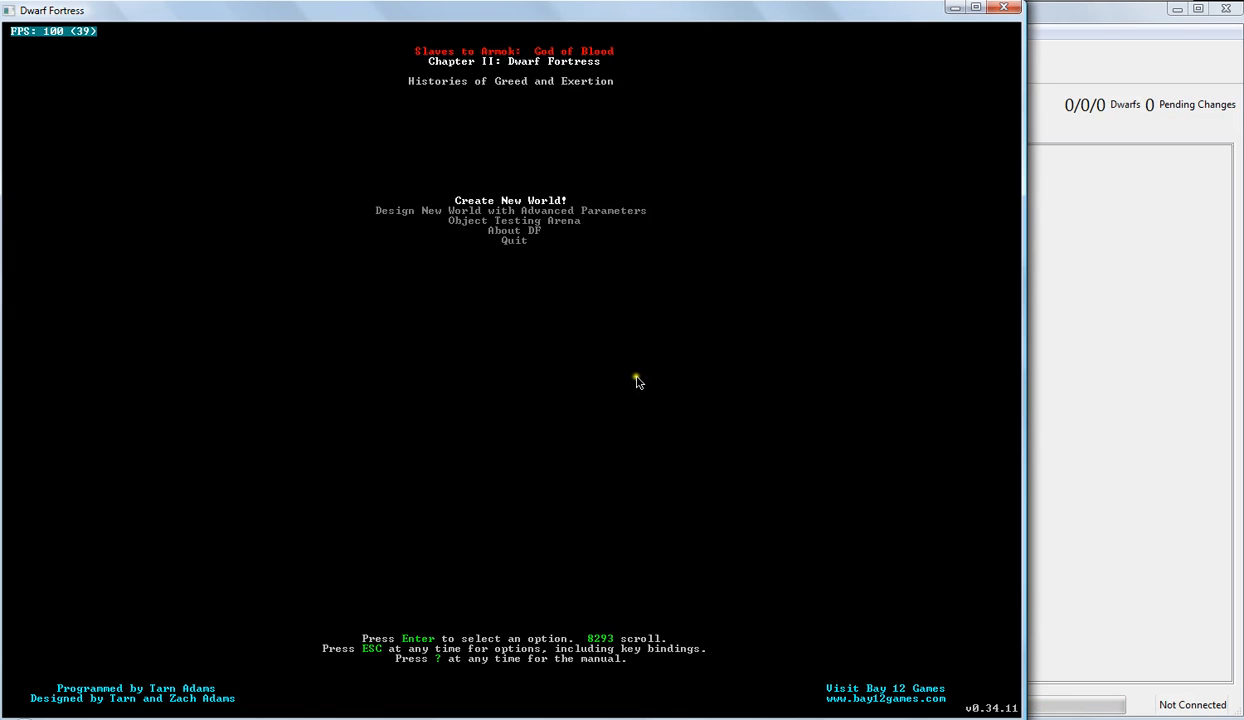
mouse_move(1104, 20)
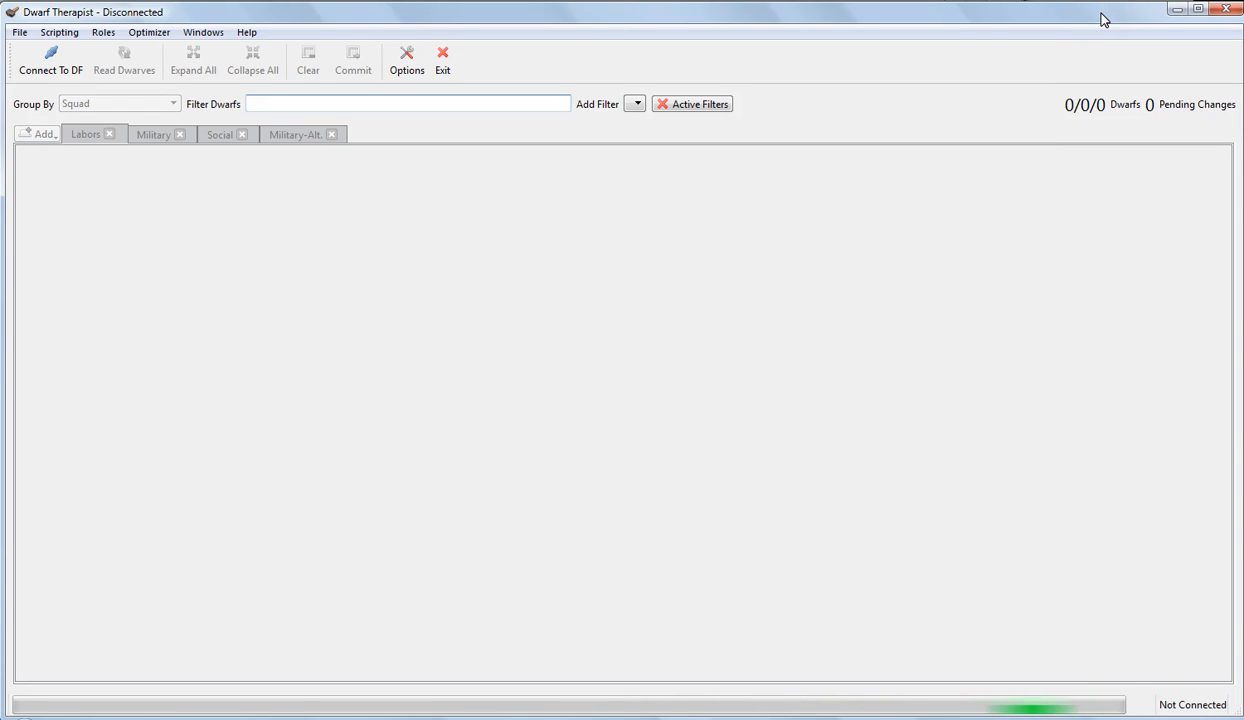
mouse_move(572, 192)
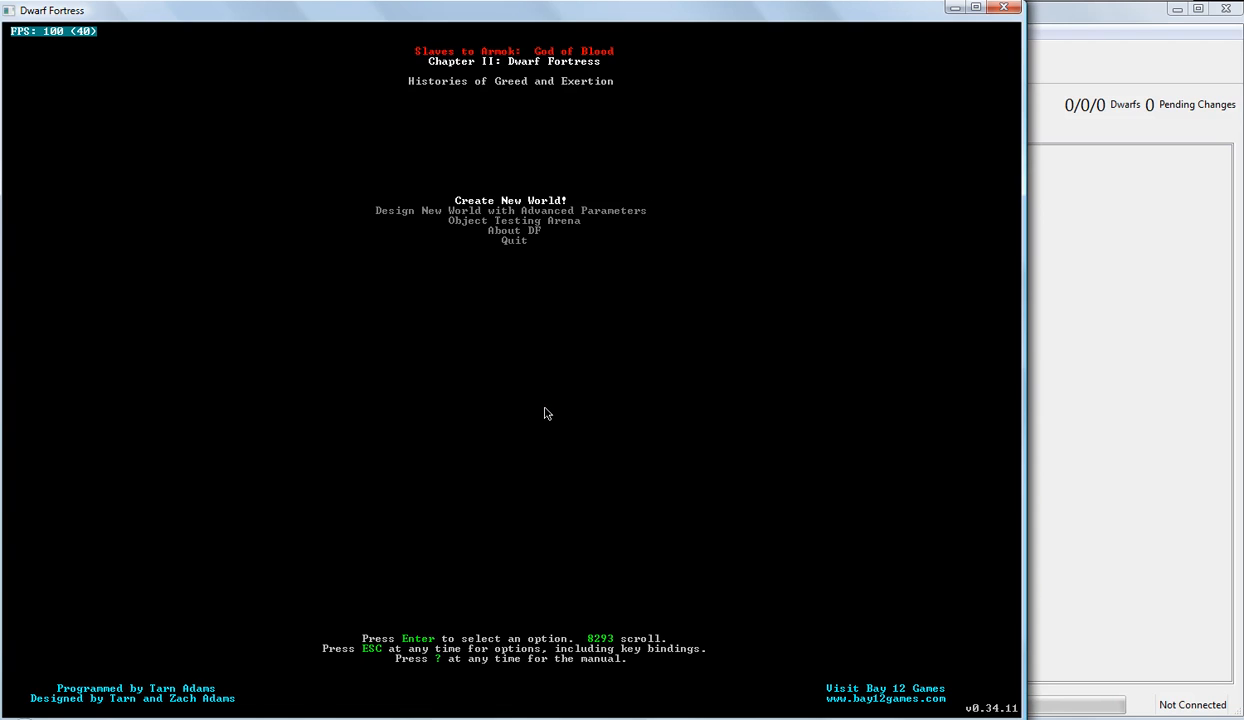
mouse_move(380, 436)
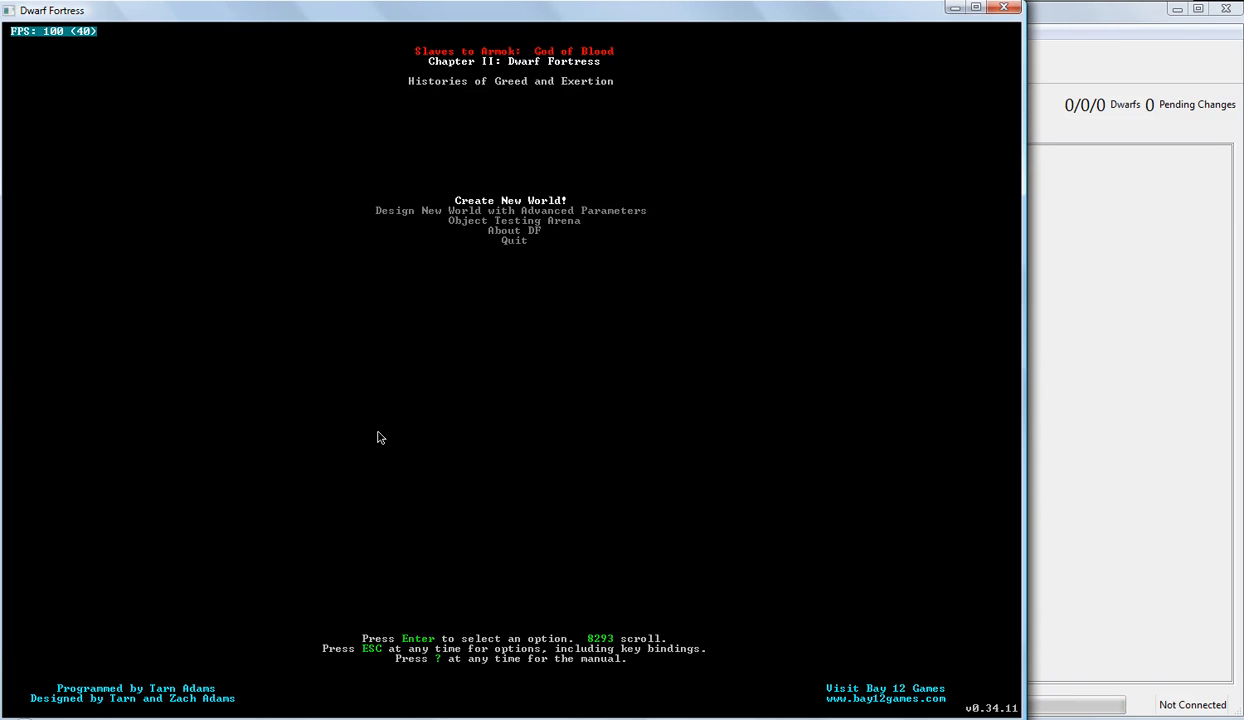
mouse_move(600, 372)
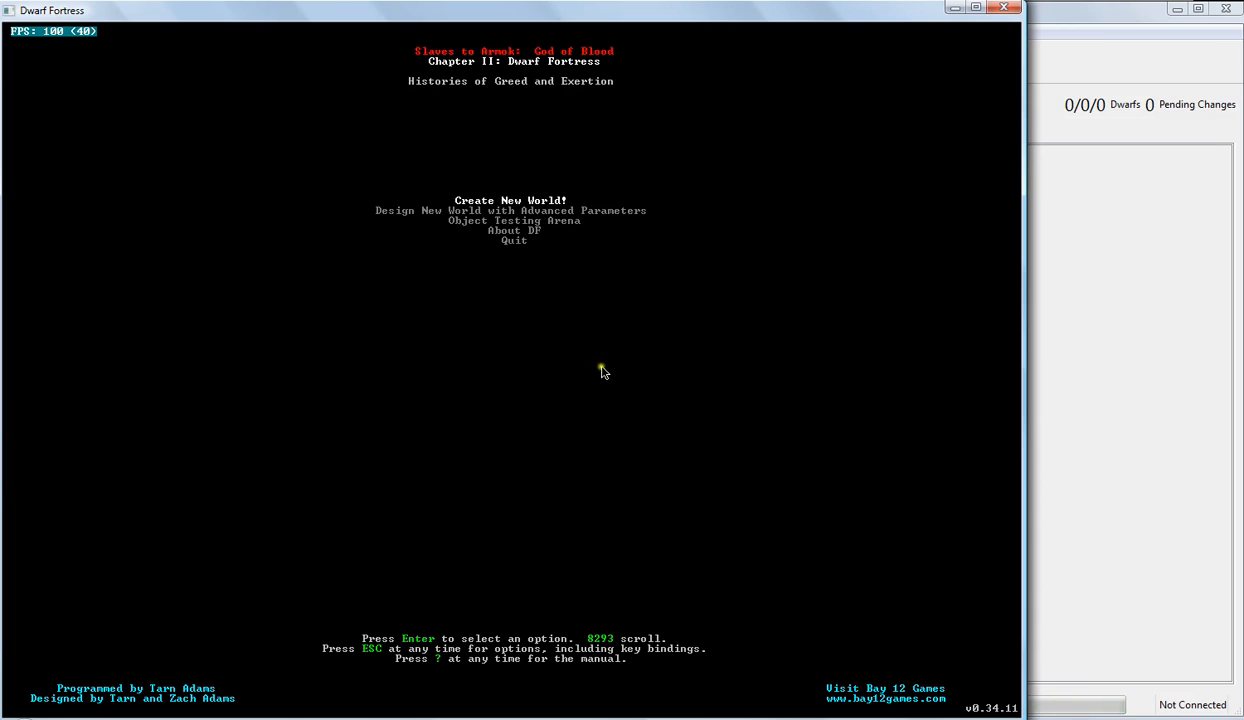
mouse_move(414, 328)
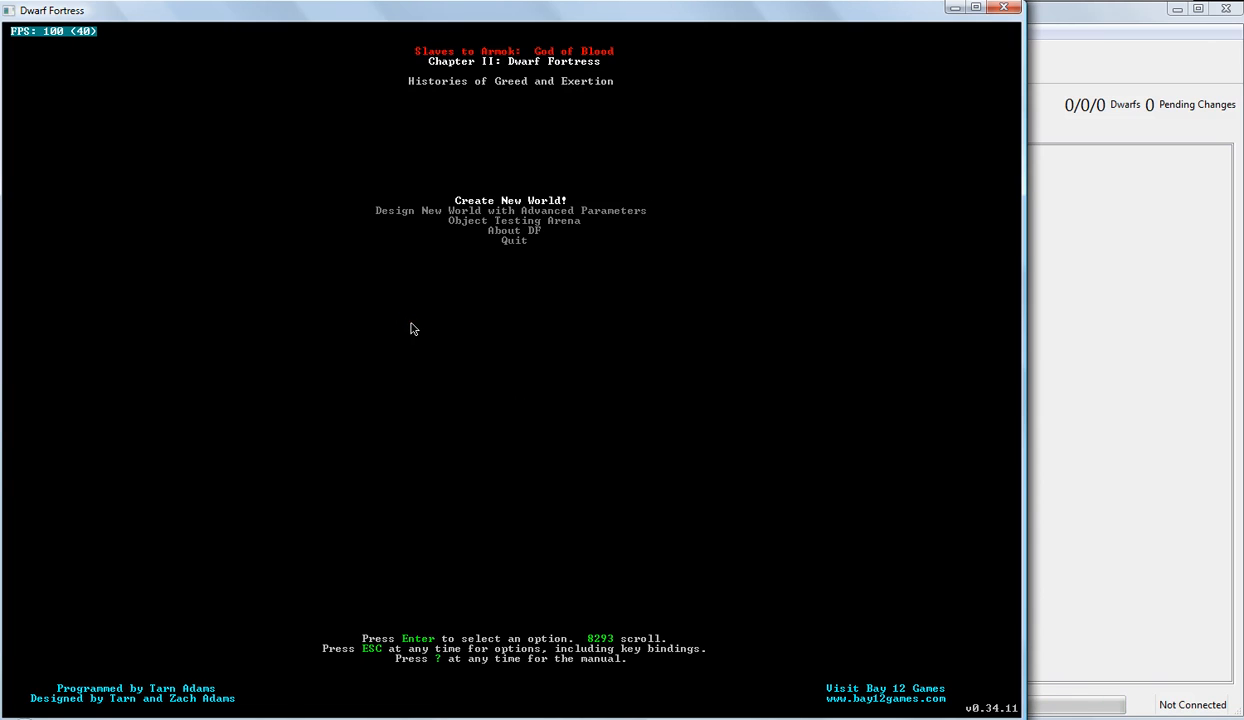
key("Down")
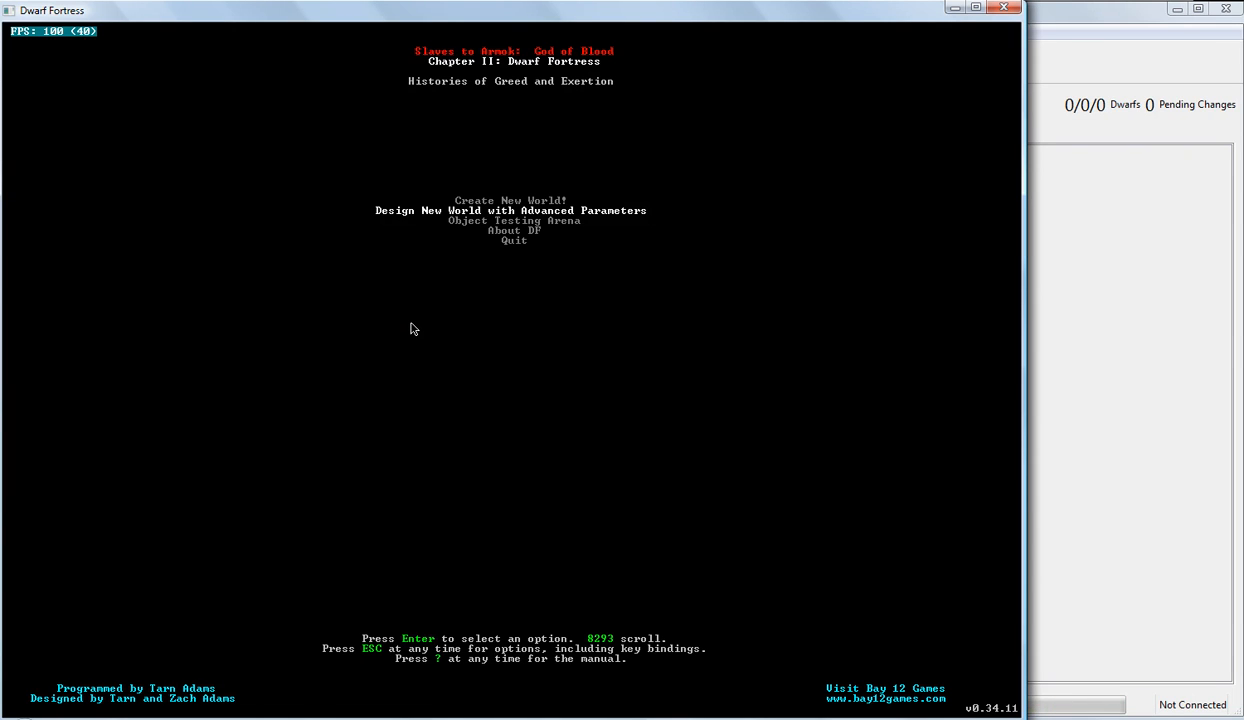
key("Down")
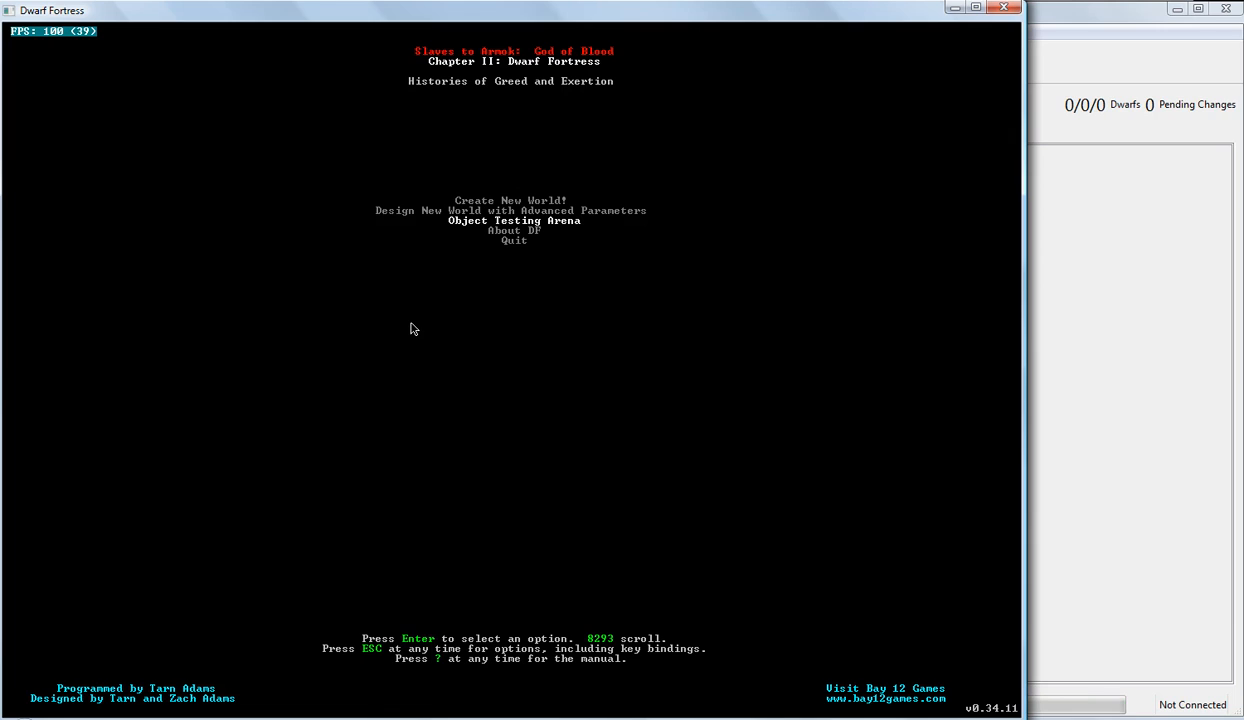
key("up")
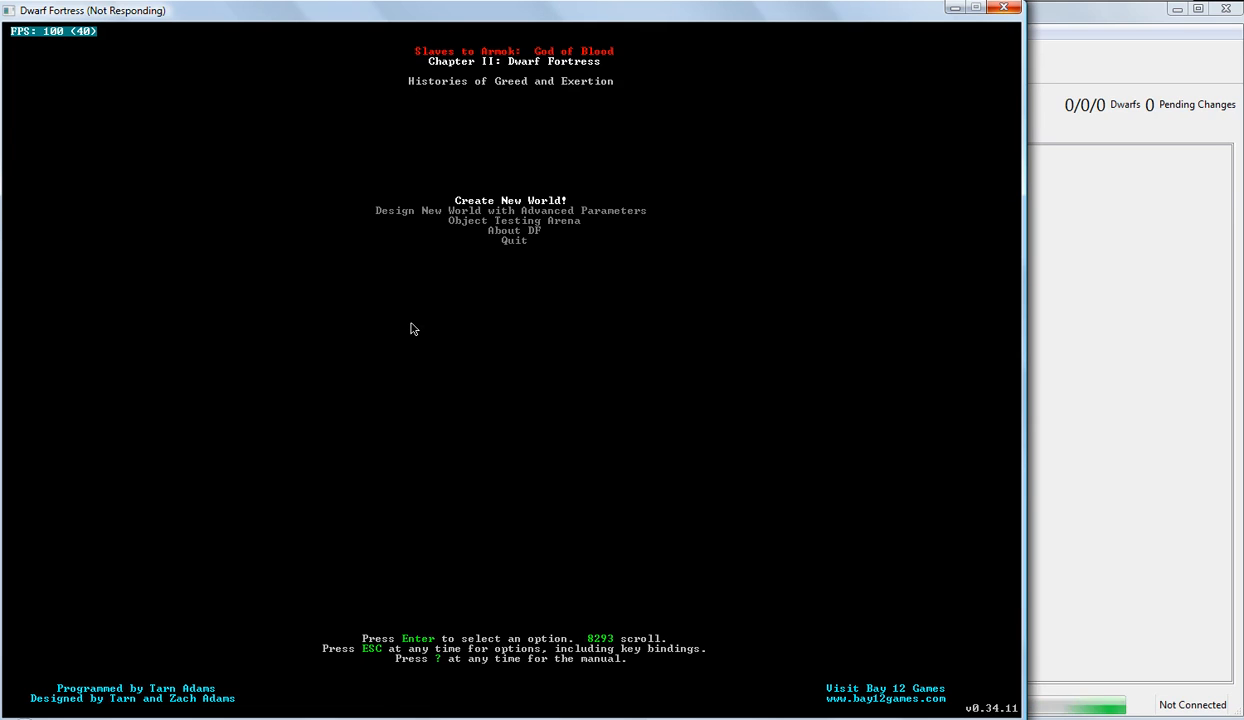
key("Return")
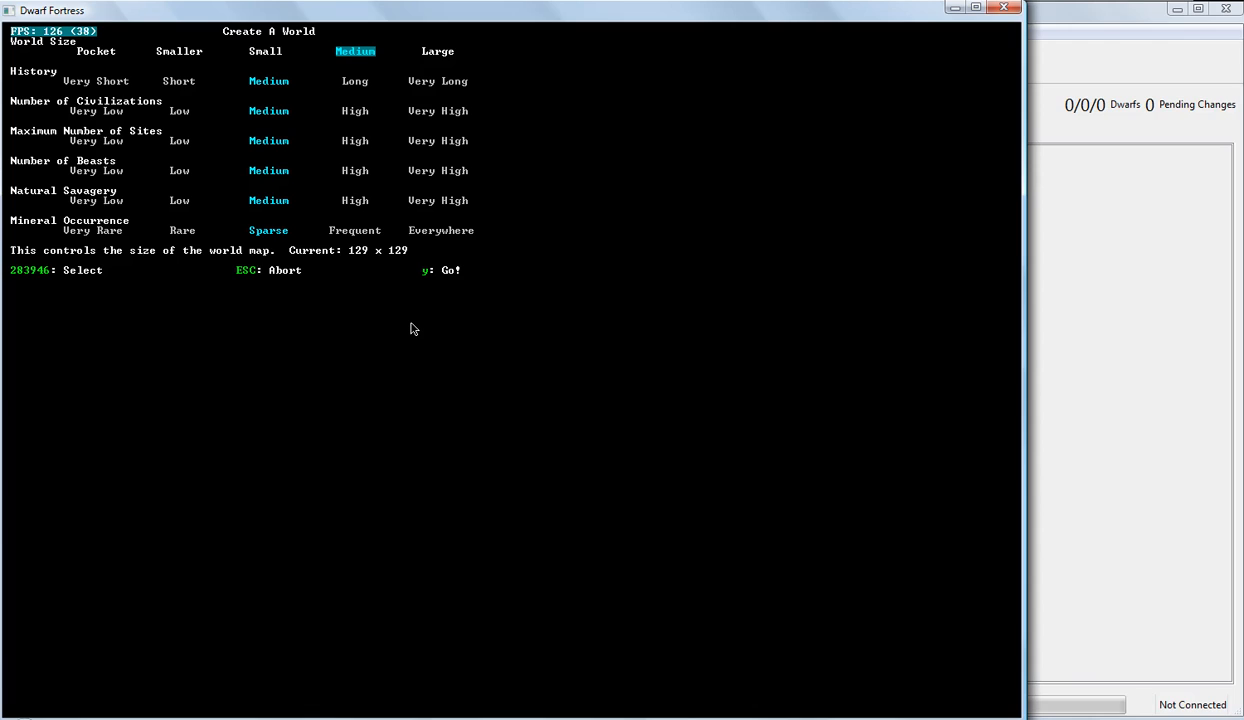
- Try the Smaller and Large world sizes, settling on Medium (129 x 129)
left_click(180, 52)
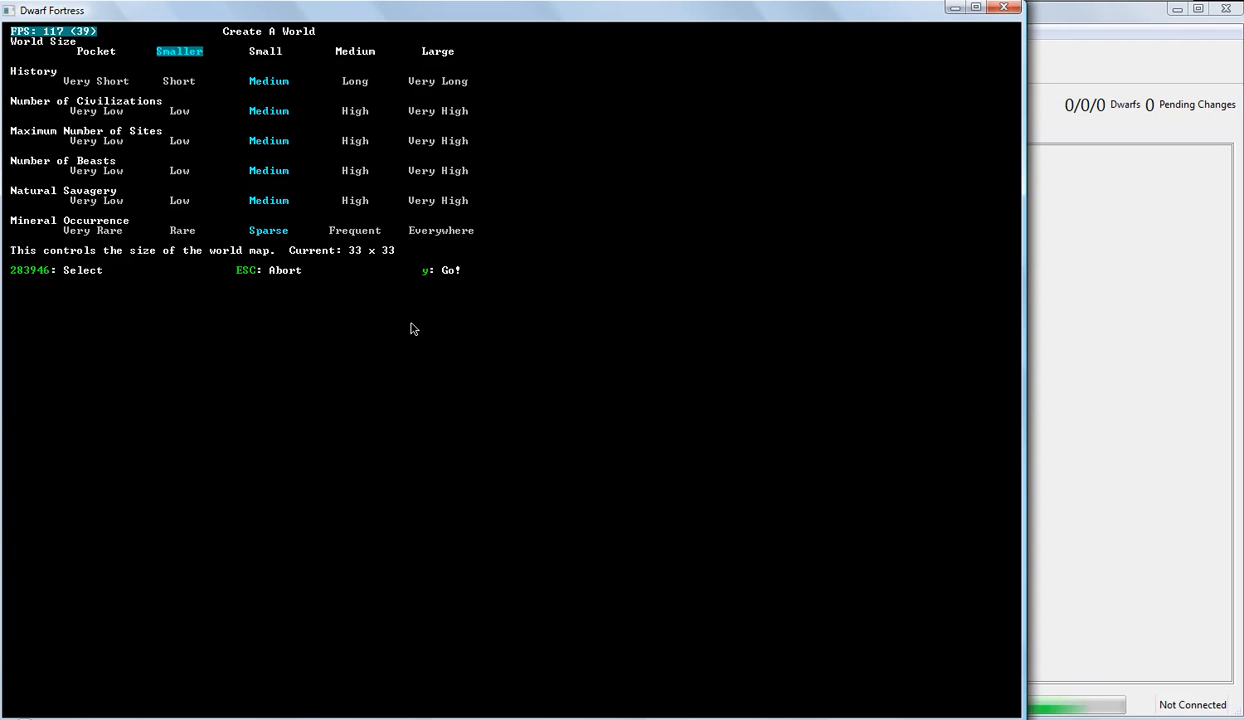
left_click(356, 52)
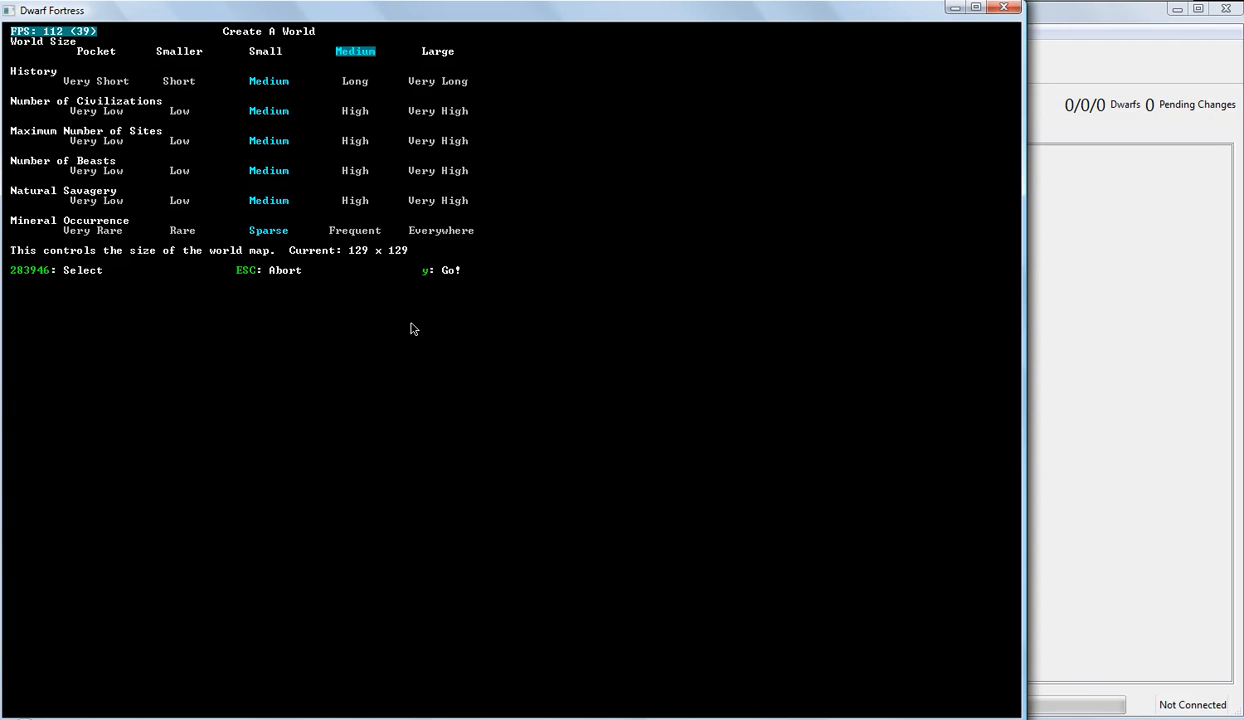
left_click(180, 52)
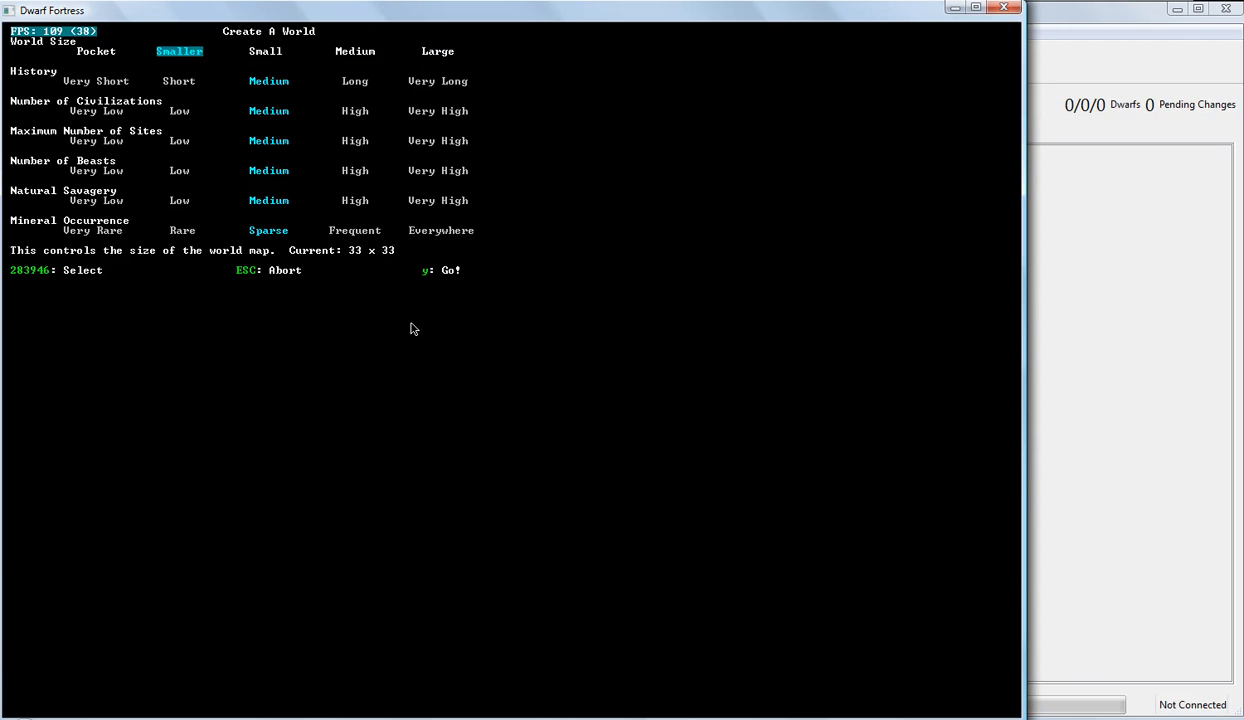
left_click(436, 52)
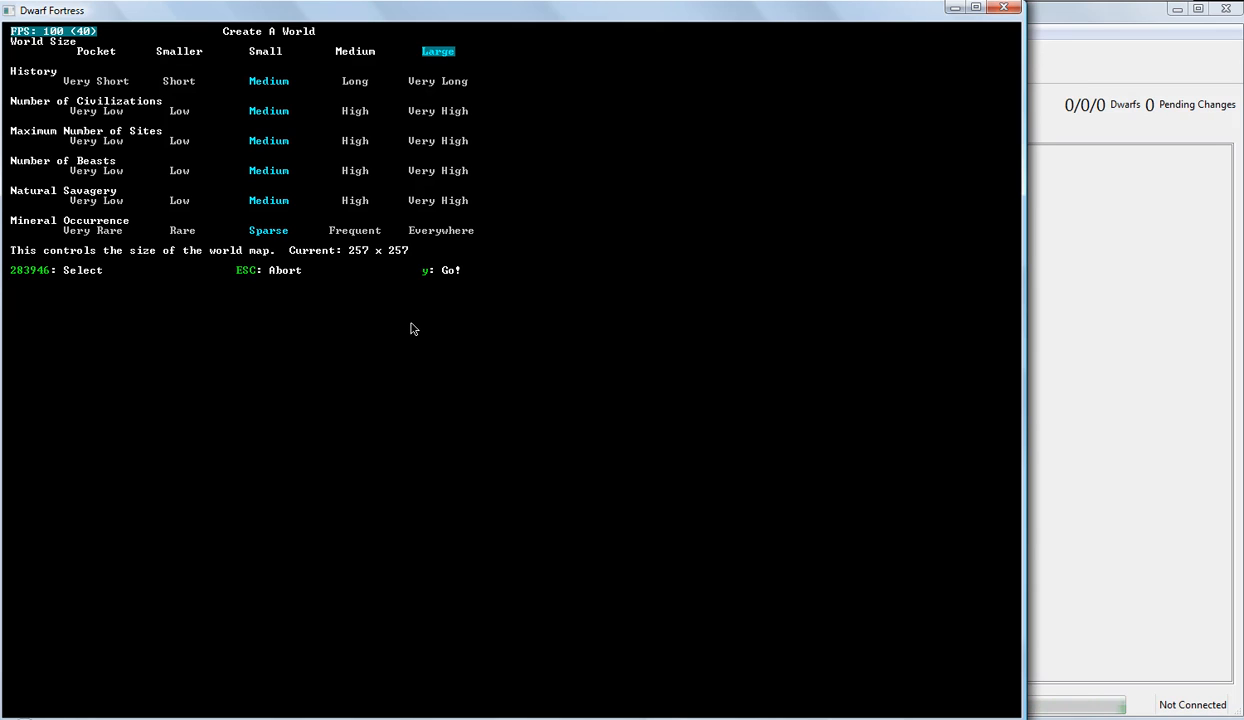
left_click(356, 52)
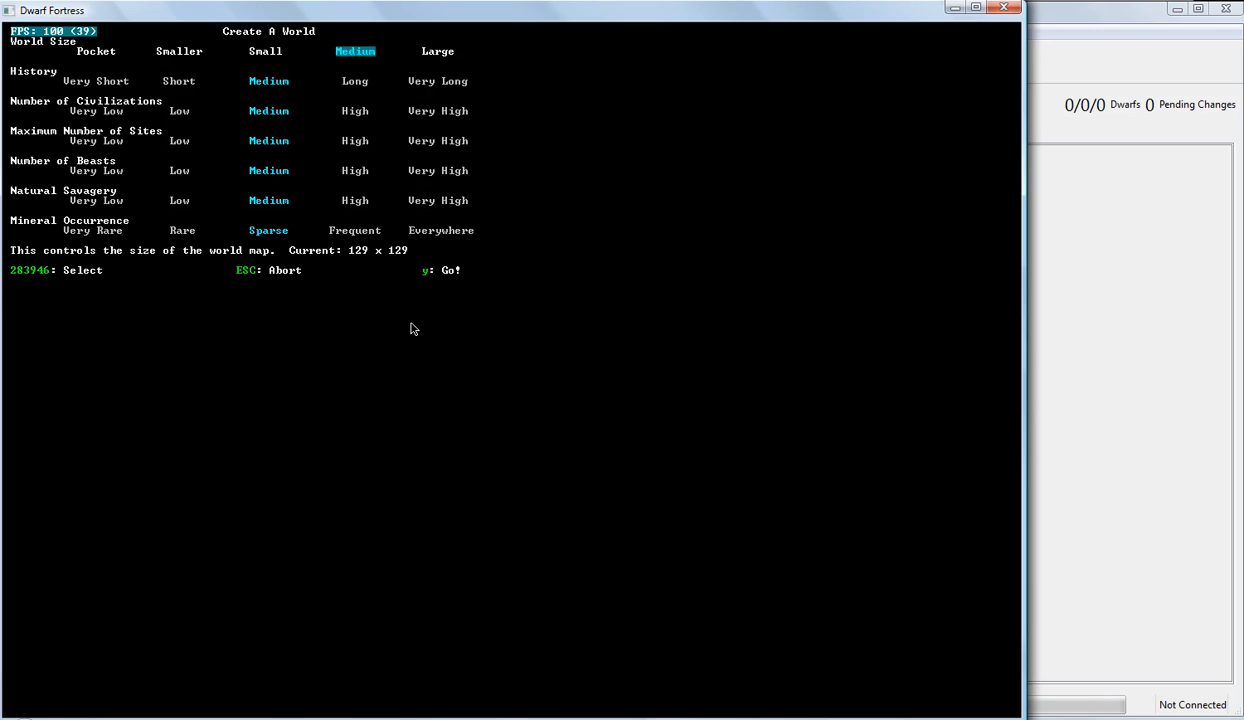
left_click(436, 52)
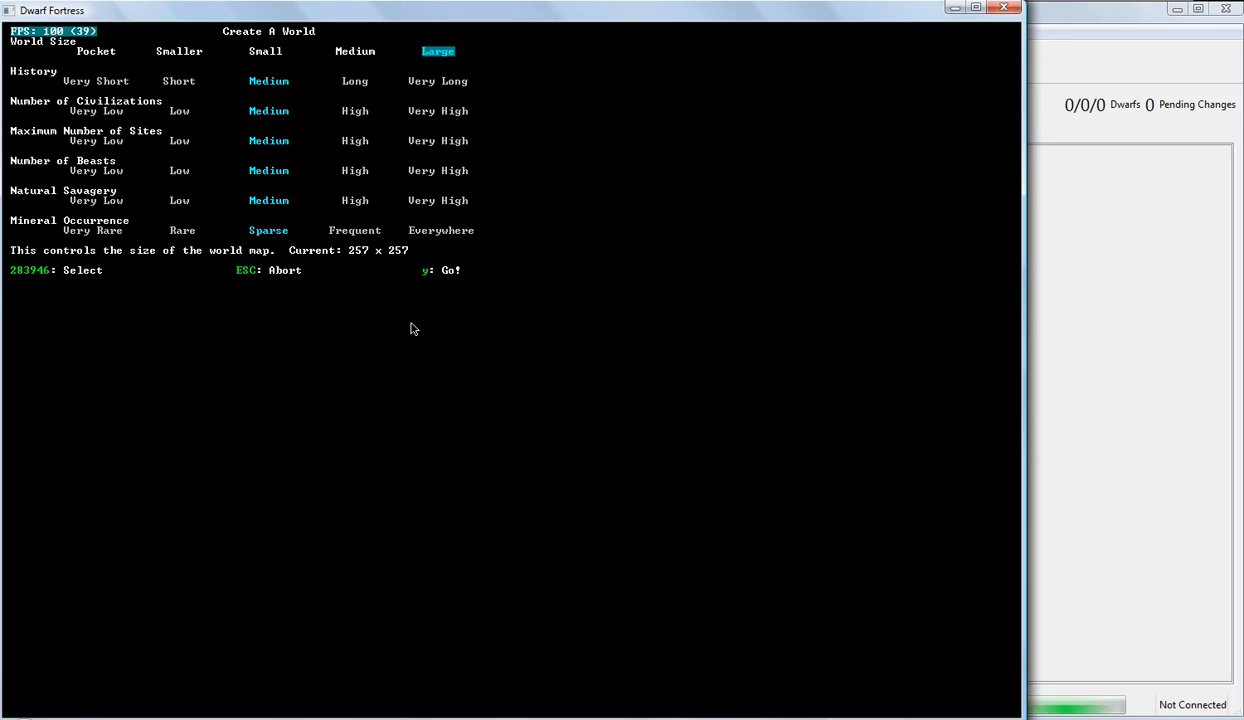
left_click(356, 52)
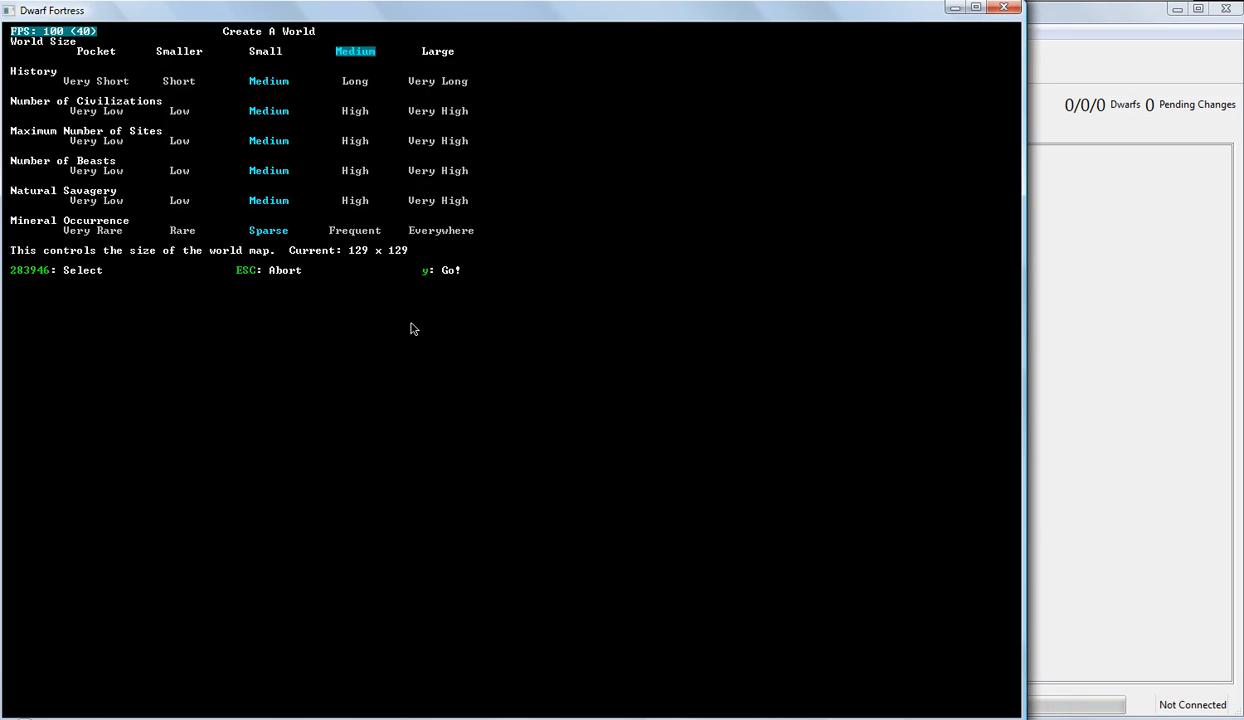
- Try the shortest and longest history lengths, settling on Short (125 years)
key("Down")
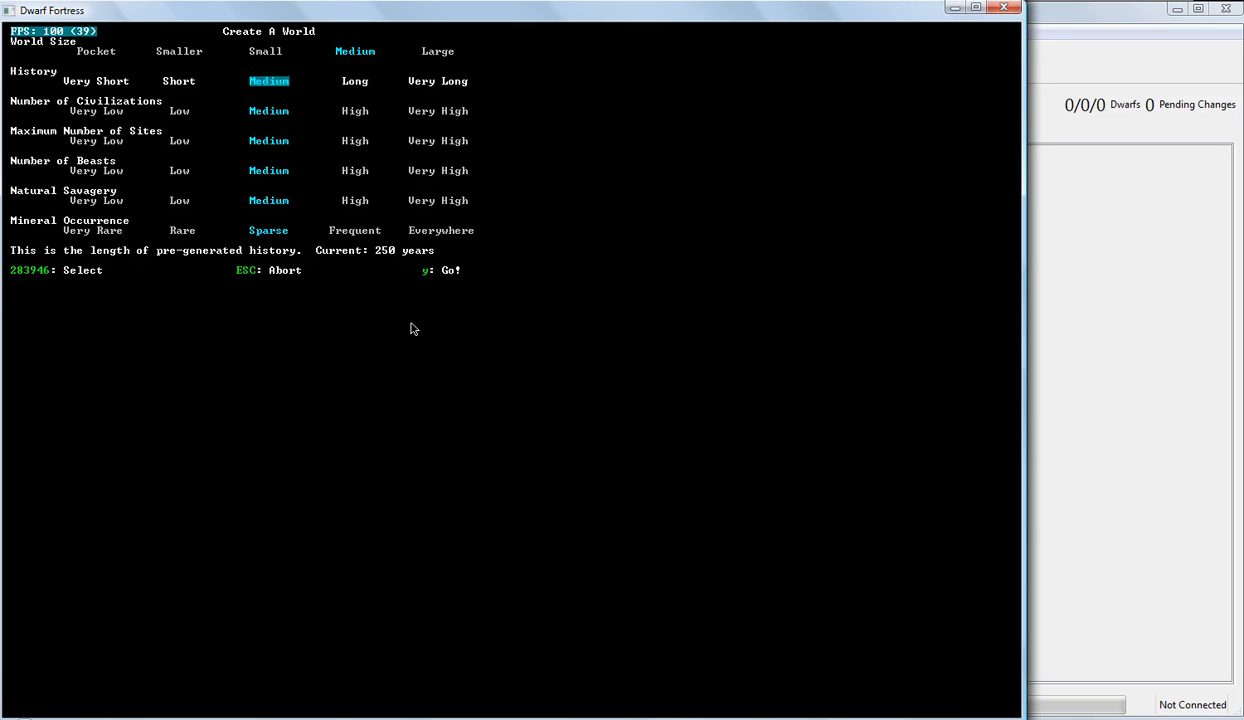
left_click(96, 80)
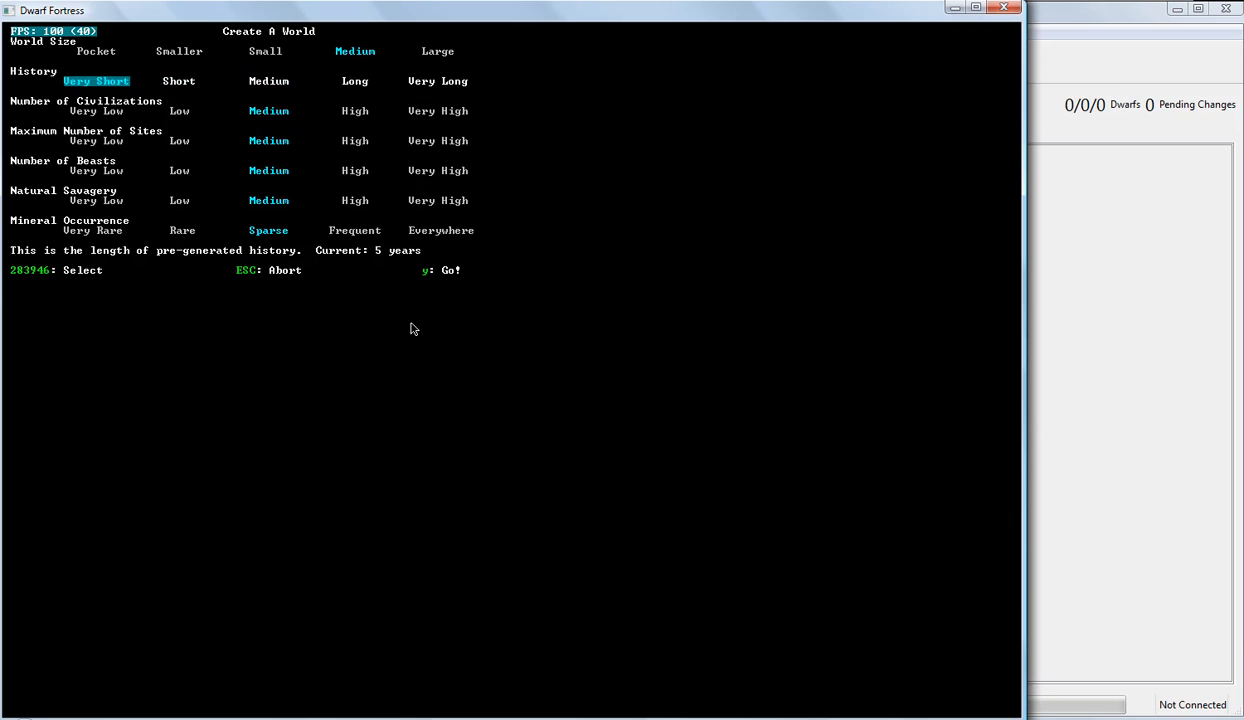
left_click(354, 80)
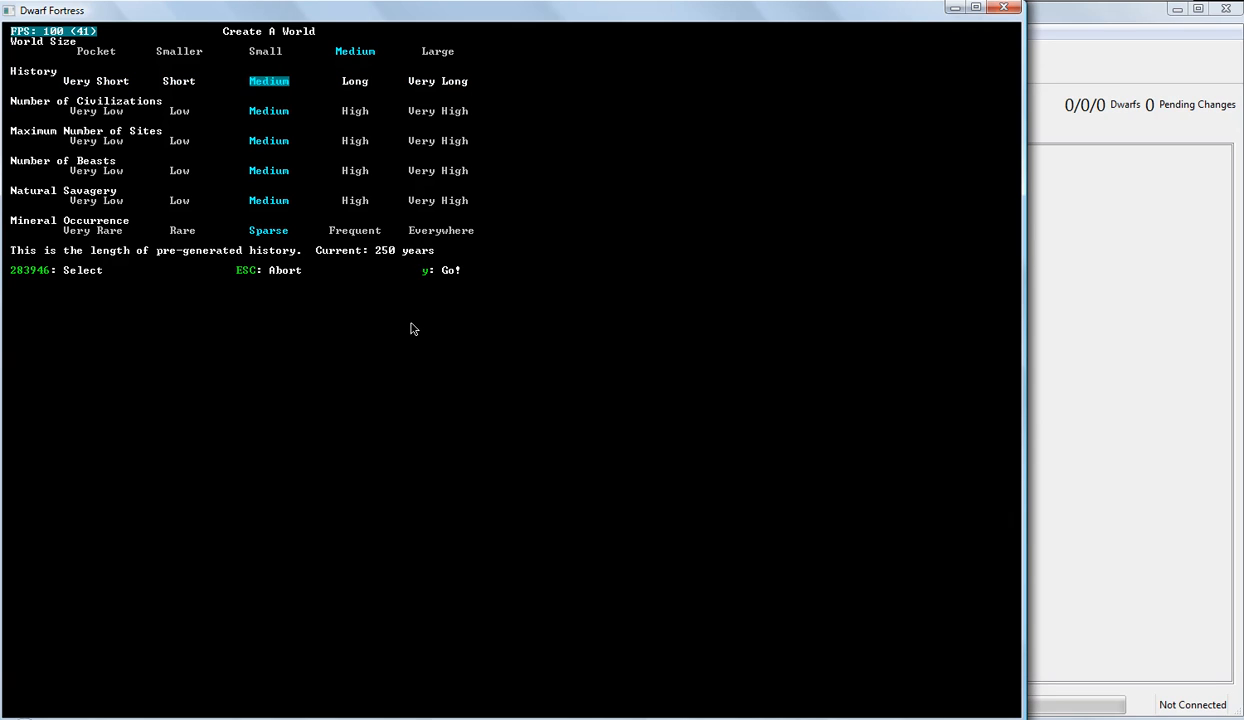
left_click(96, 80)
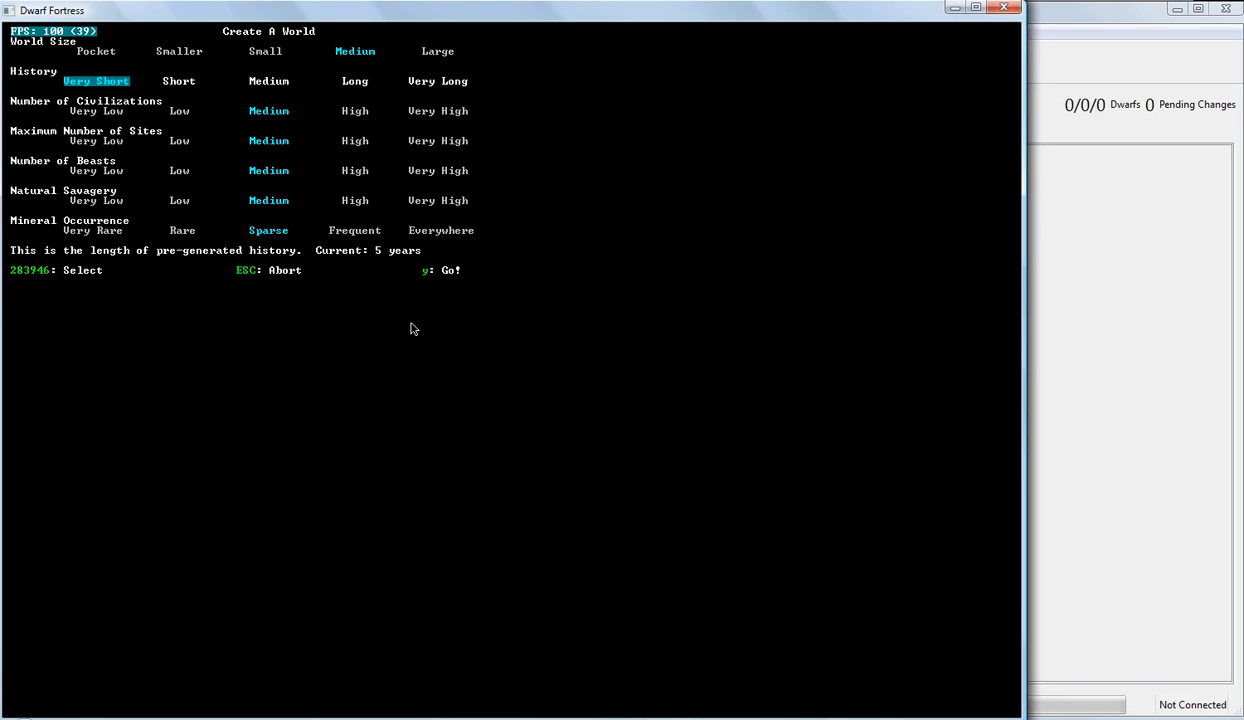
left_click(180, 80)
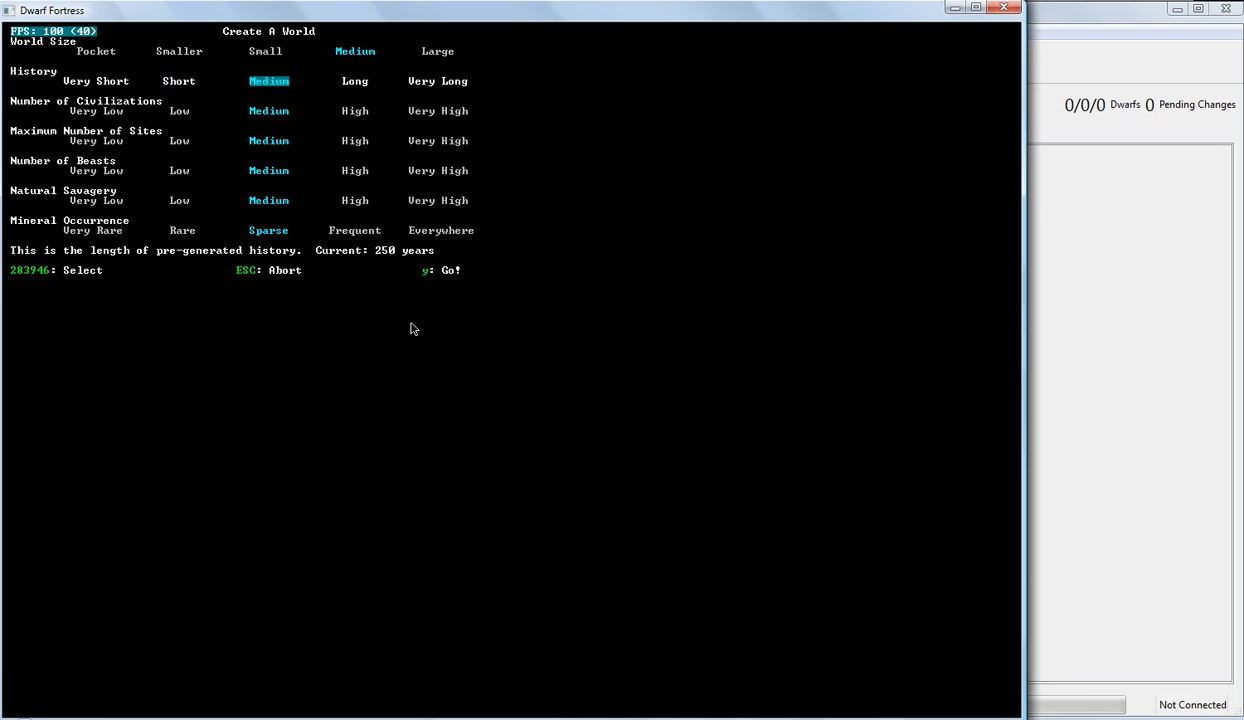
left_click(436, 80)
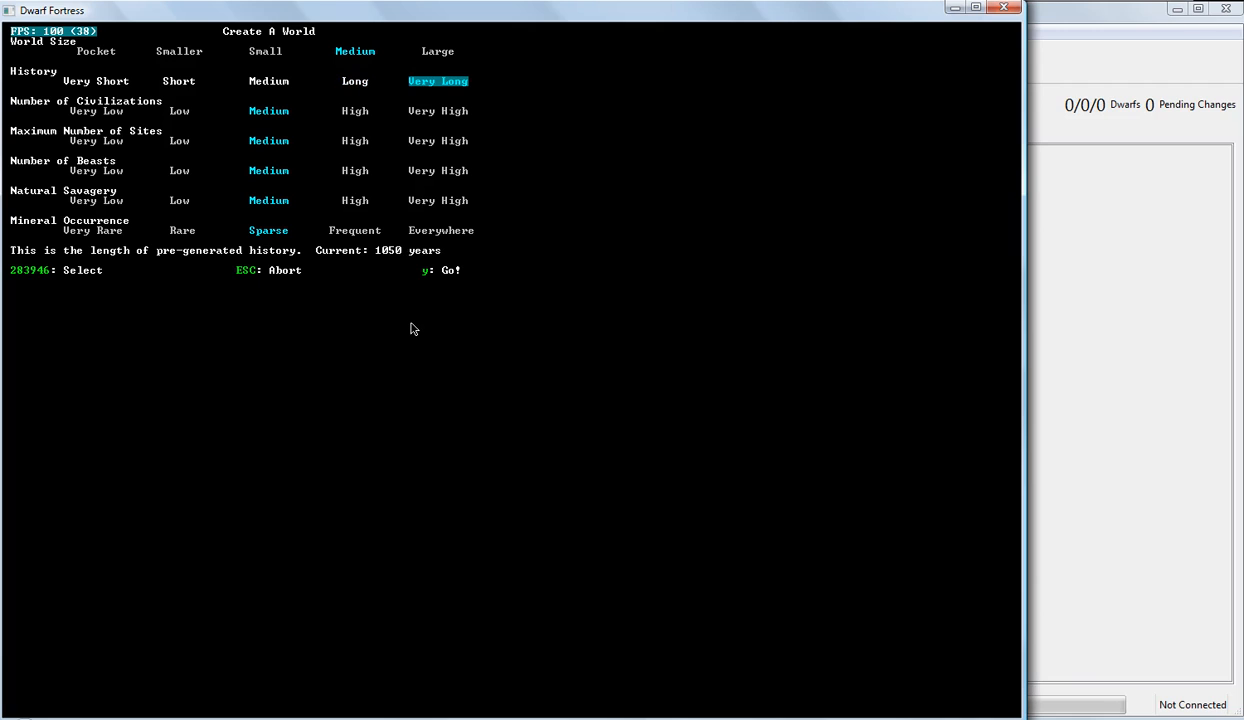
left_click(180, 80)
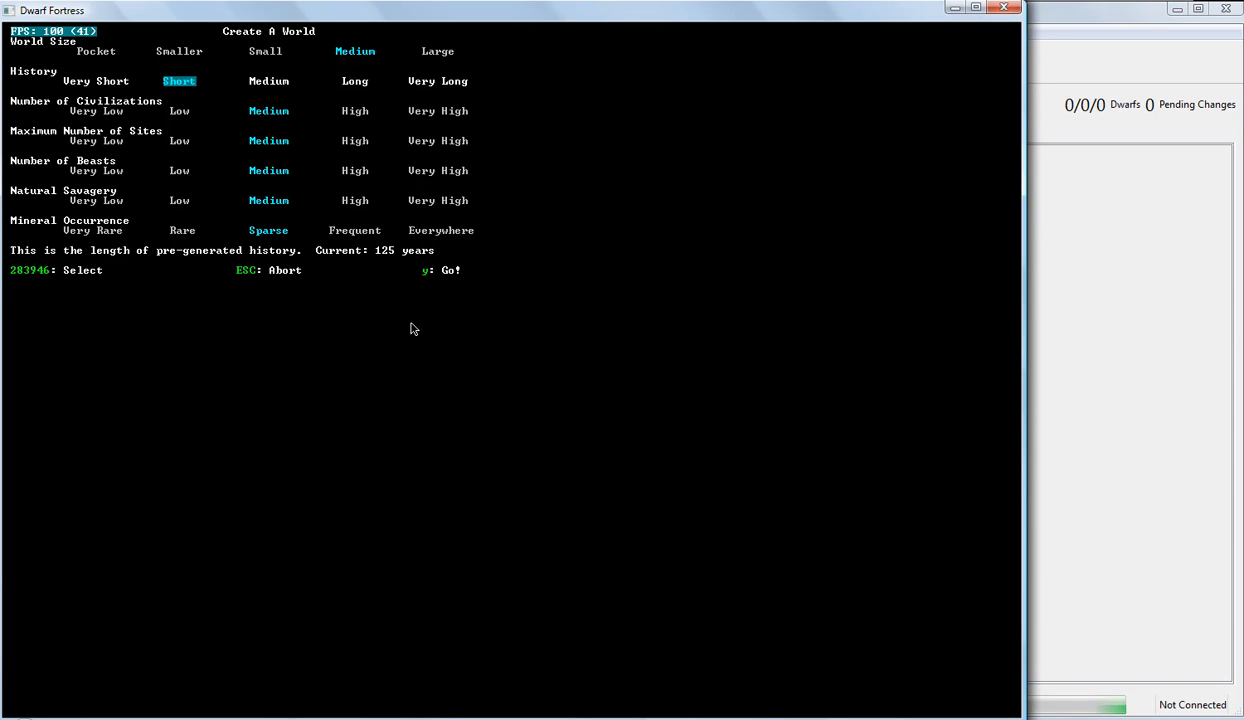
- Set the number of civilizations to Medium
key("down")
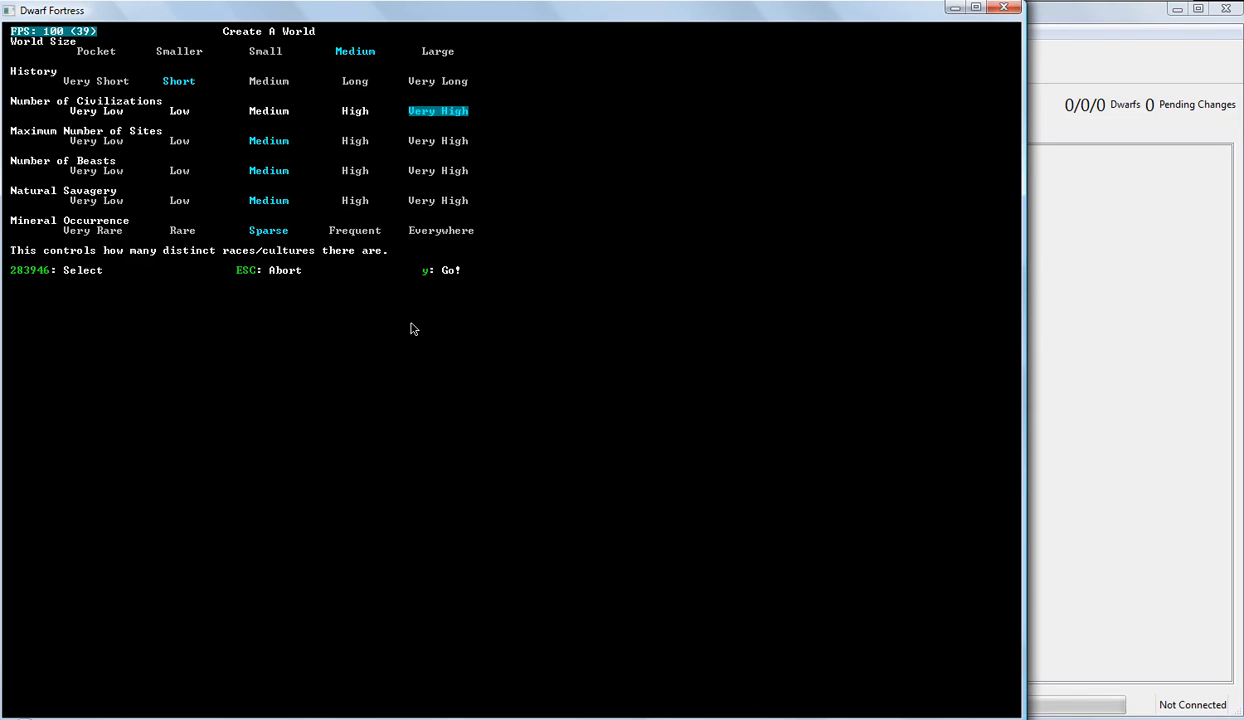
left_click(268, 112)
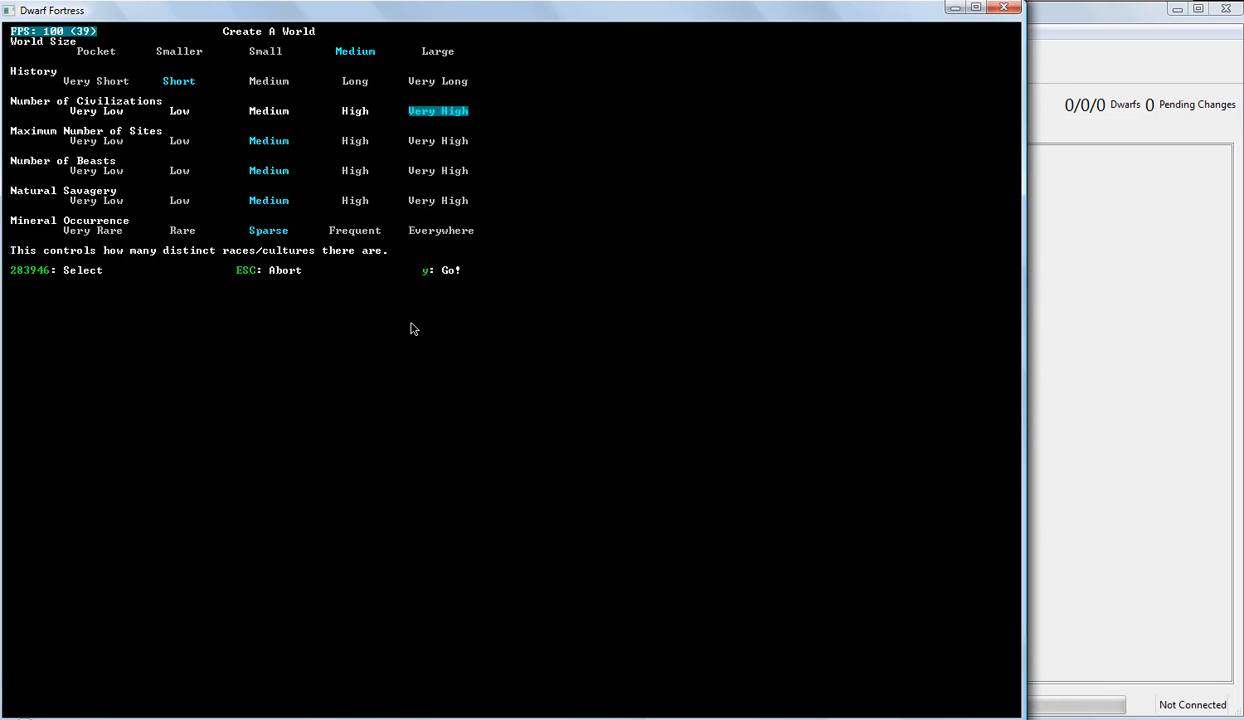
left_click(268, 112)
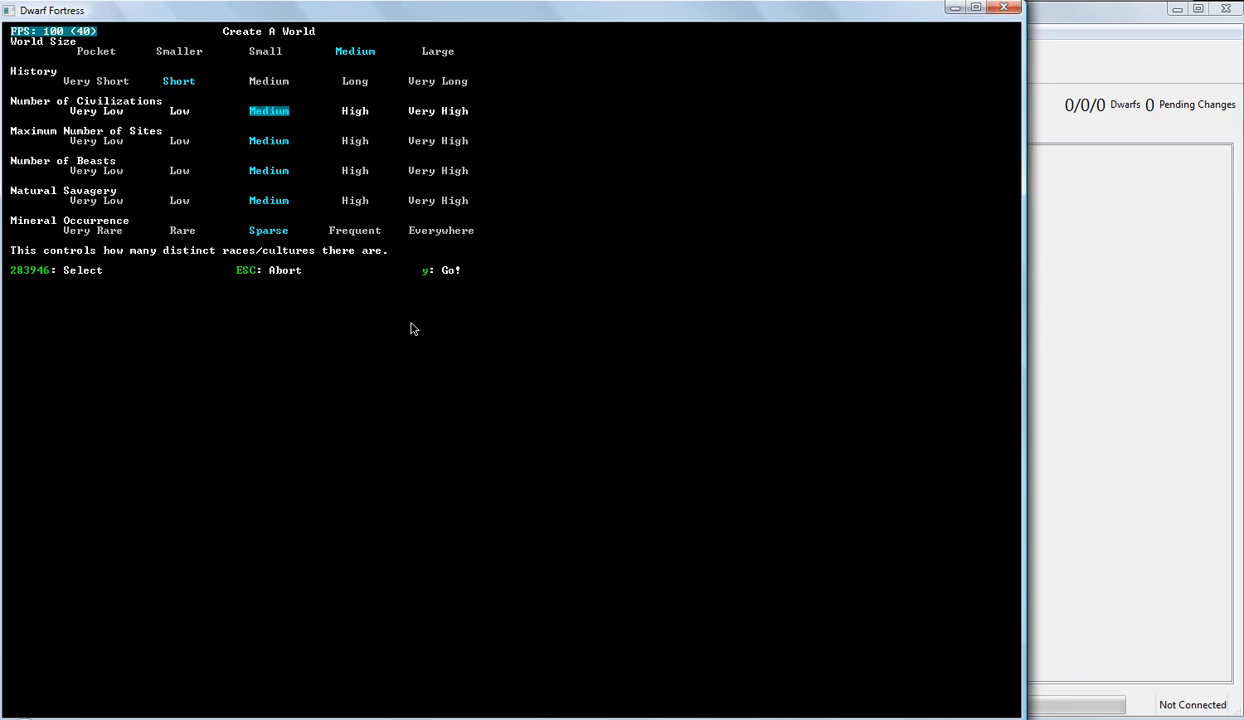
- Raise the maximum number of sites through Medium to High
key("down")
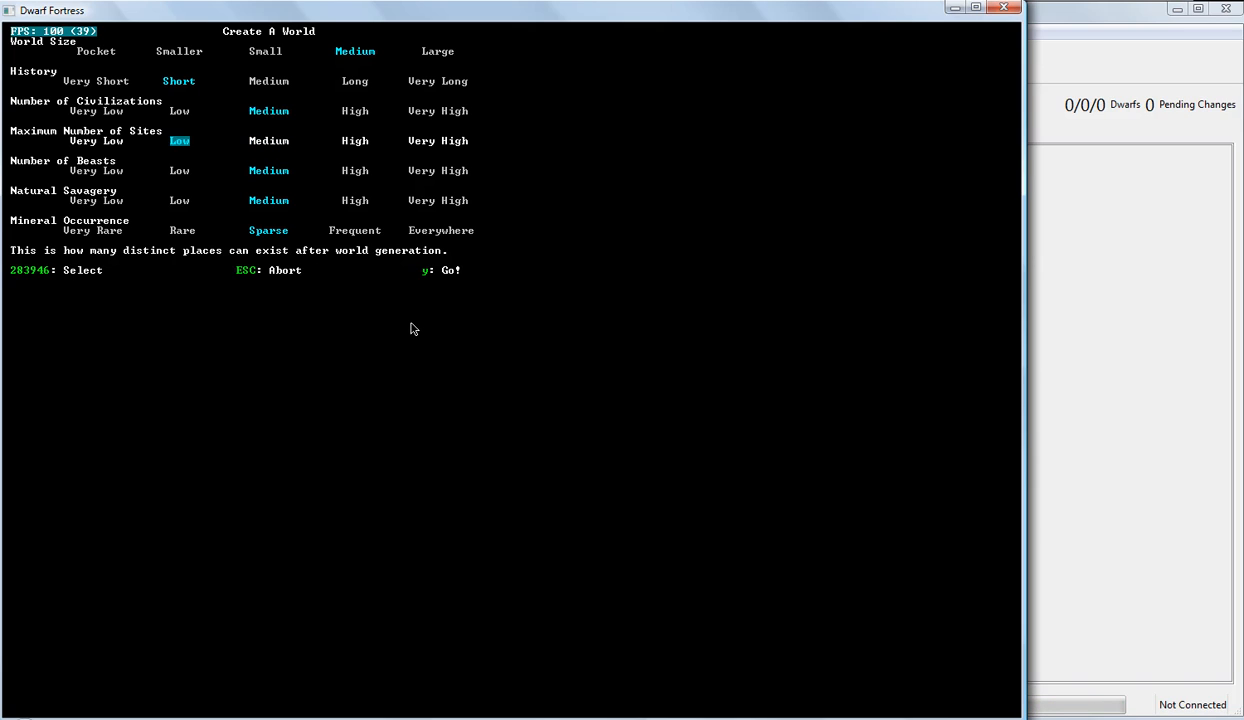
key("right")
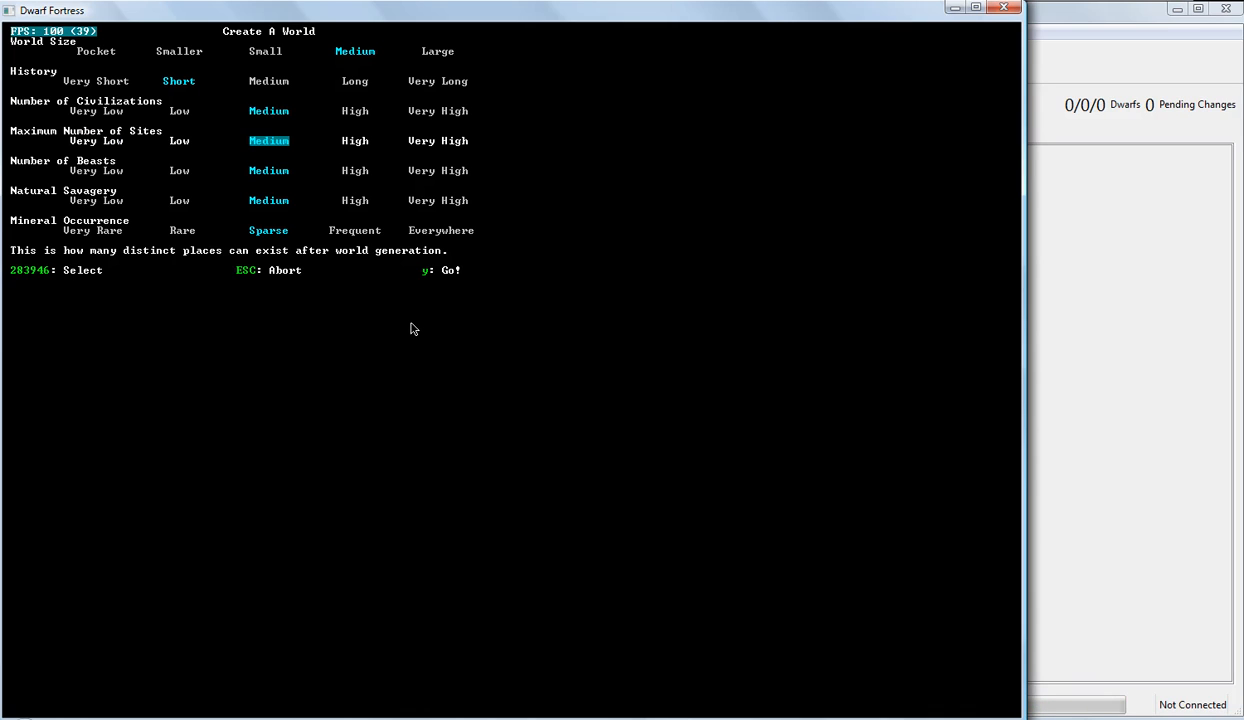
left_click(356, 140)
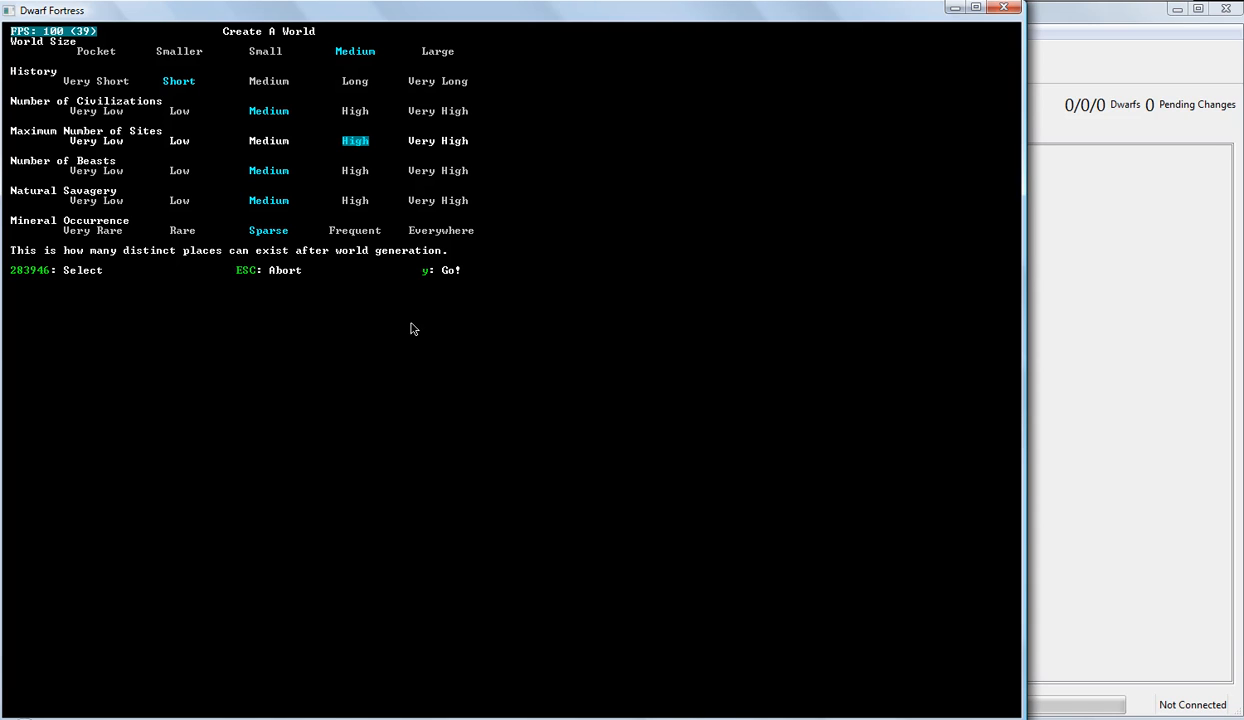
left_click(438, 140)
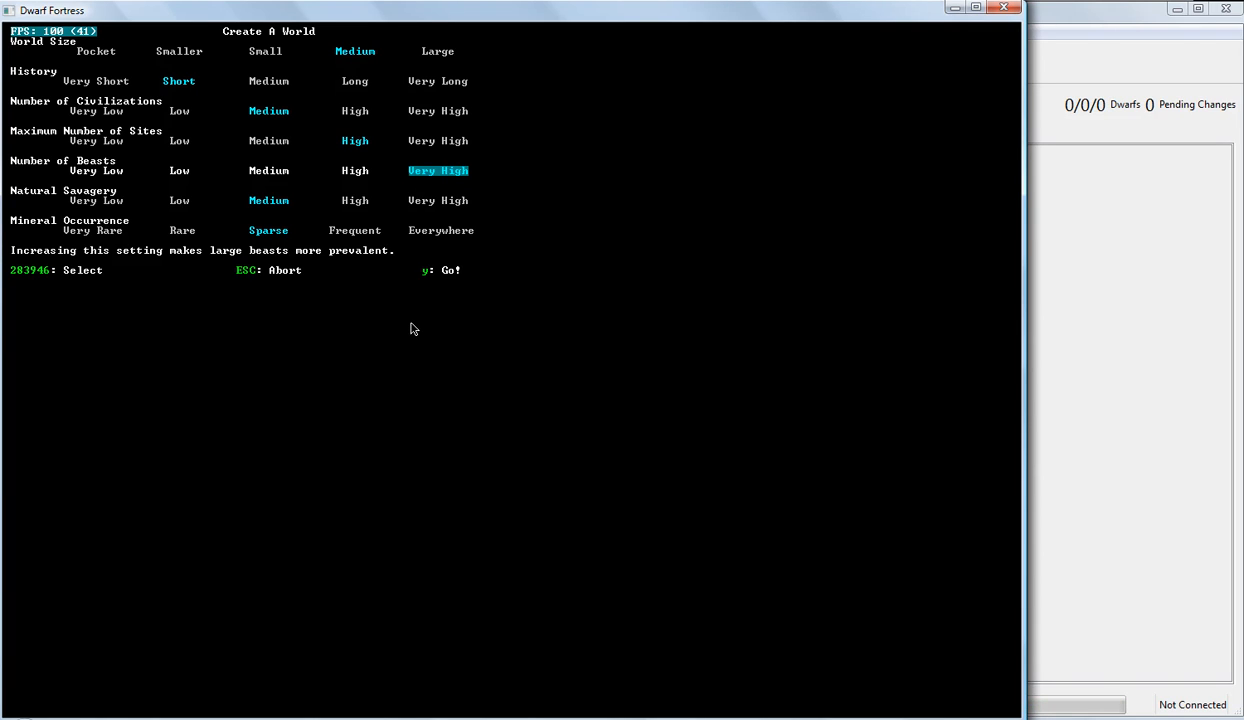
- Try Very Low beasts, then set the number of beasts to Medium
left_click(96, 170)
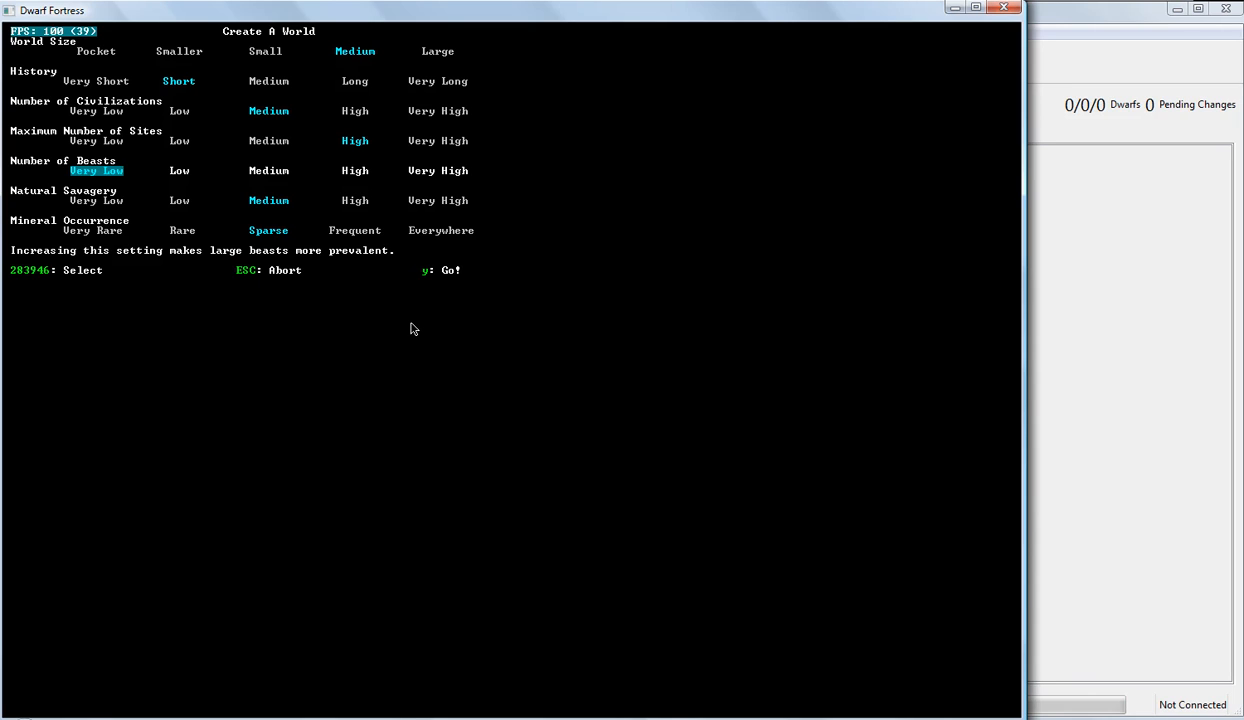
left_click(268, 170)
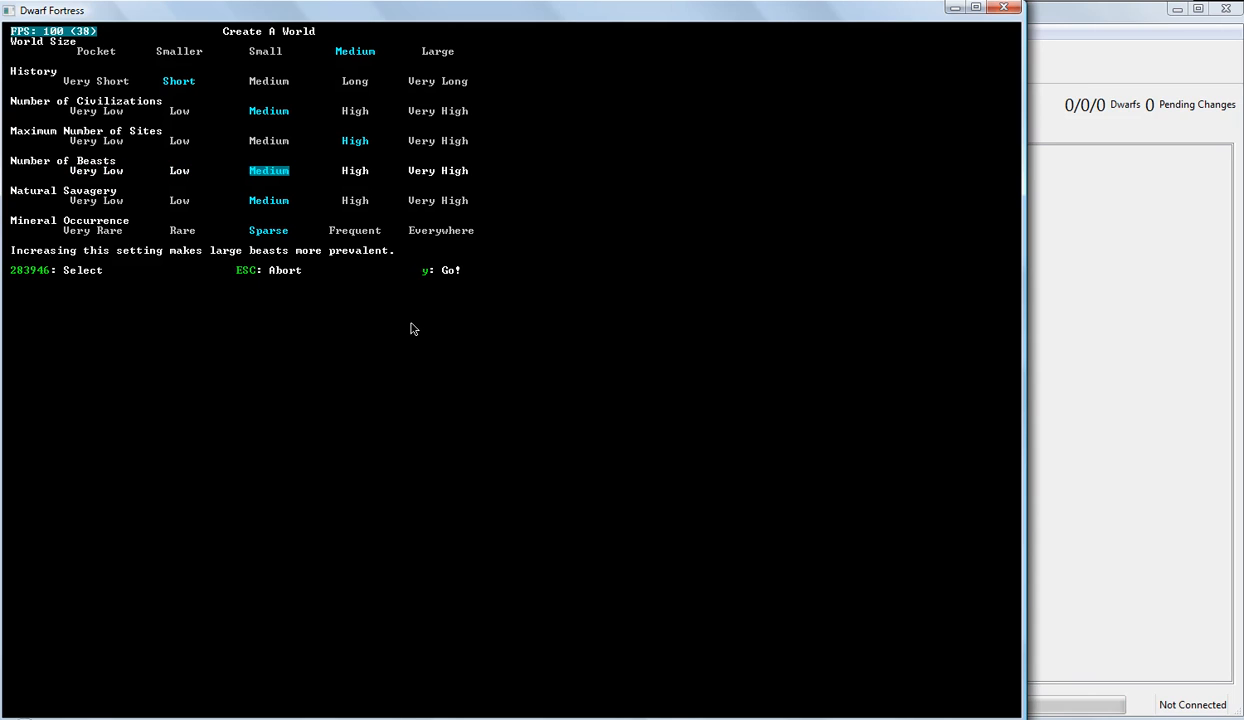
- Cycle natural savagery through Low, Very High, Medium and Very Low before setting it and beasts to High
key("Down")
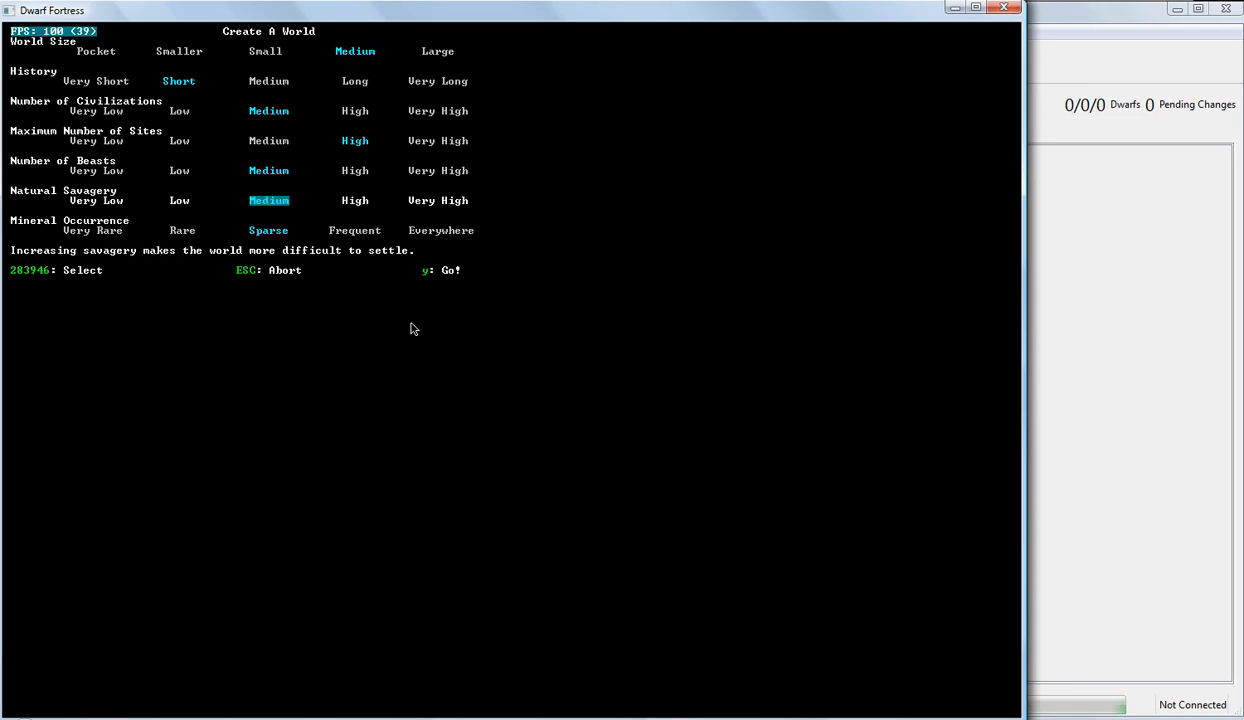
left_click(180, 200)
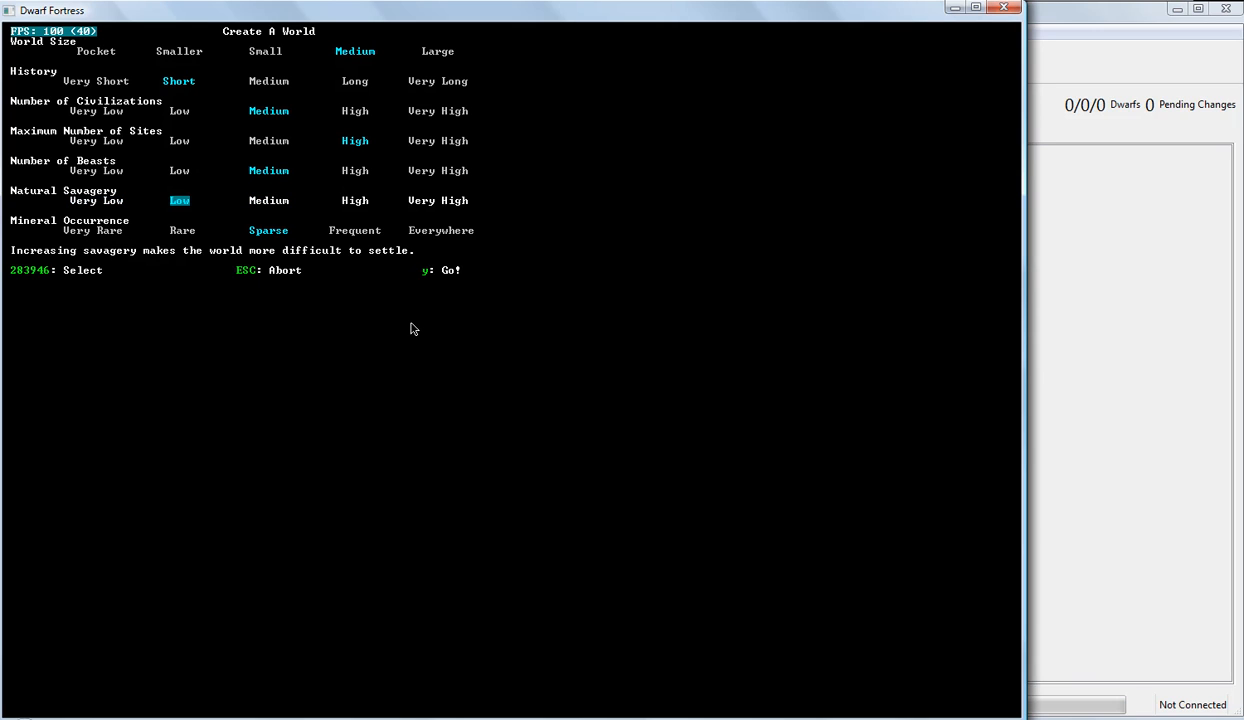
left_click(436, 200)
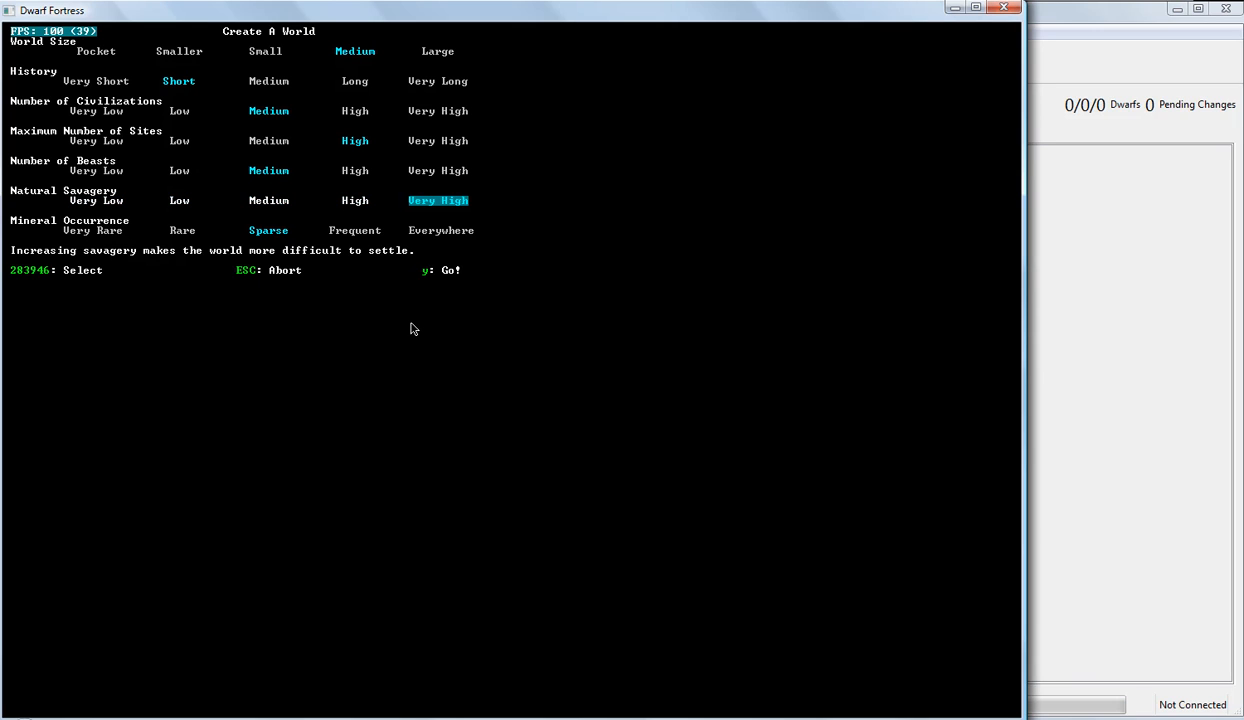
left_click(268, 200)
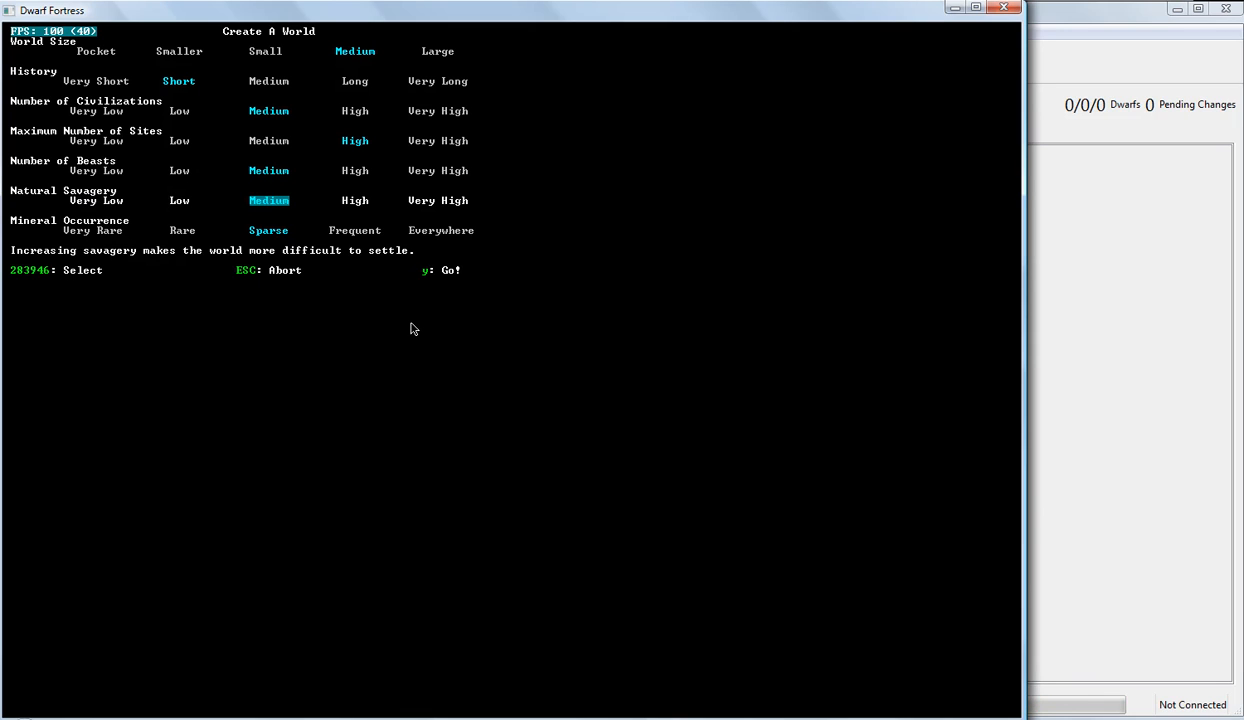
left_click(96, 200)
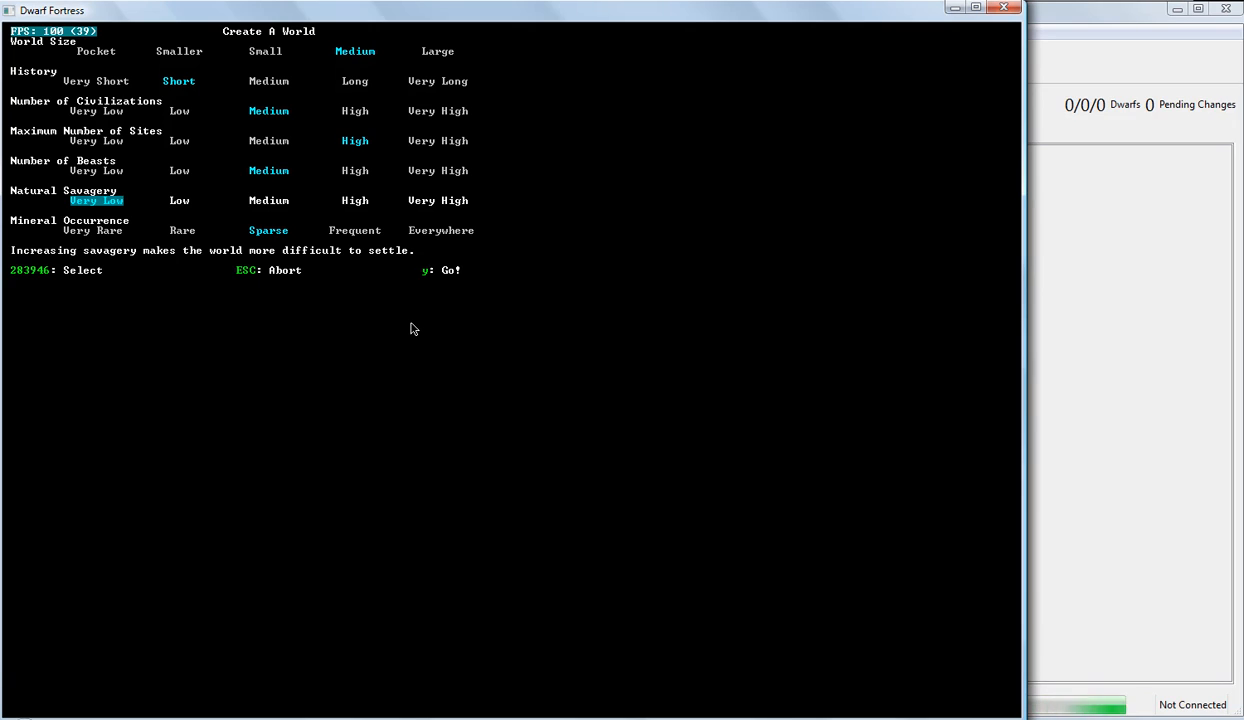
left_click(436, 200)
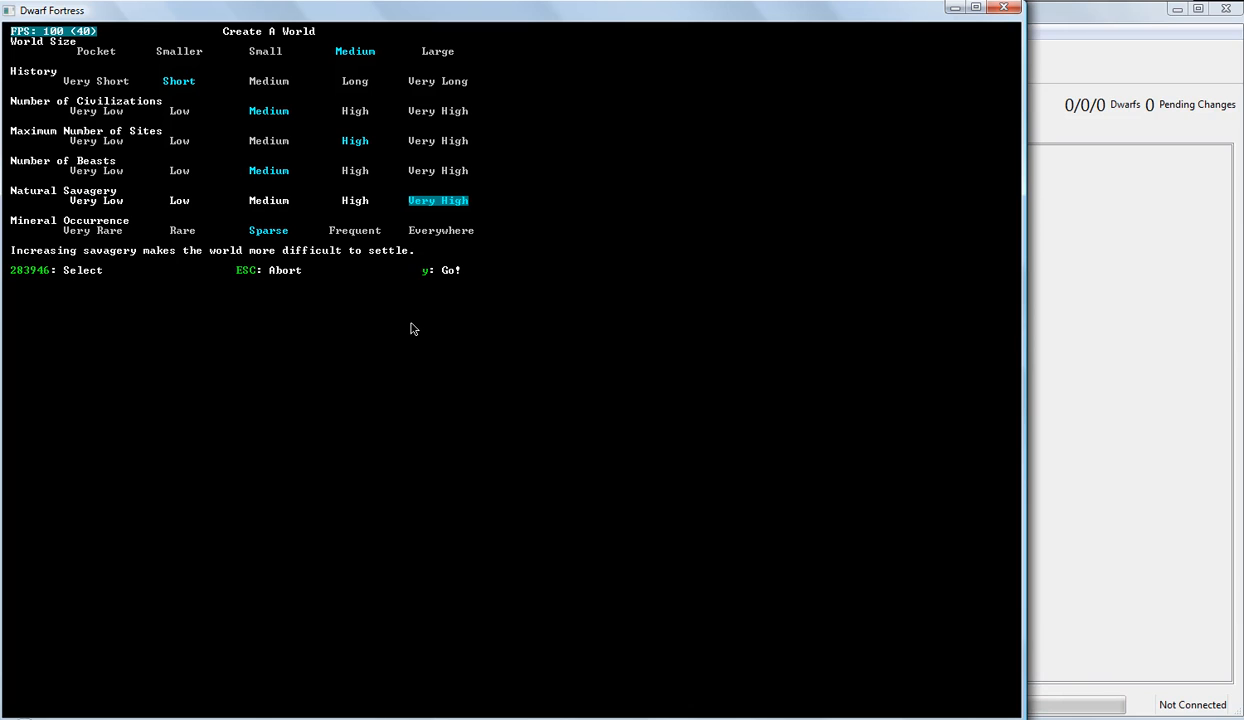
left_click(268, 200)
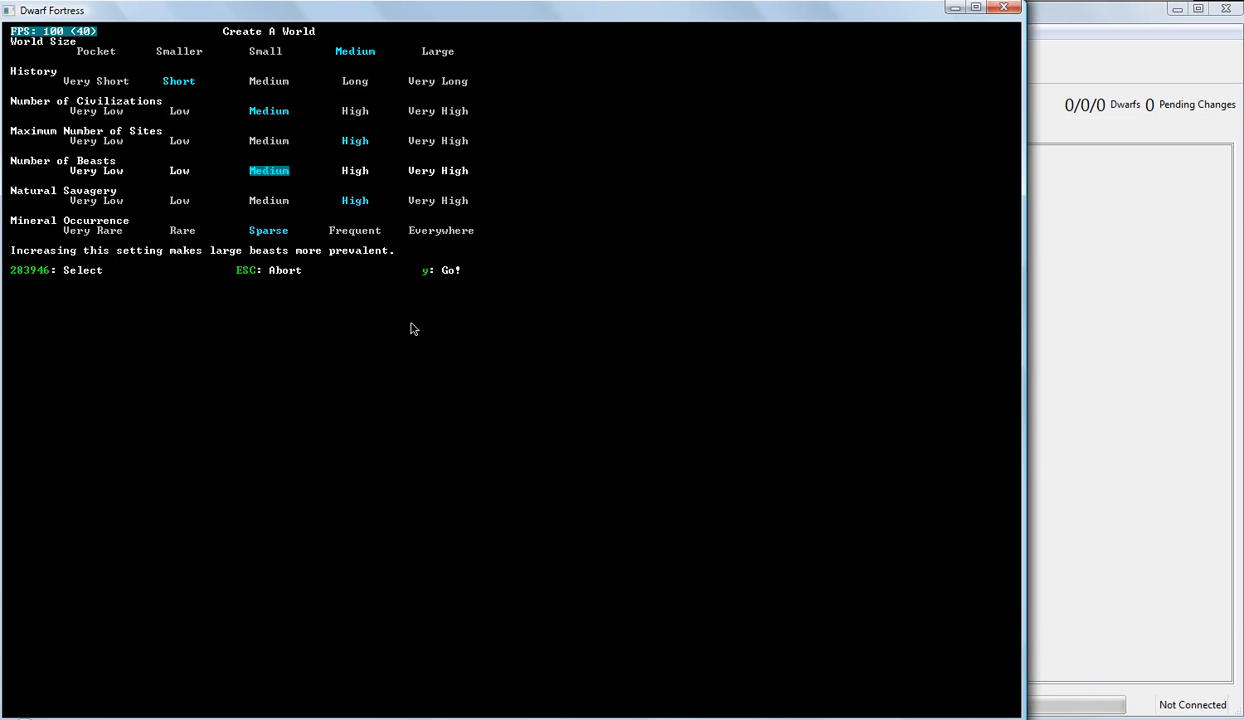
left_click(356, 170)
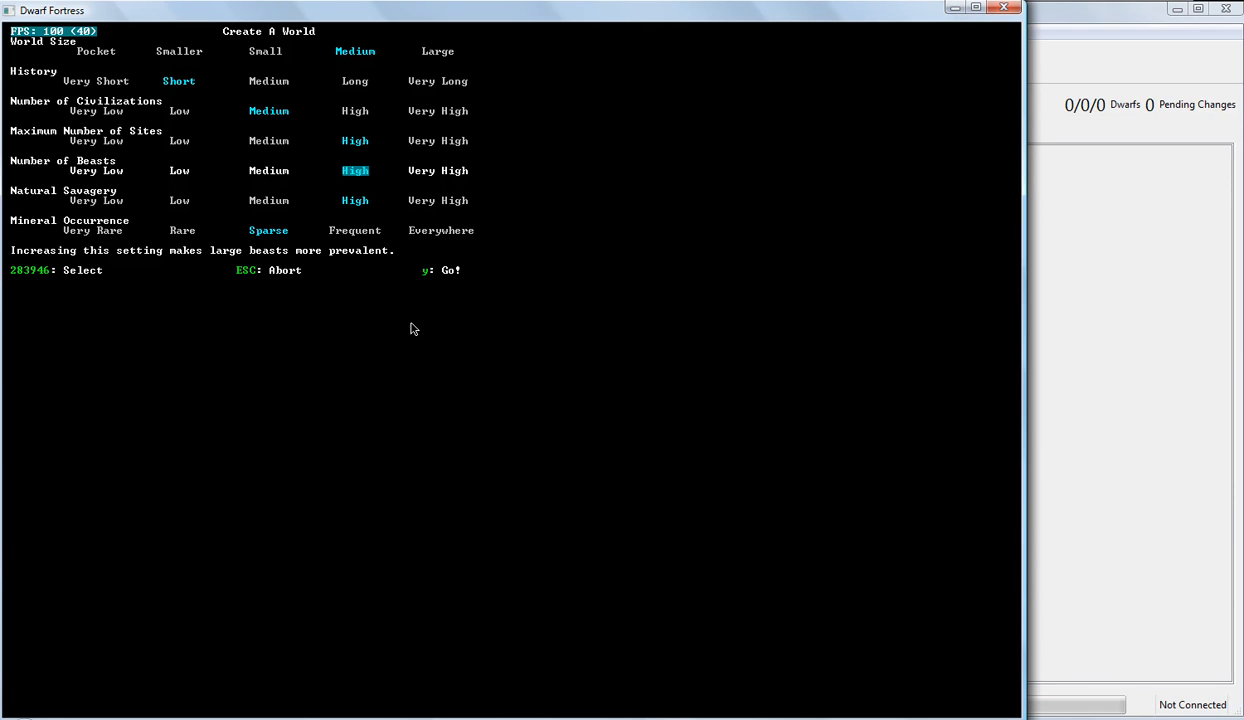
key("Down")
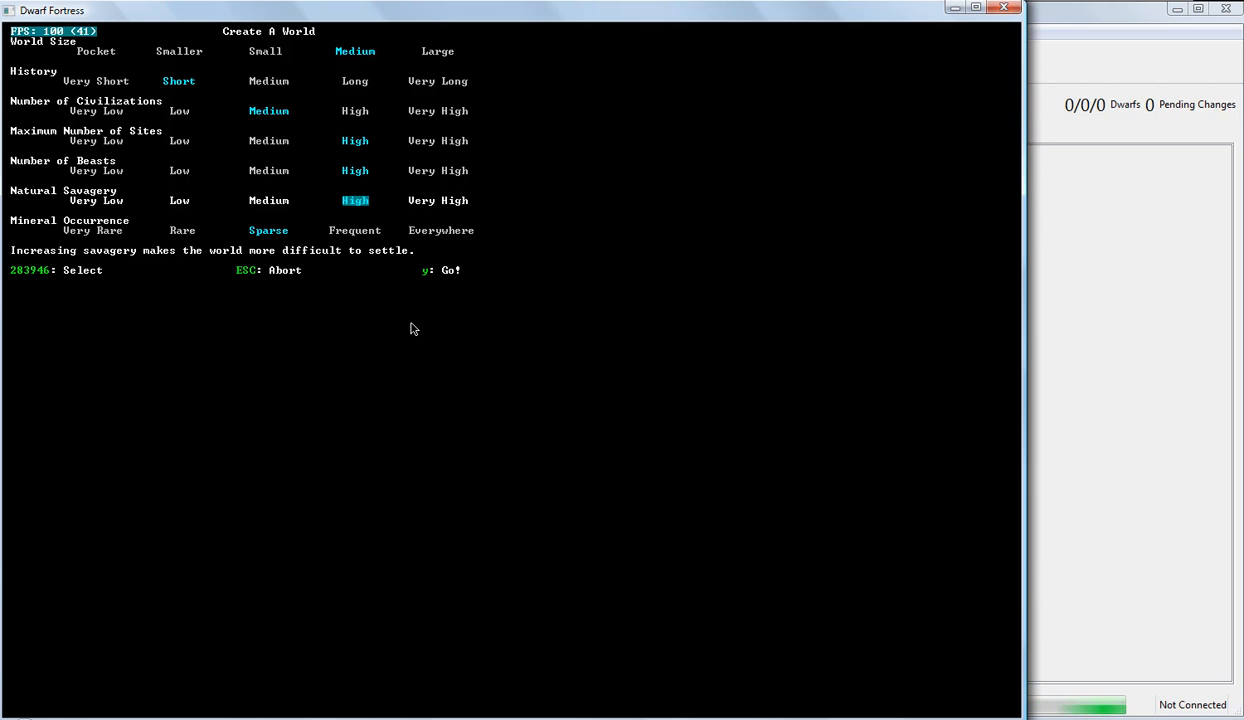
- Set mineral occurrence to Frequent
key("Down")
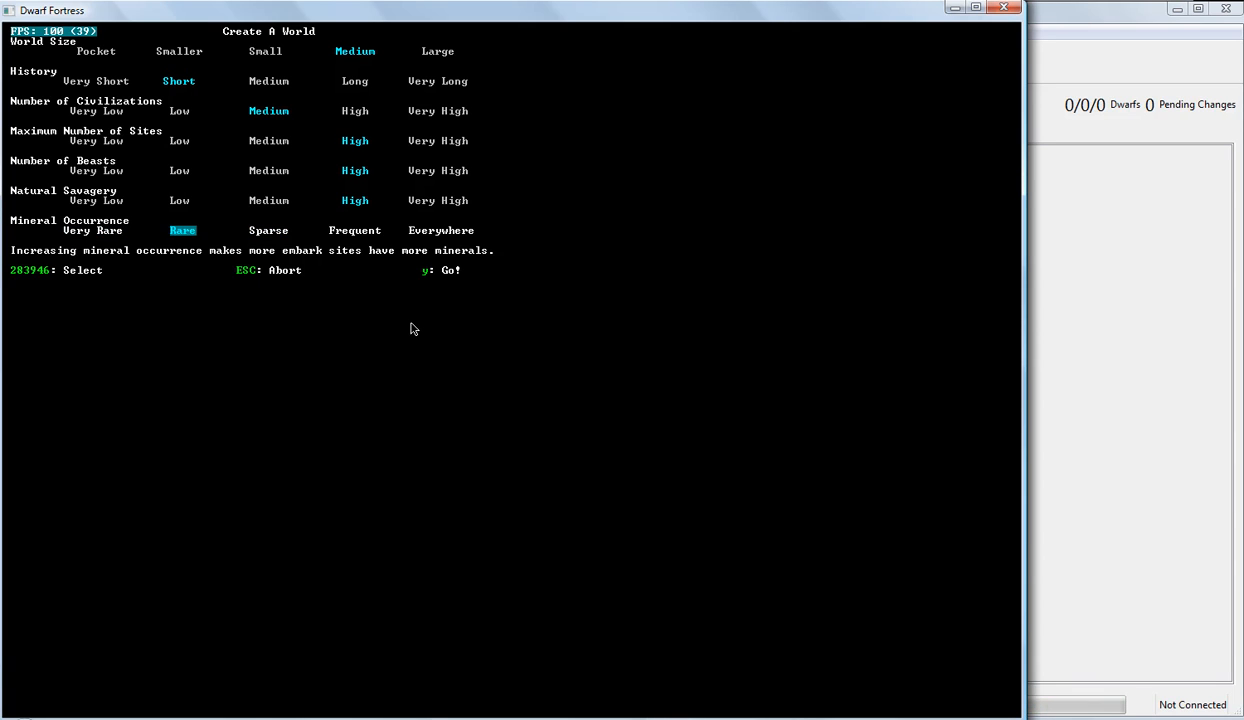
left_click(356, 230)
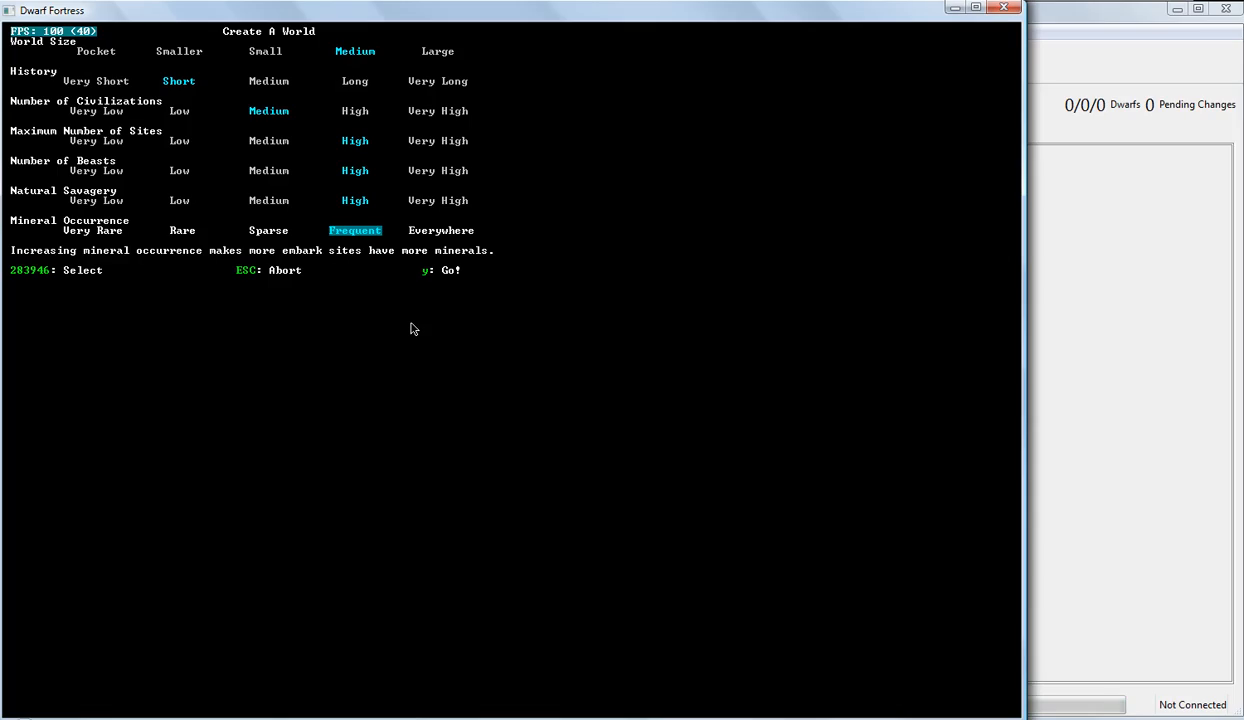
- Start world generation and pause its history generation partway through
key("y")
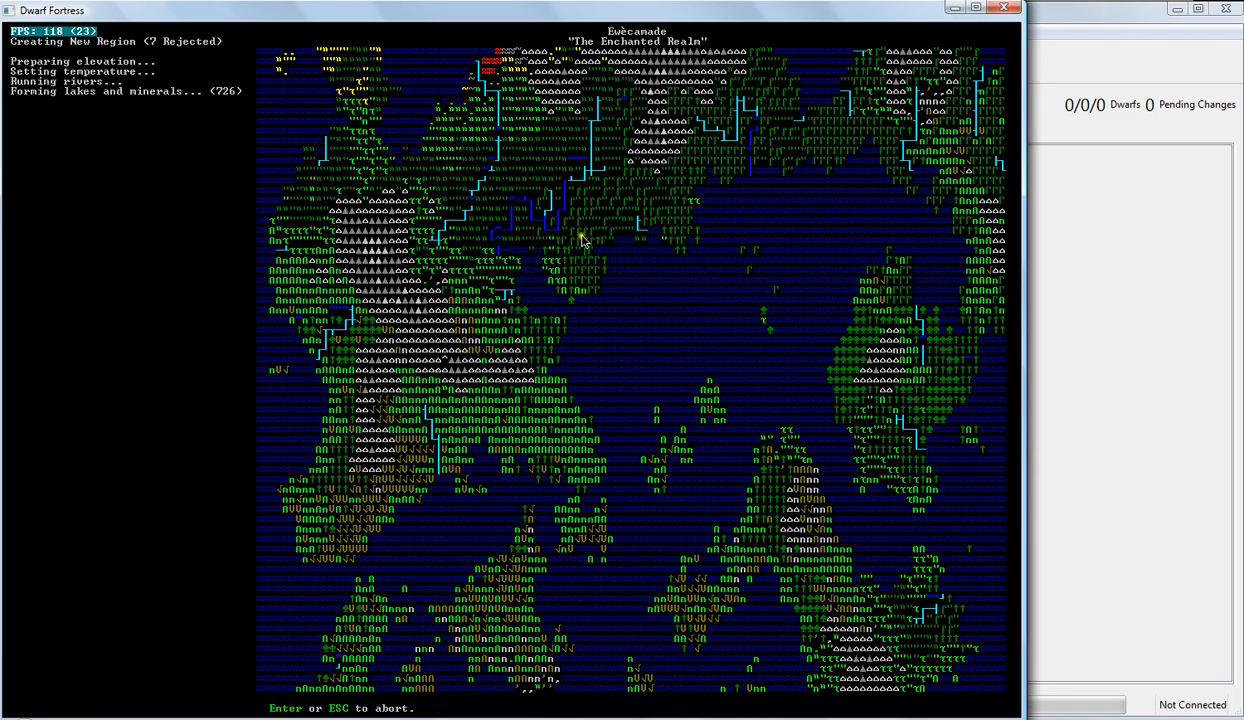
mouse_move(836, 338)
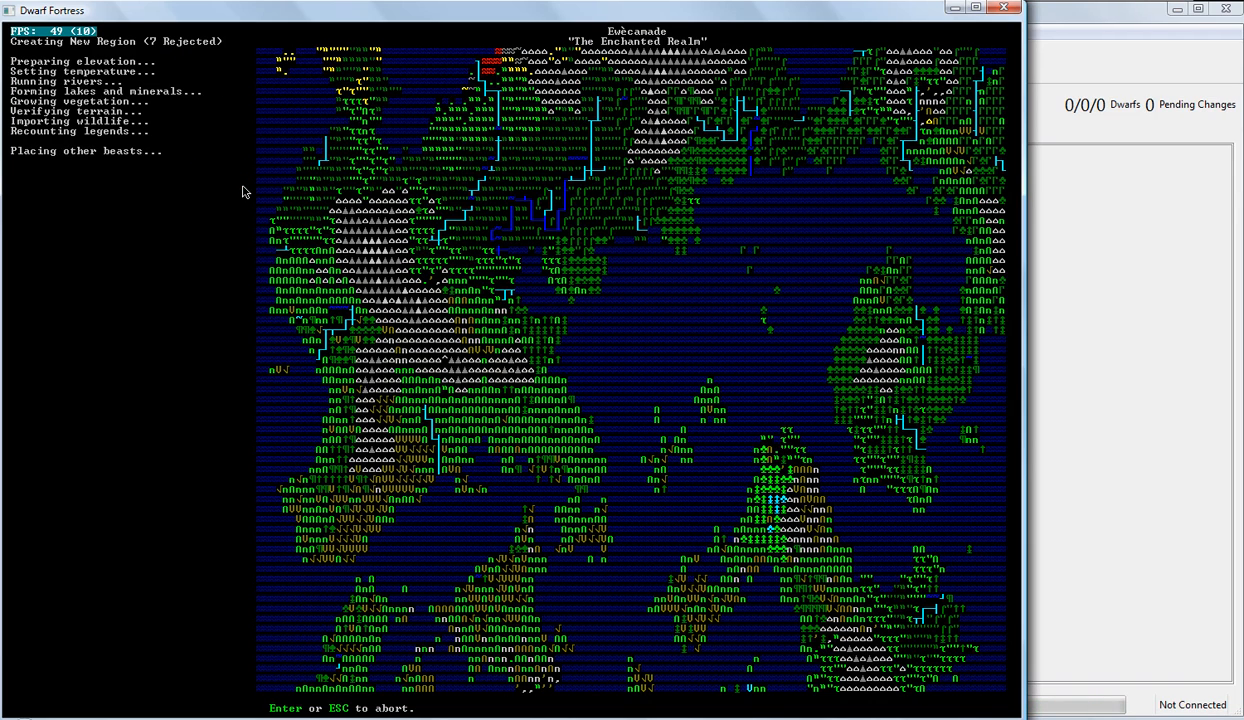
mouse_move(212, 160)
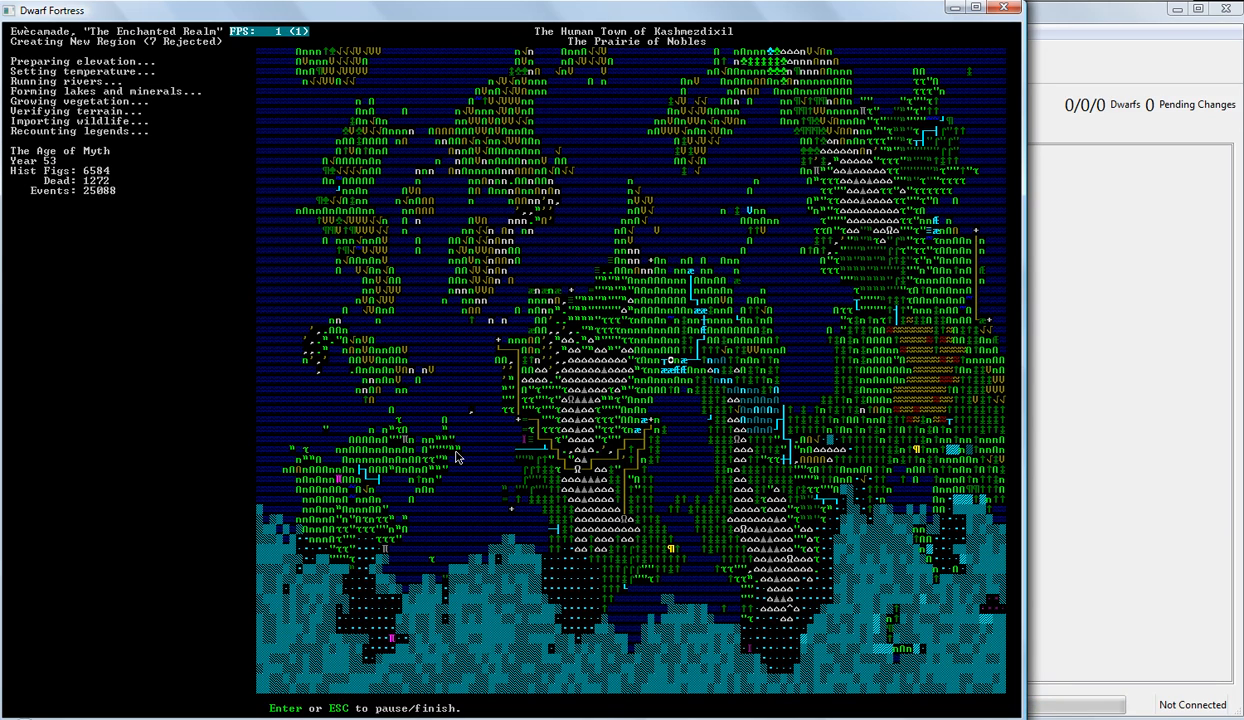
key("Return")
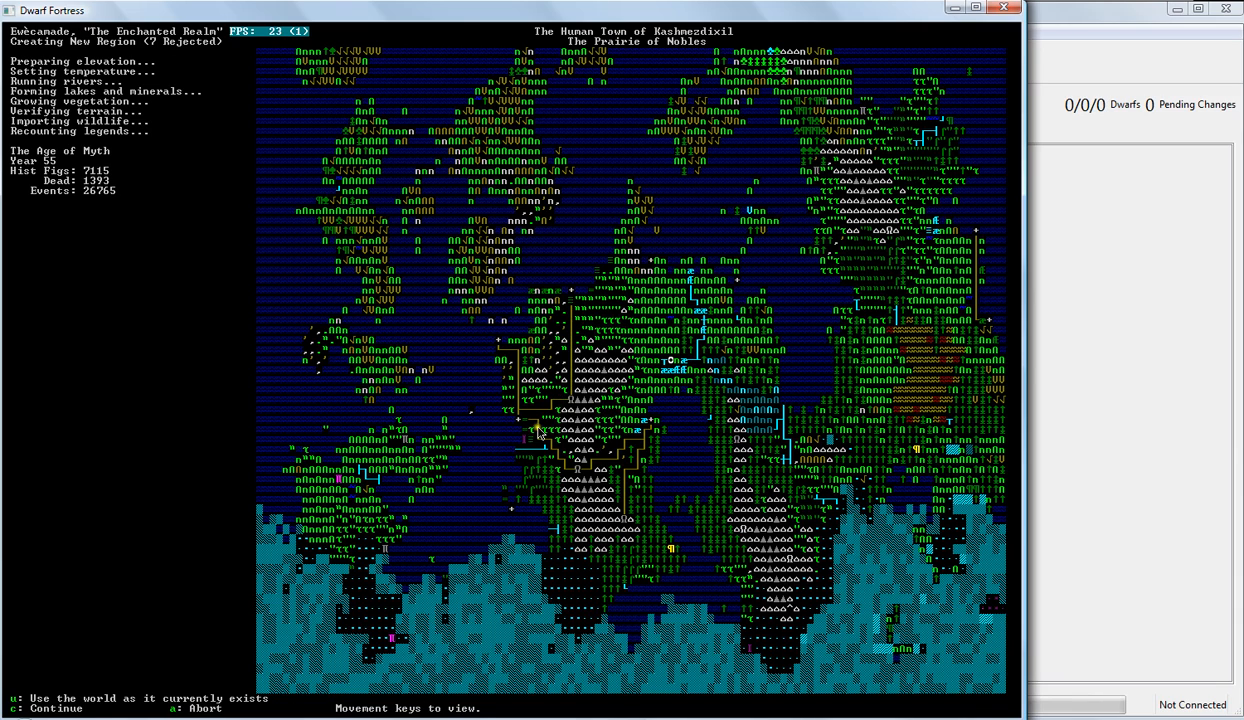
mouse_move(558, 448)
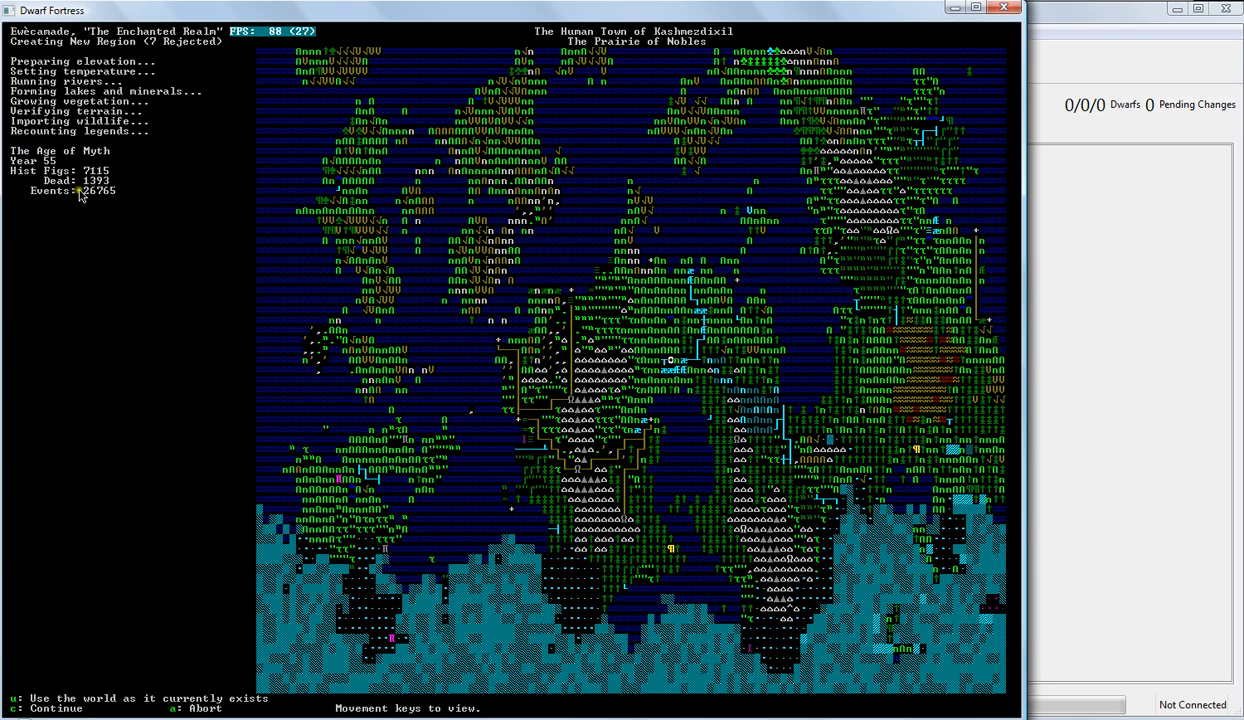
mouse_move(144, 230)
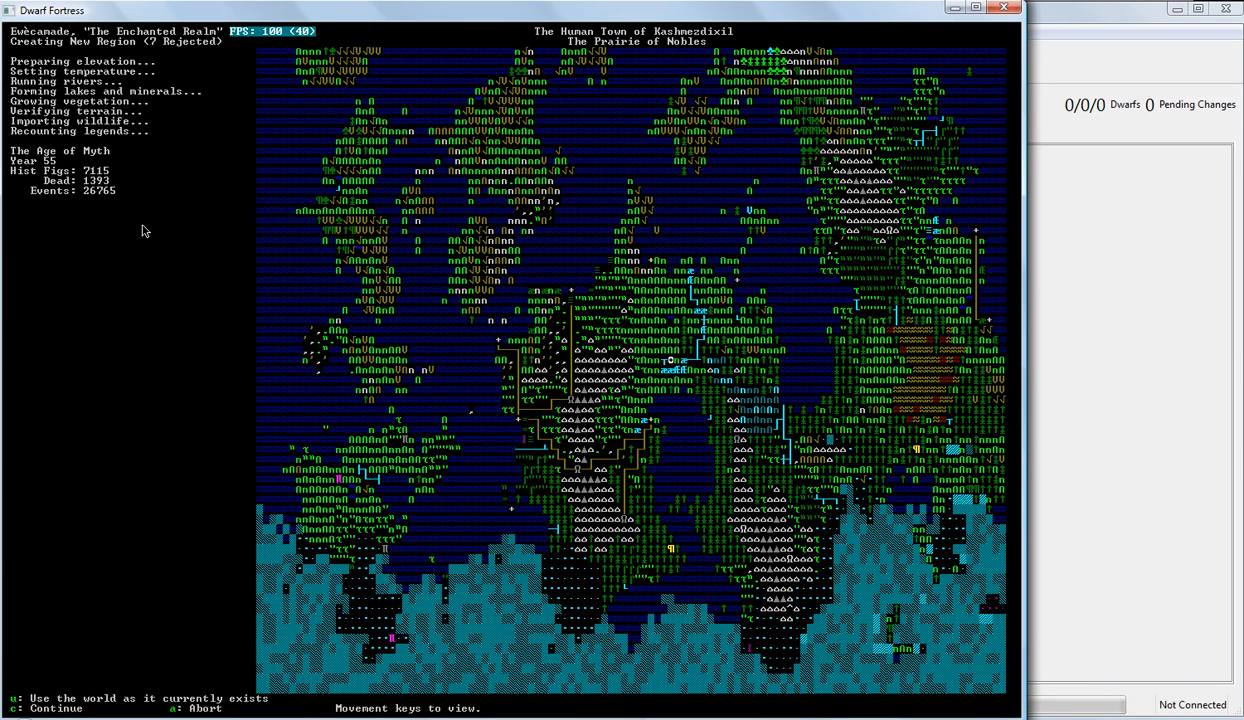
mouse_move(112, 218)
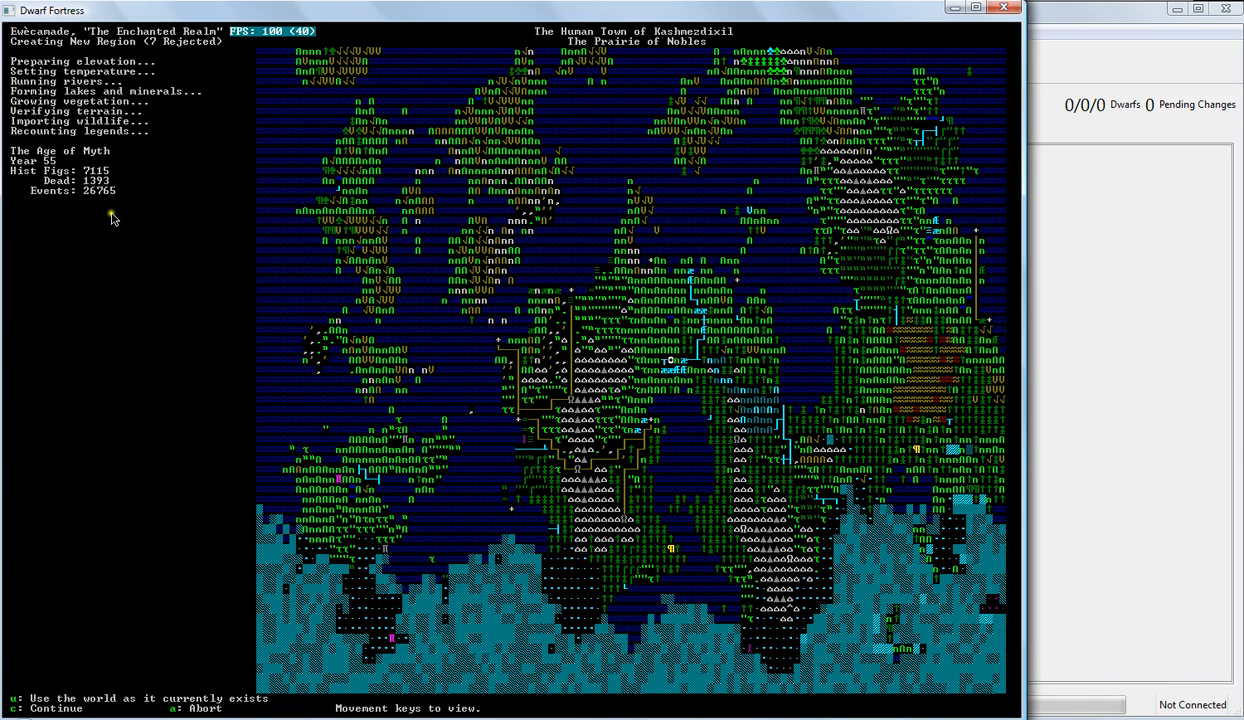
mouse_move(104, 210)
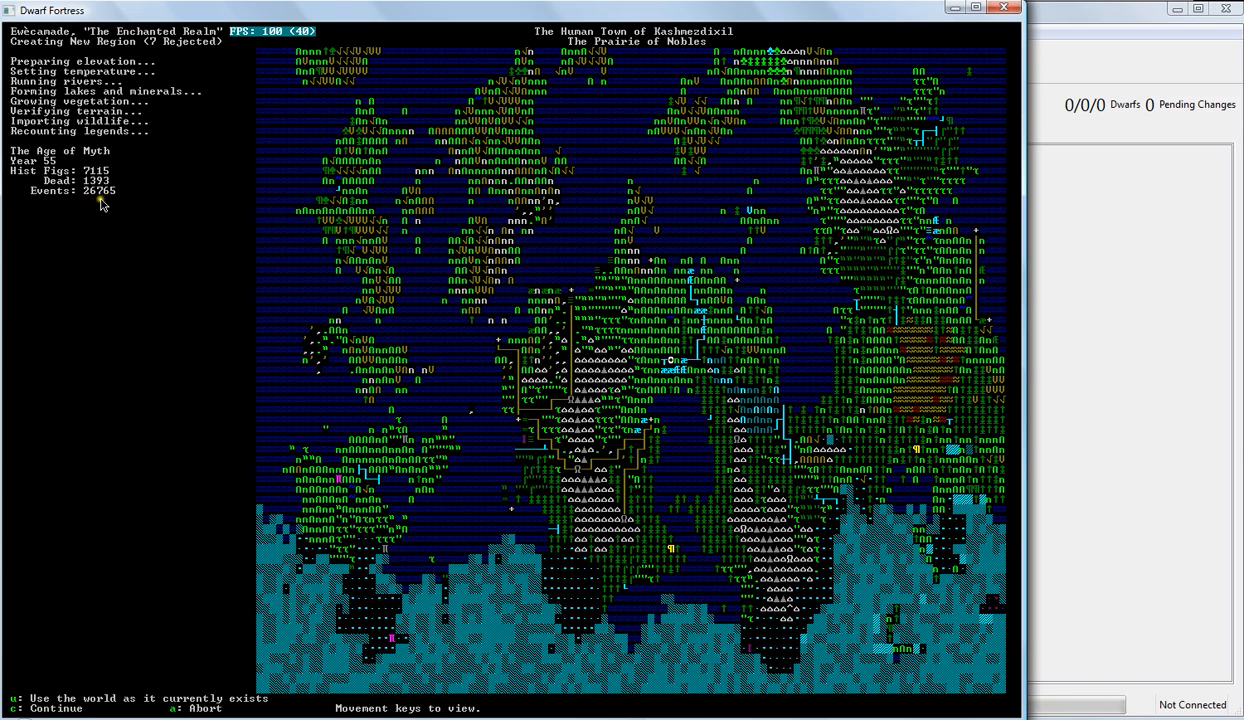
mouse_move(356, 318)
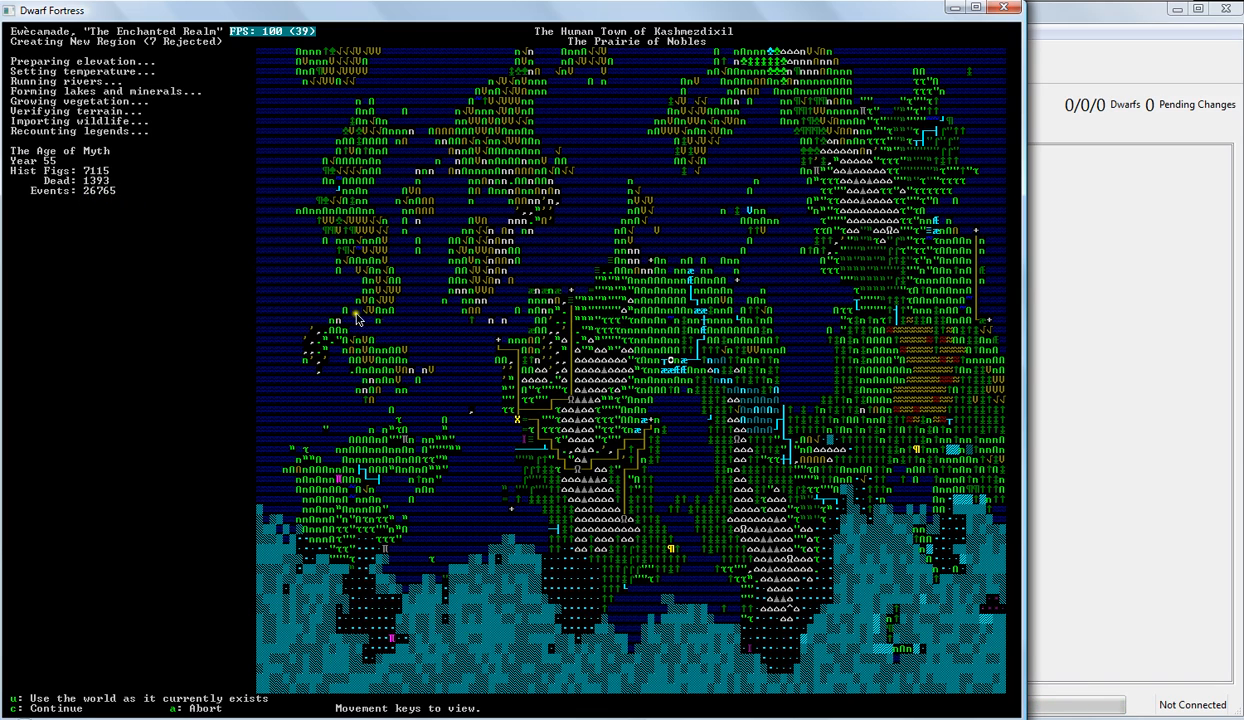
mouse_move(668, 398)
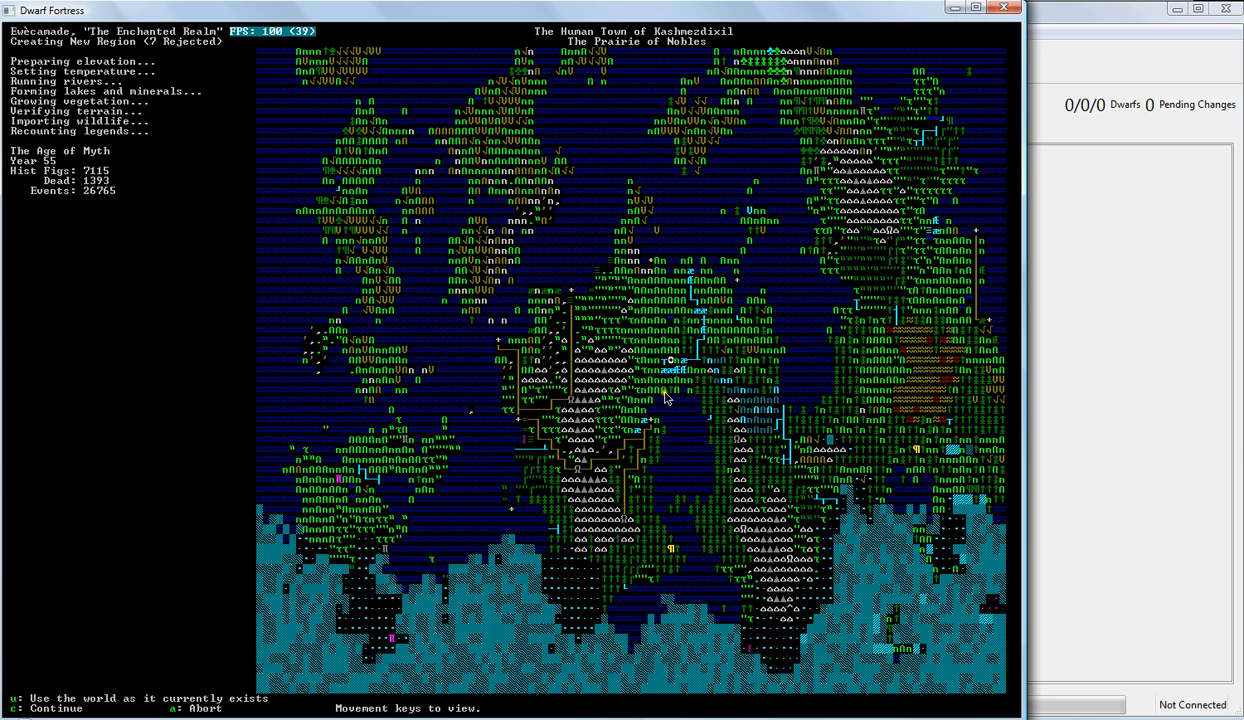
mouse_move(258, 460)
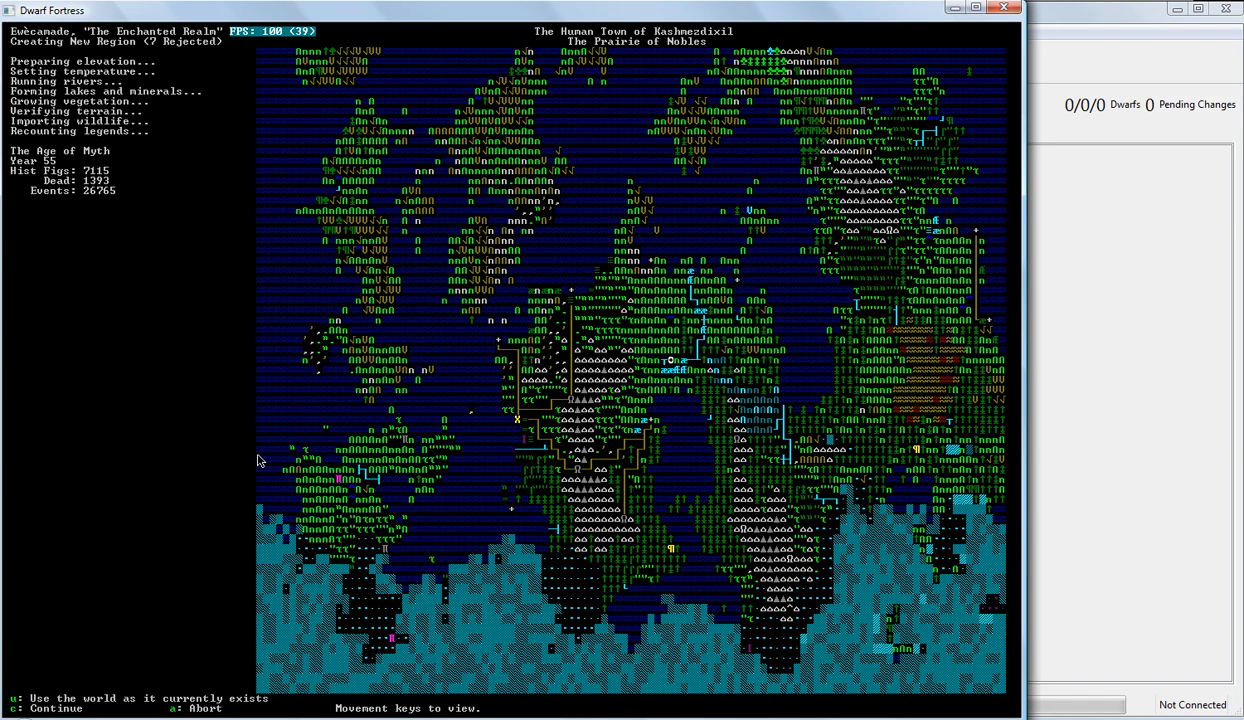
mouse_move(348, 420)
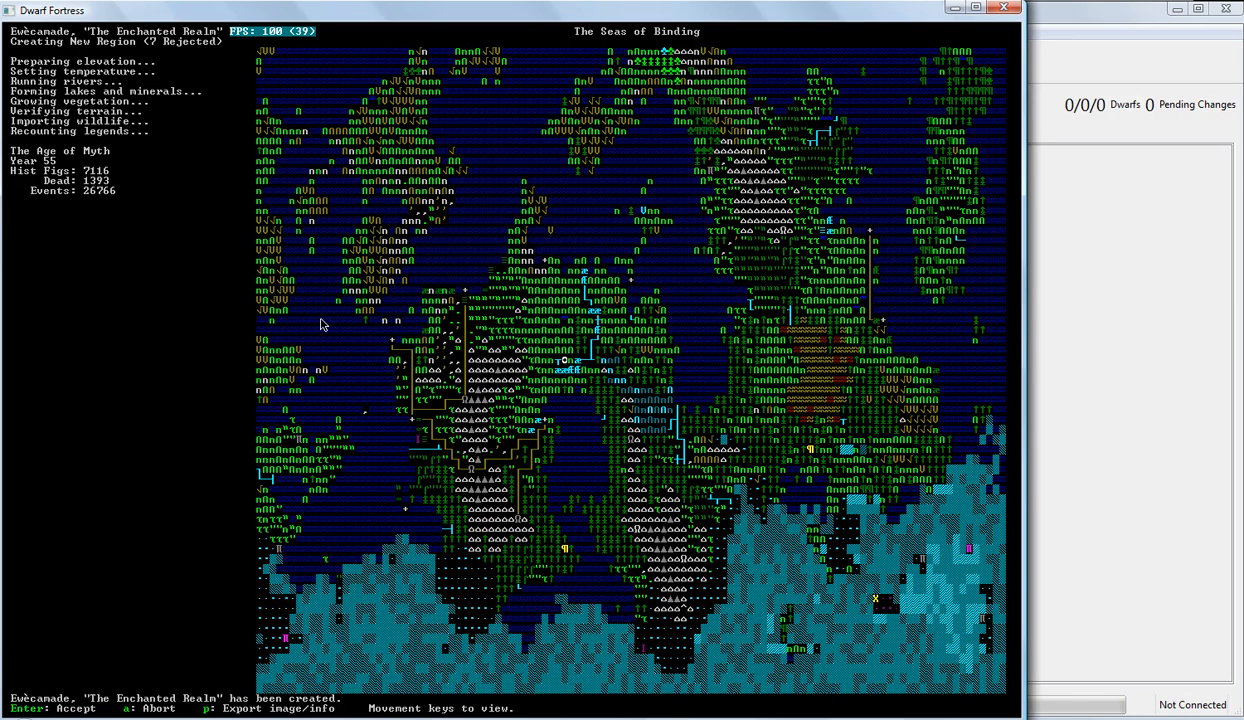
- Accept The Enchanted Realm as it exists and save the world
key("Return")
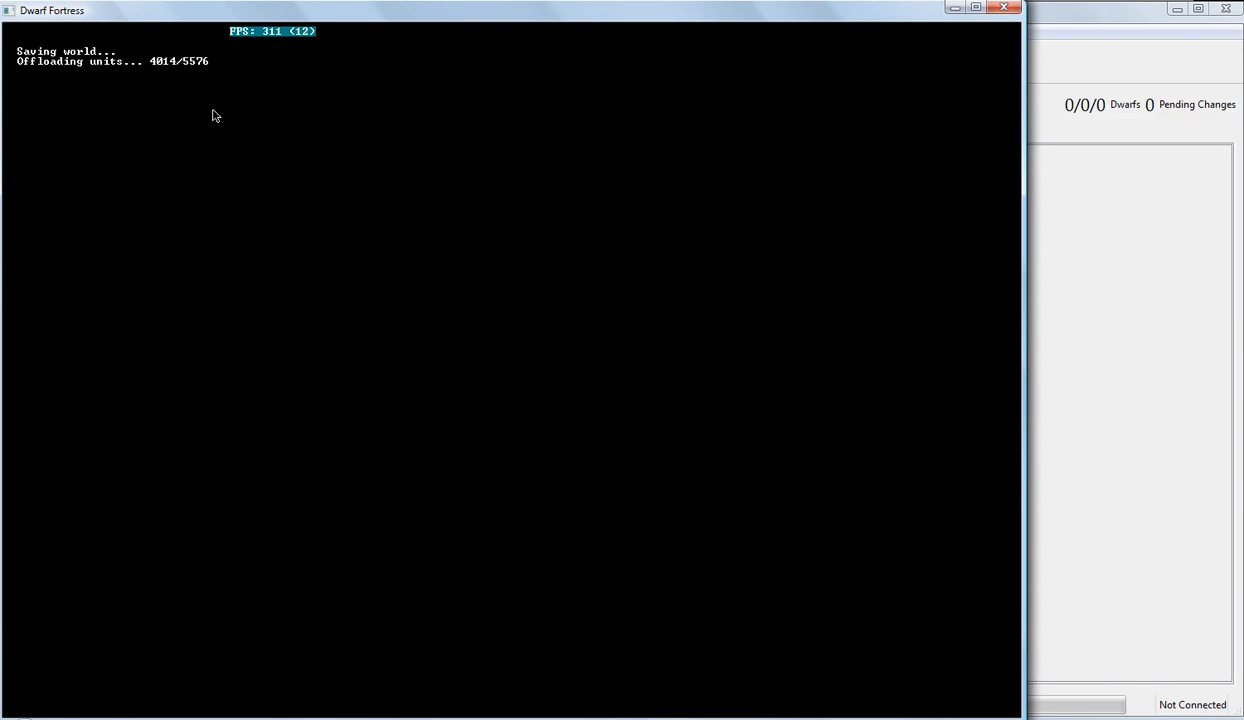
mouse_move(294, 230)
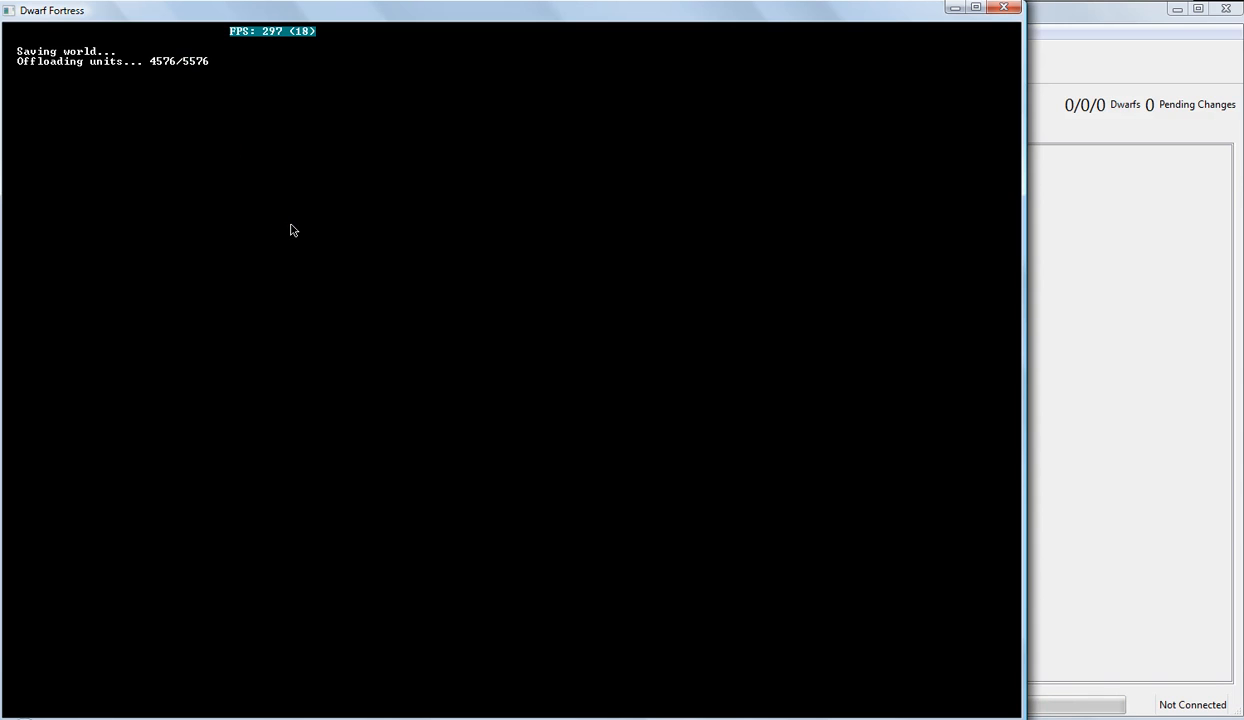
mouse_move(418, 292)
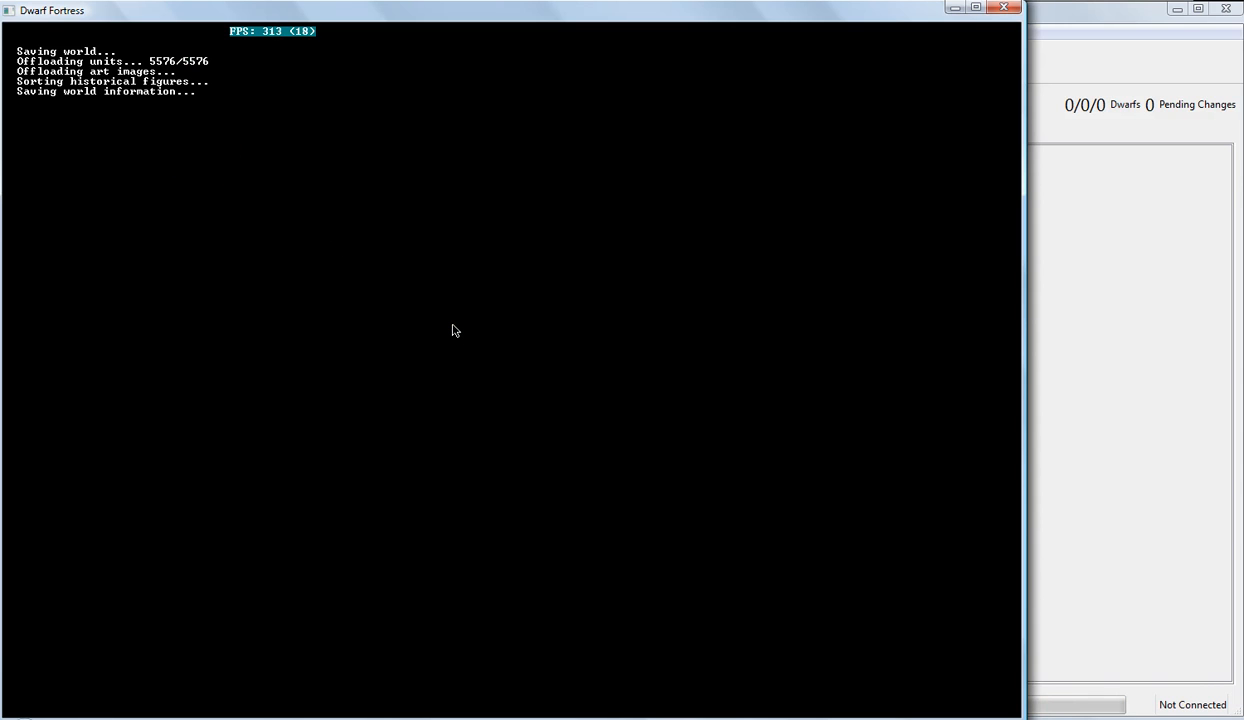
mouse_move(296, 248)
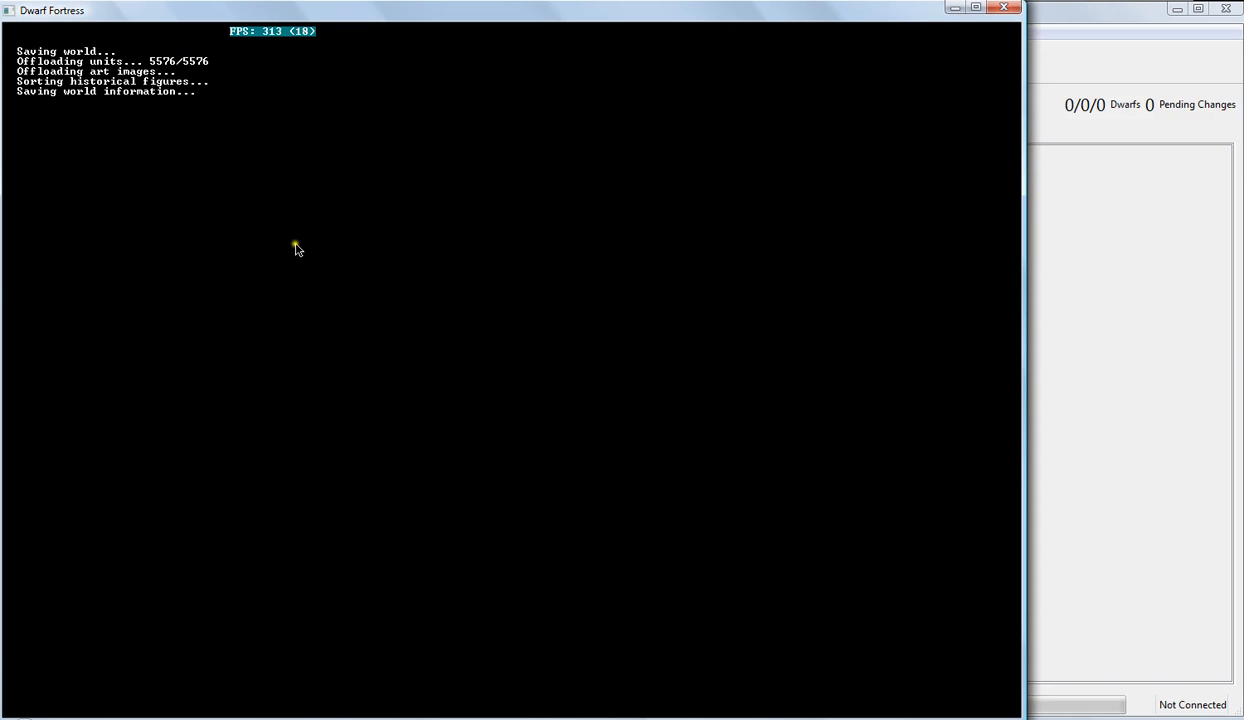
mouse_move(238, 330)
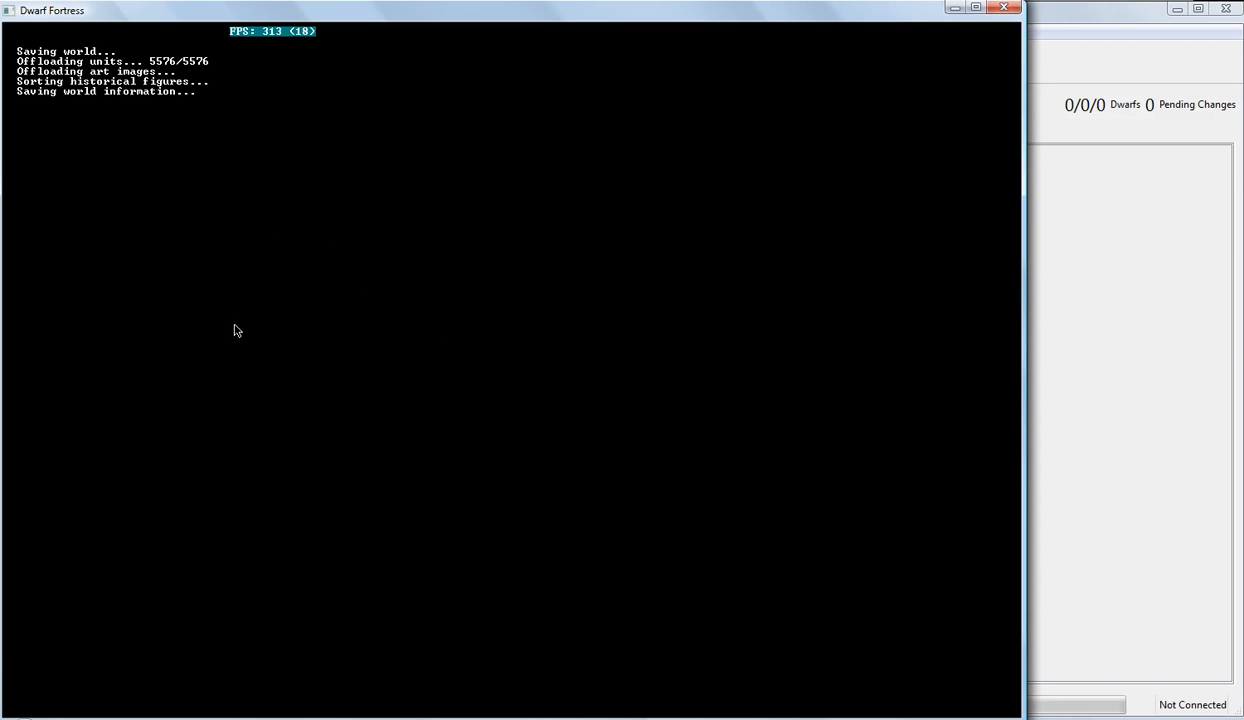
mouse_move(268, 328)
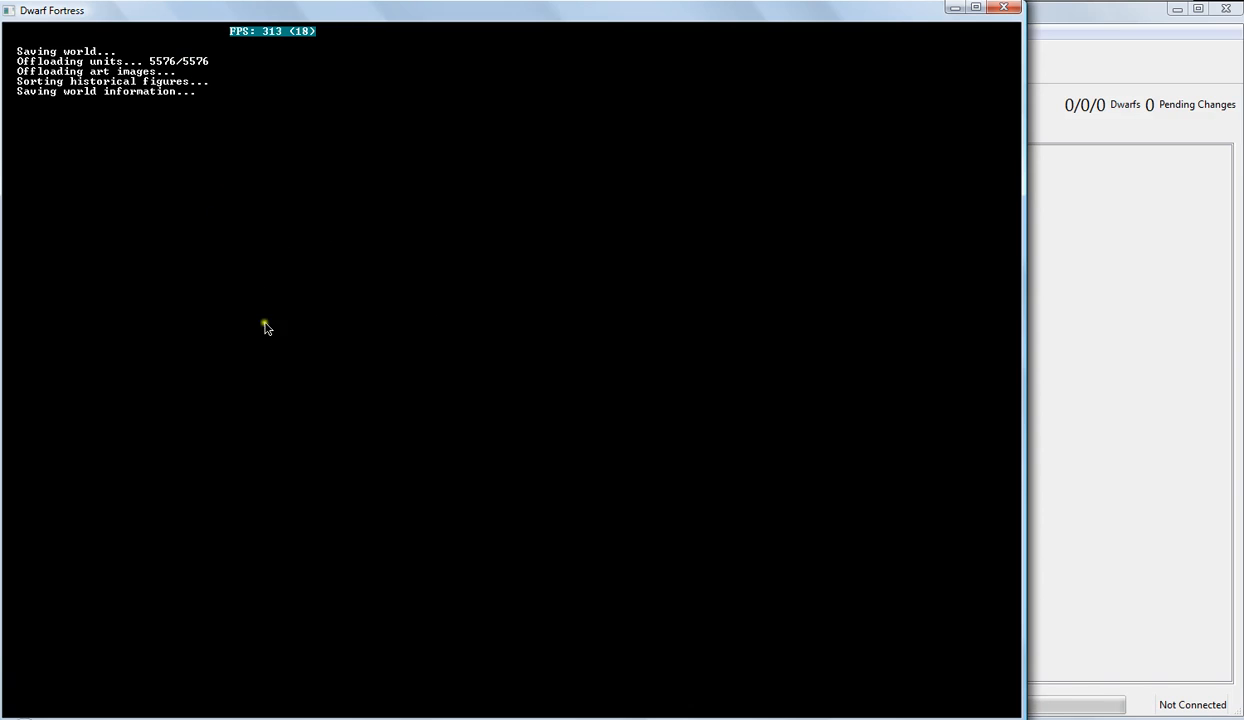
mouse_move(280, 242)
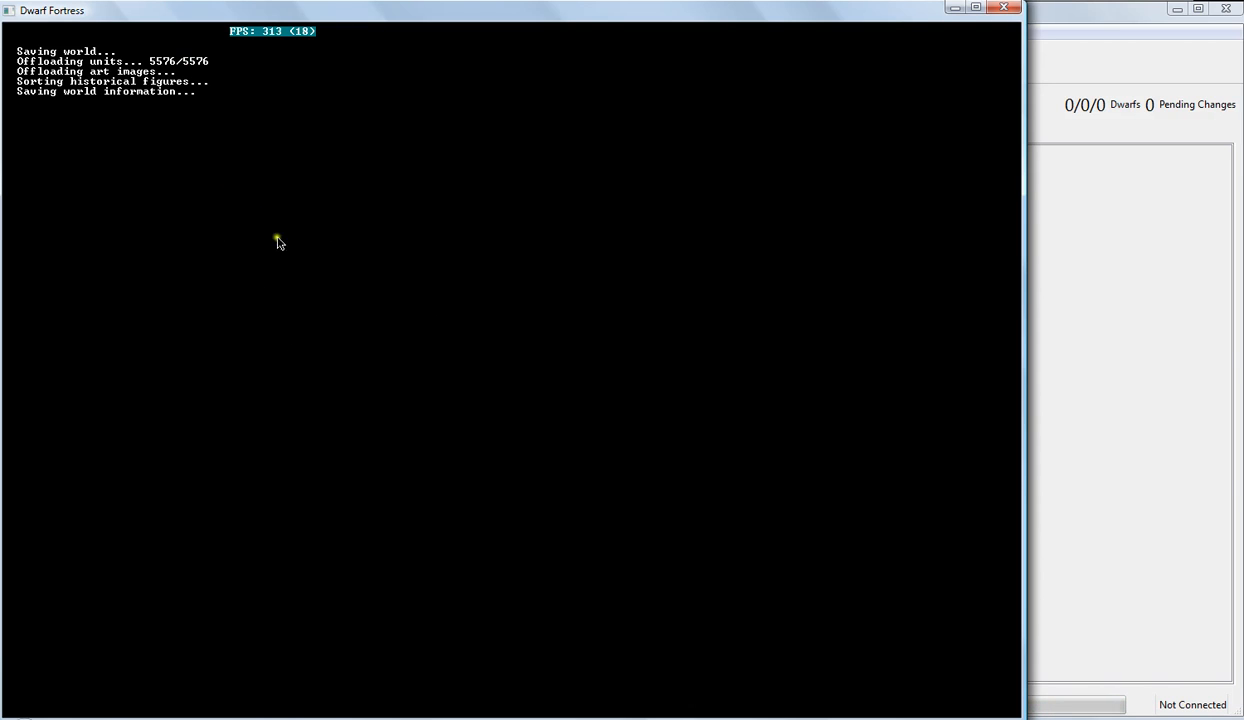
mouse_move(504, 330)
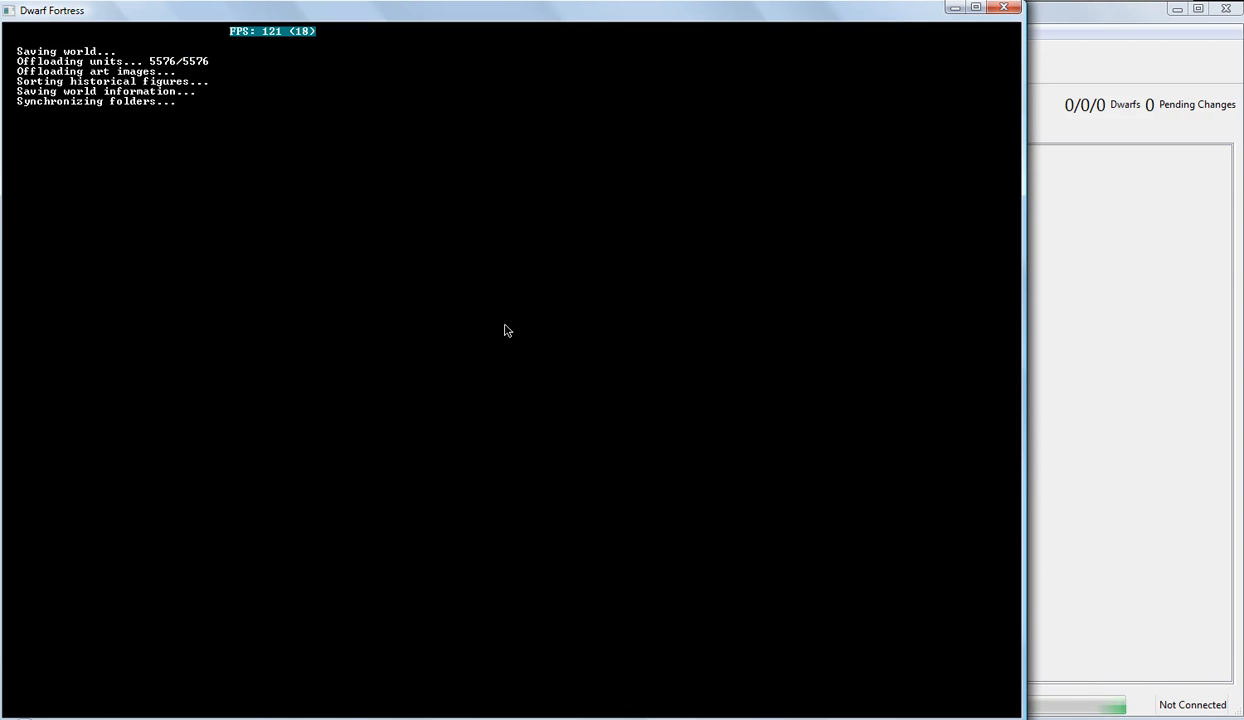
mouse_move(376, 294)
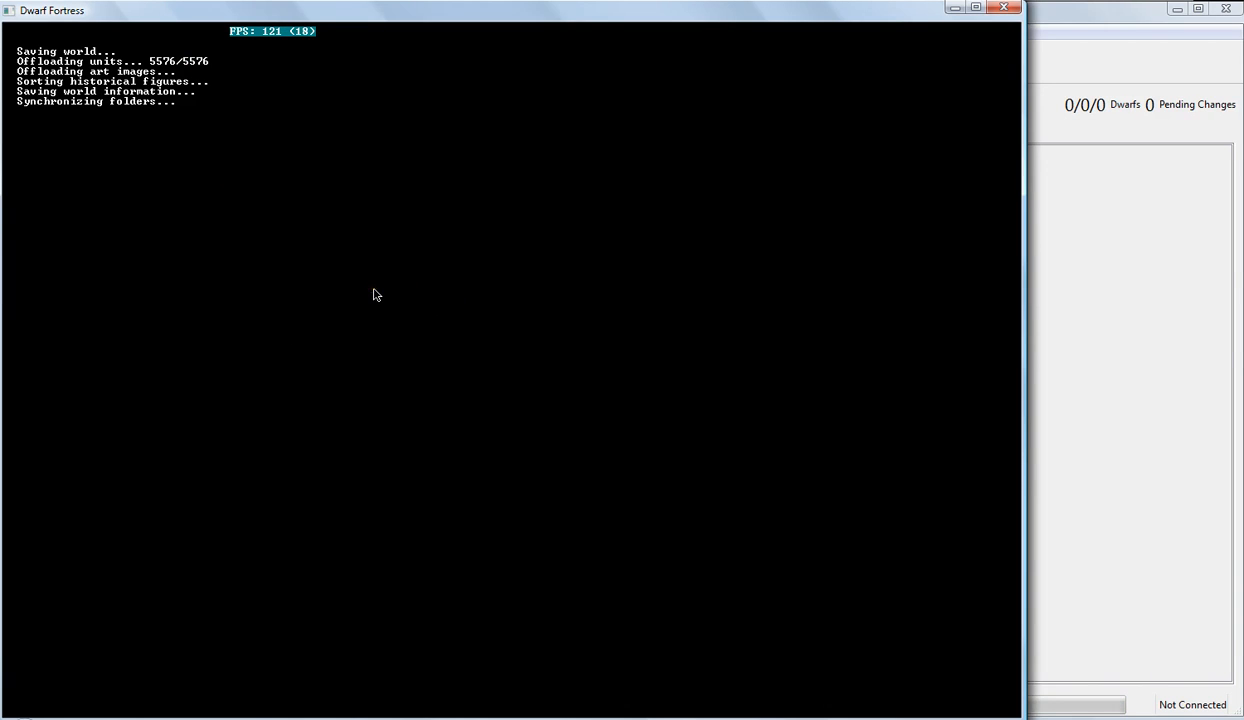
mouse_move(344, 456)
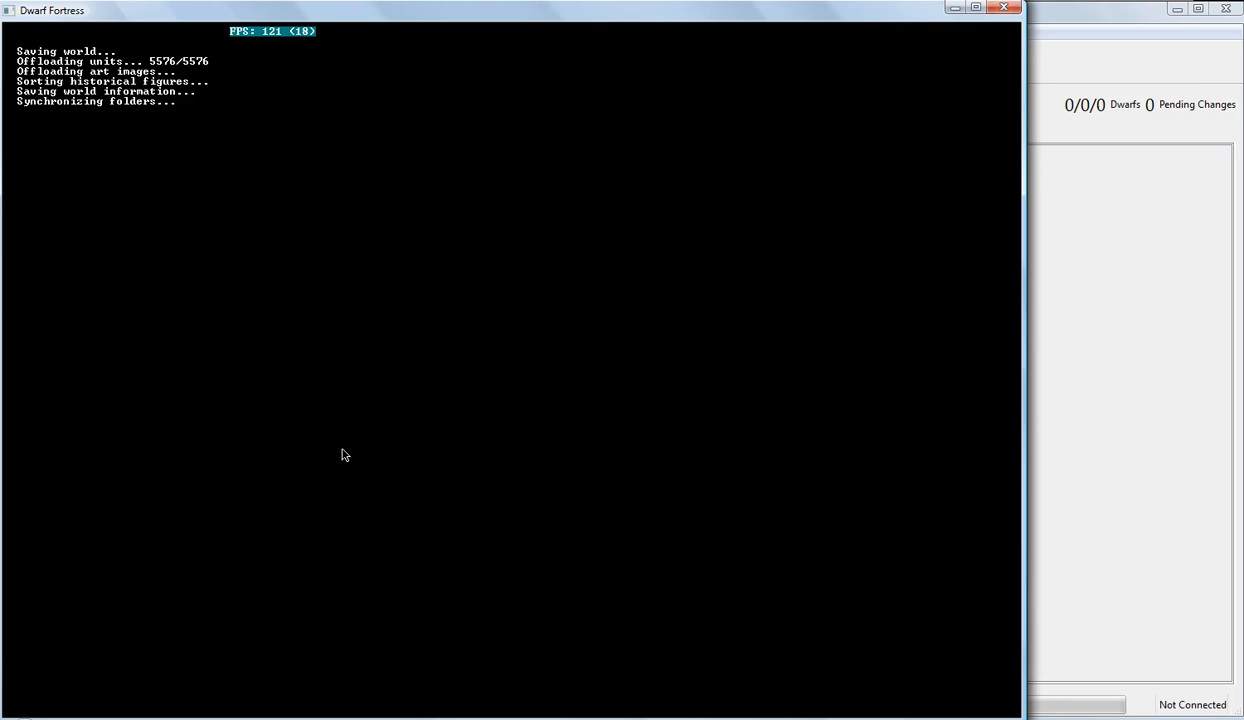
mouse_move(716, 212)
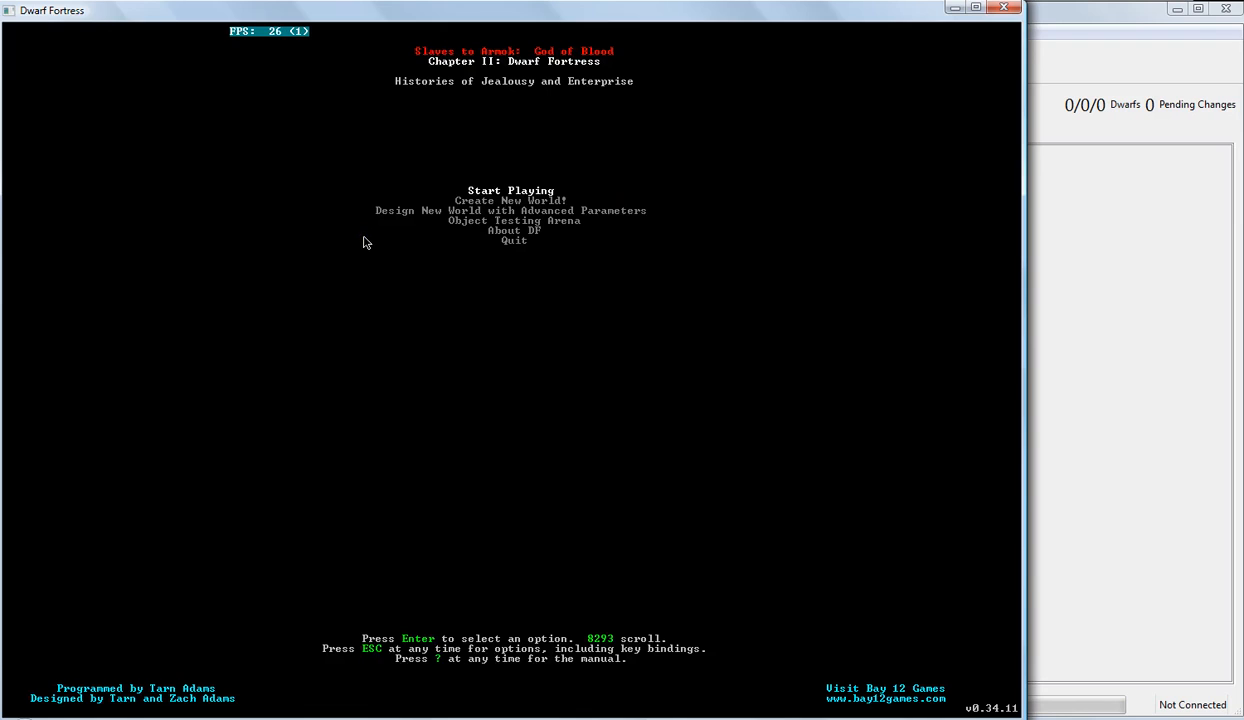
mouse_move(304, 264)
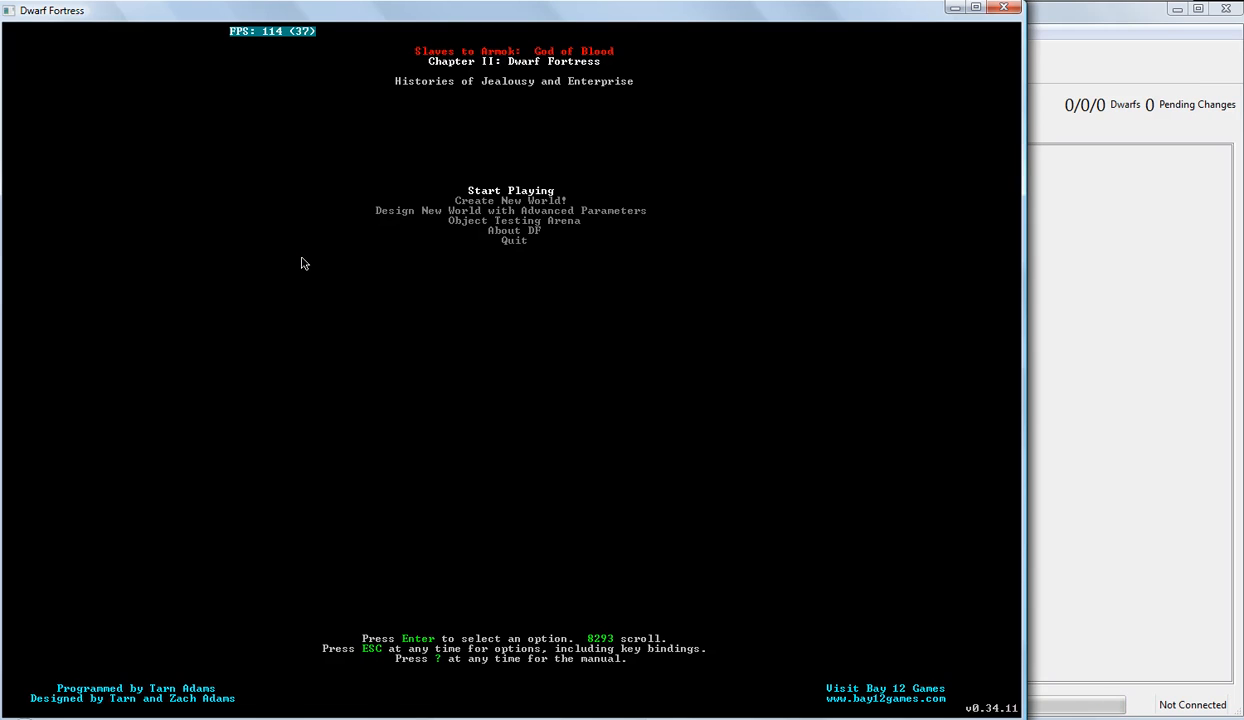
- Choose Start Playing on the title menu to reach the game mode list
key("Return")
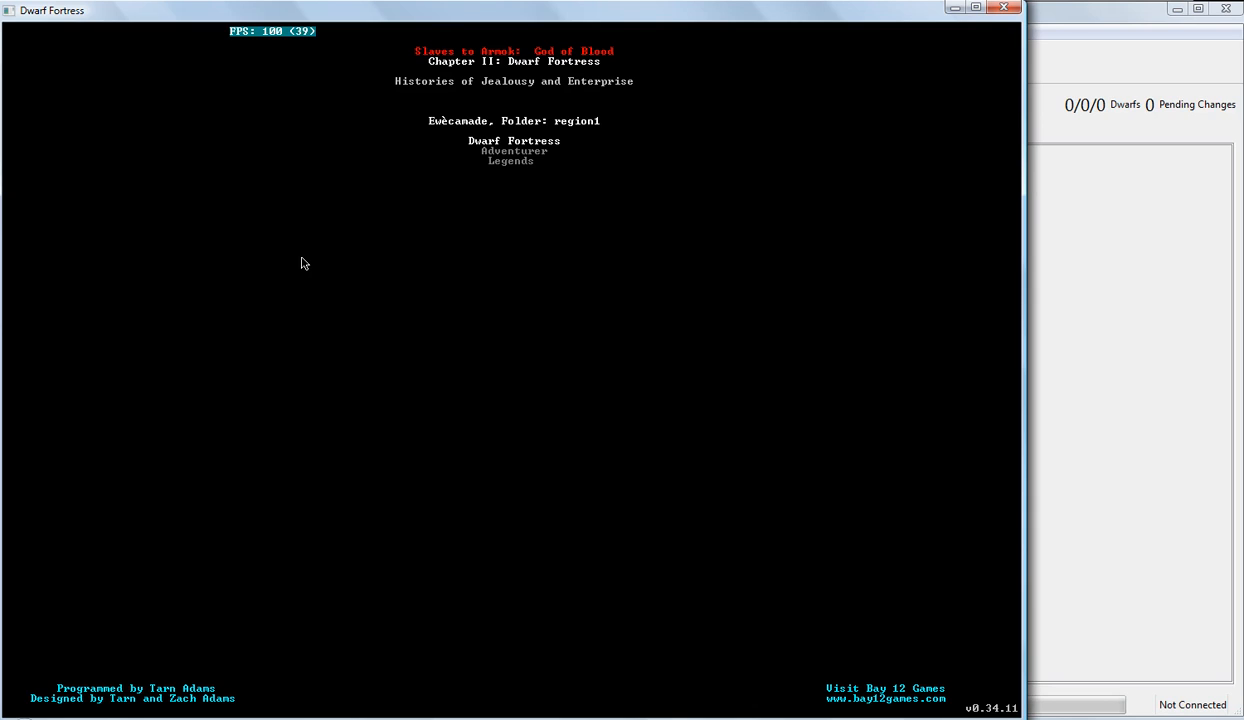
- Highlight Dwarf Fortress mode in the game mode list for the new world
key("Down")
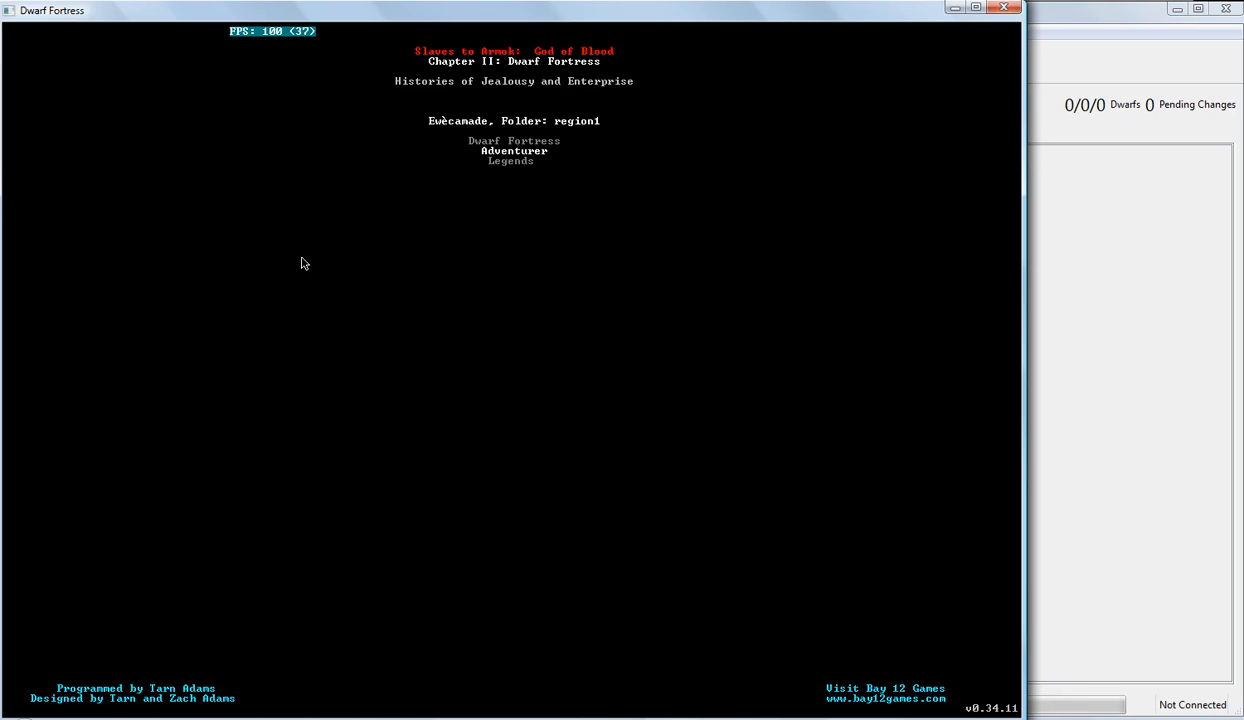
key("down")
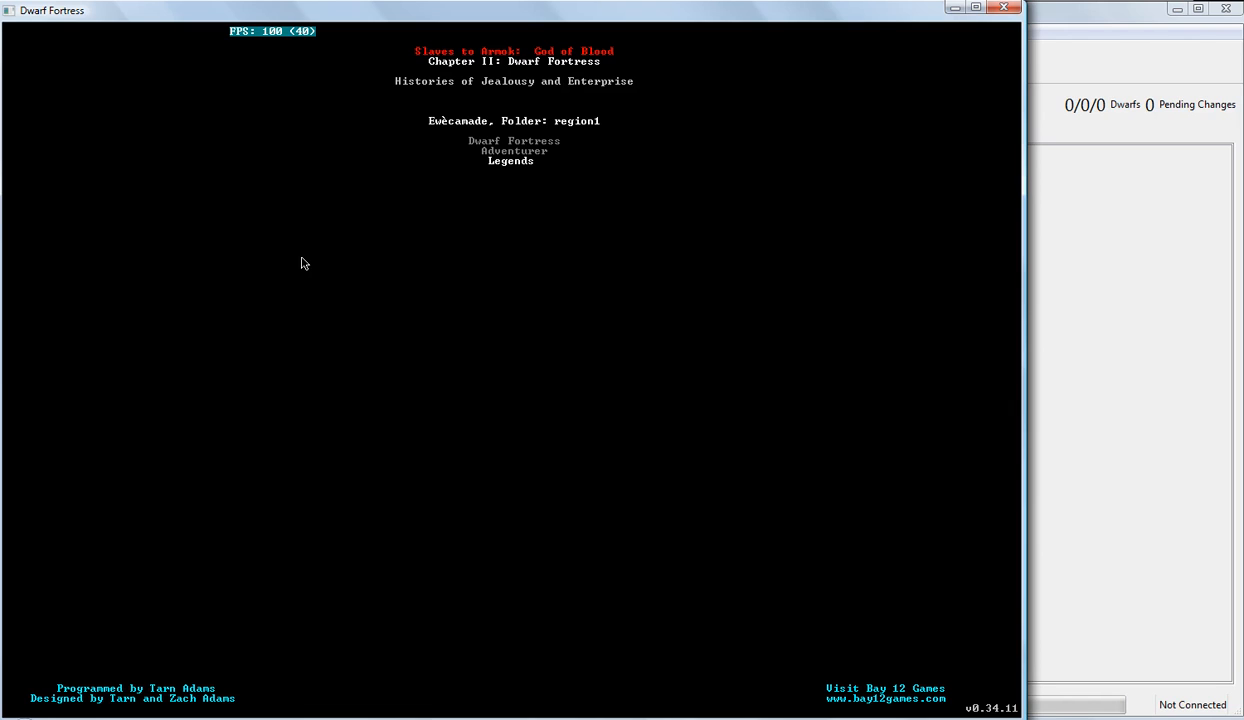
key("up")
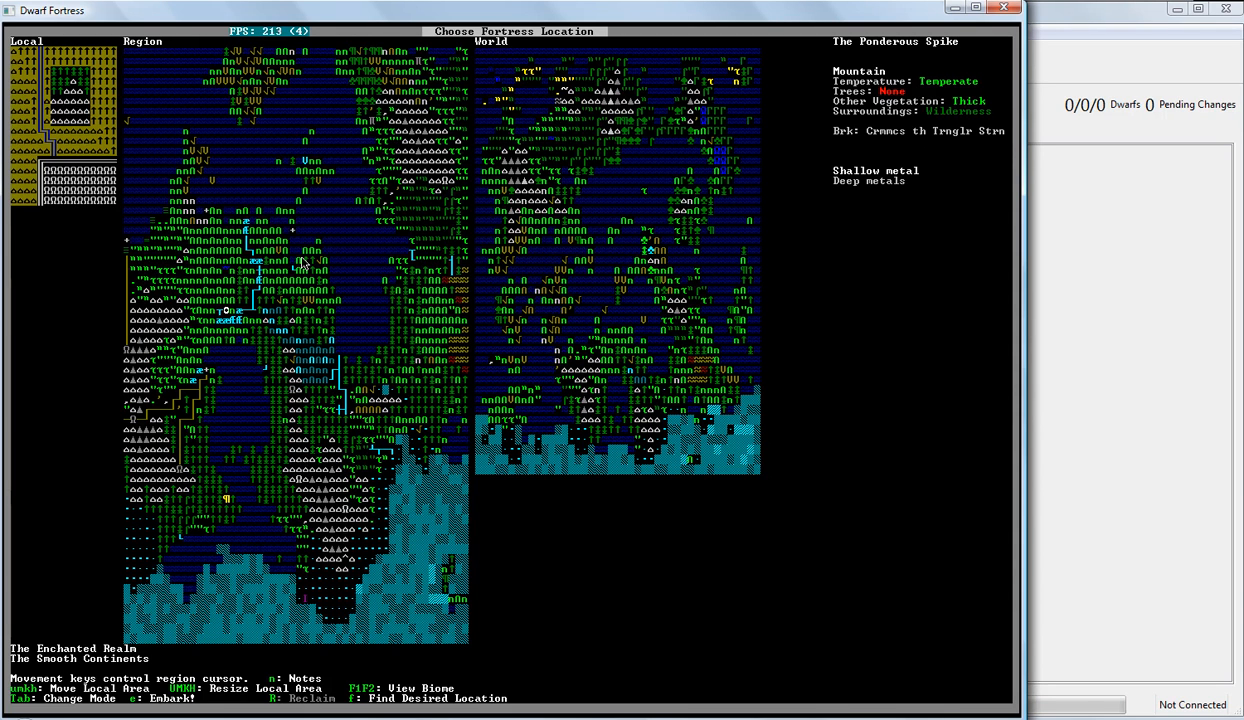
mouse_move(752, 388)
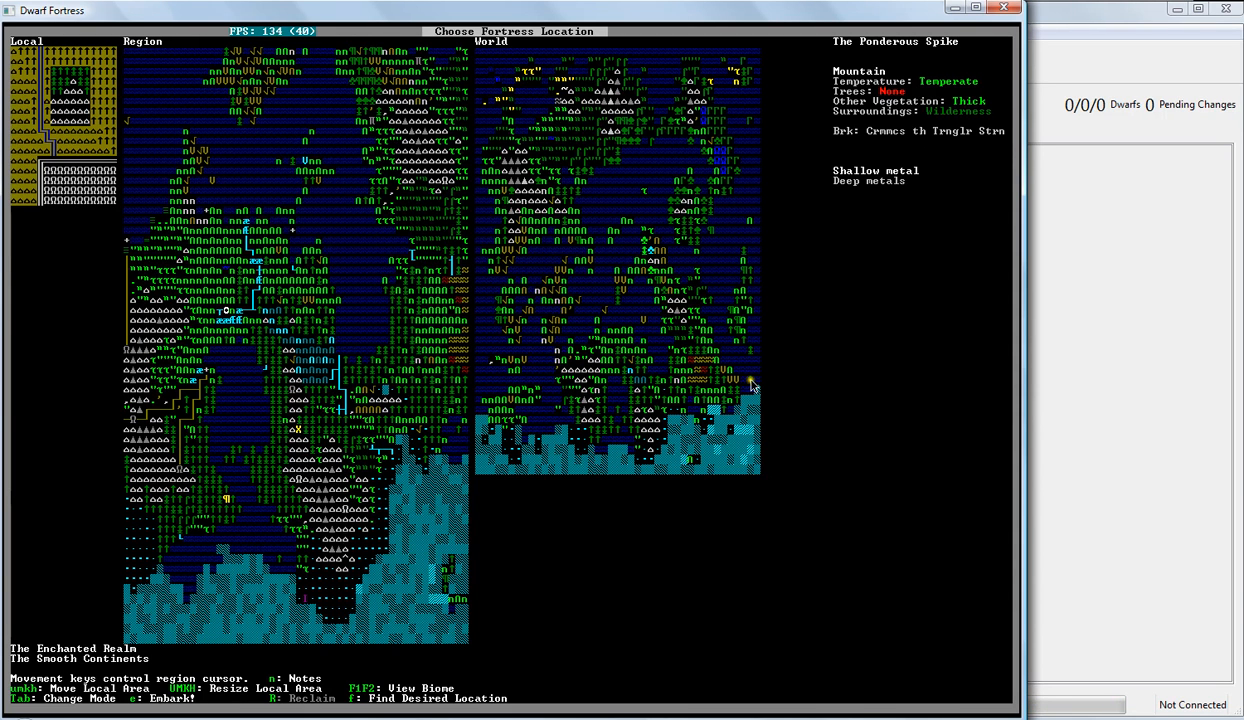
mouse_move(308, 140)
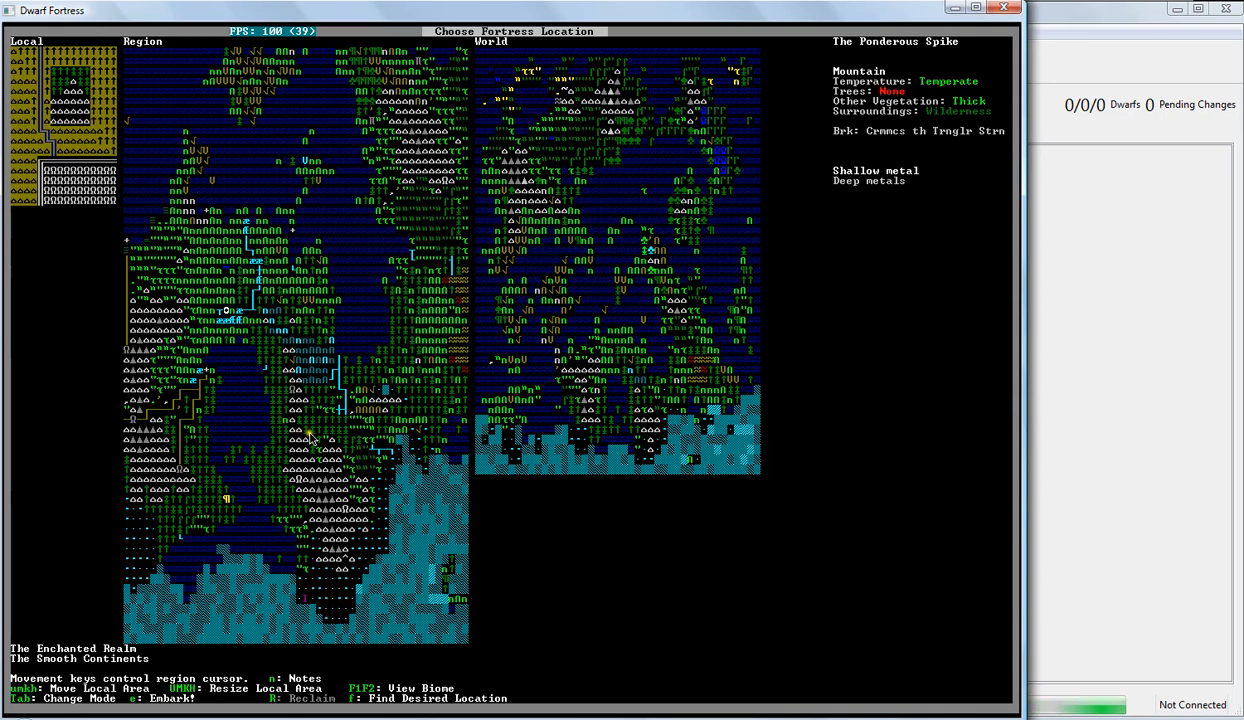
mouse_move(462, 488)
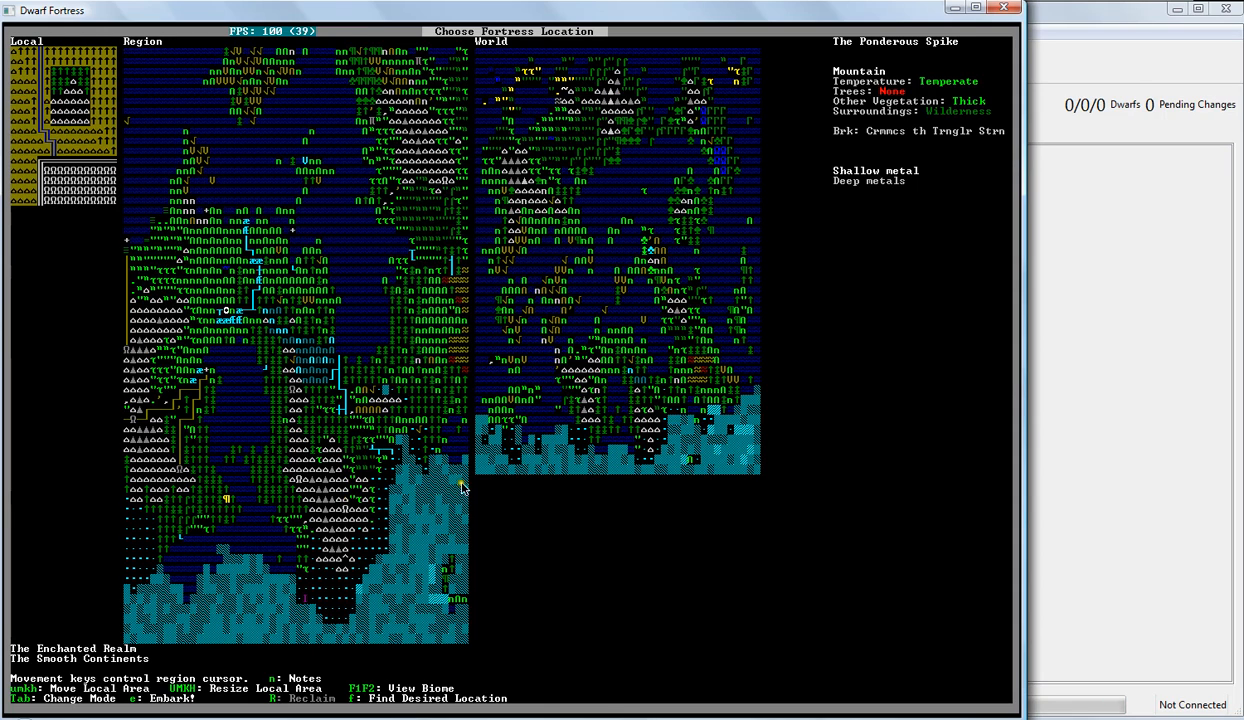
mouse_move(226, 206)
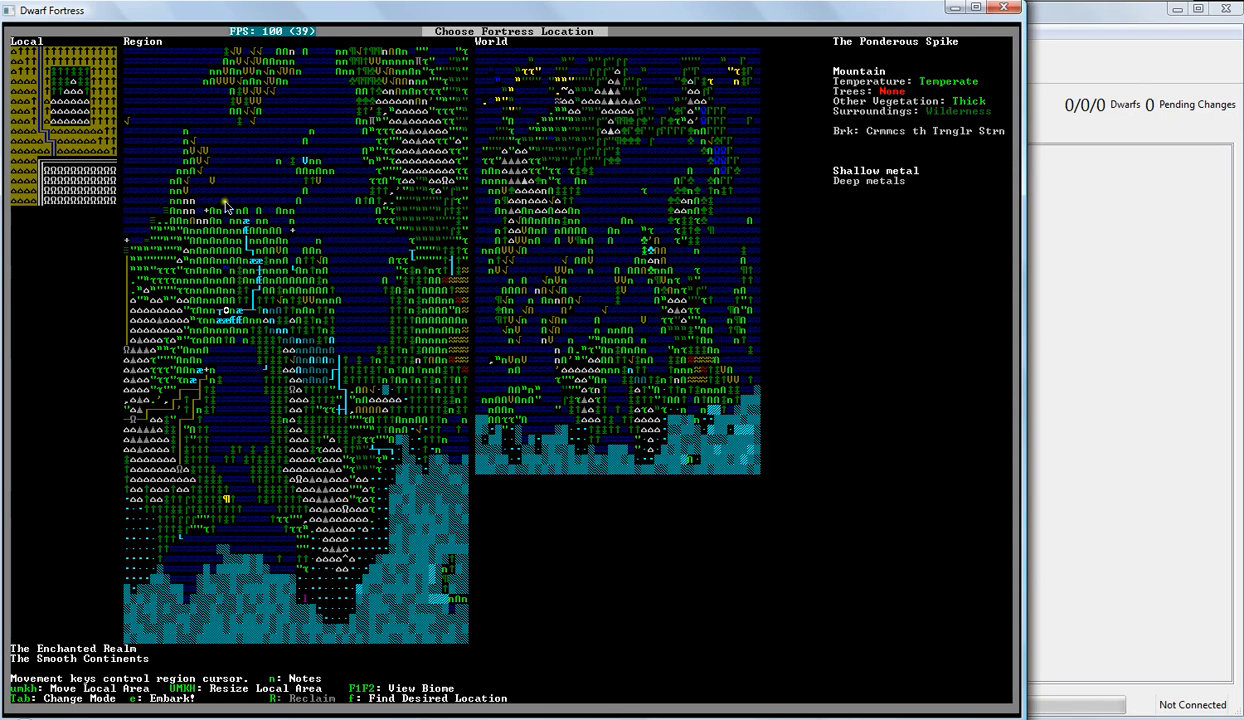
mouse_move(276, 148)
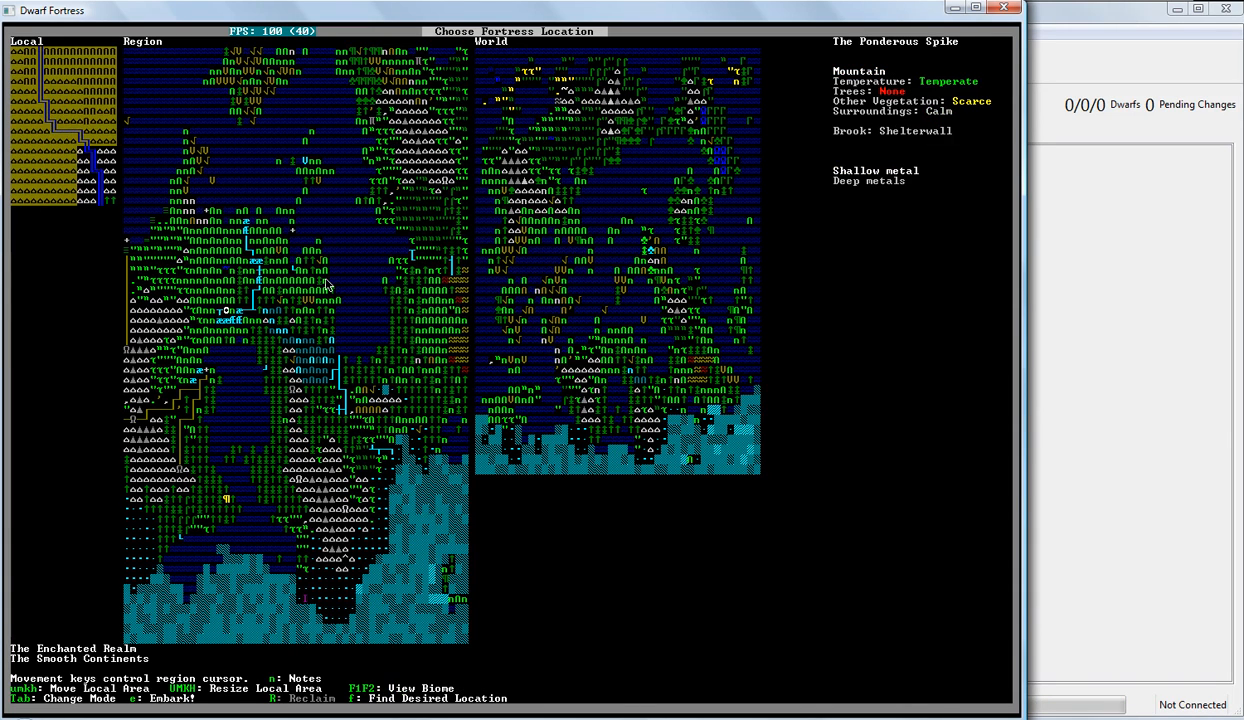
mouse_move(224, 444)
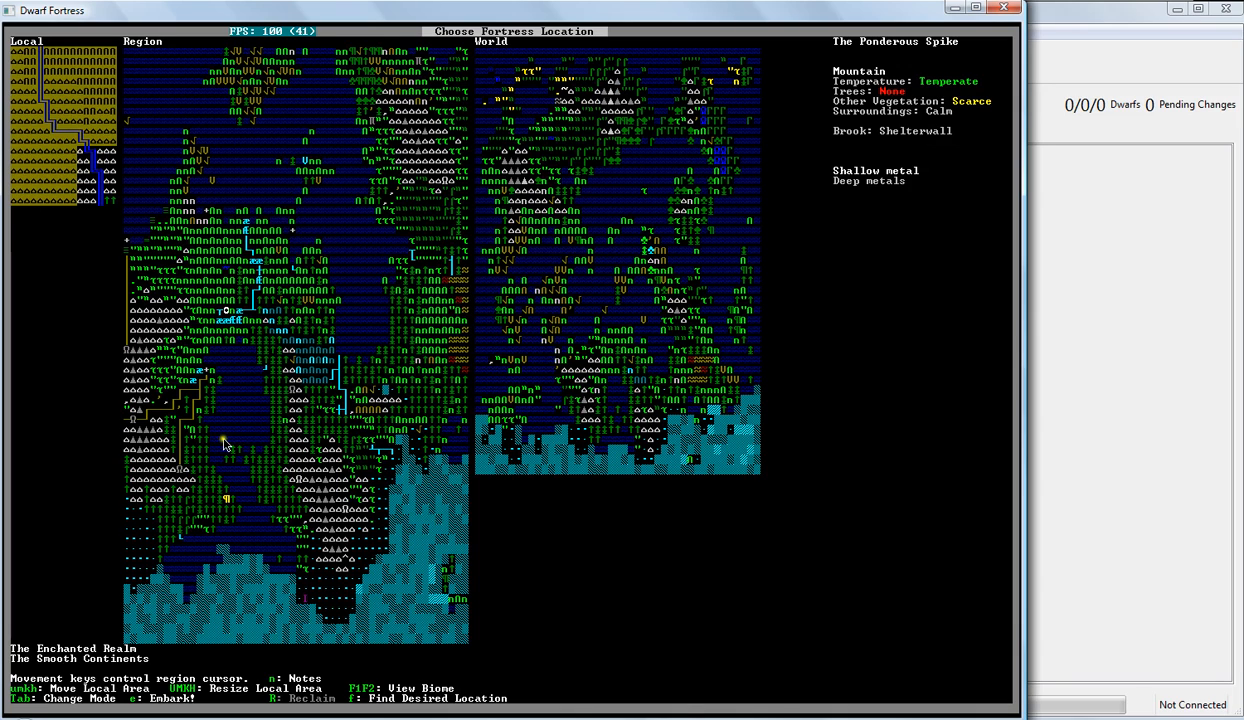
mouse_move(612, 388)
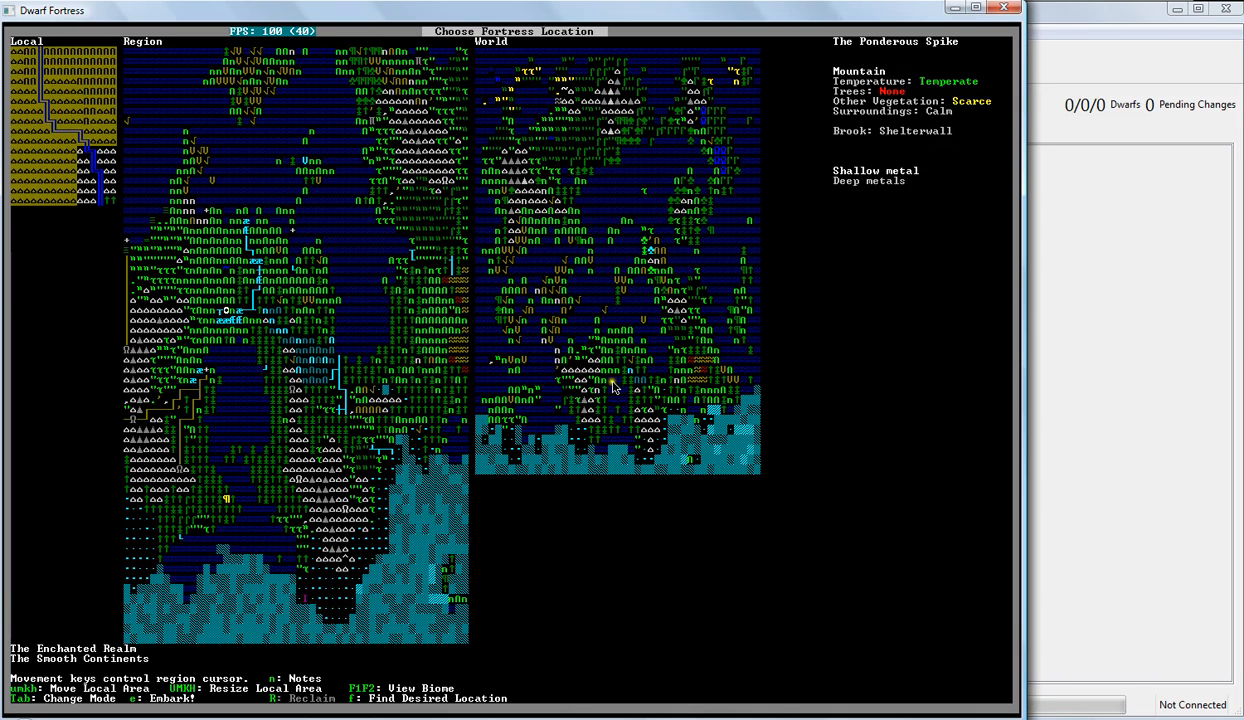
mouse_move(340, 128)
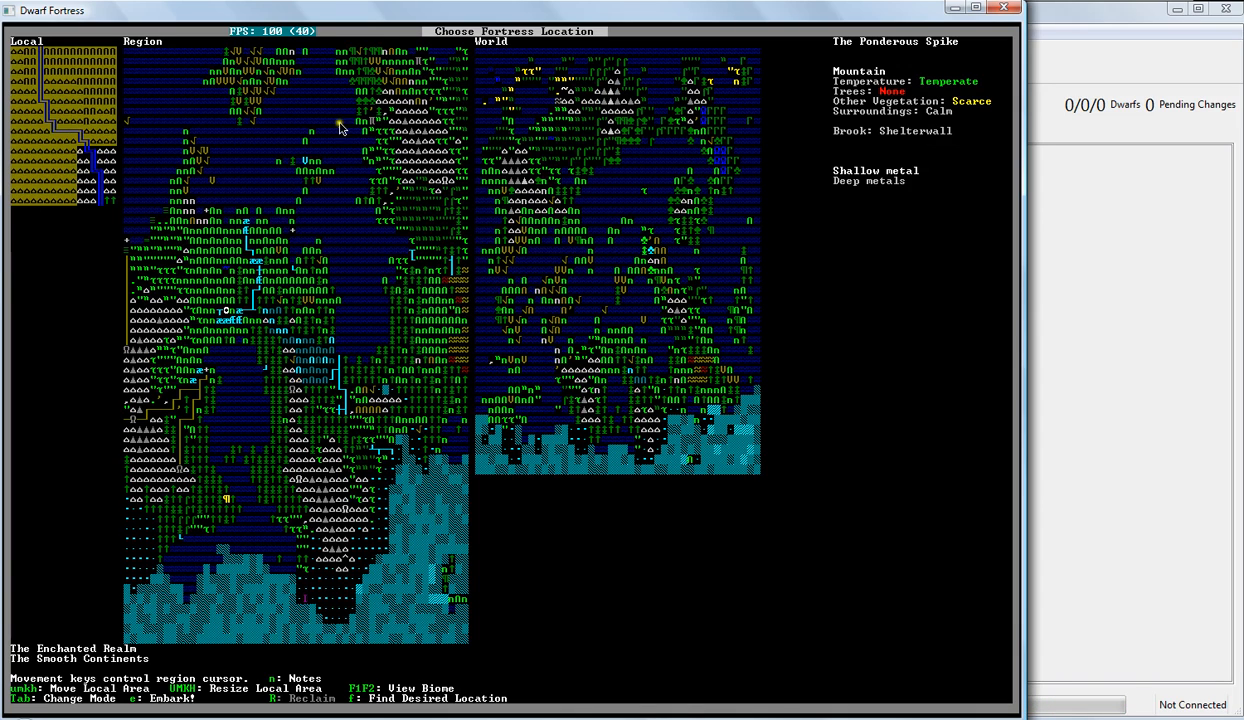
mouse_move(644, 290)
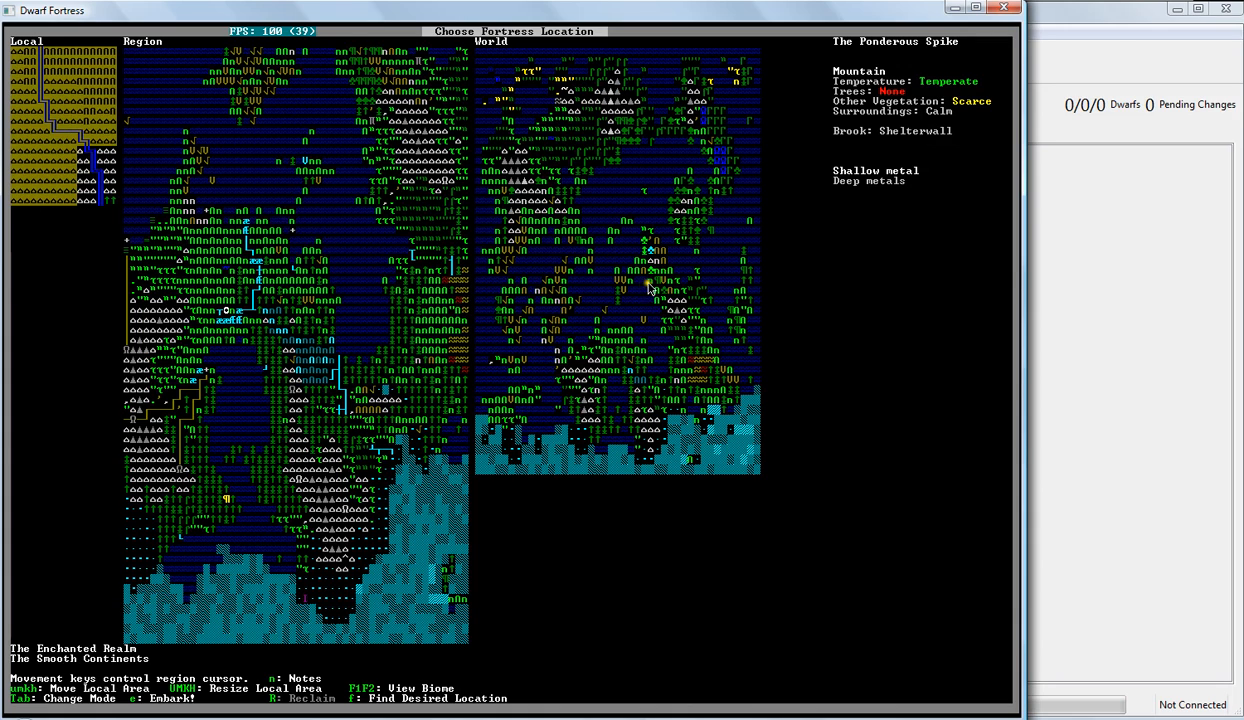
mouse_move(178, 298)
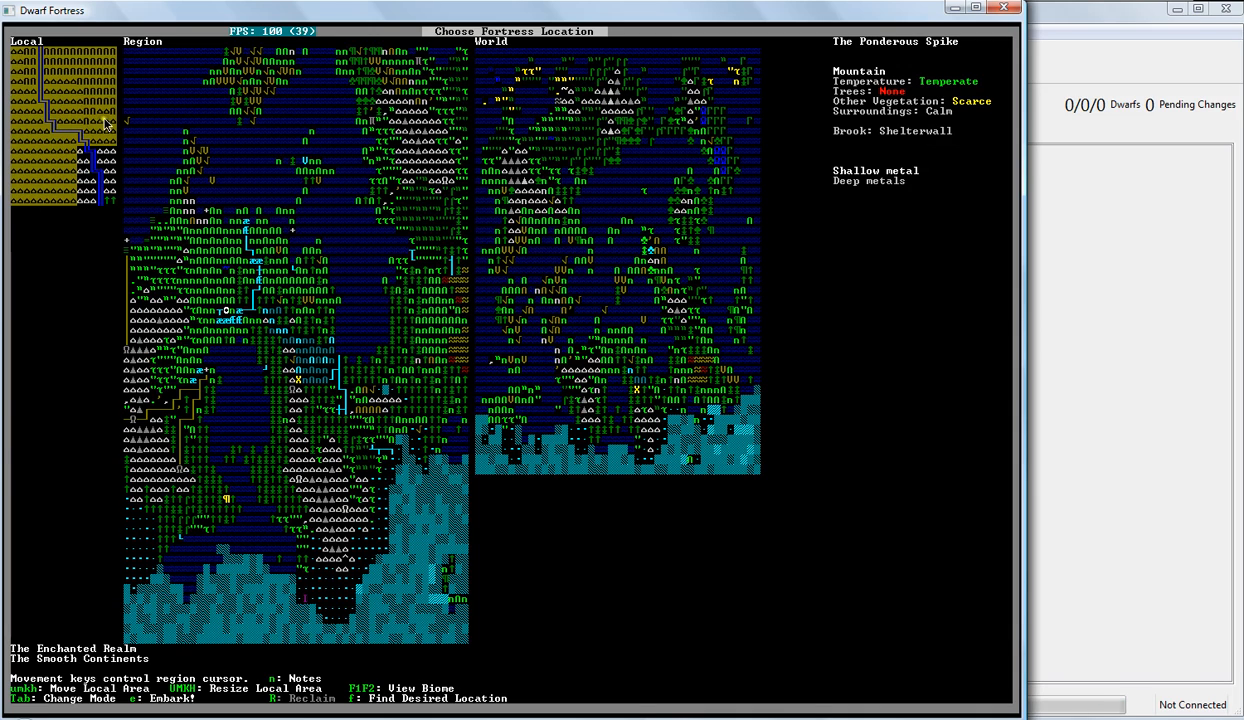
mouse_move(84, 216)
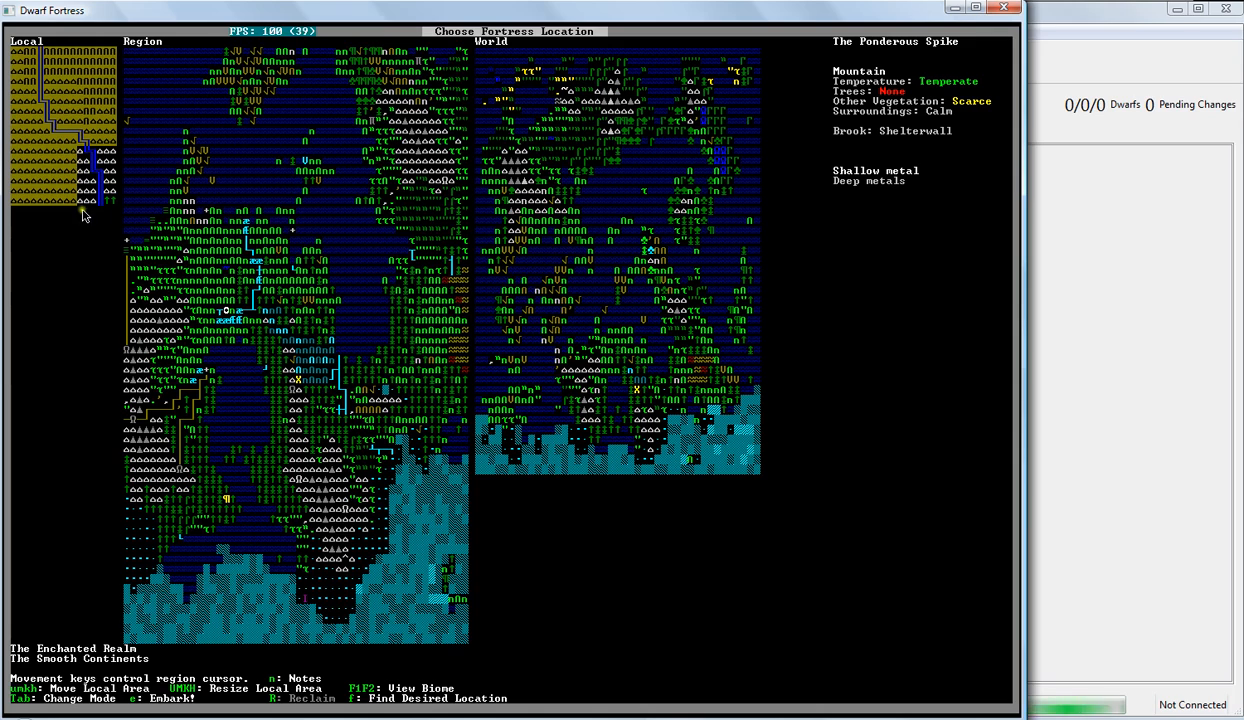
mouse_move(112, 164)
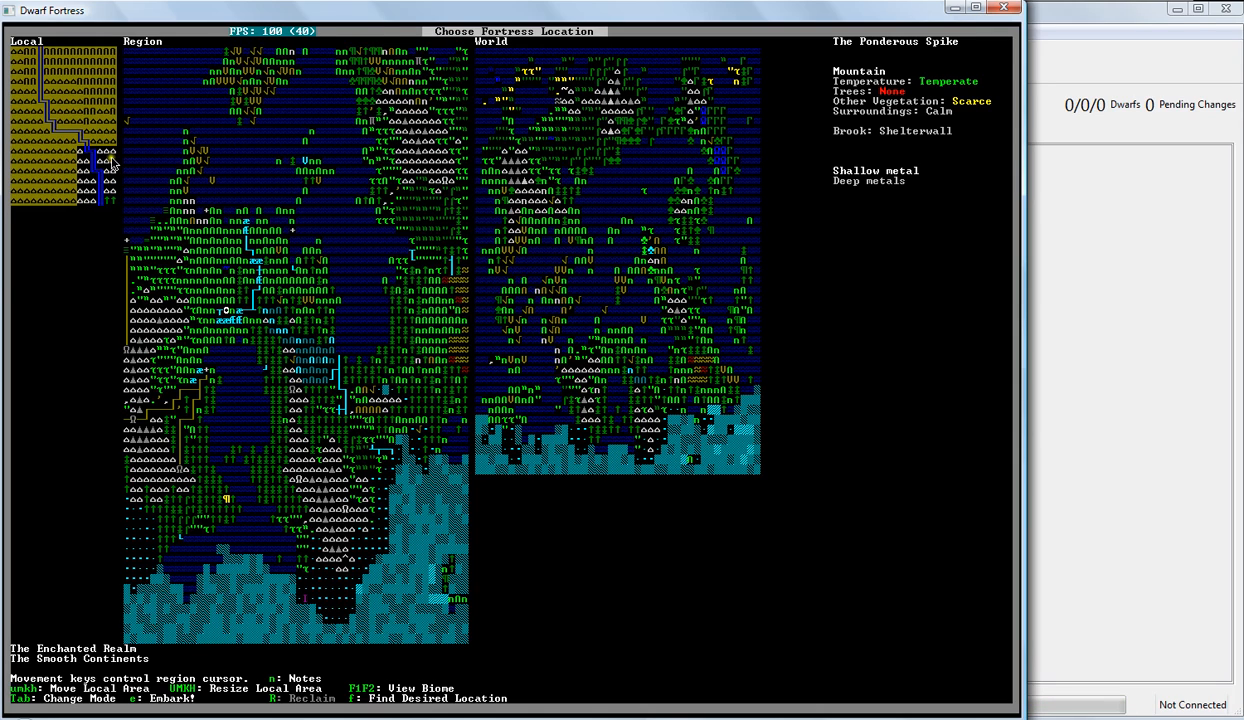
mouse_move(112, 210)
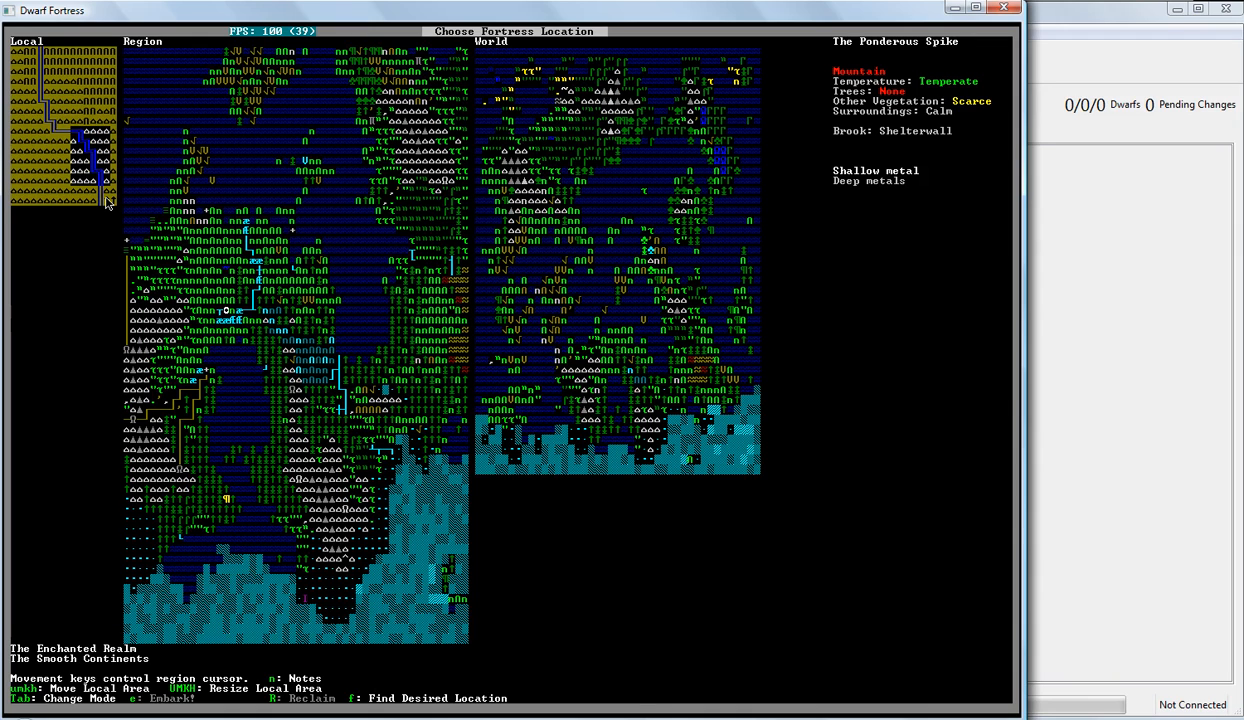
mouse_move(14, 188)
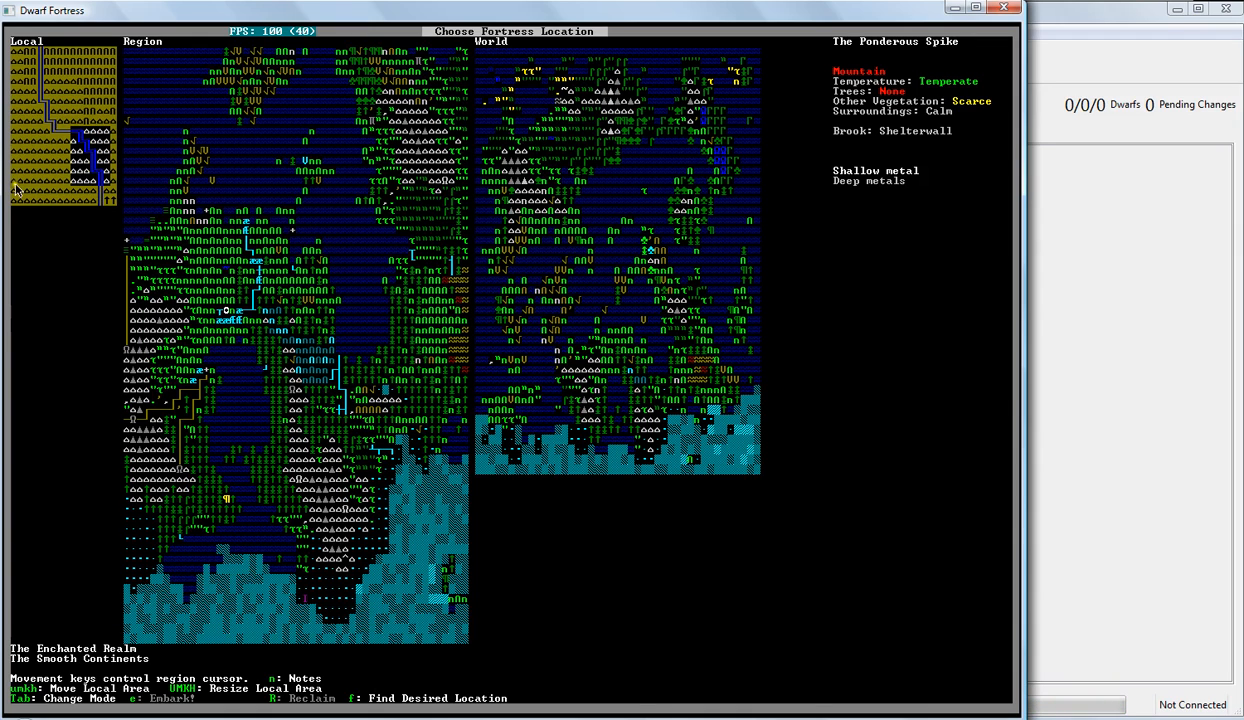
mouse_move(160, 378)
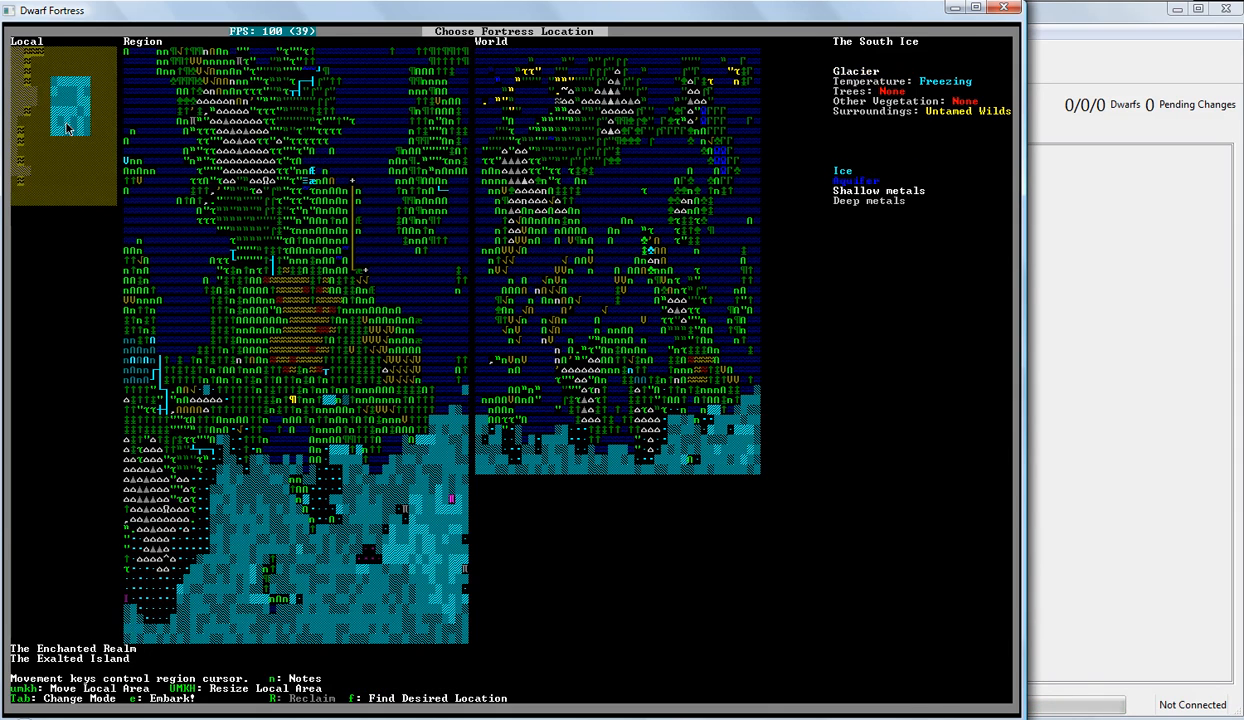
key("up")
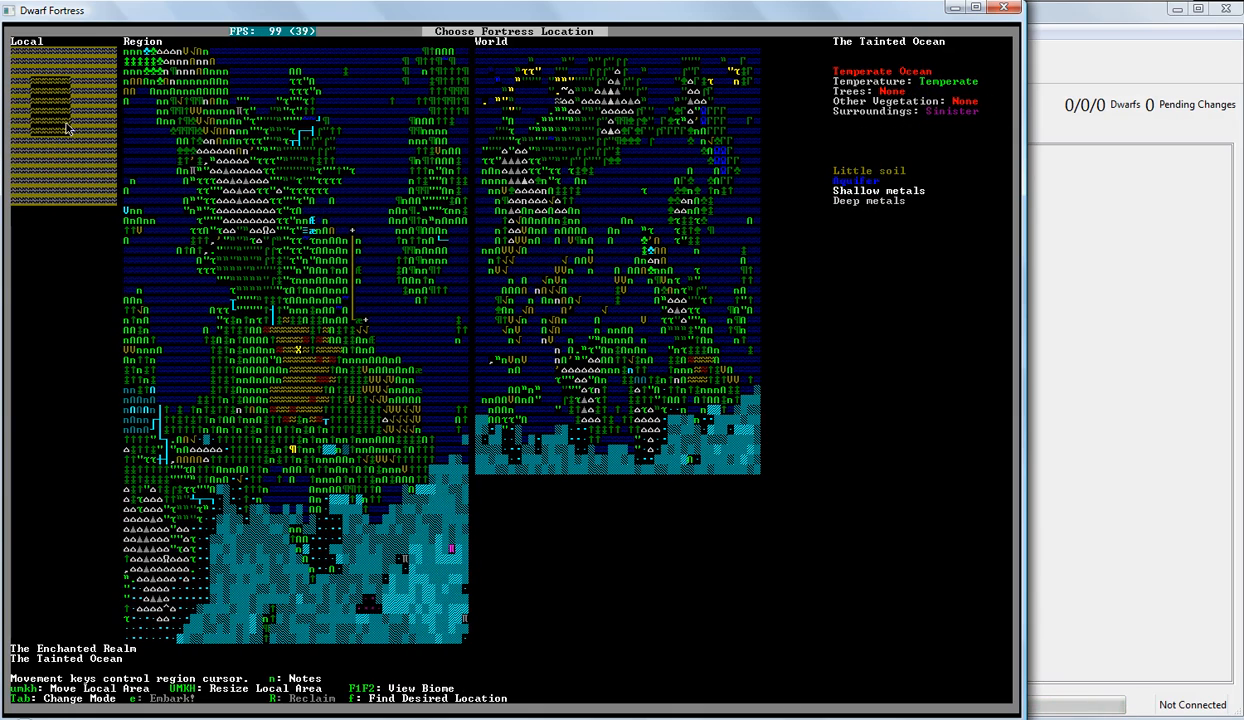
mouse_move(144, 256)
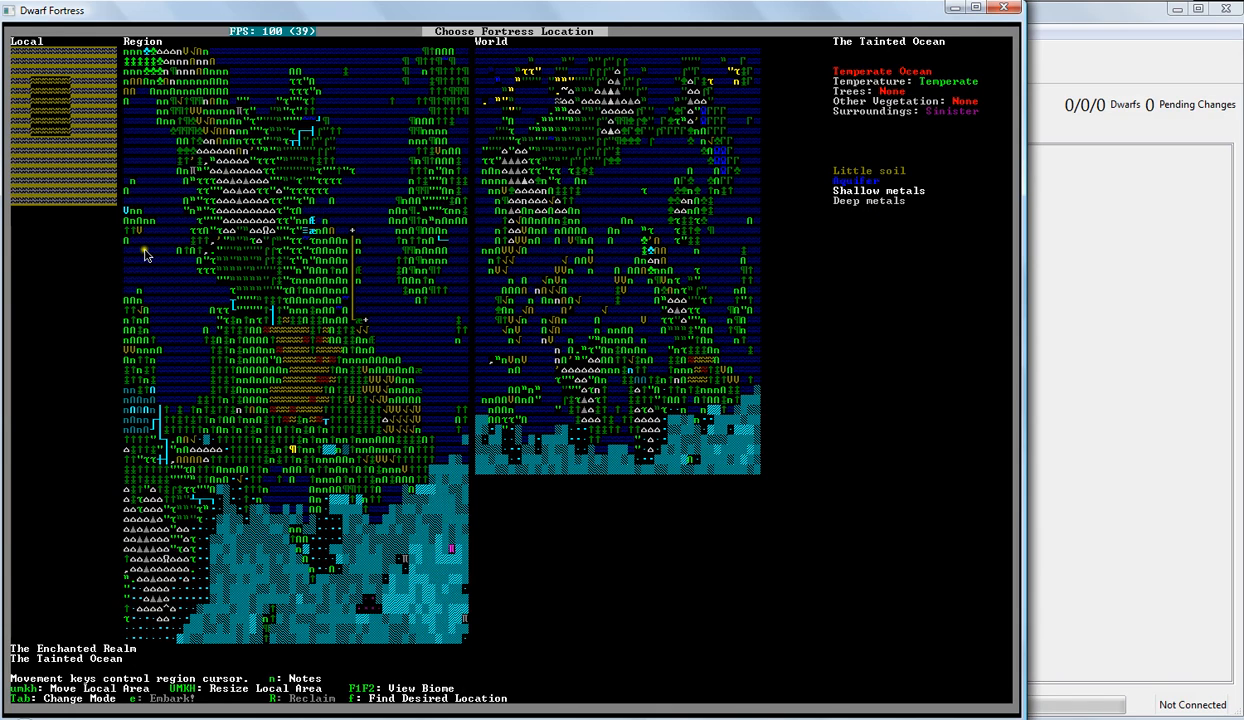
mouse_move(120, 224)
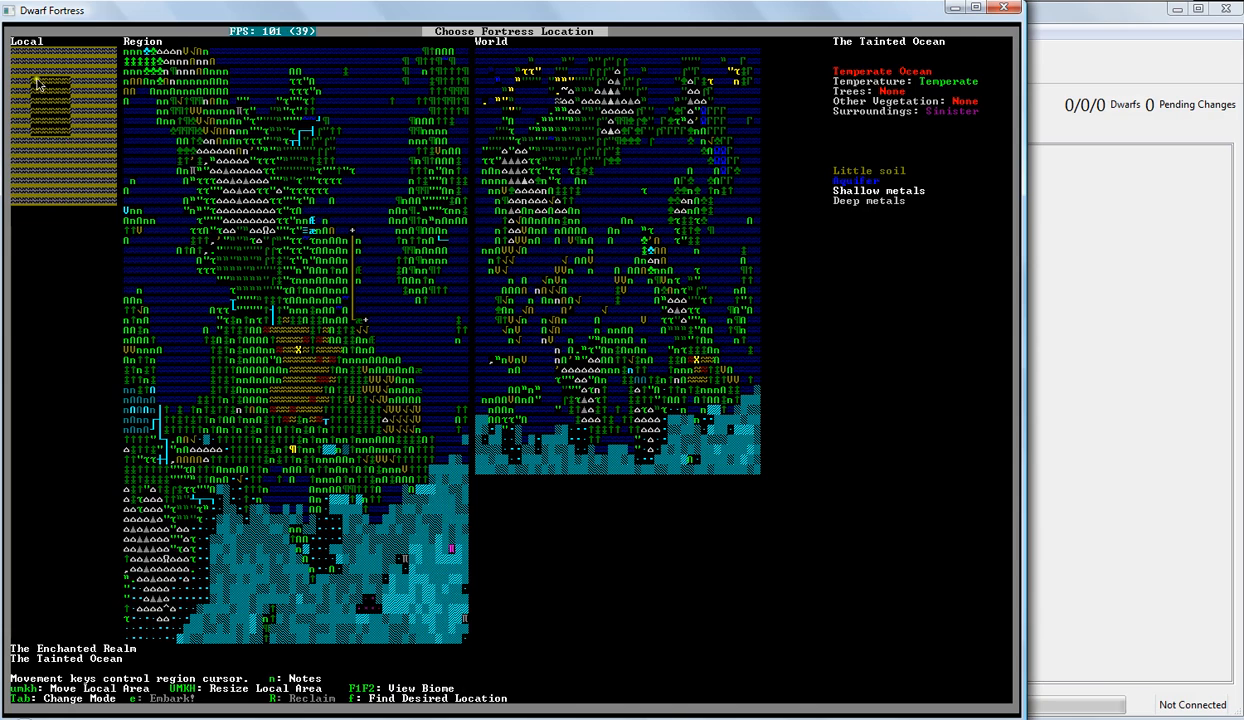
mouse_move(62, 108)
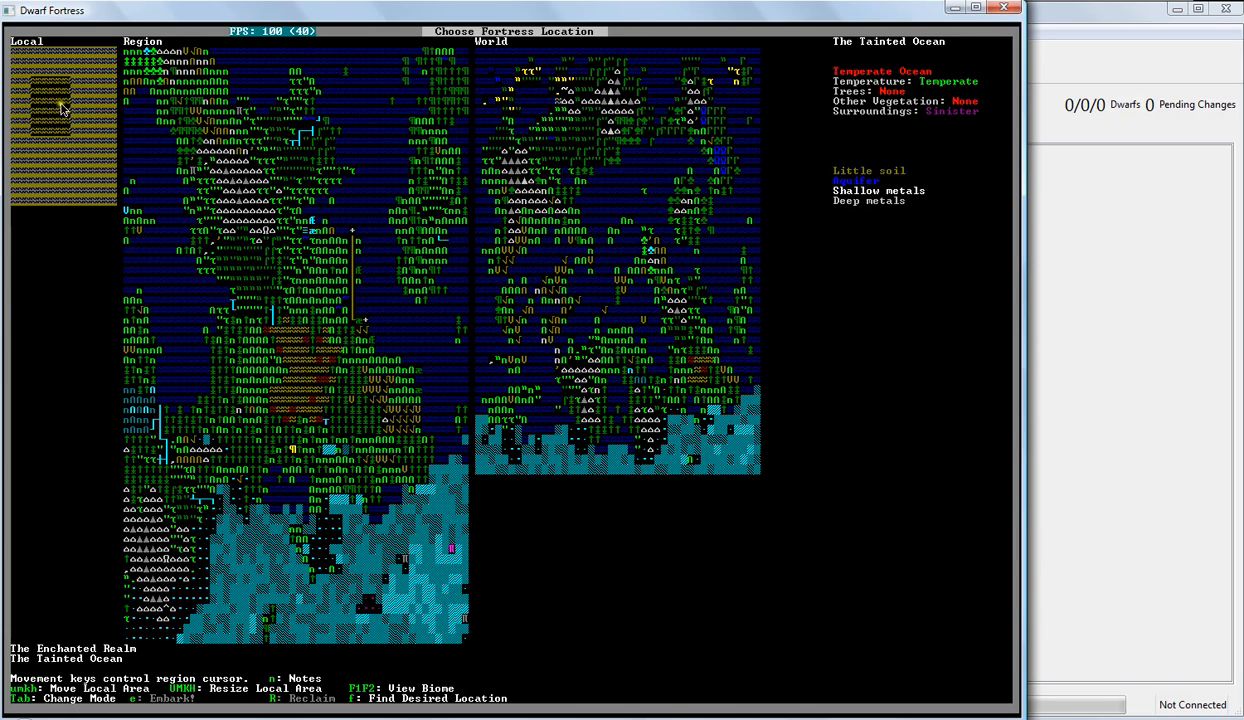
mouse_move(44, 124)
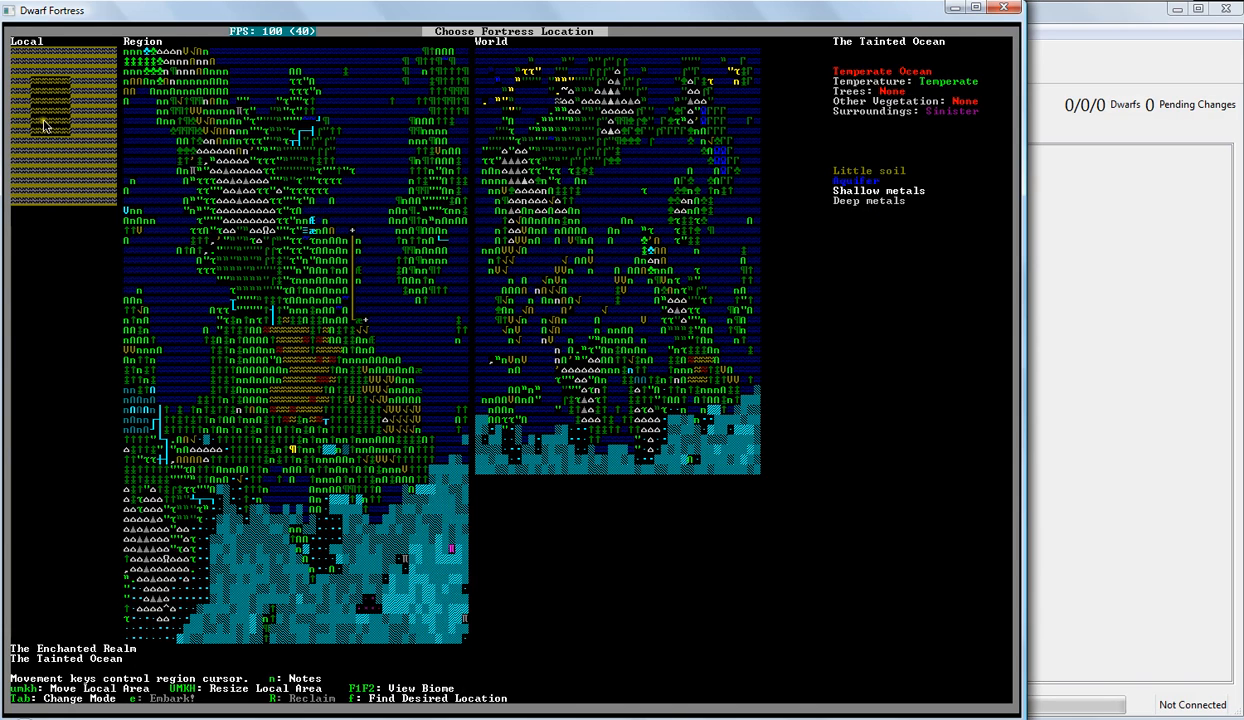
mouse_move(756, 218)
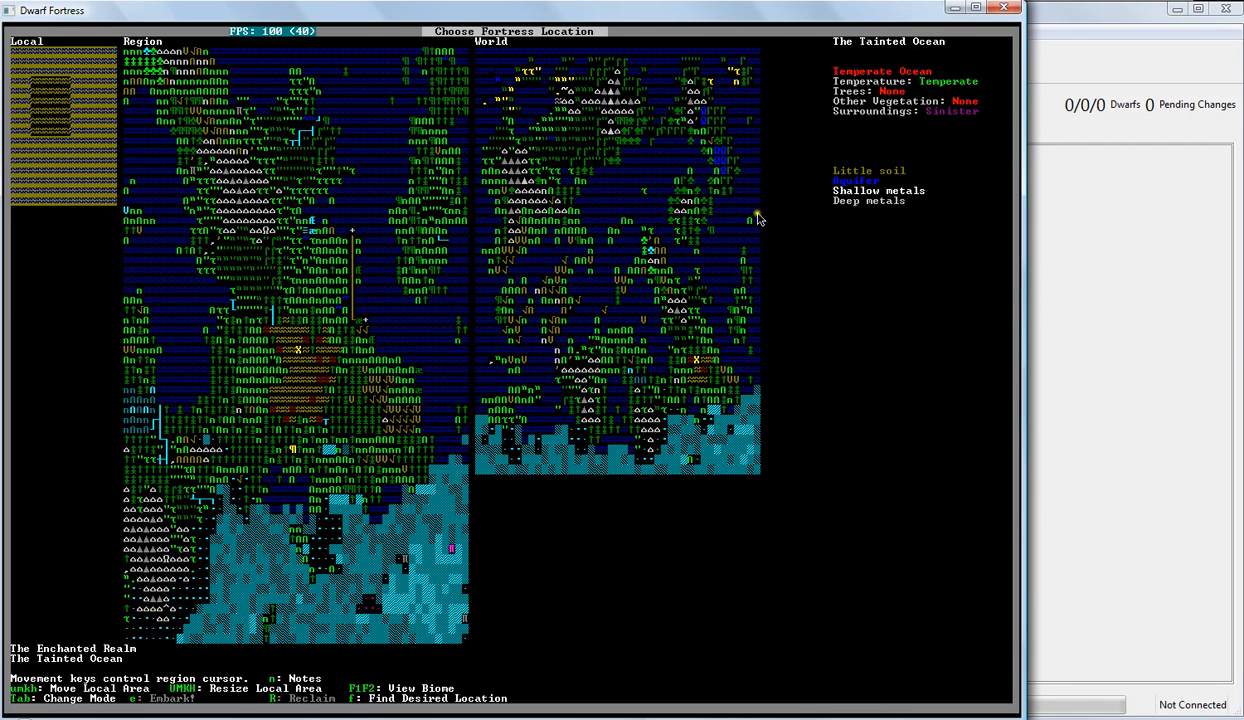
mouse_move(858, 176)
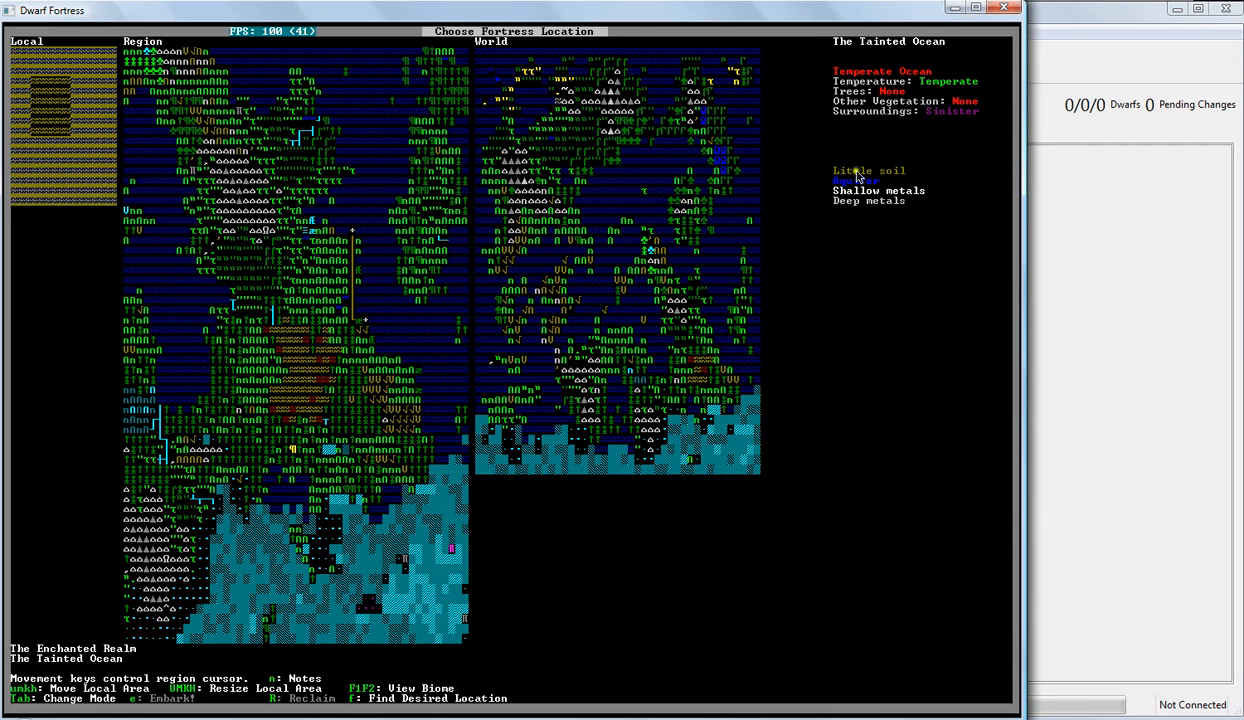
mouse_move(396, 672)
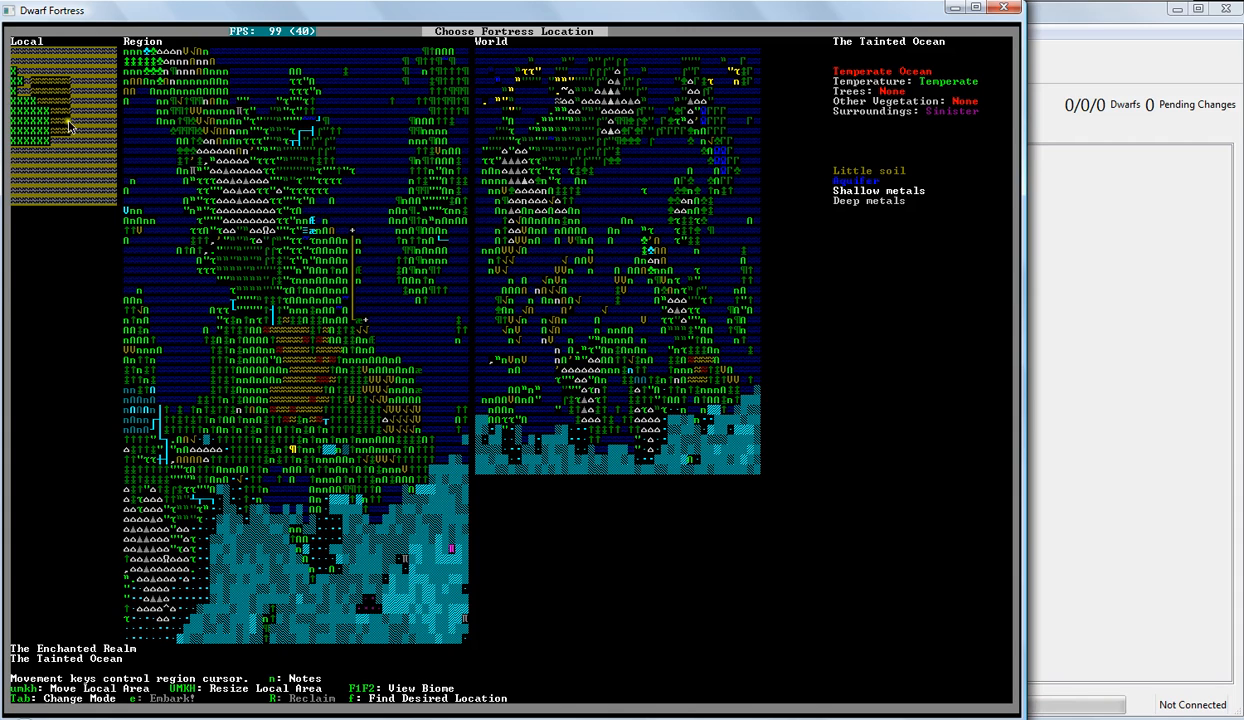
mouse_move(110, 204)
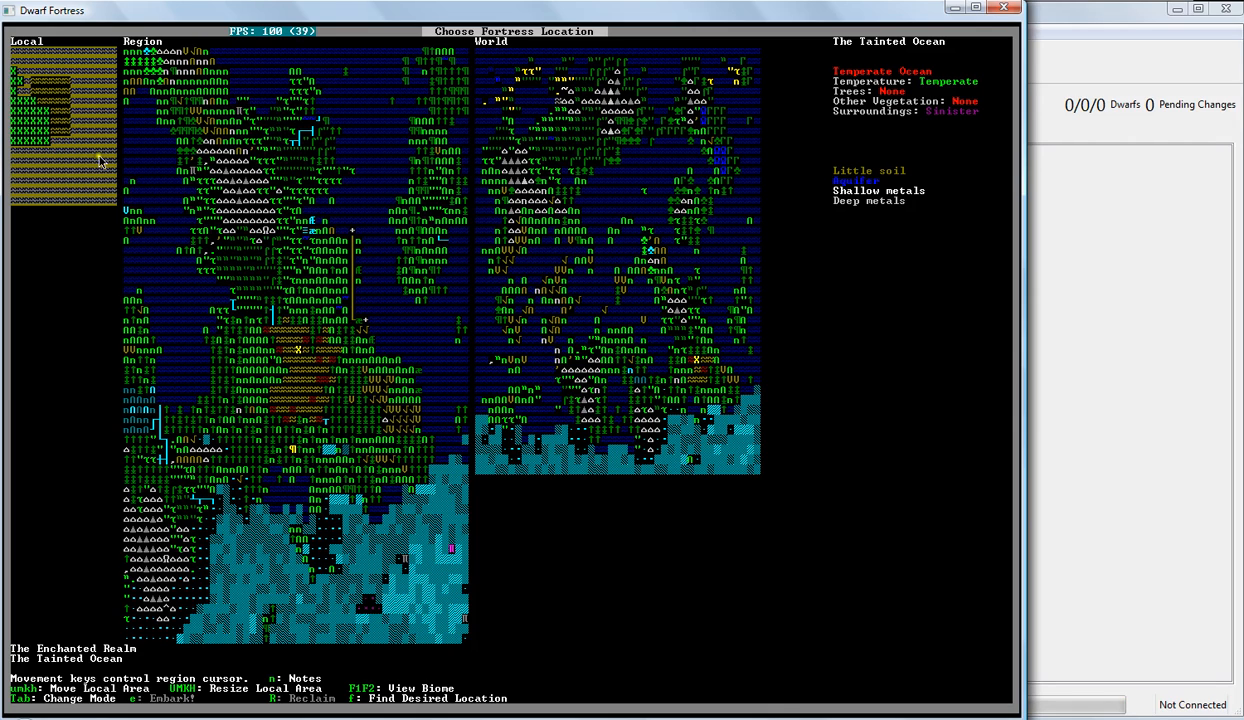
mouse_move(140, 114)
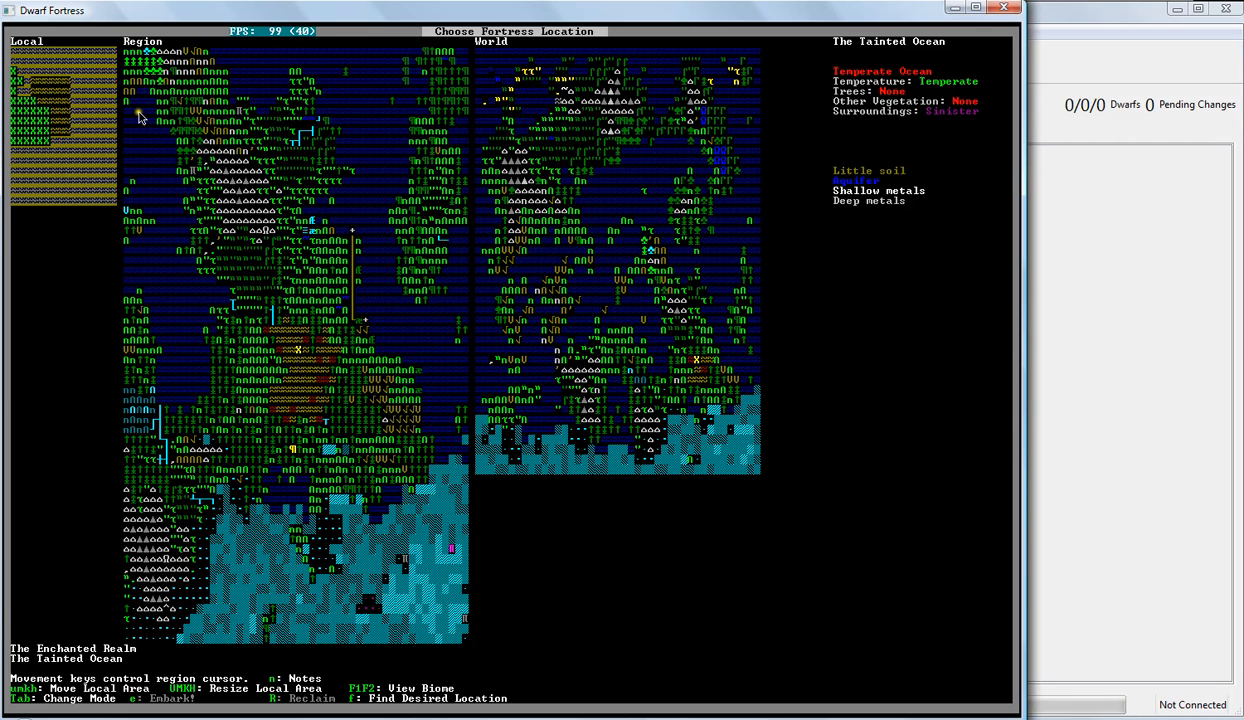
mouse_move(84, 158)
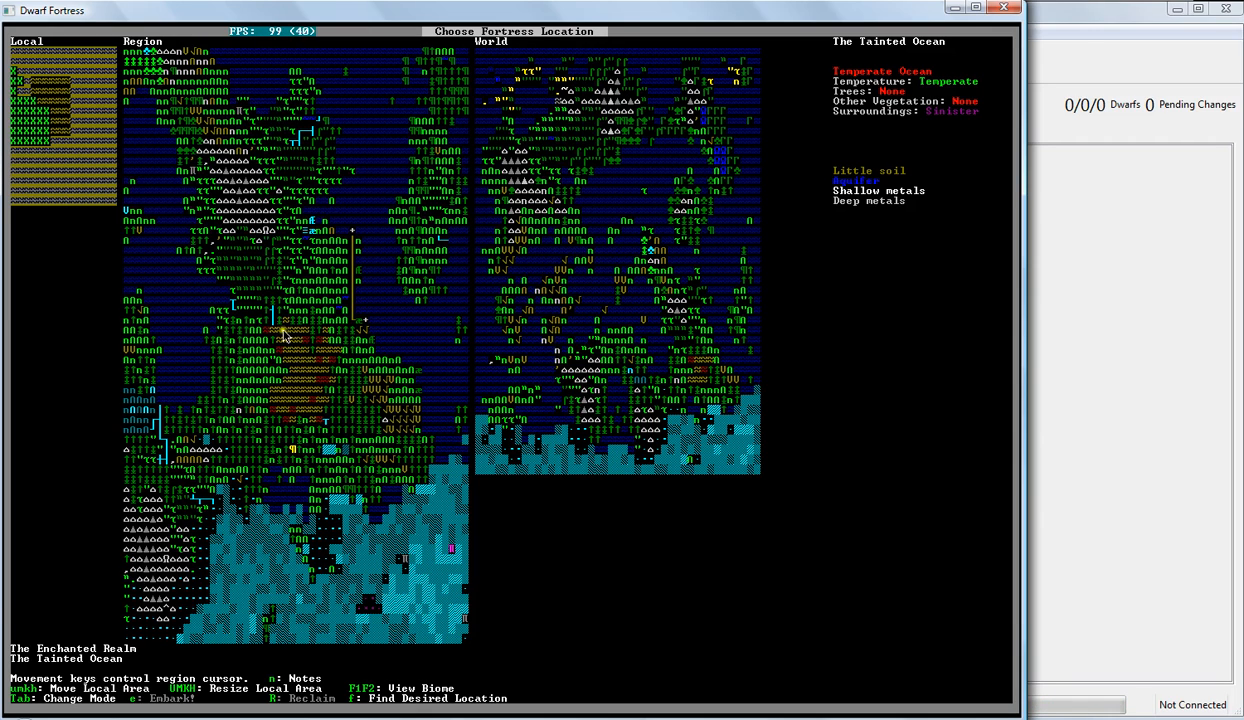
mouse_move(320, 380)
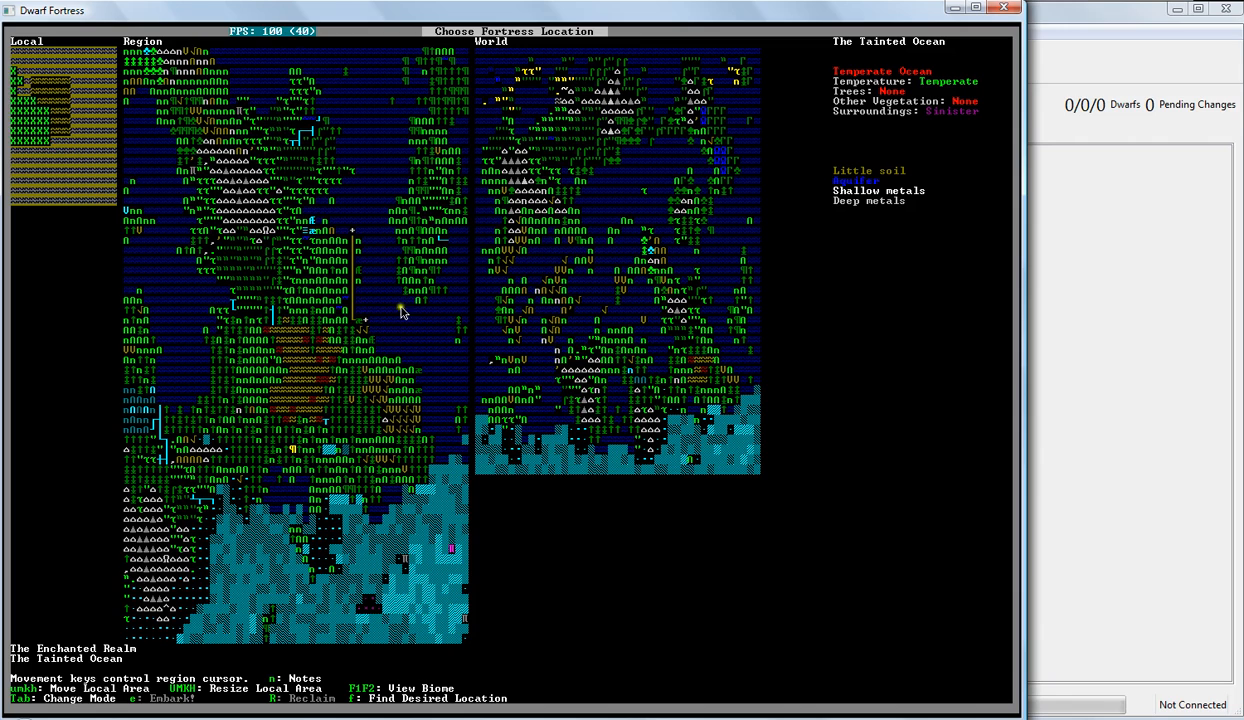
mouse_move(376, 228)
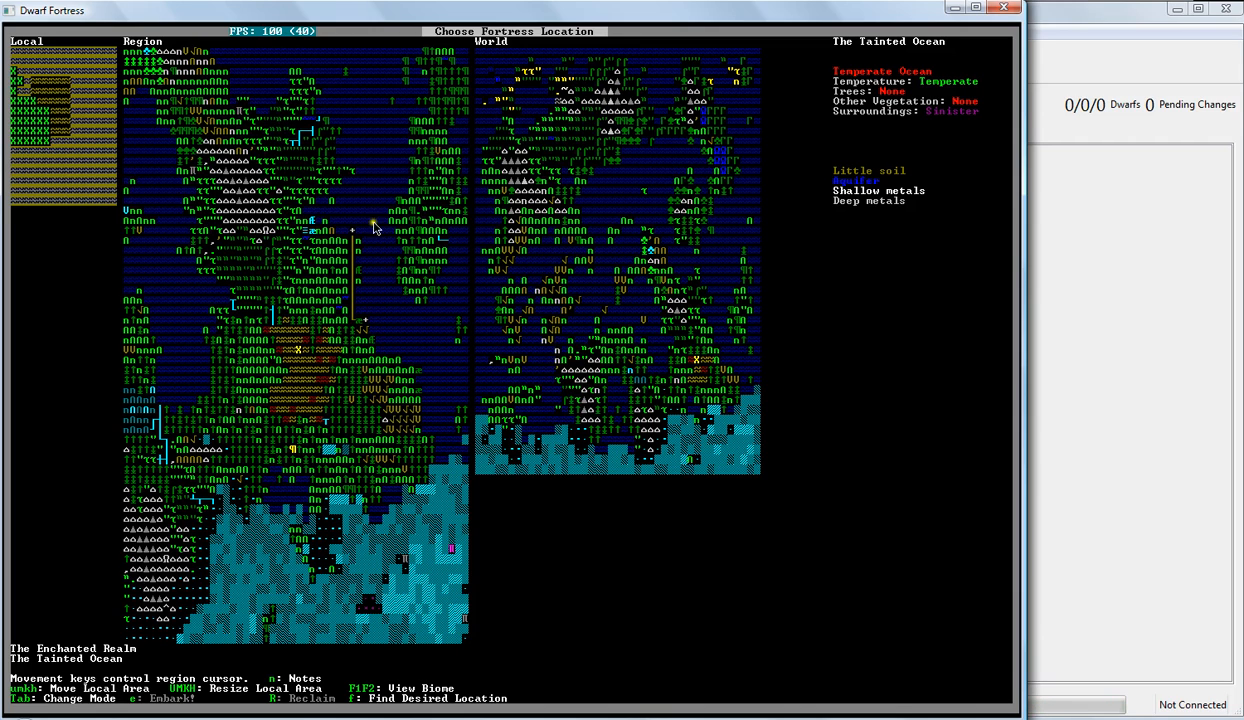
mouse_move(360, 300)
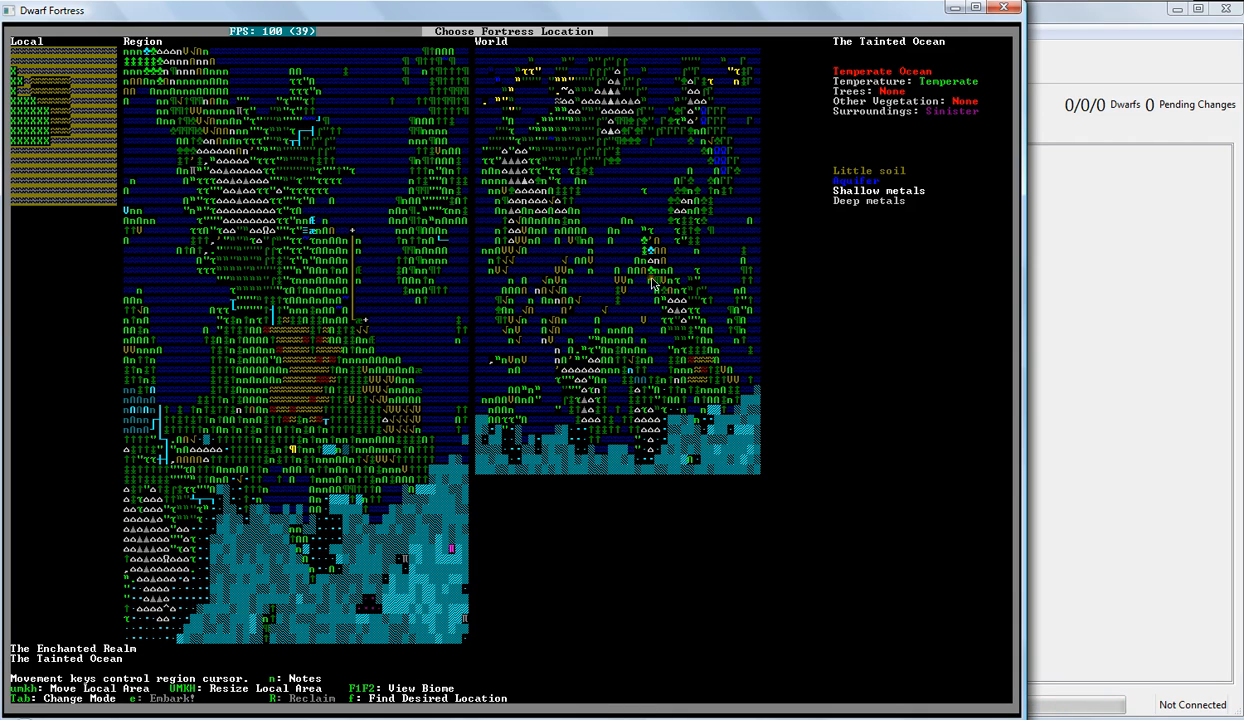
mouse_move(748, 110)
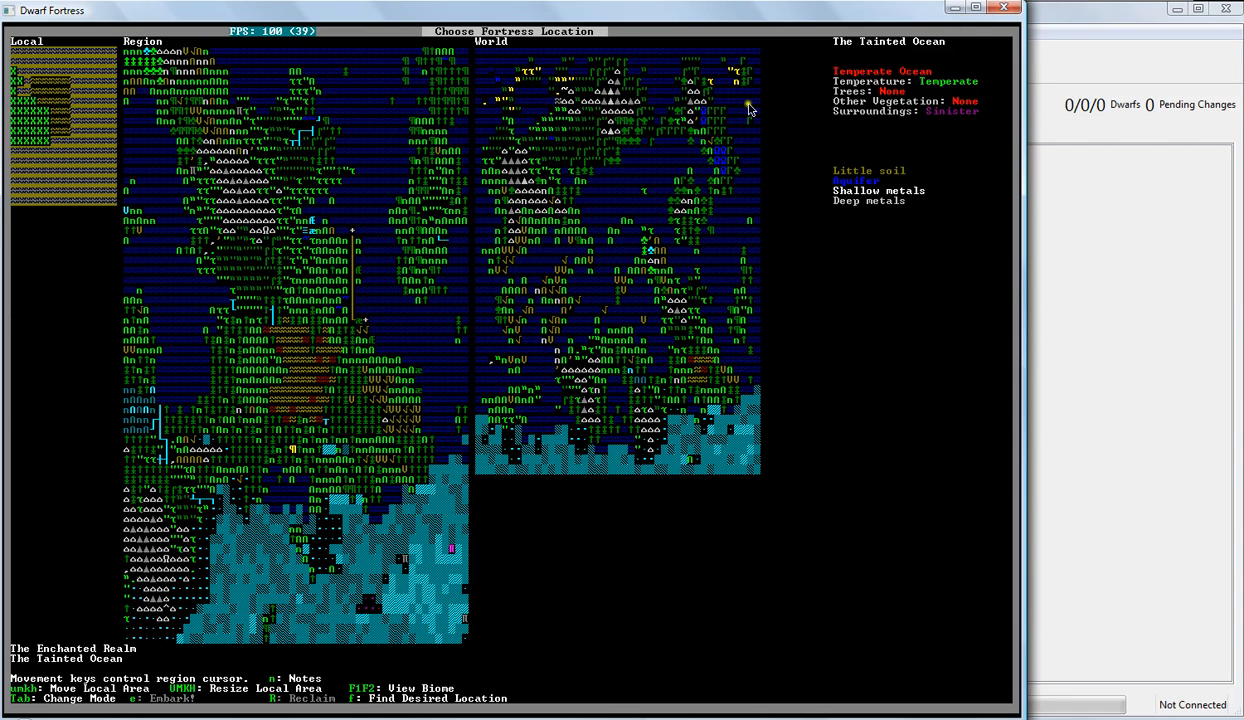
mouse_move(982, 88)
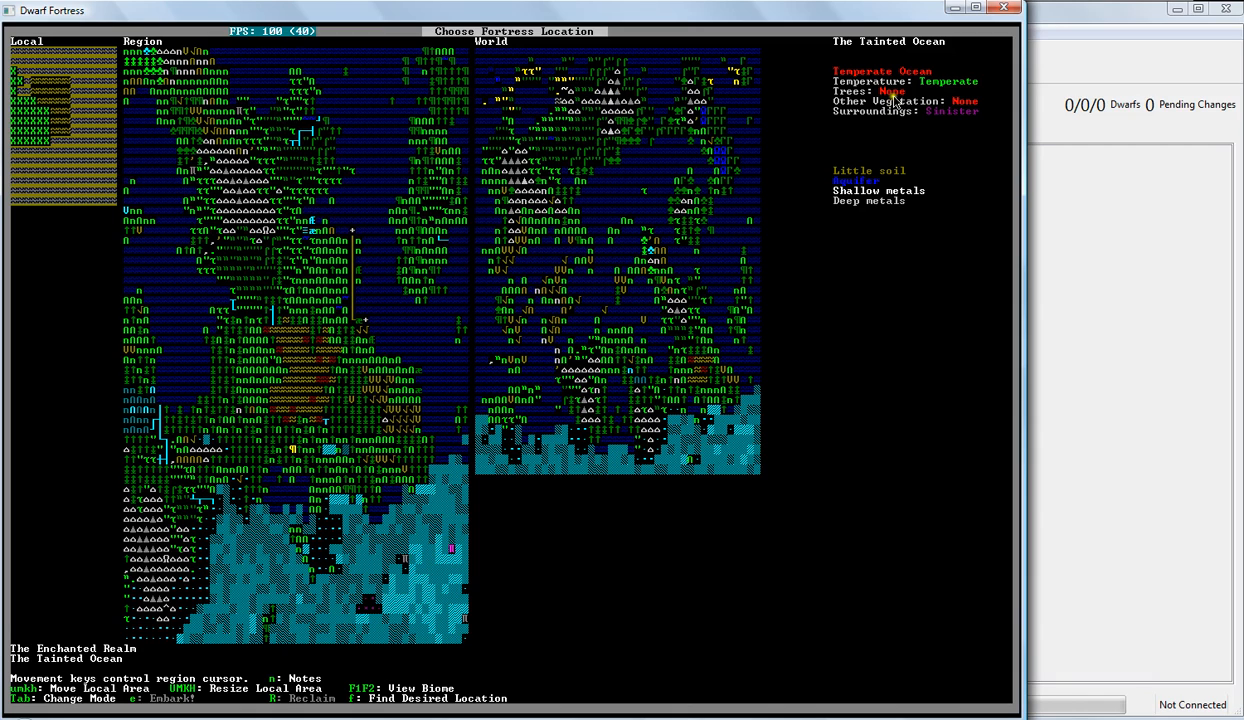
mouse_move(976, 112)
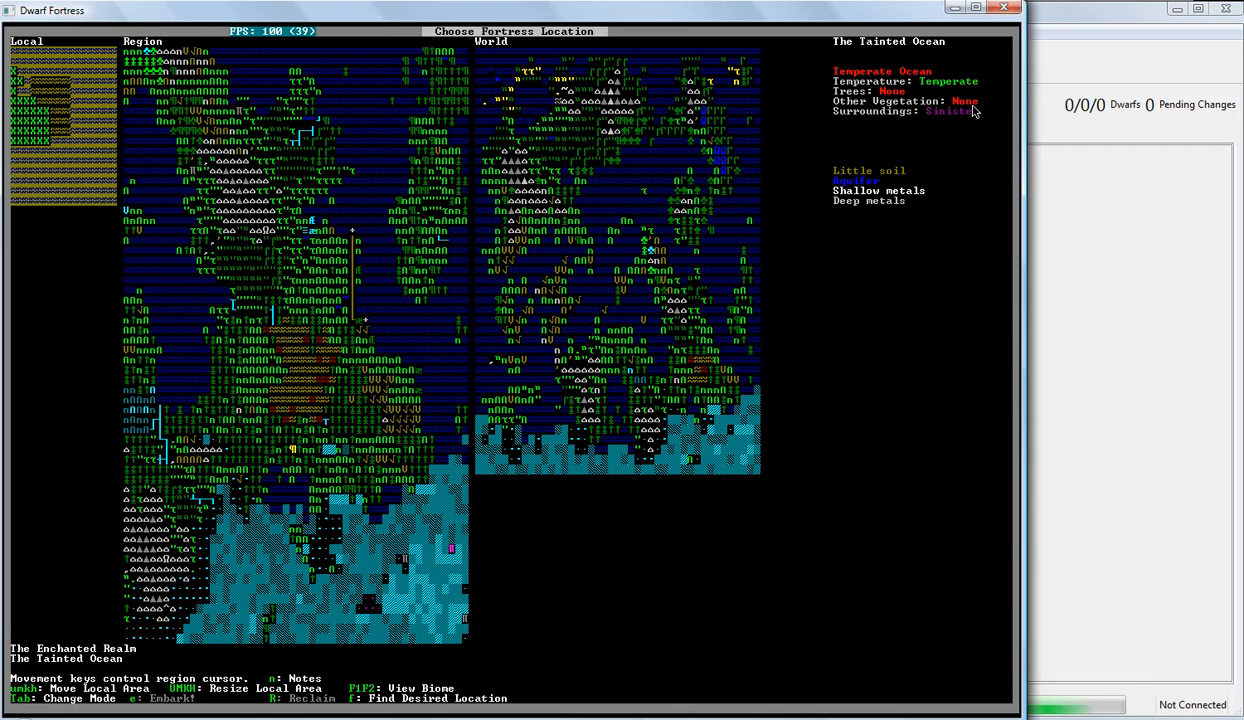
mouse_move(952, 124)
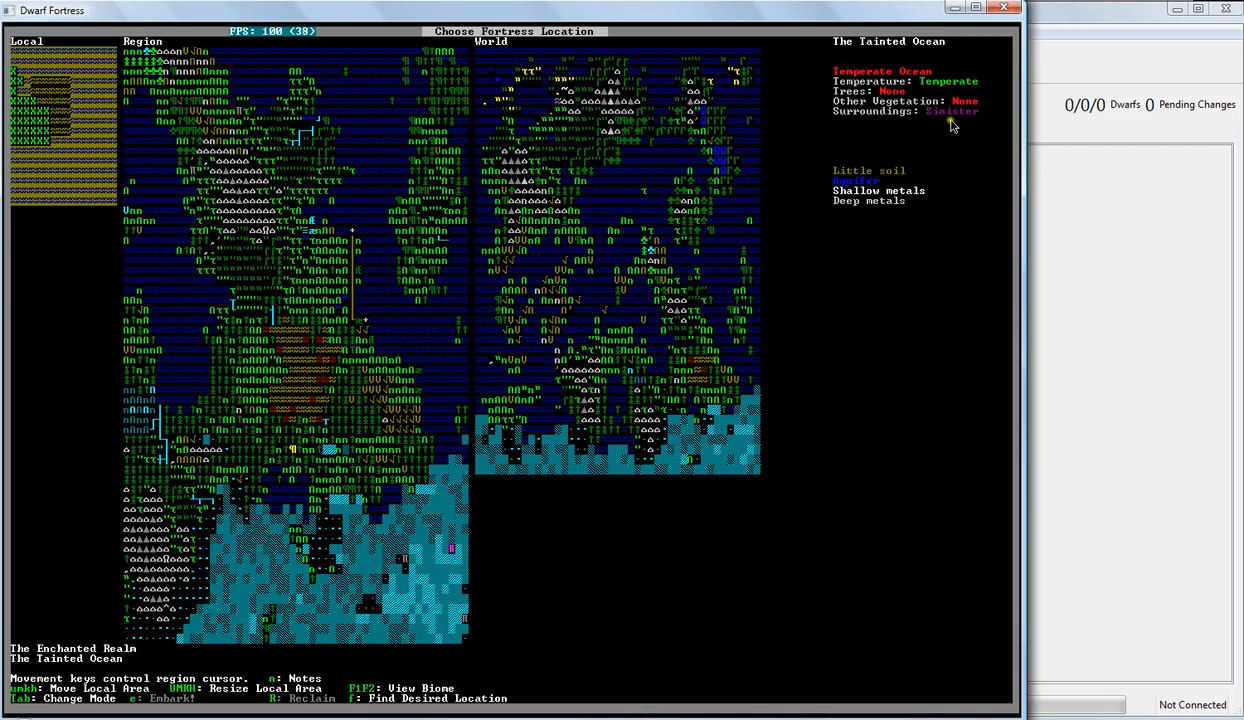
mouse_move(948, 122)
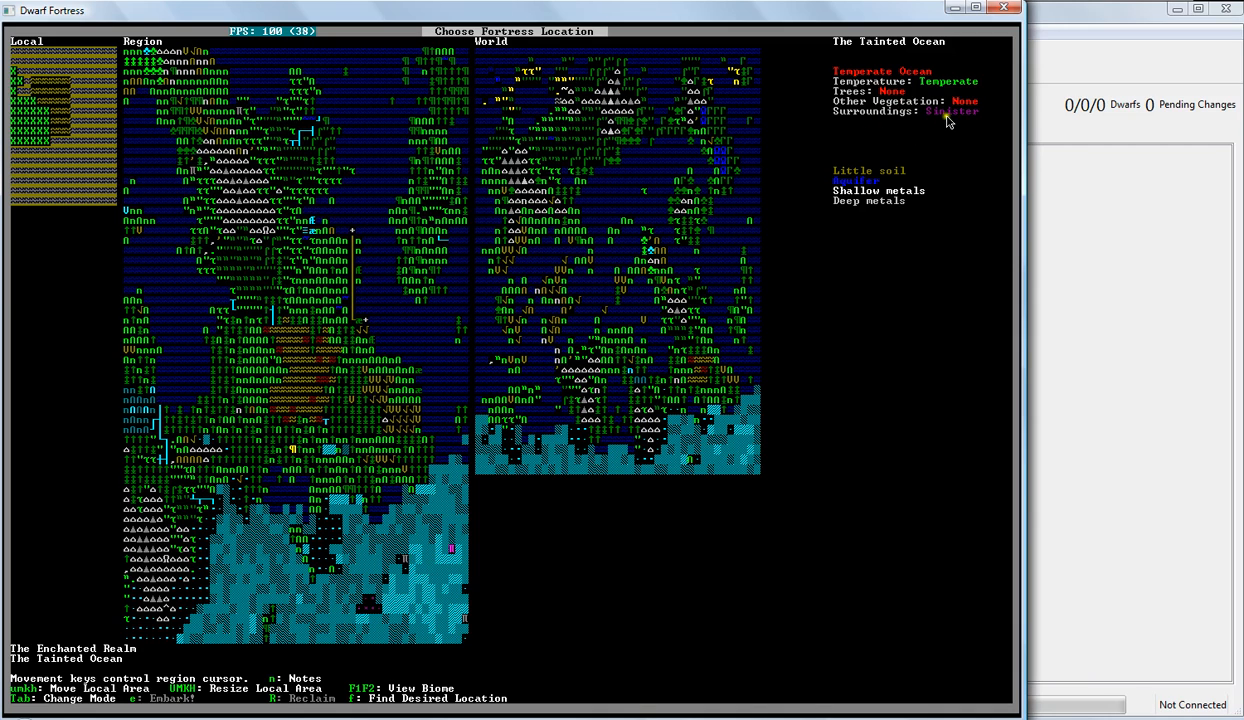
mouse_move(962, 128)
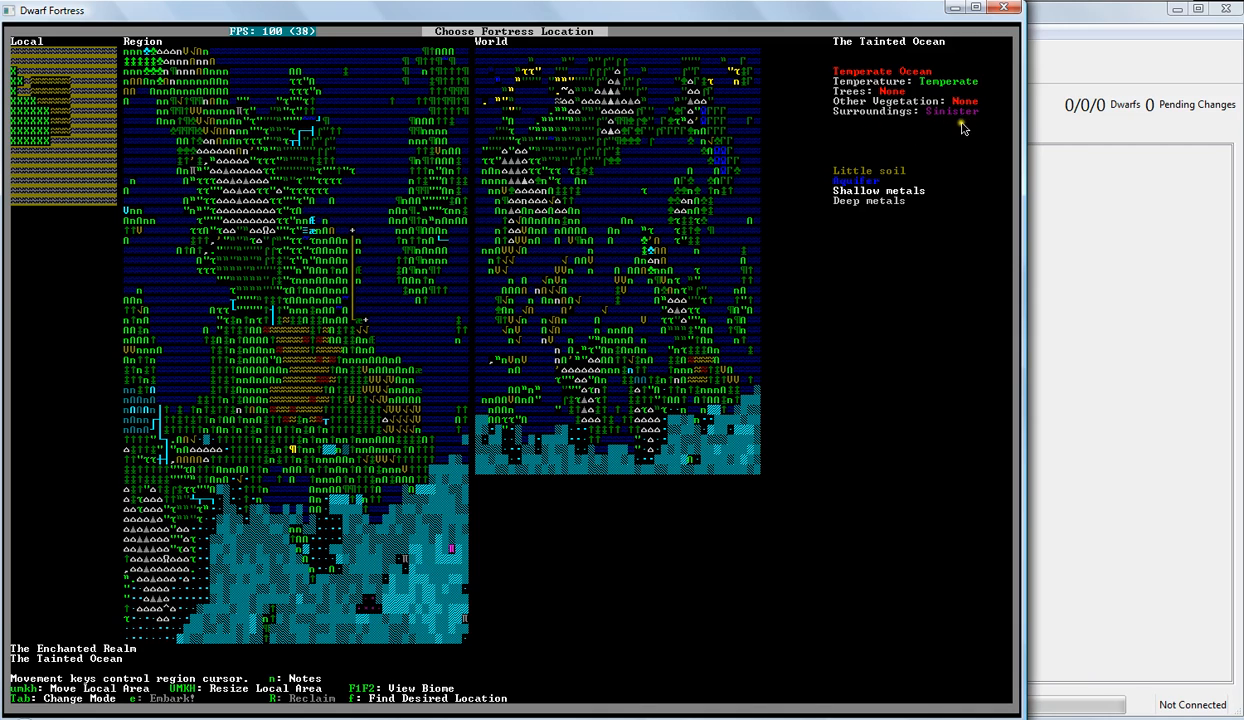
mouse_move(978, 124)
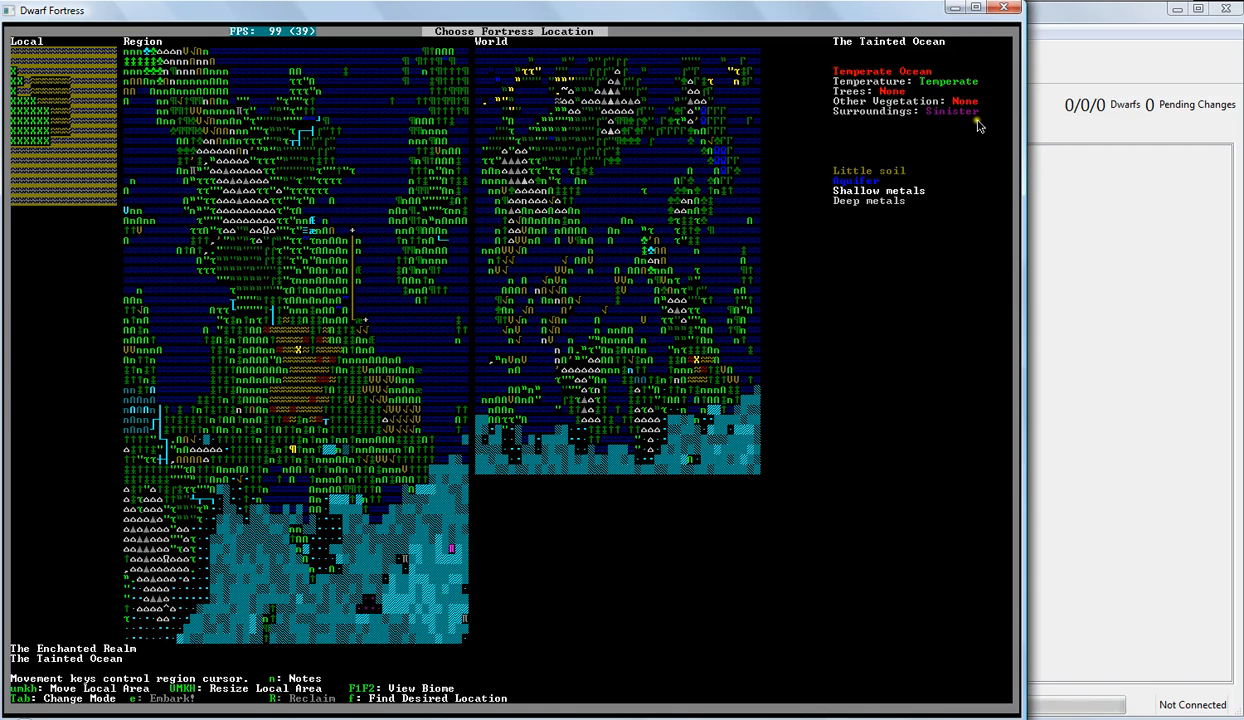
mouse_move(940, 124)
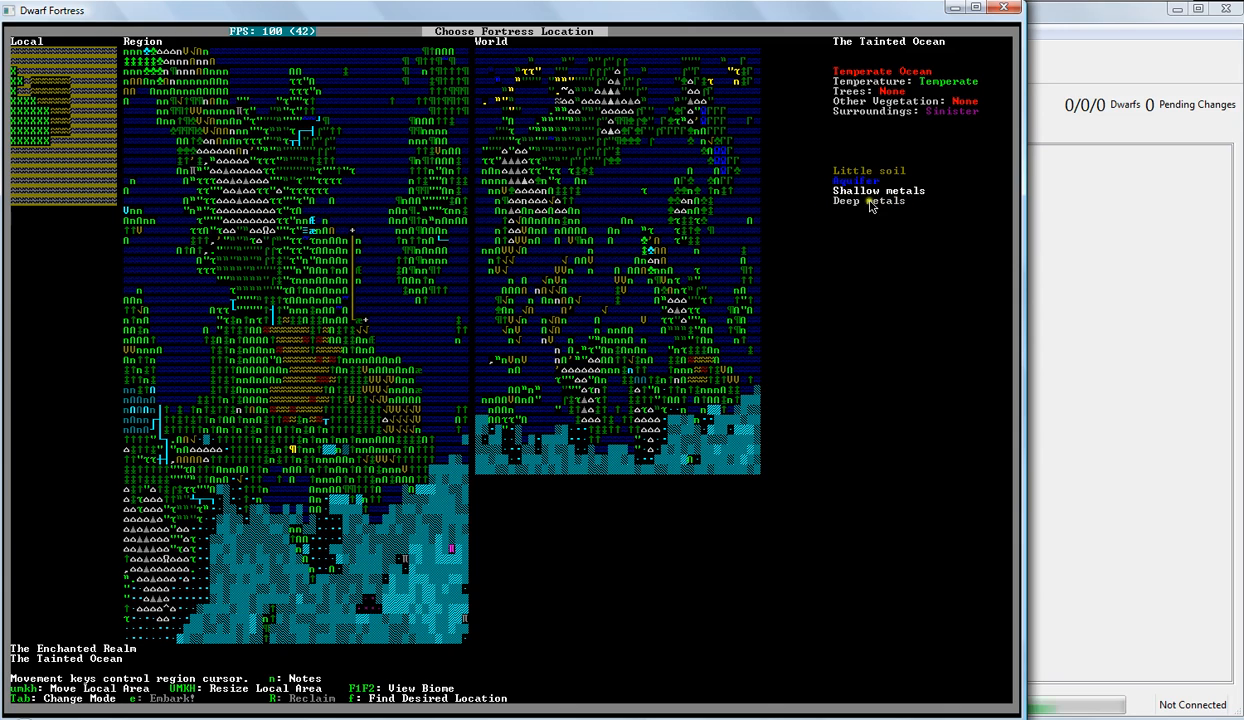
mouse_move(876, 258)
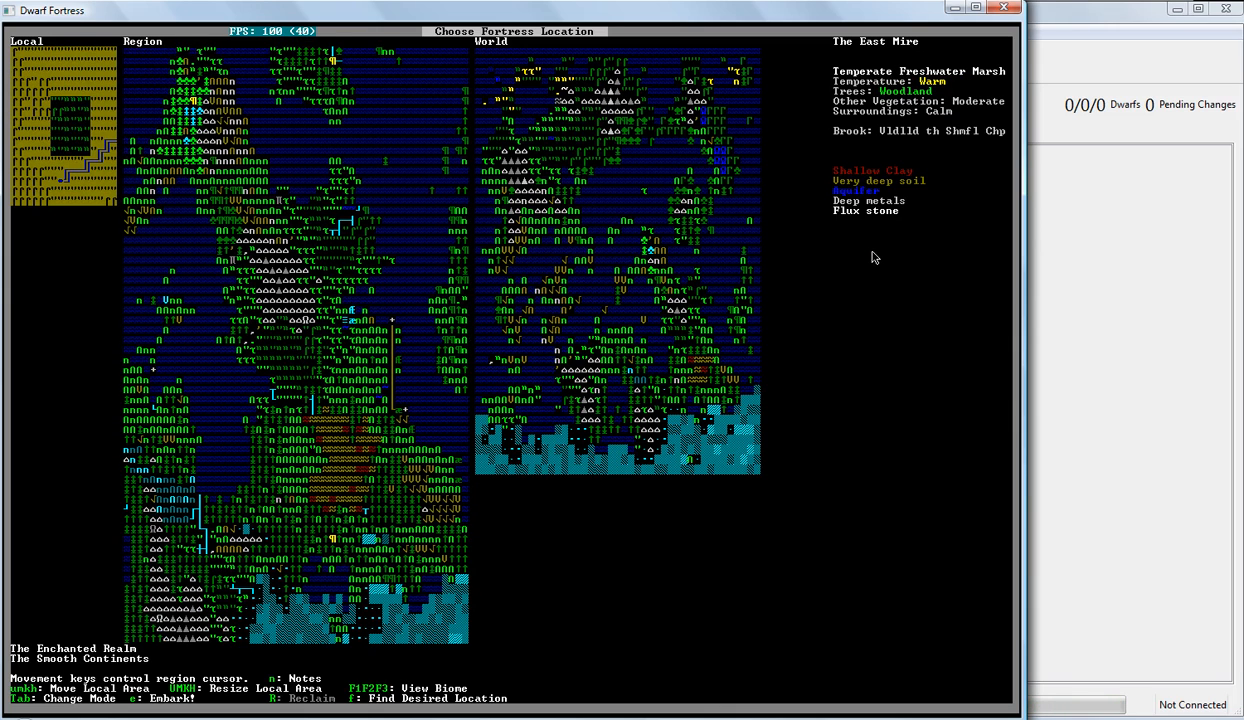
mouse_move(660, 518)
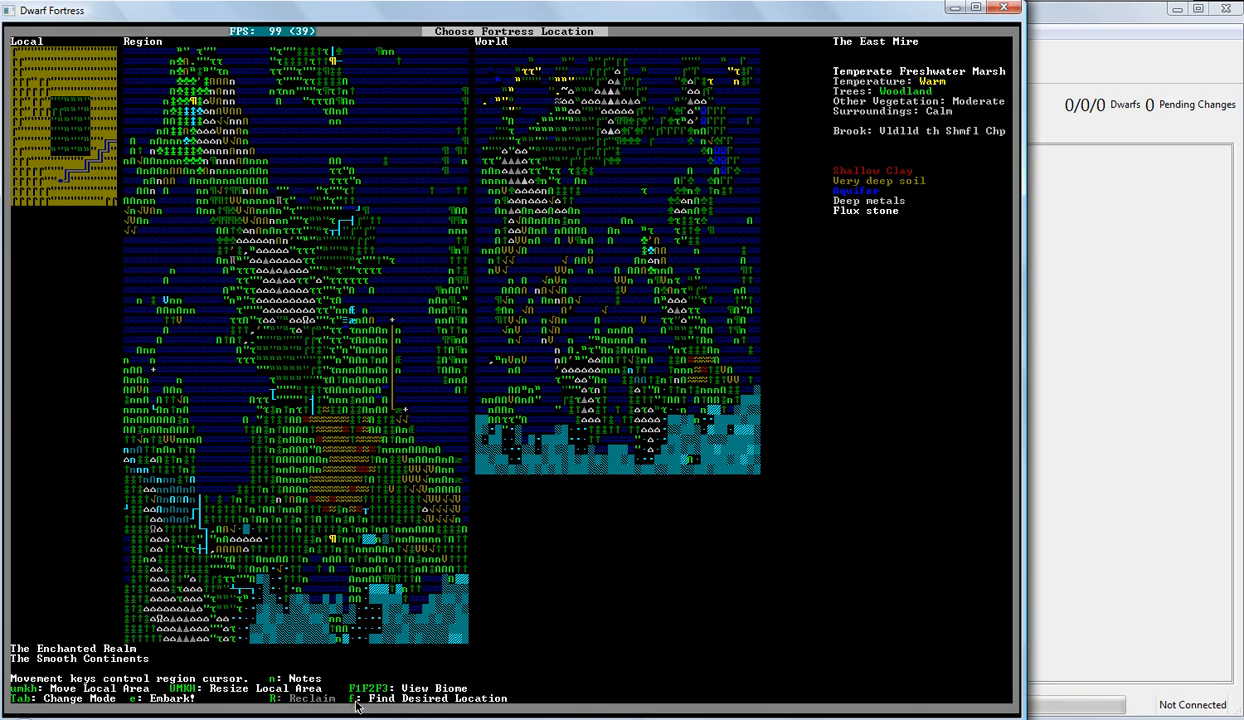
key("f")
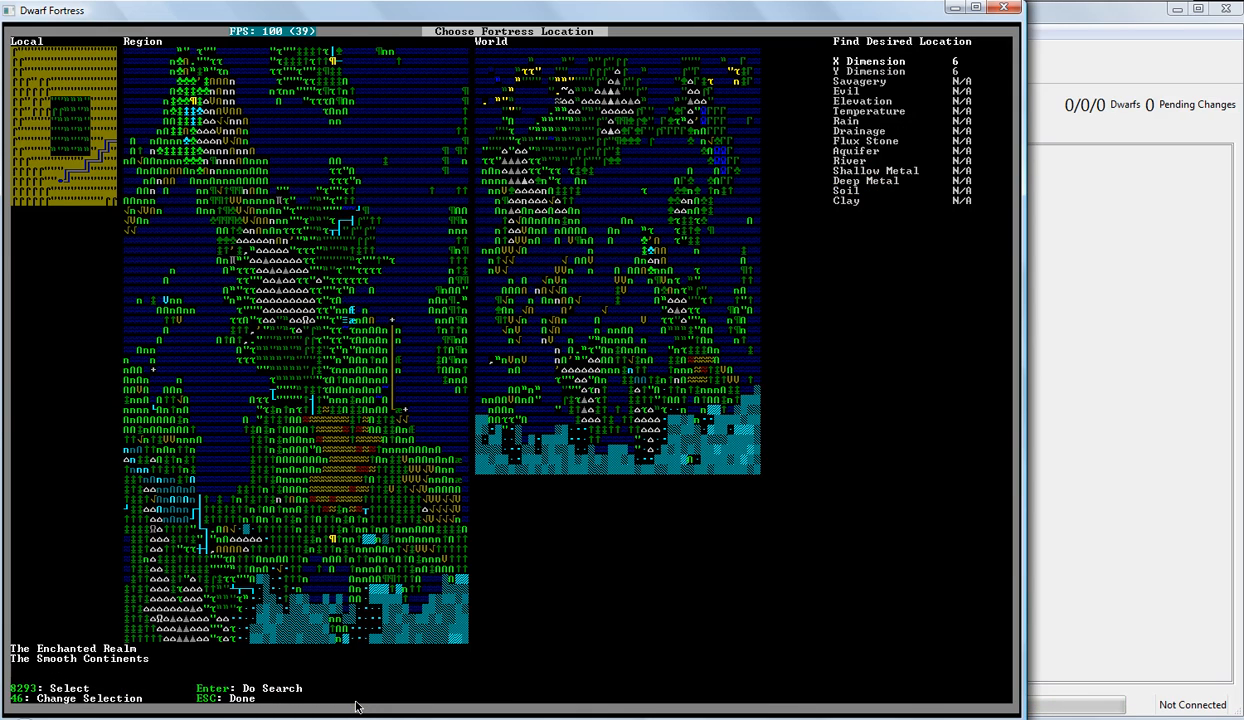
mouse_move(752, 414)
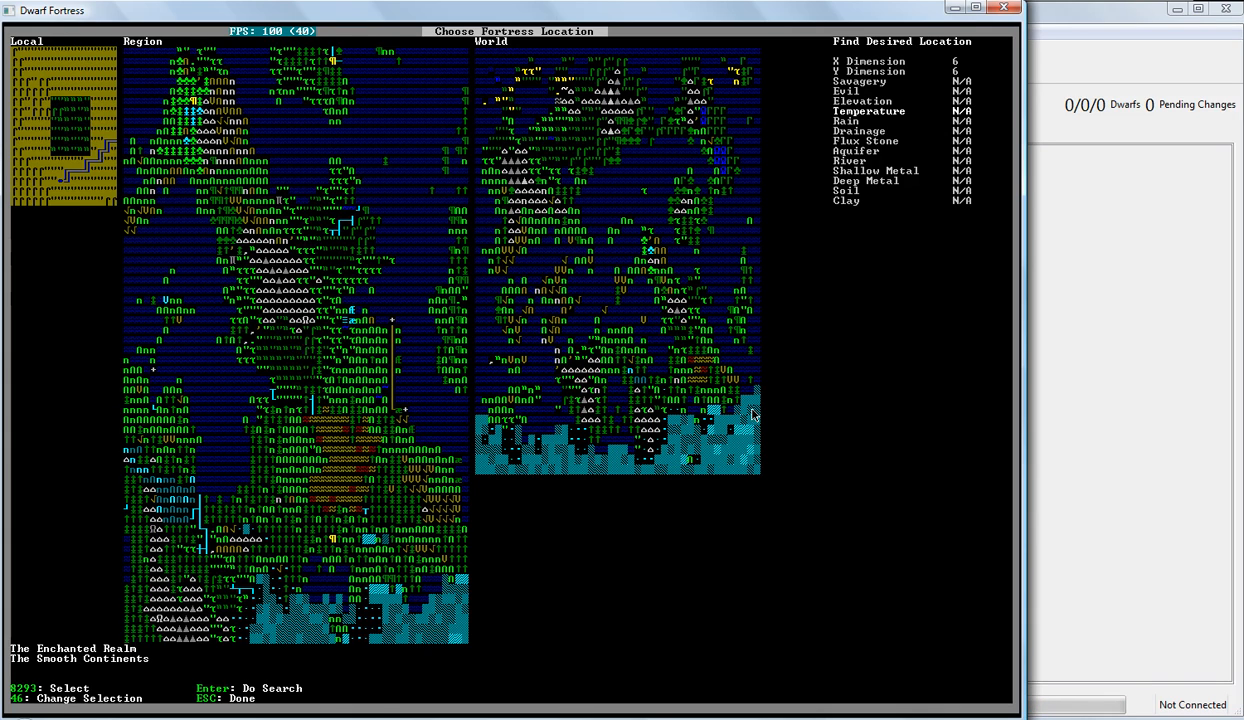
mouse_move(528, 440)
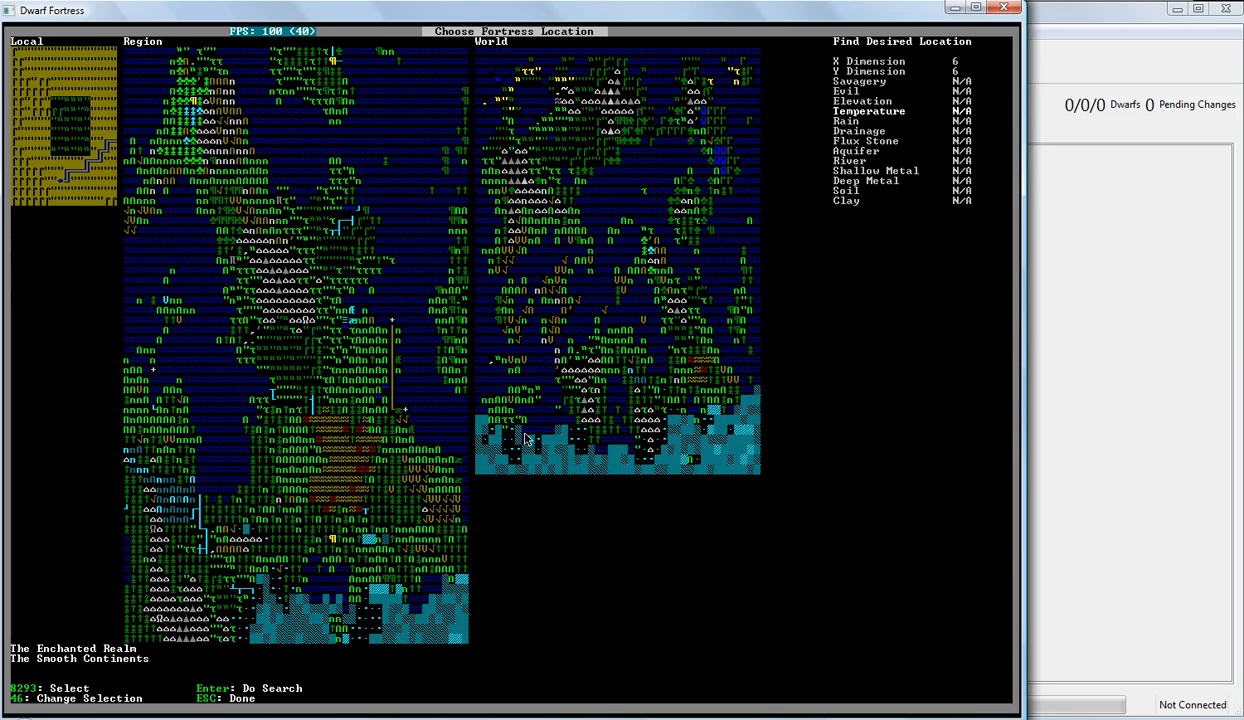
mouse_move(628, 470)
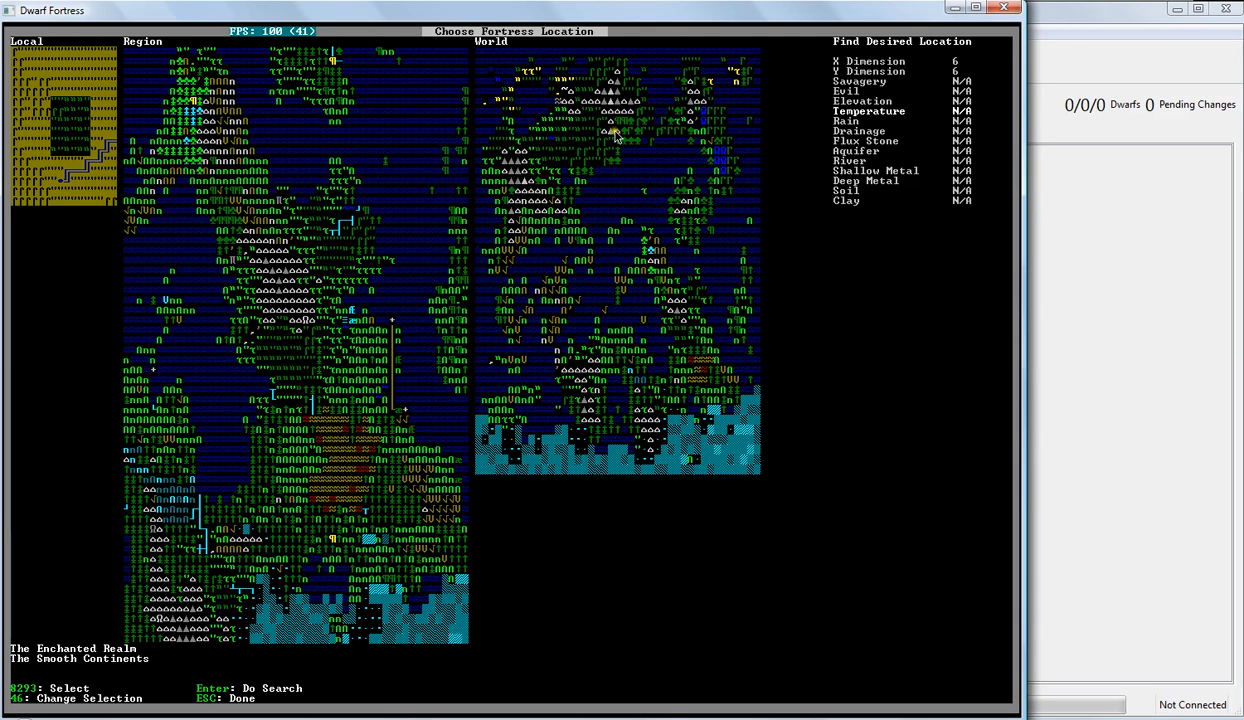
mouse_move(538, 66)
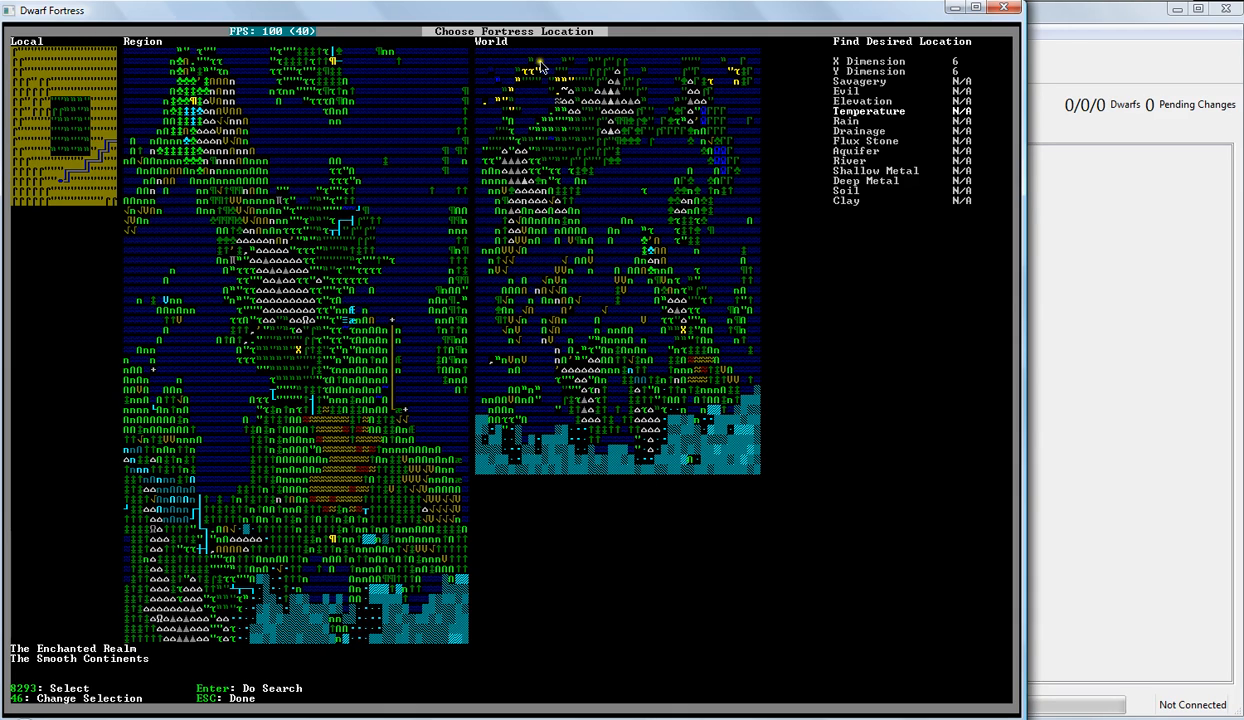
mouse_move(670, 72)
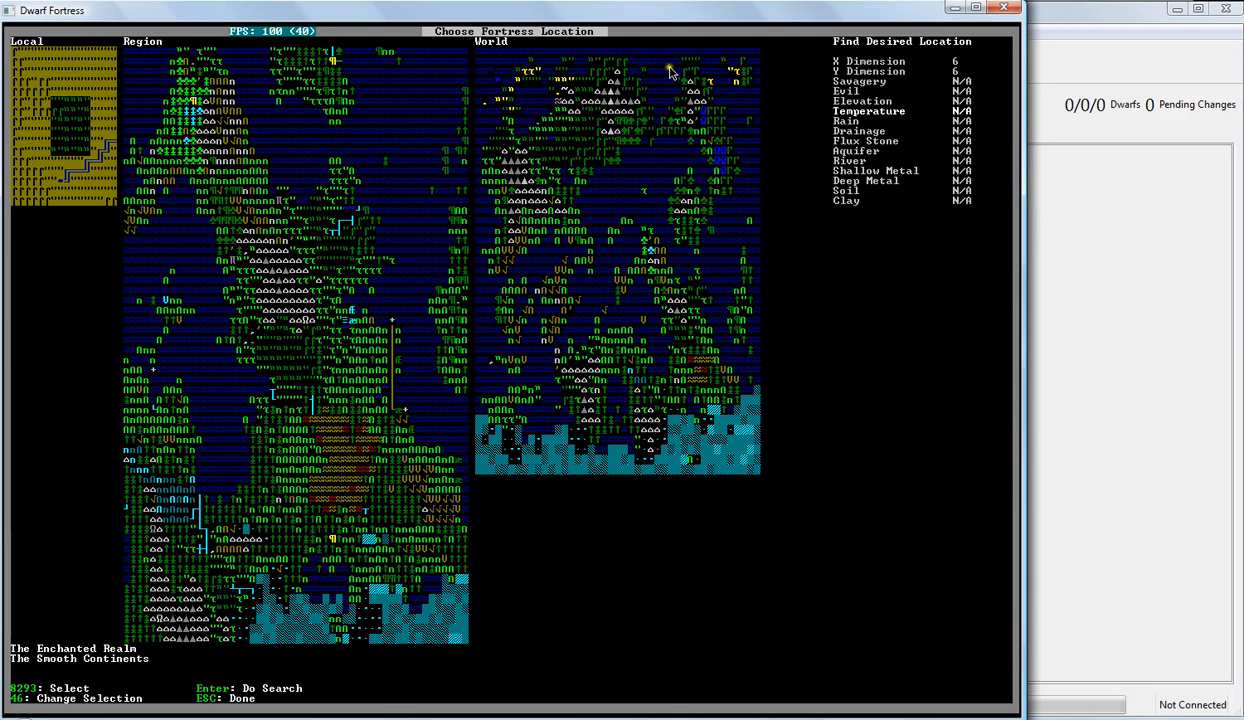
mouse_move(638, 408)
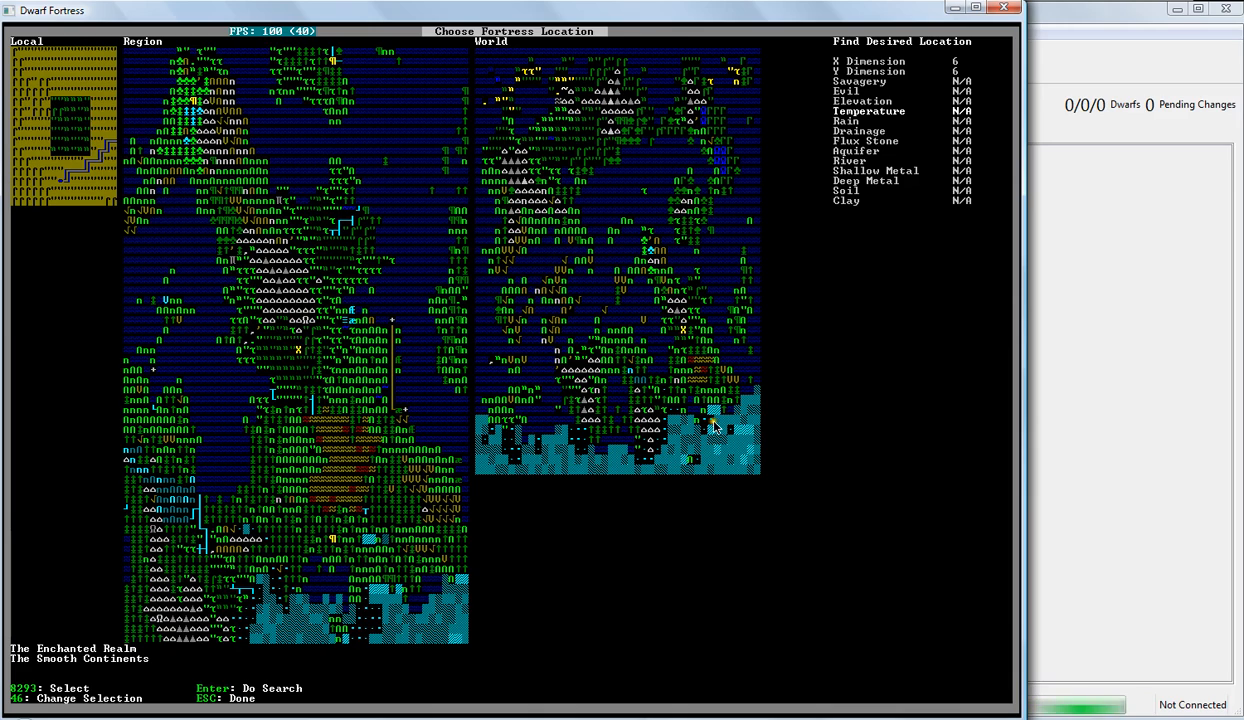
mouse_move(700, 444)
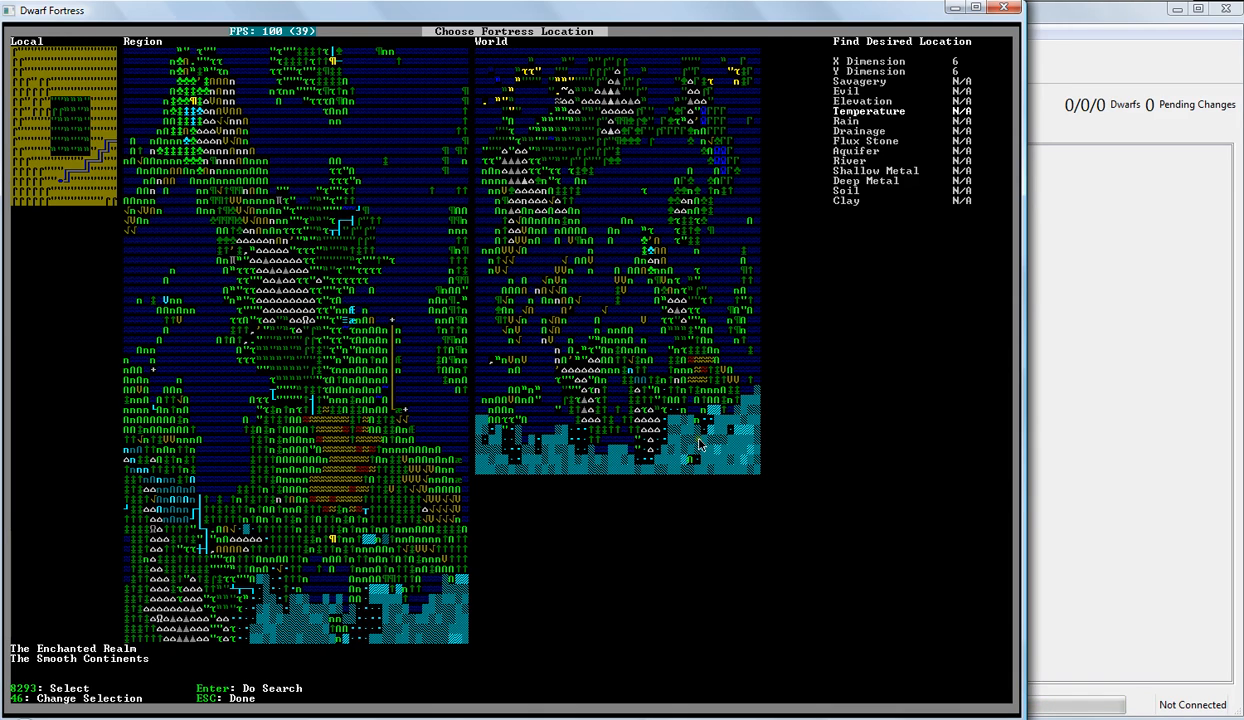
mouse_move(696, 428)
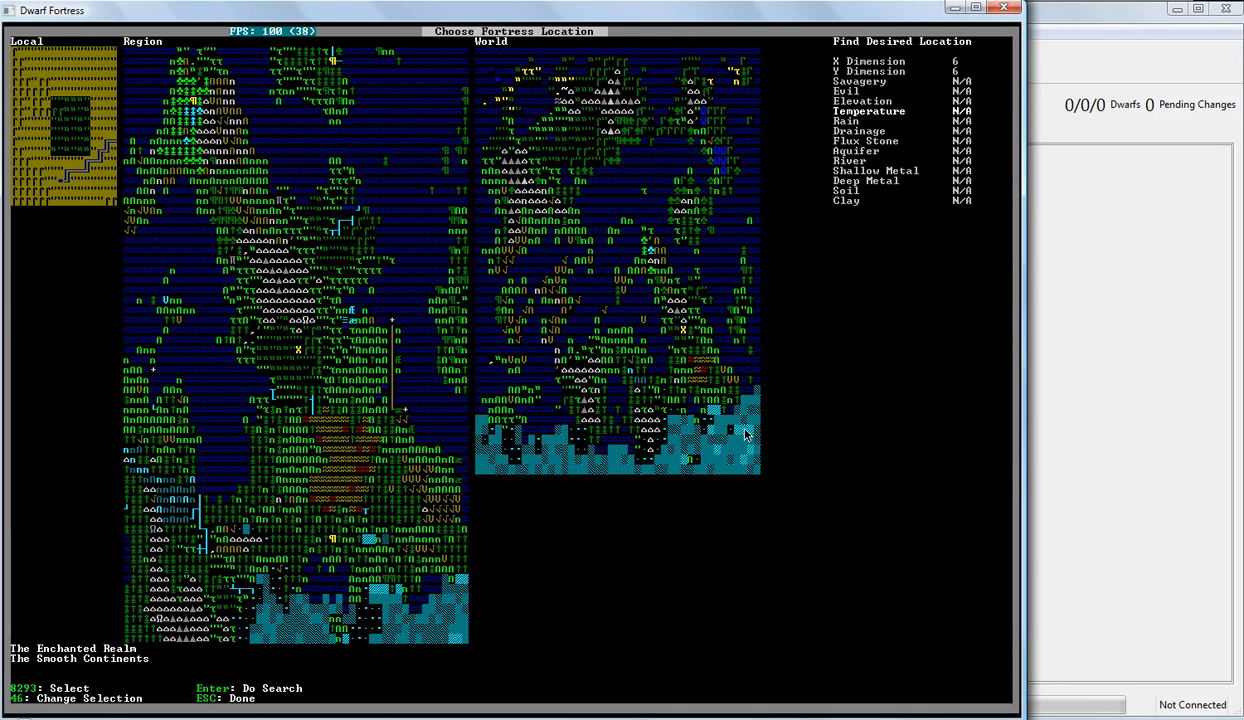
mouse_move(724, 448)
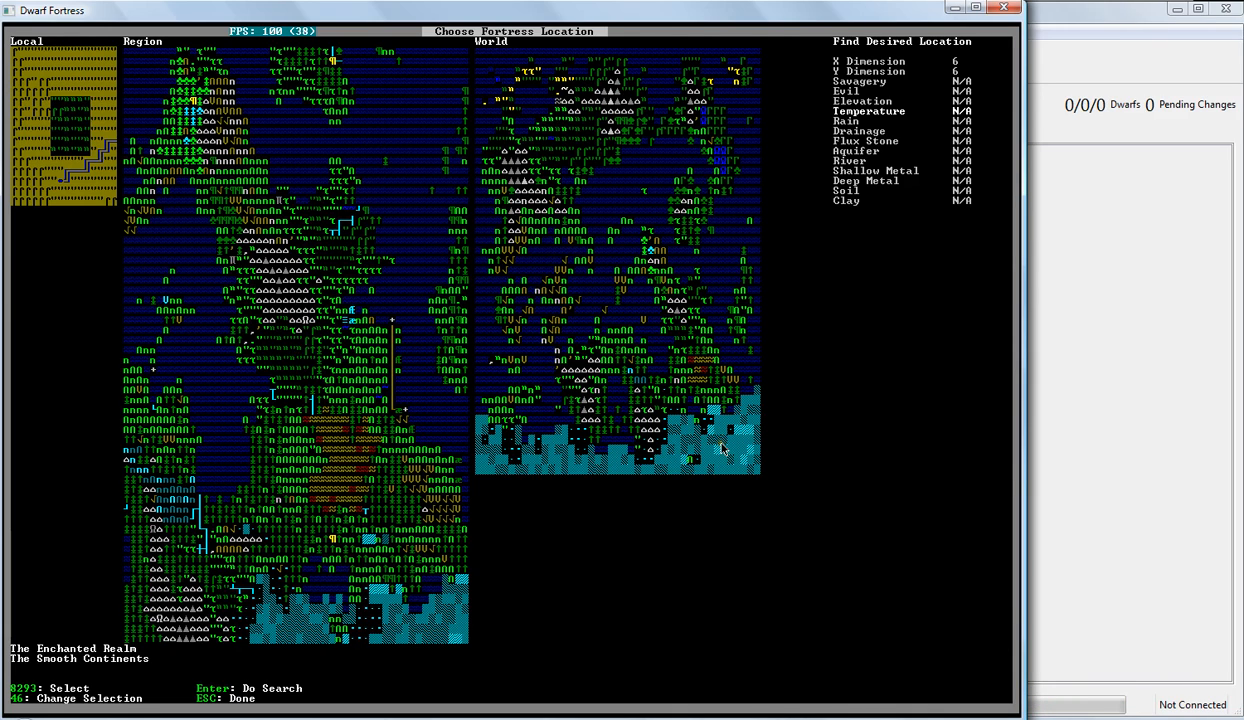
mouse_move(708, 378)
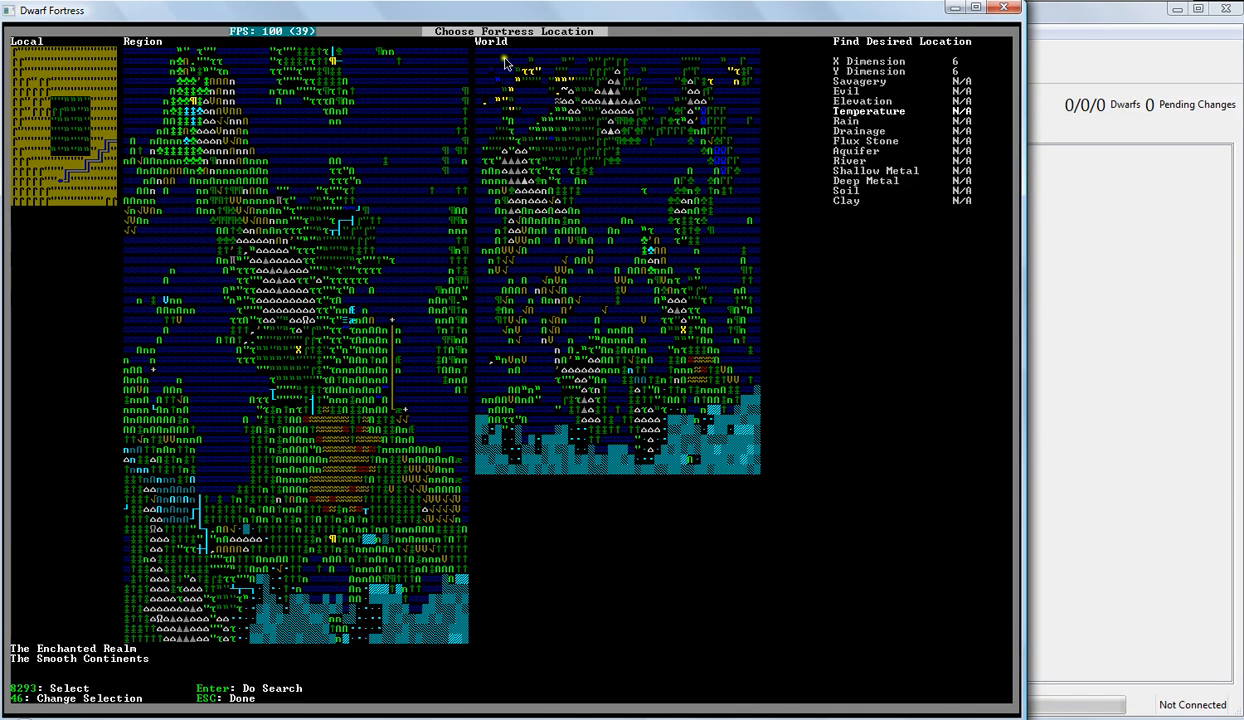
mouse_move(576, 70)
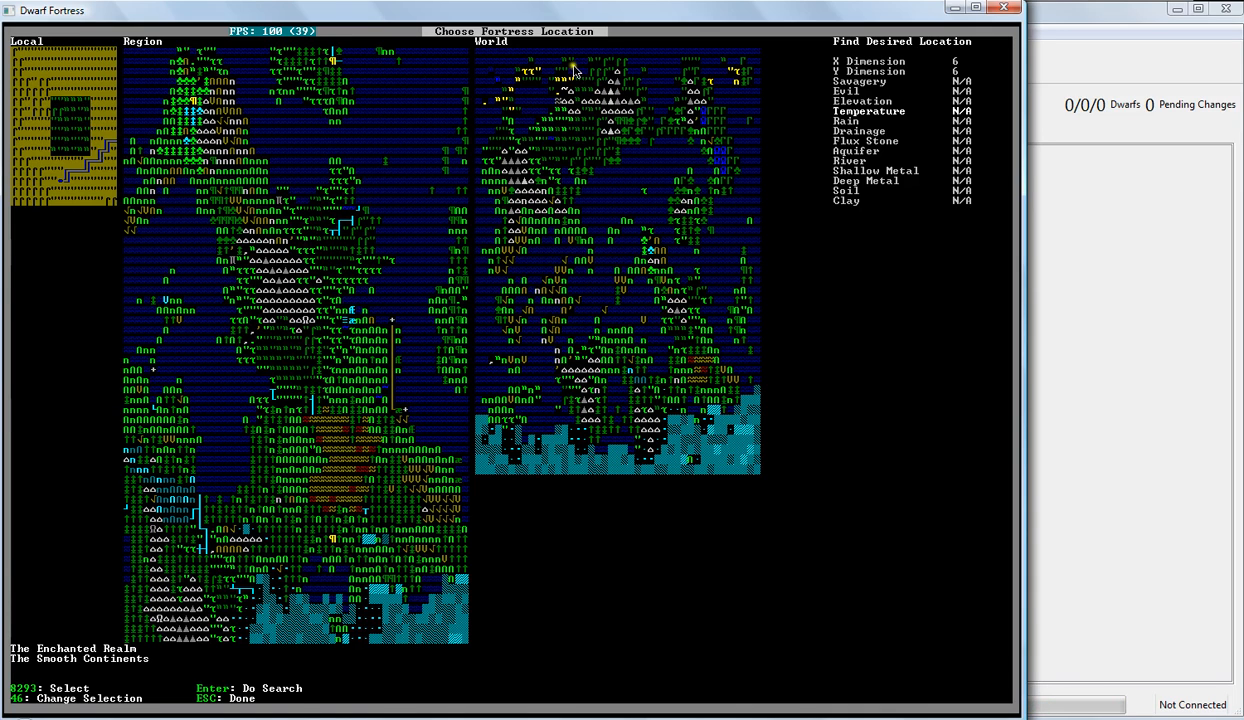
mouse_move(588, 110)
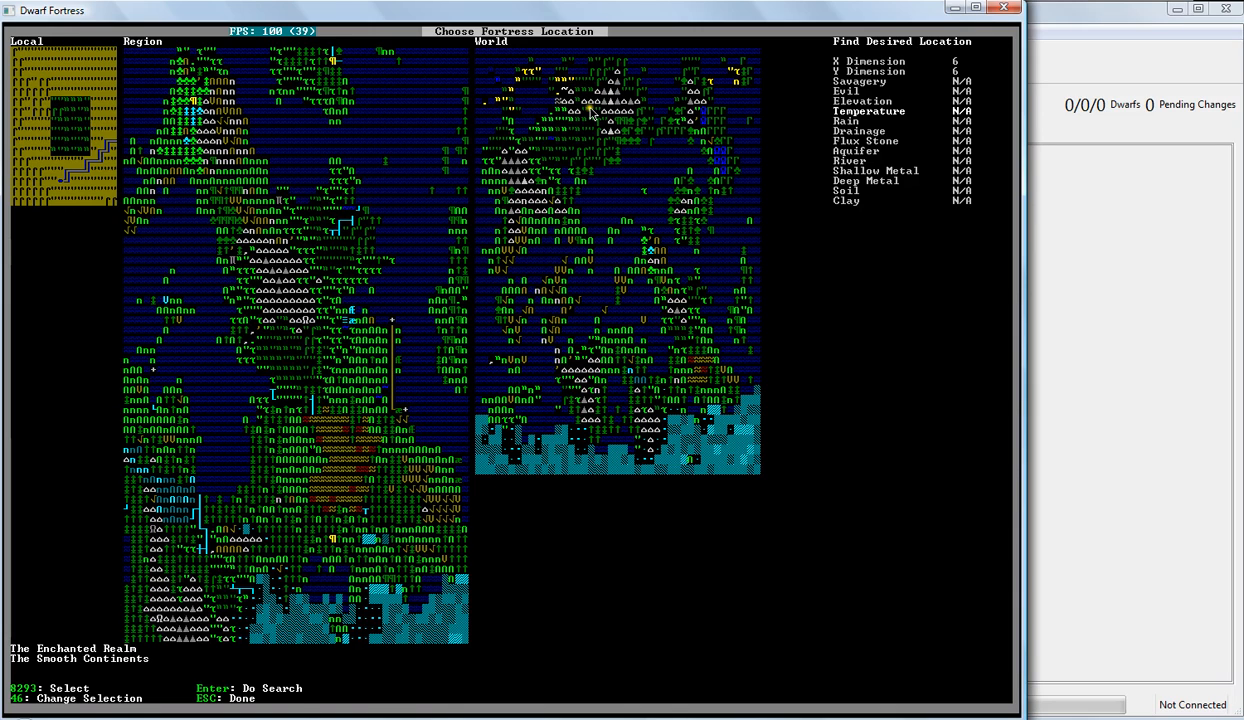
mouse_move(676, 216)
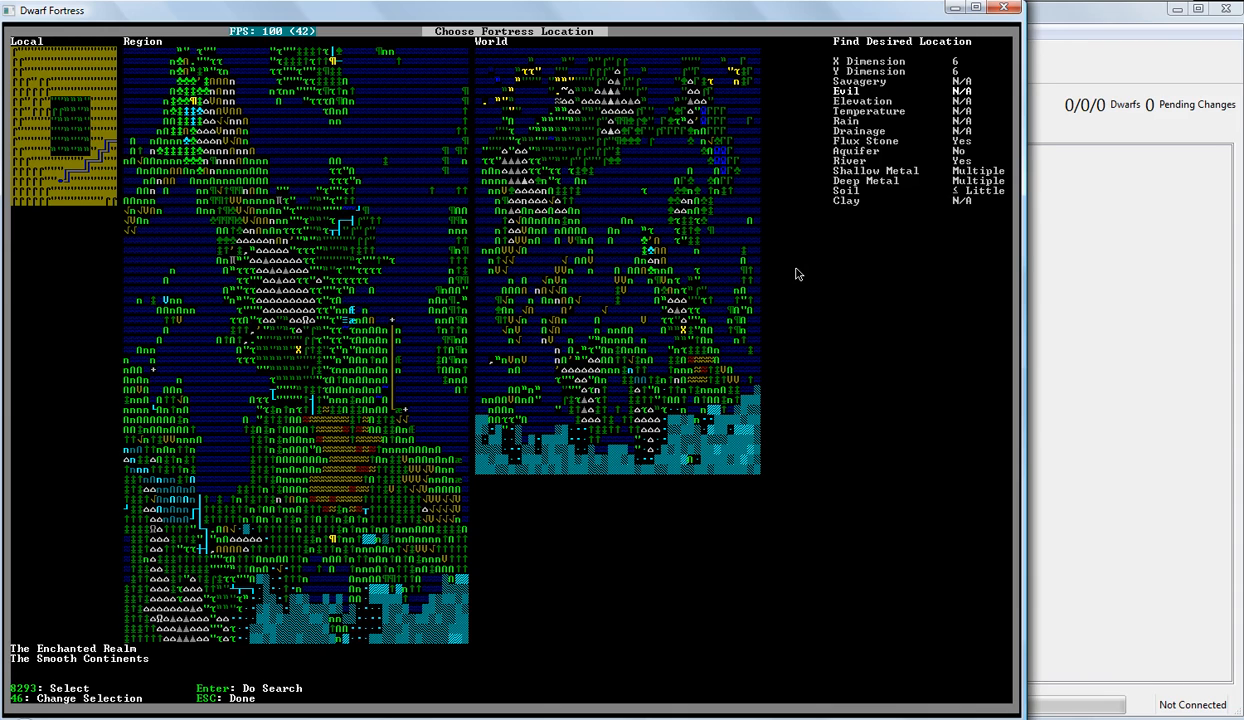
- Start the site finder searching the world's regions for a matching site
key("Return")
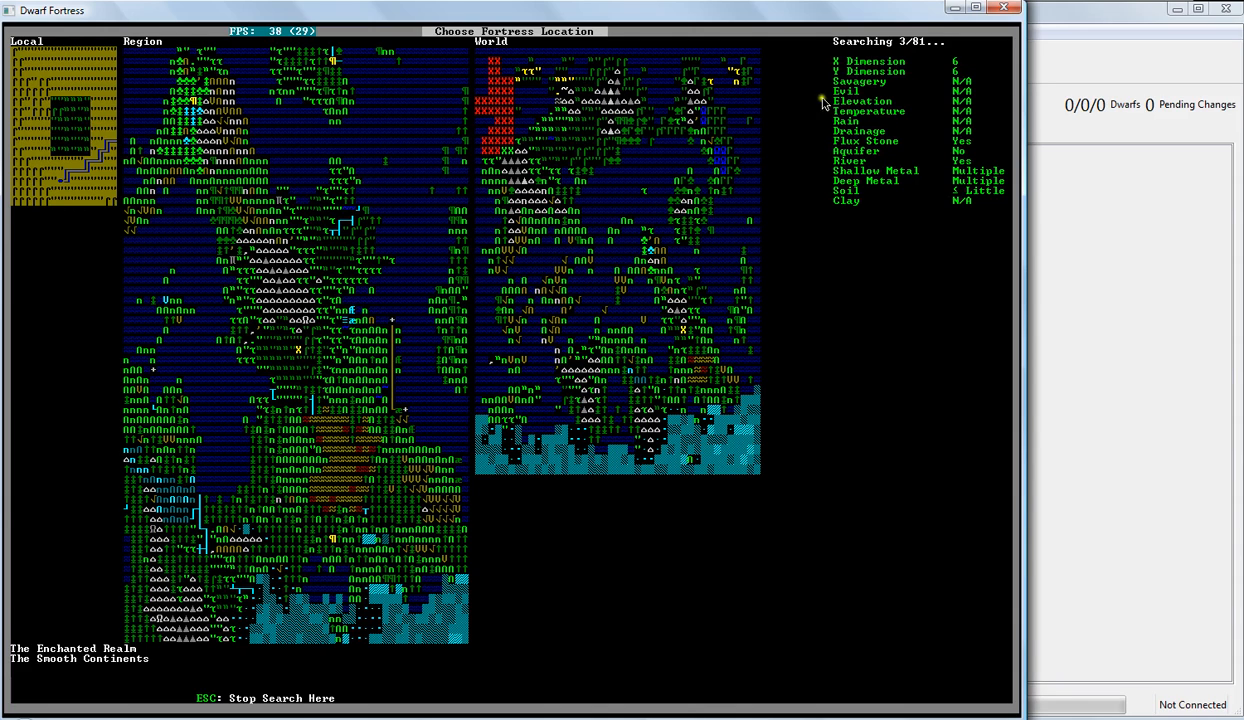
mouse_move(508, 136)
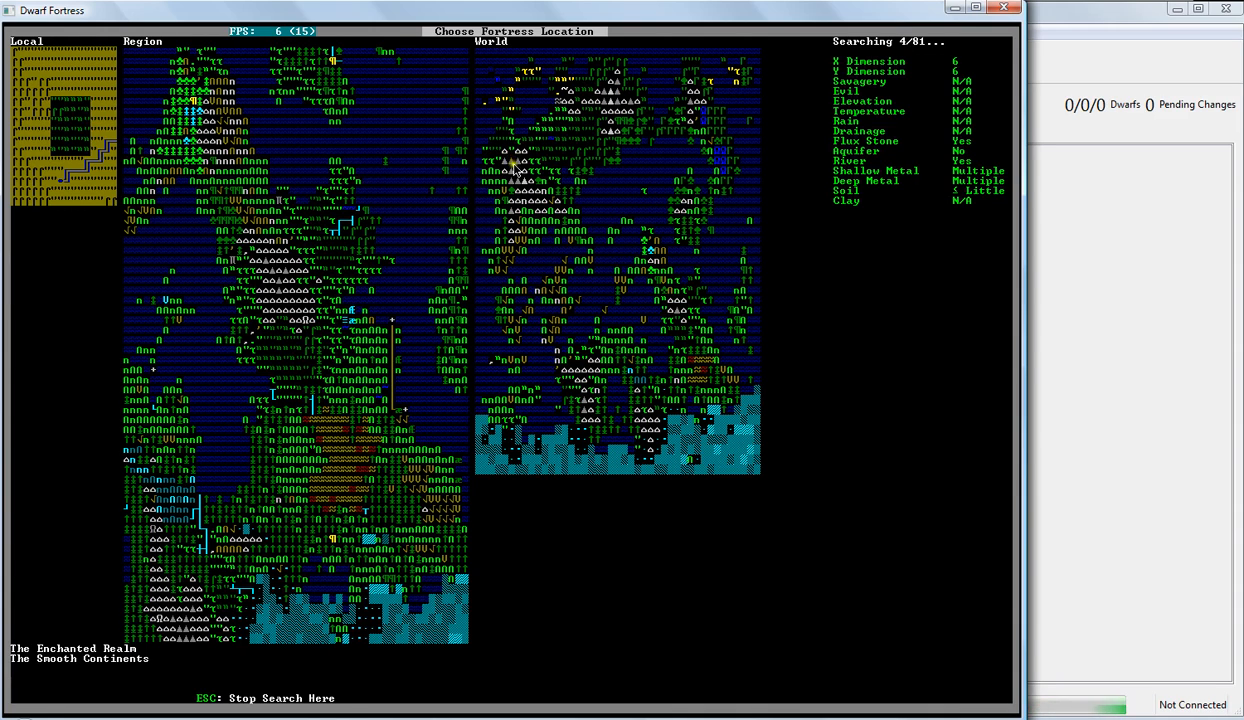
mouse_move(640, 172)
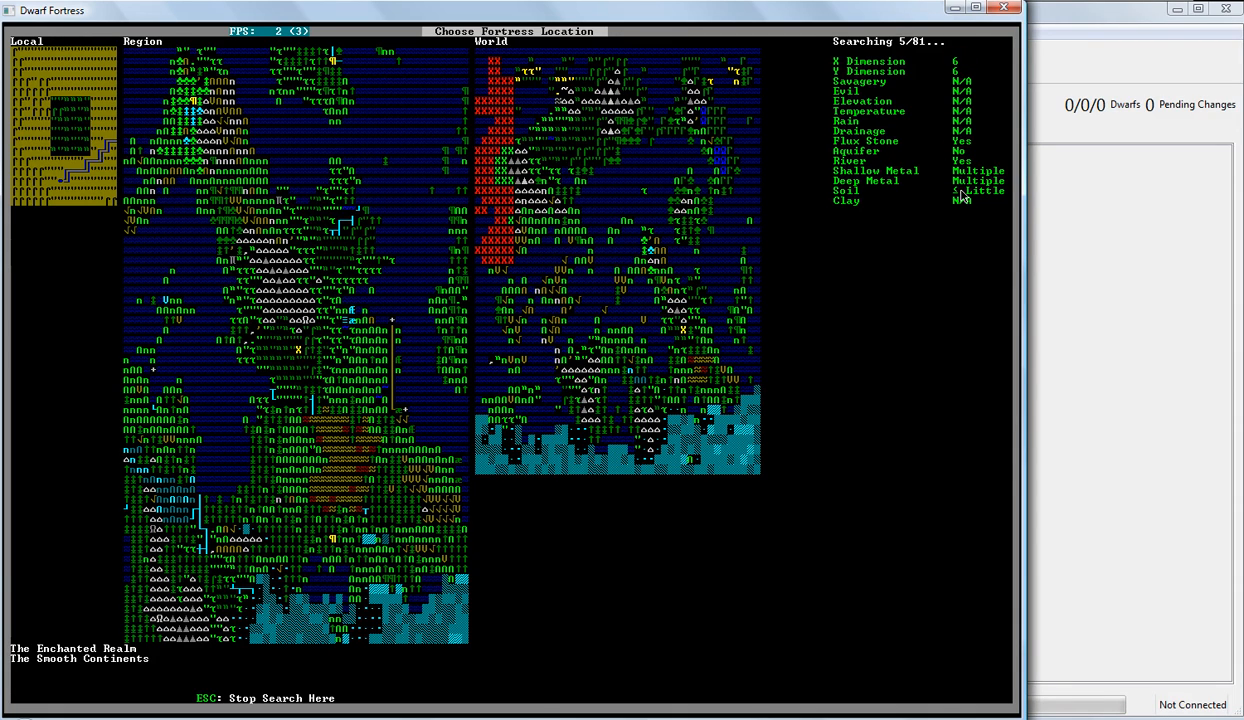
mouse_move(956, 264)
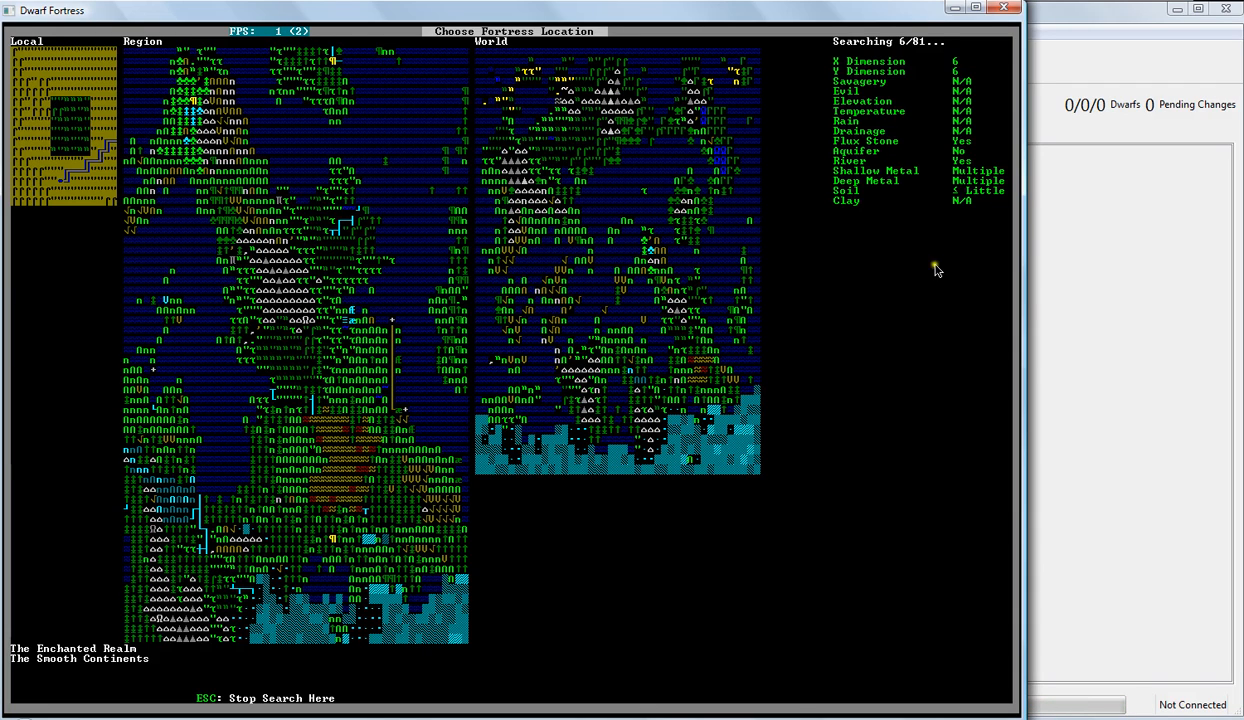
mouse_move(832, 232)
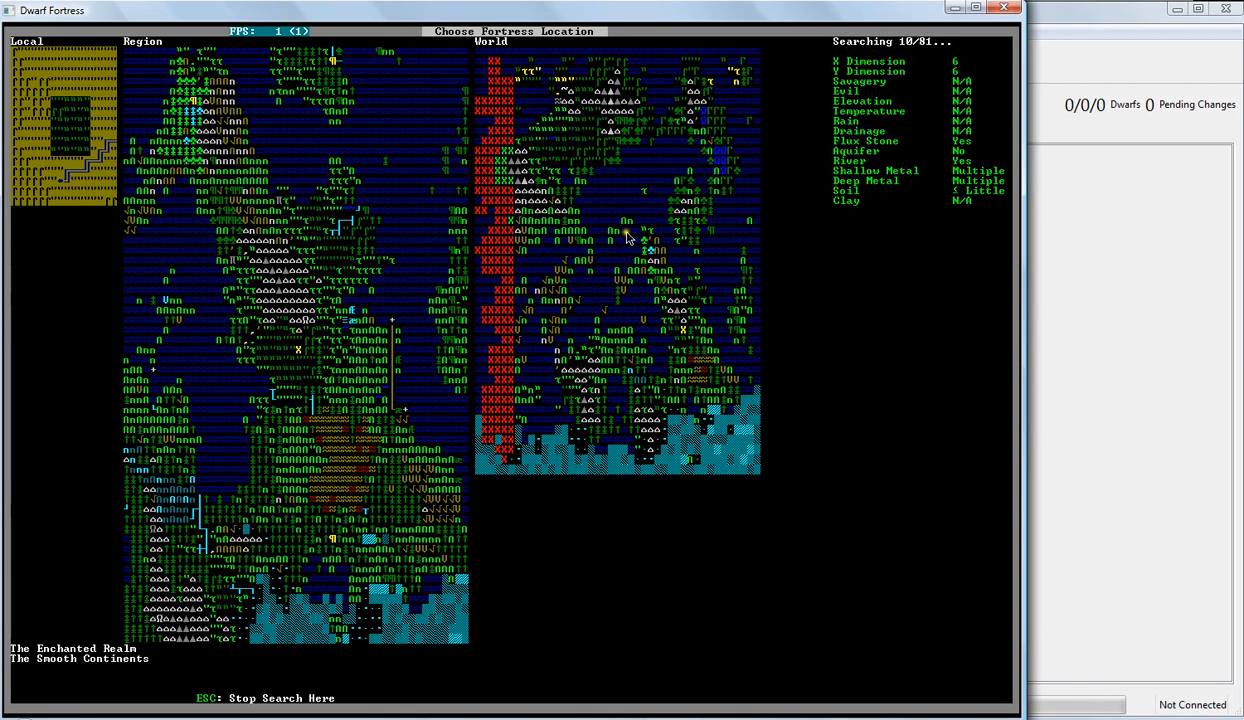
mouse_move(660, 288)
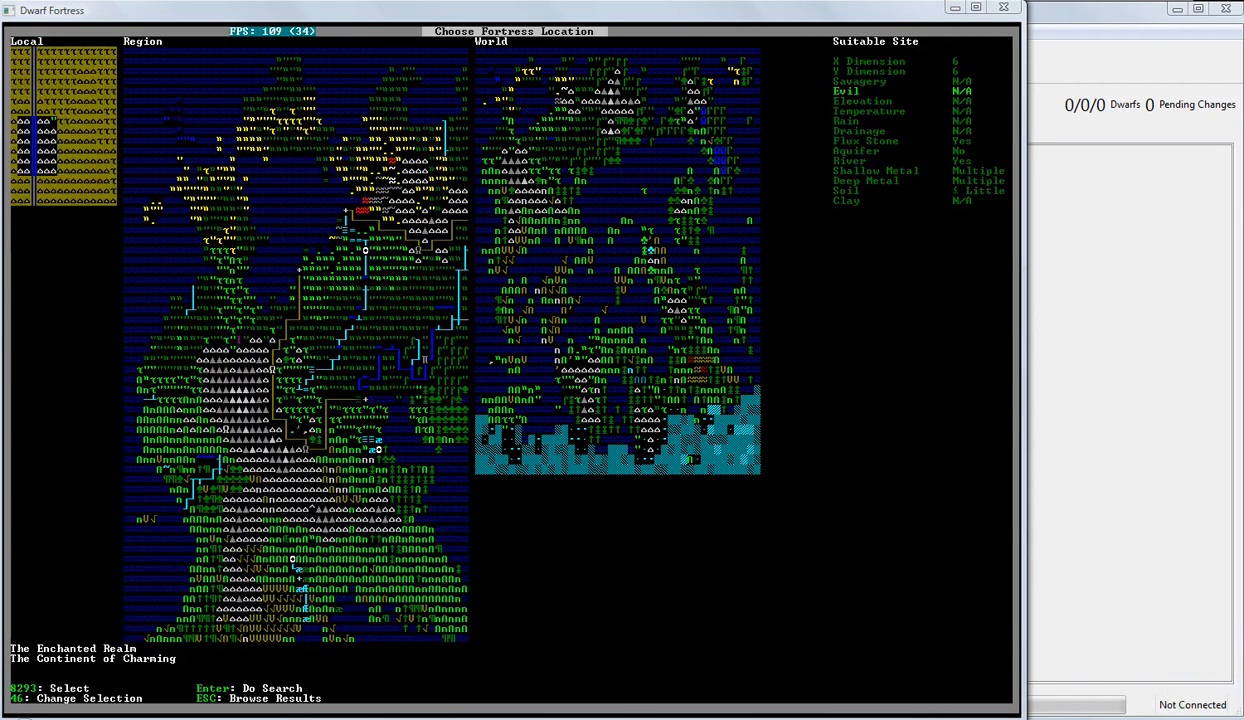
mouse_move(706, 518)
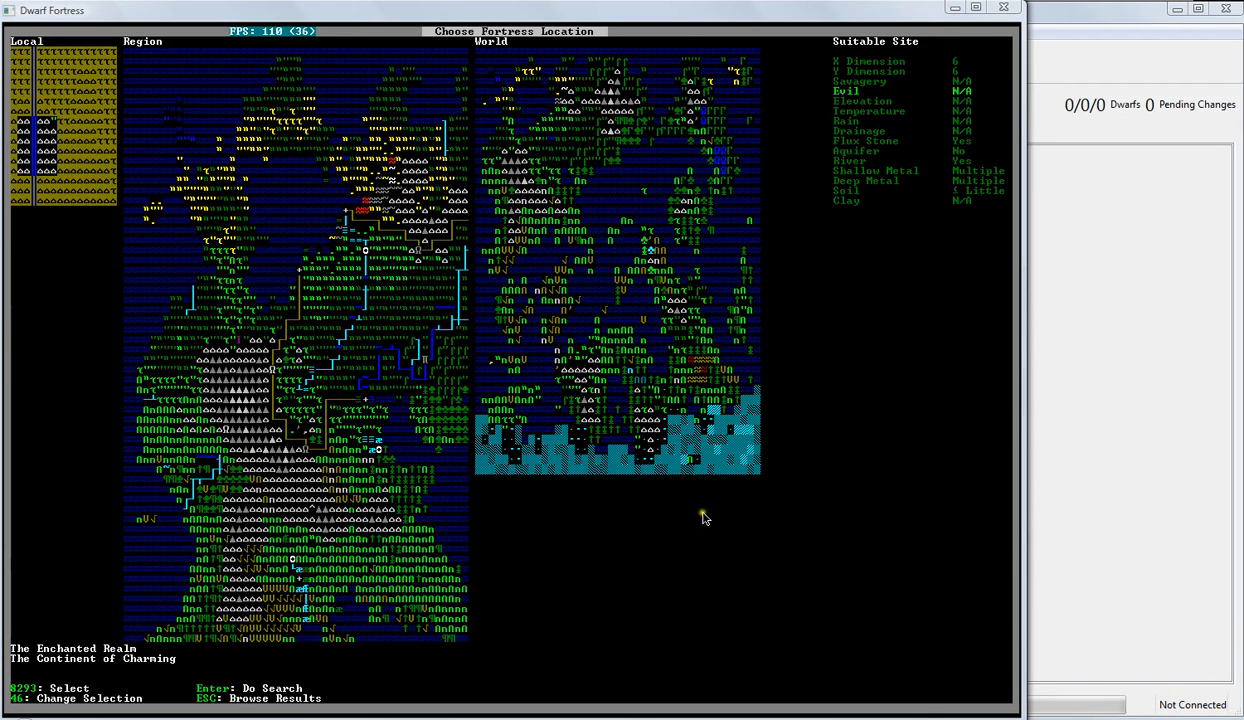
mouse_move(480, 476)
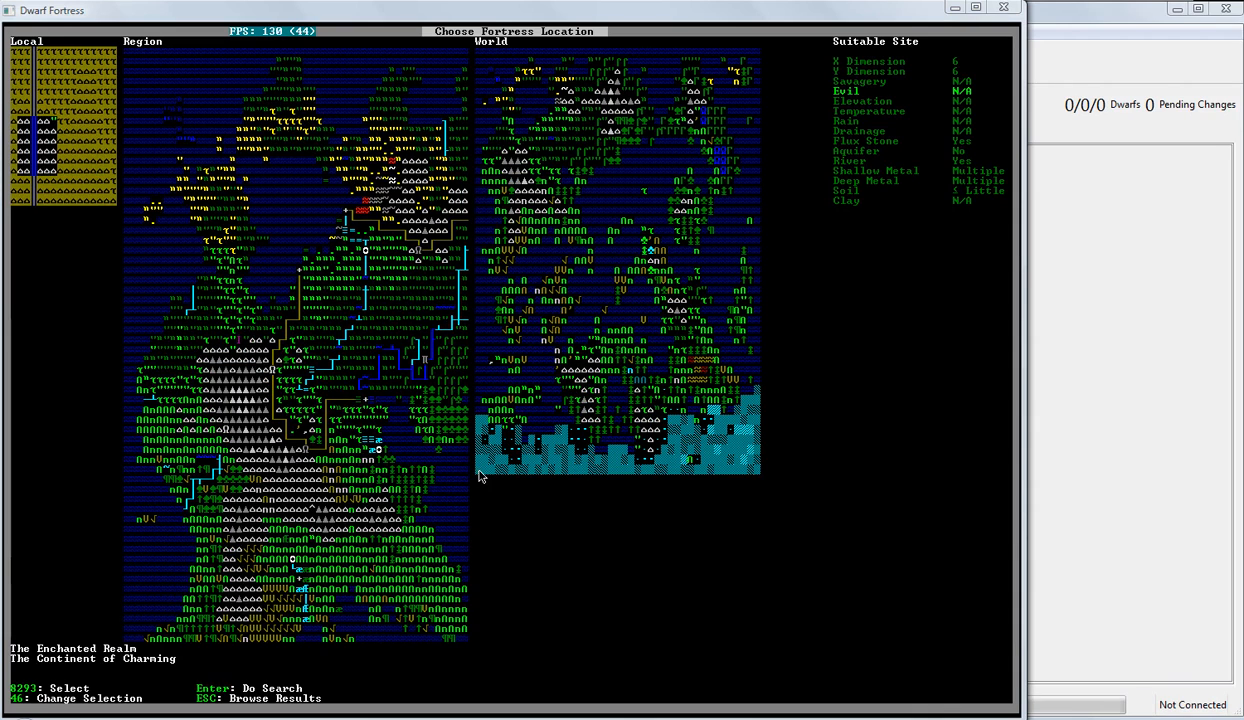
mouse_move(420, 468)
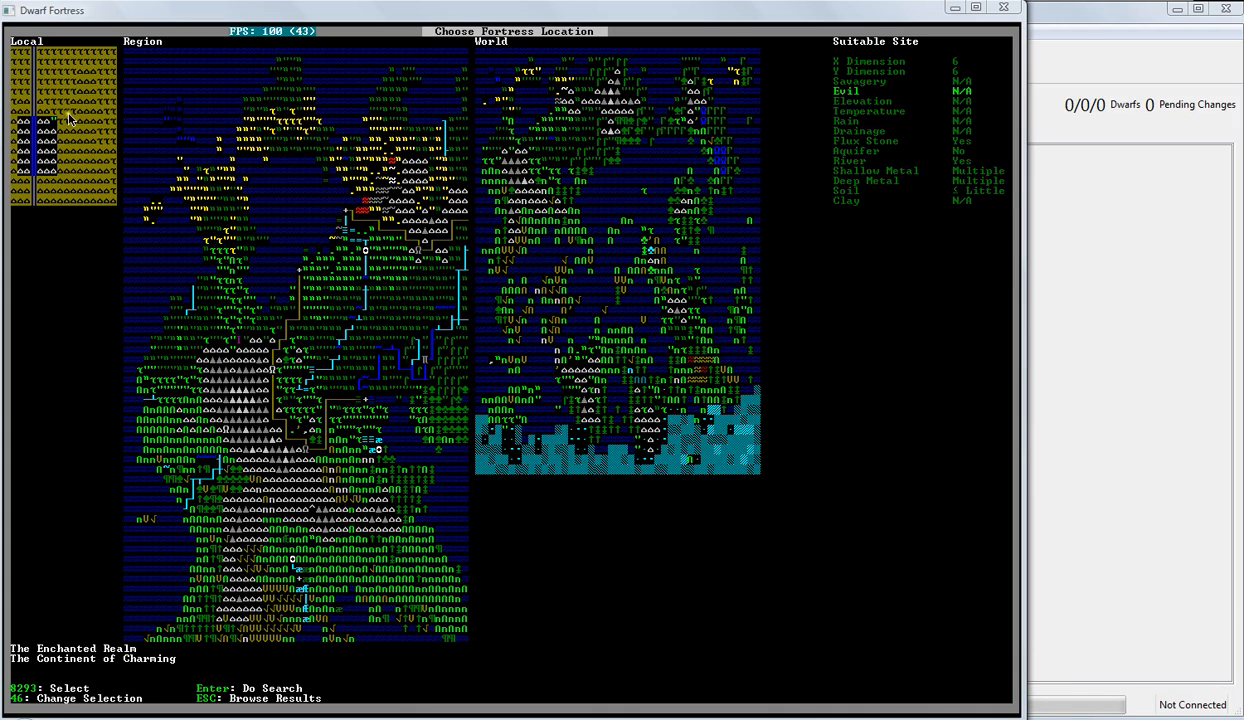
mouse_move(414, 374)
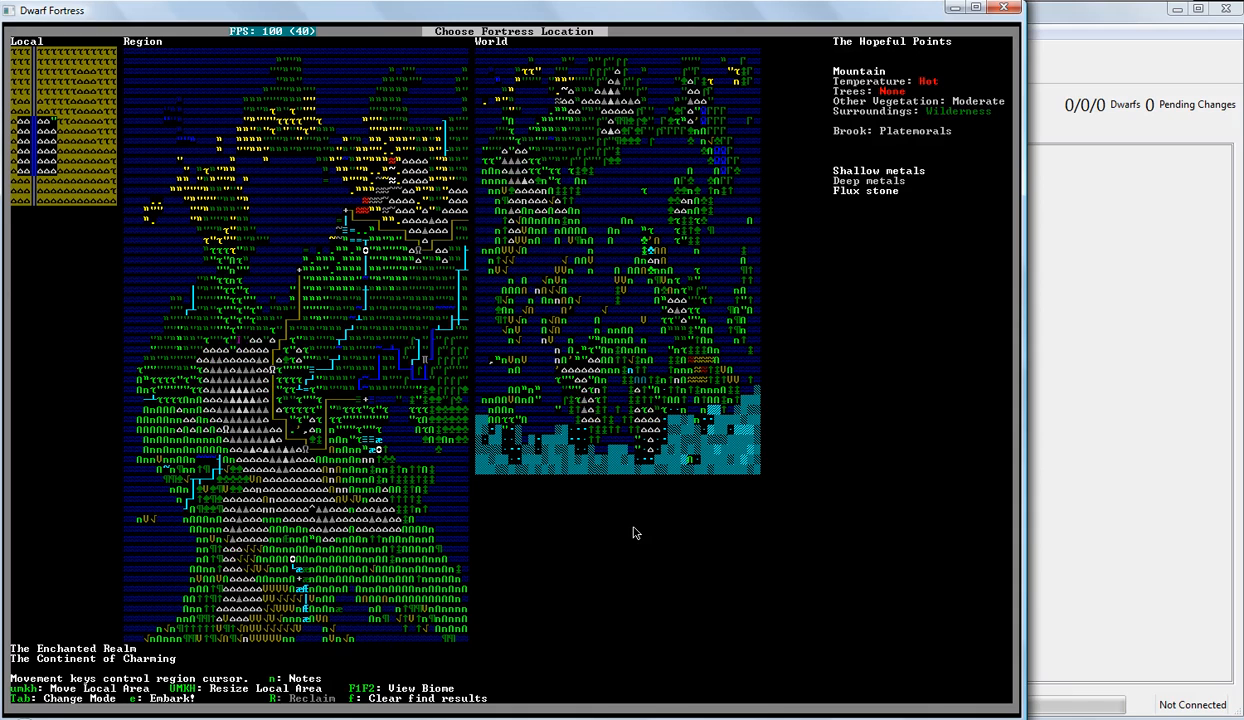
mouse_move(608, 540)
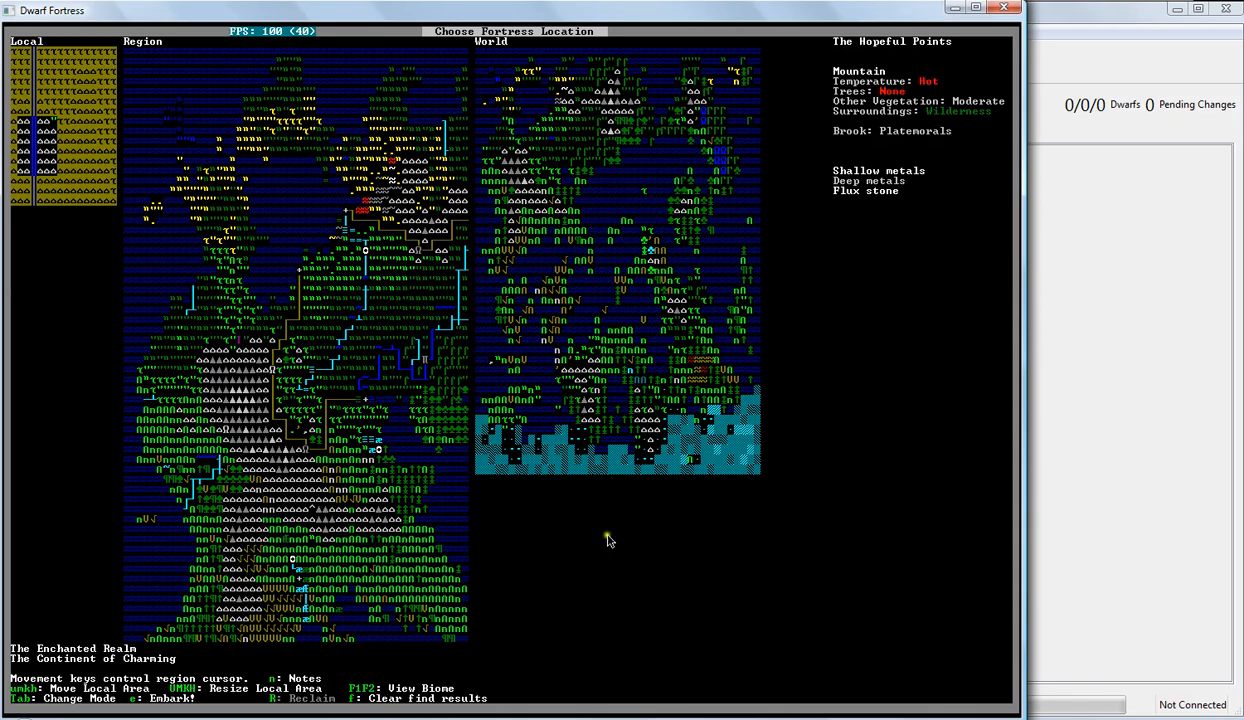
mouse_move(766, 318)
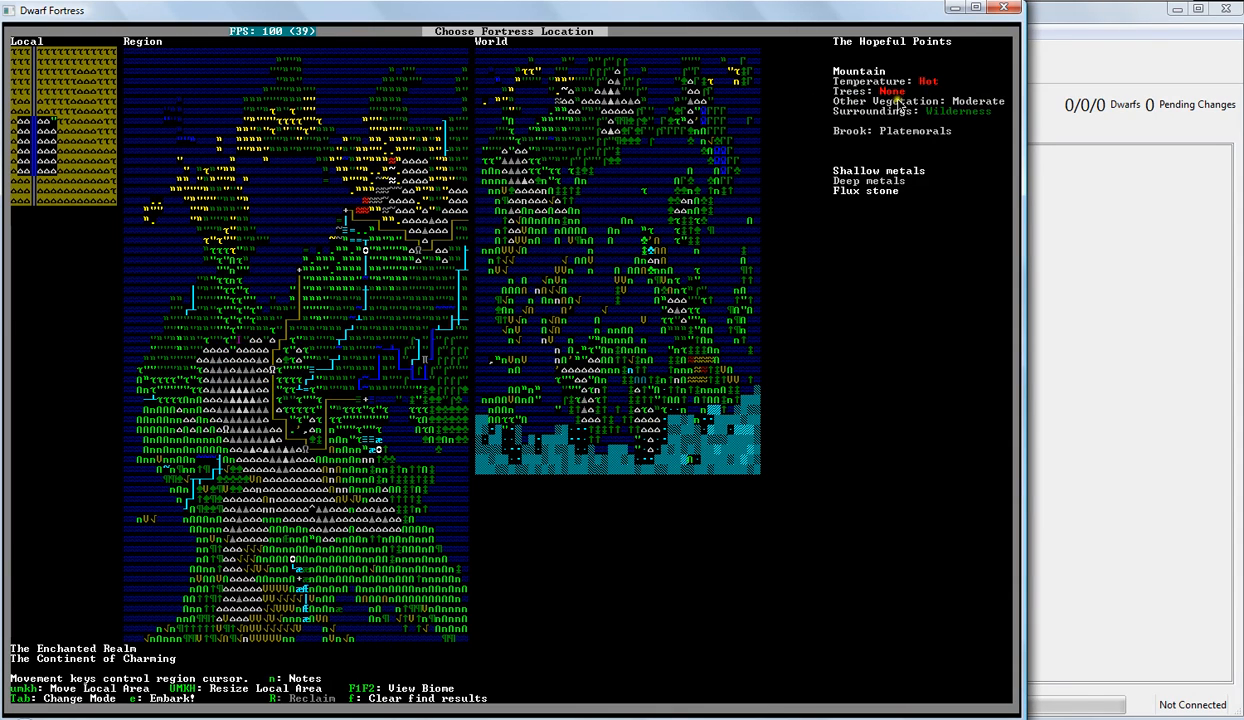
mouse_move(978, 110)
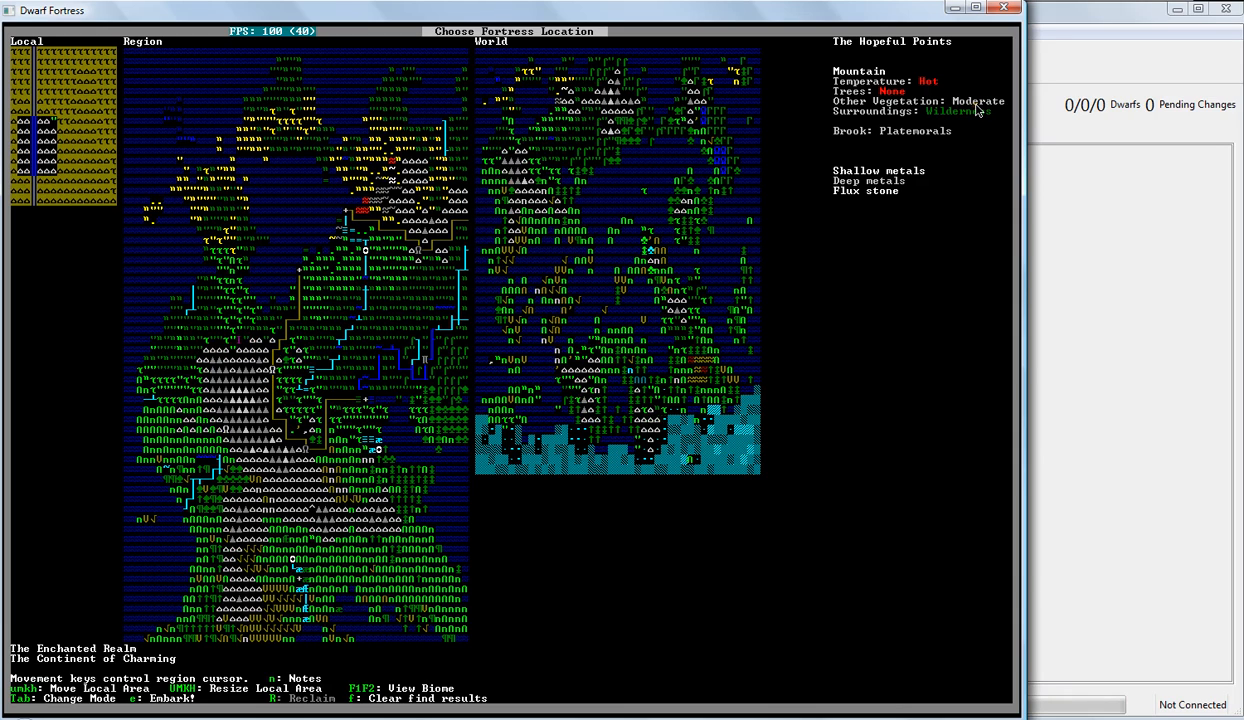
mouse_move(916, 130)
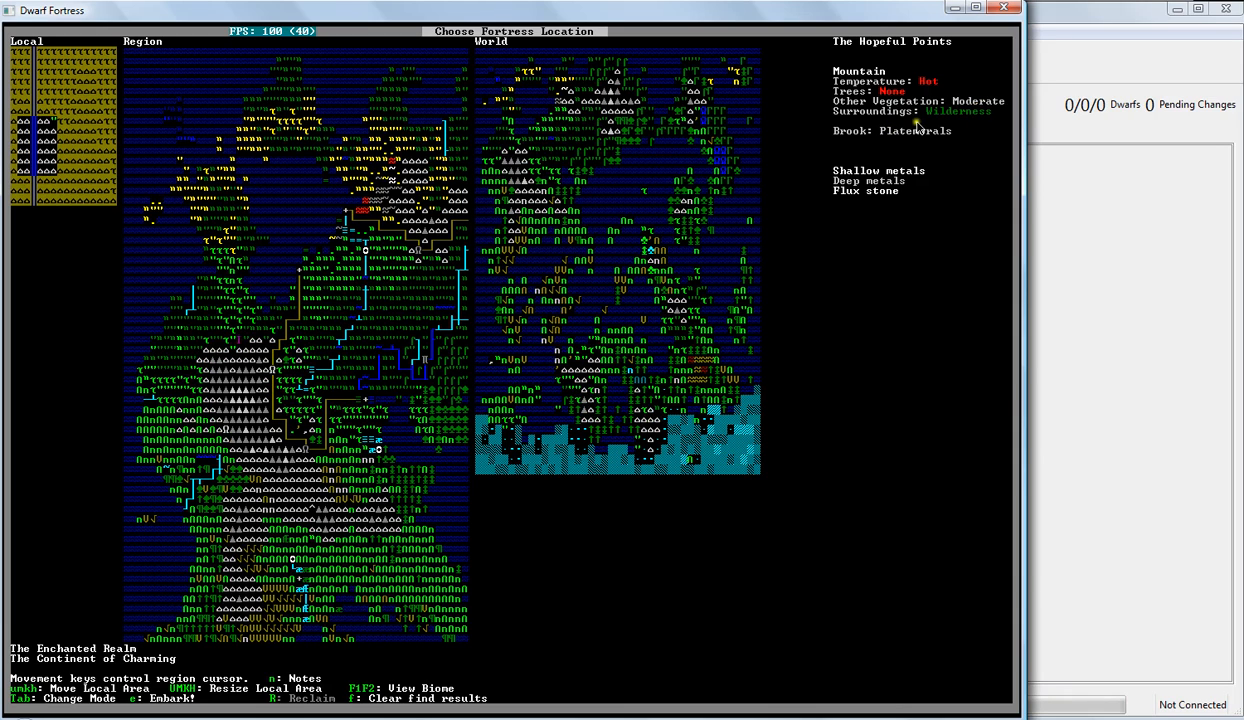
mouse_move(964, 136)
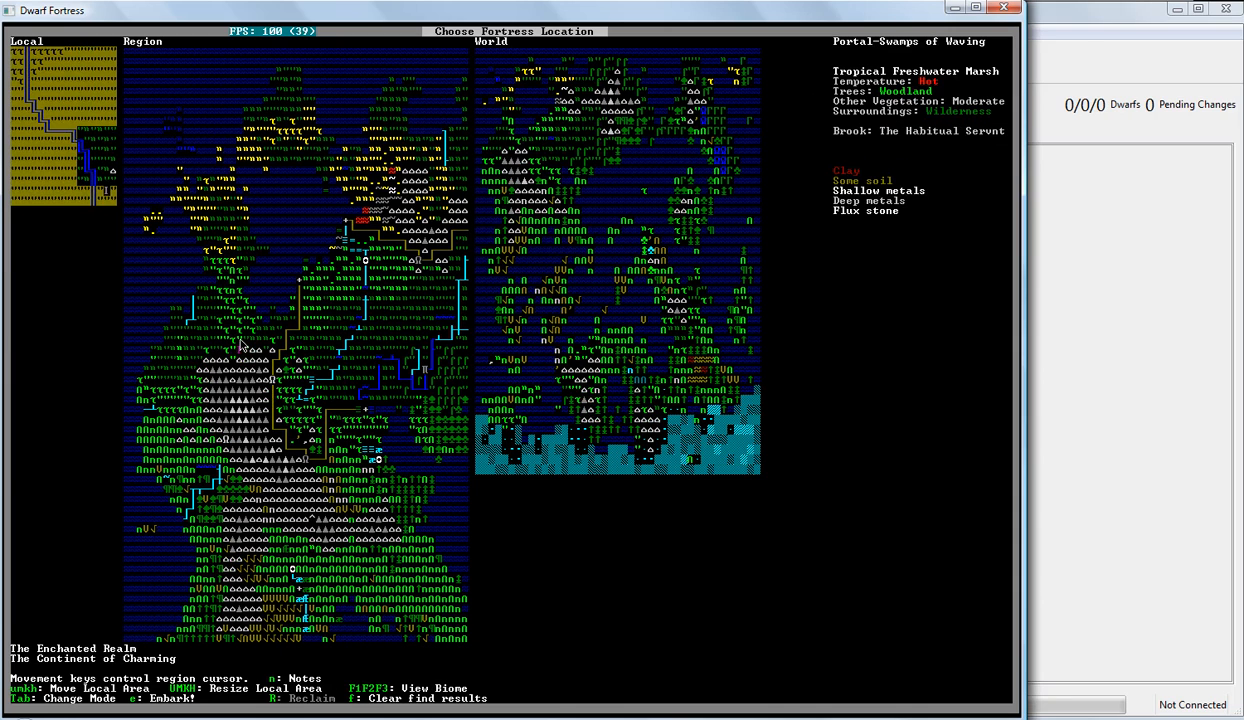
mouse_move(108, 198)
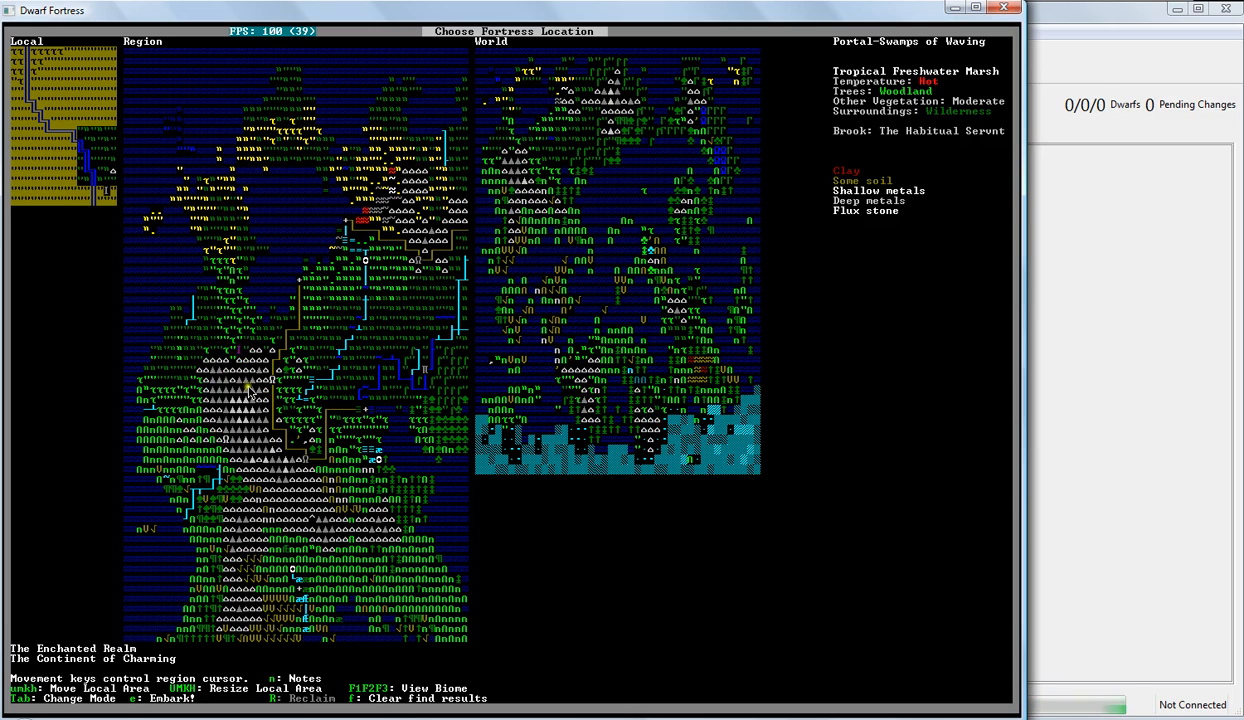
mouse_move(876, 250)
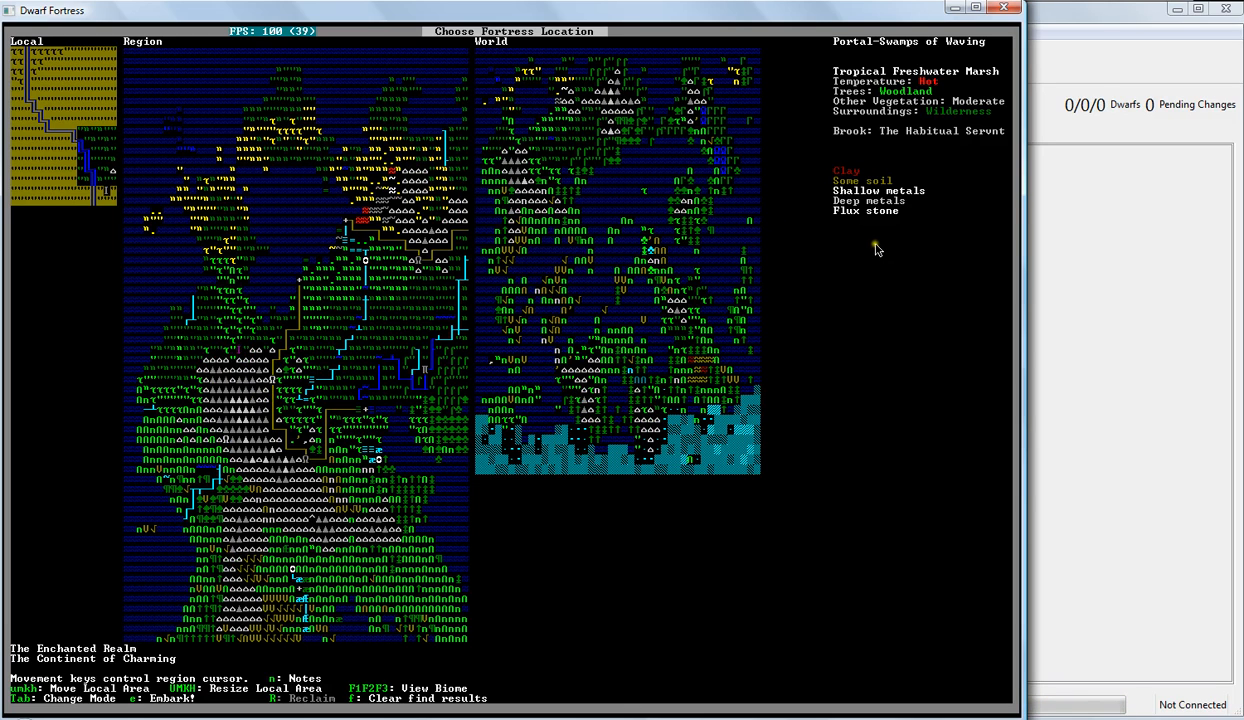
mouse_move(284, 196)
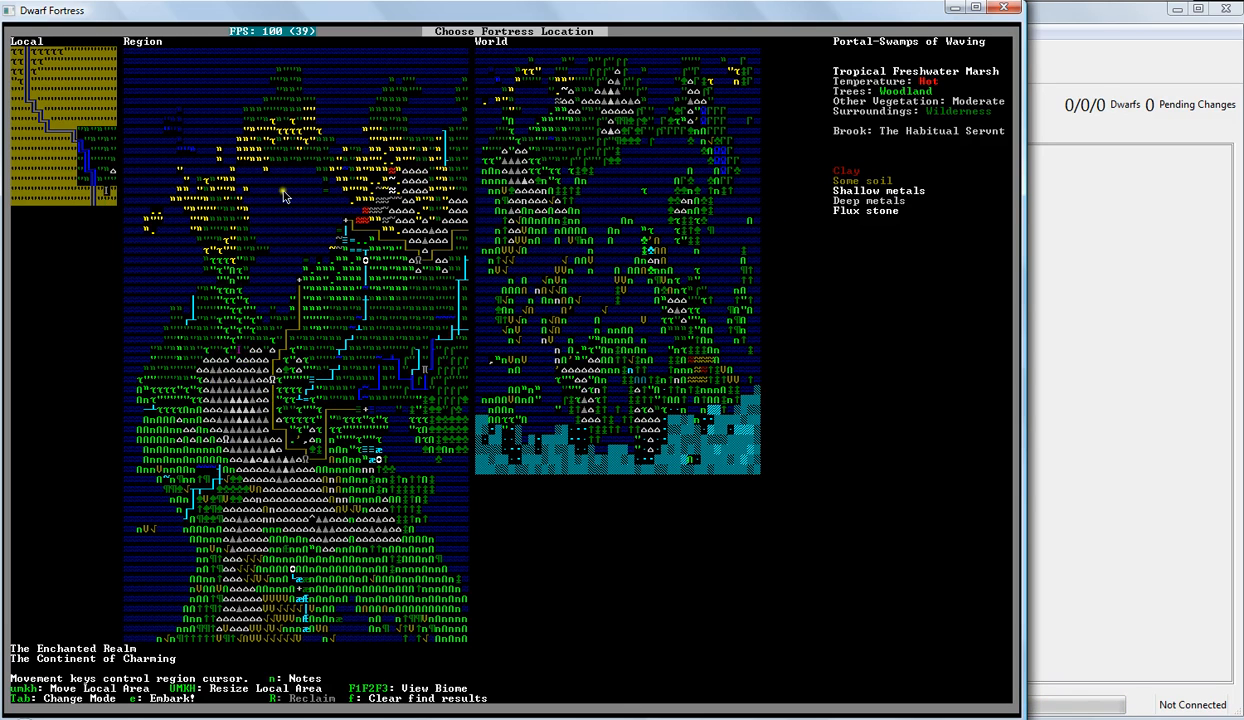
mouse_move(930, 90)
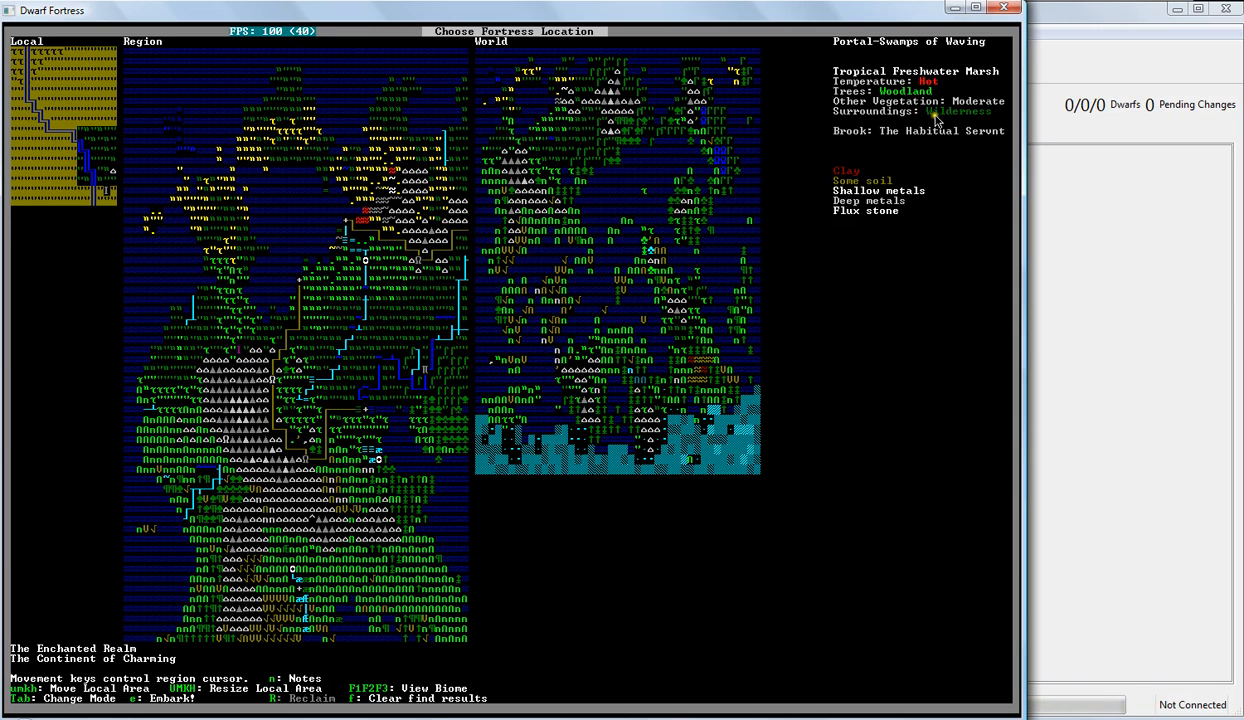
mouse_move(980, 120)
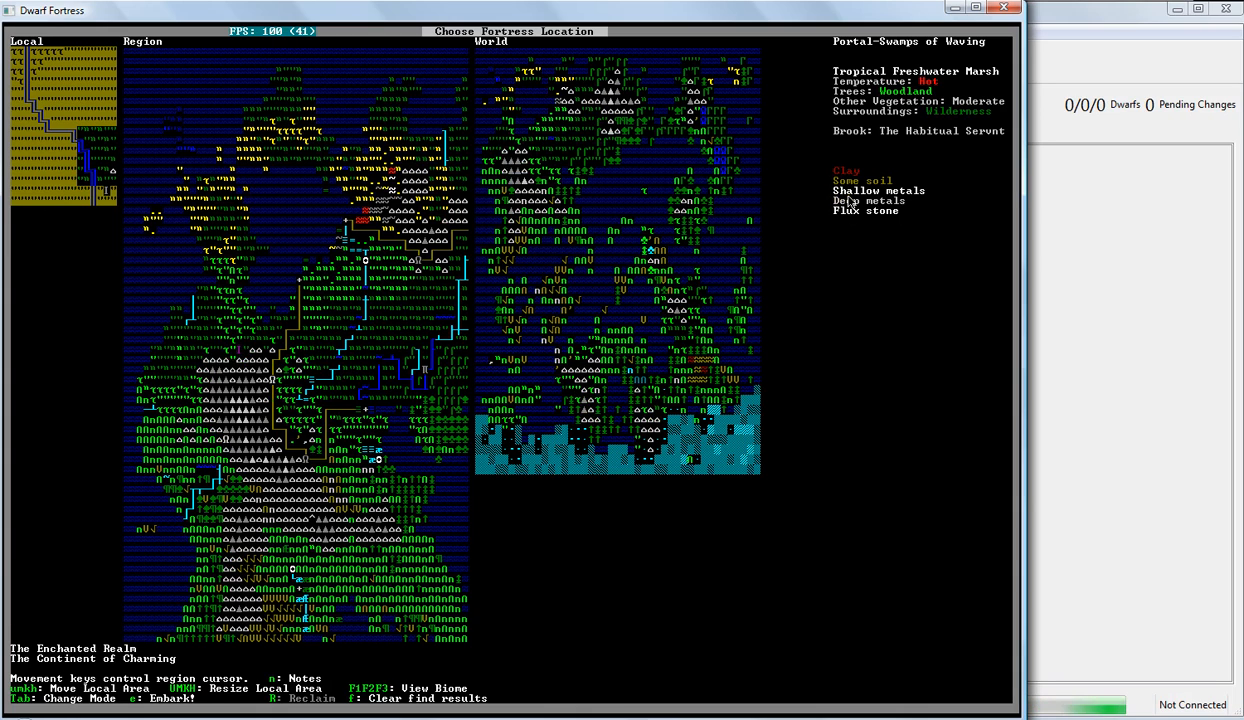
mouse_move(898, 208)
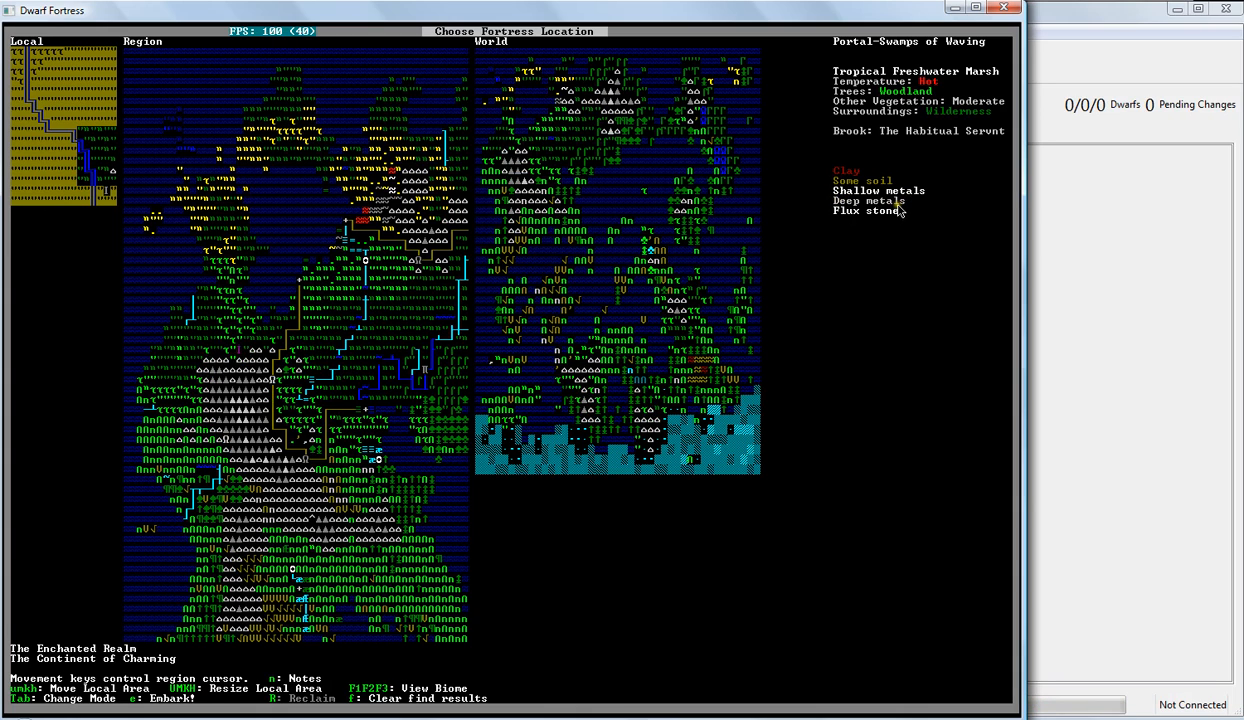
mouse_move(890, 222)
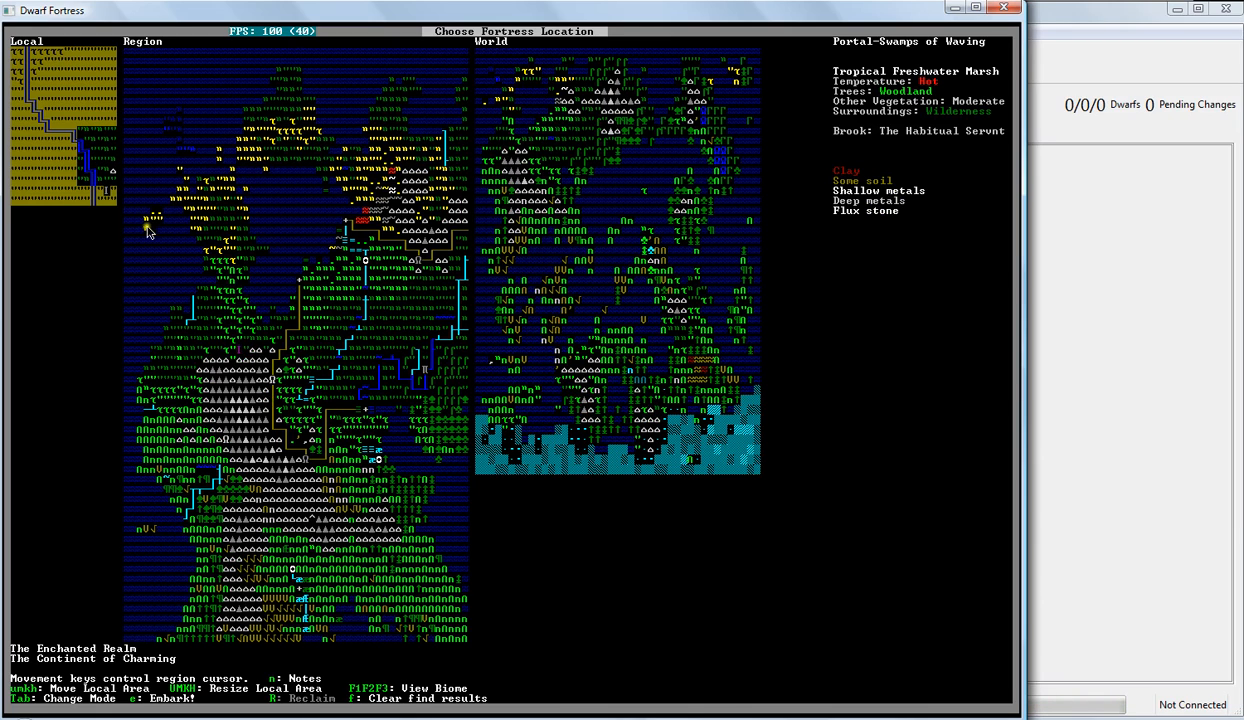
mouse_move(110, 200)
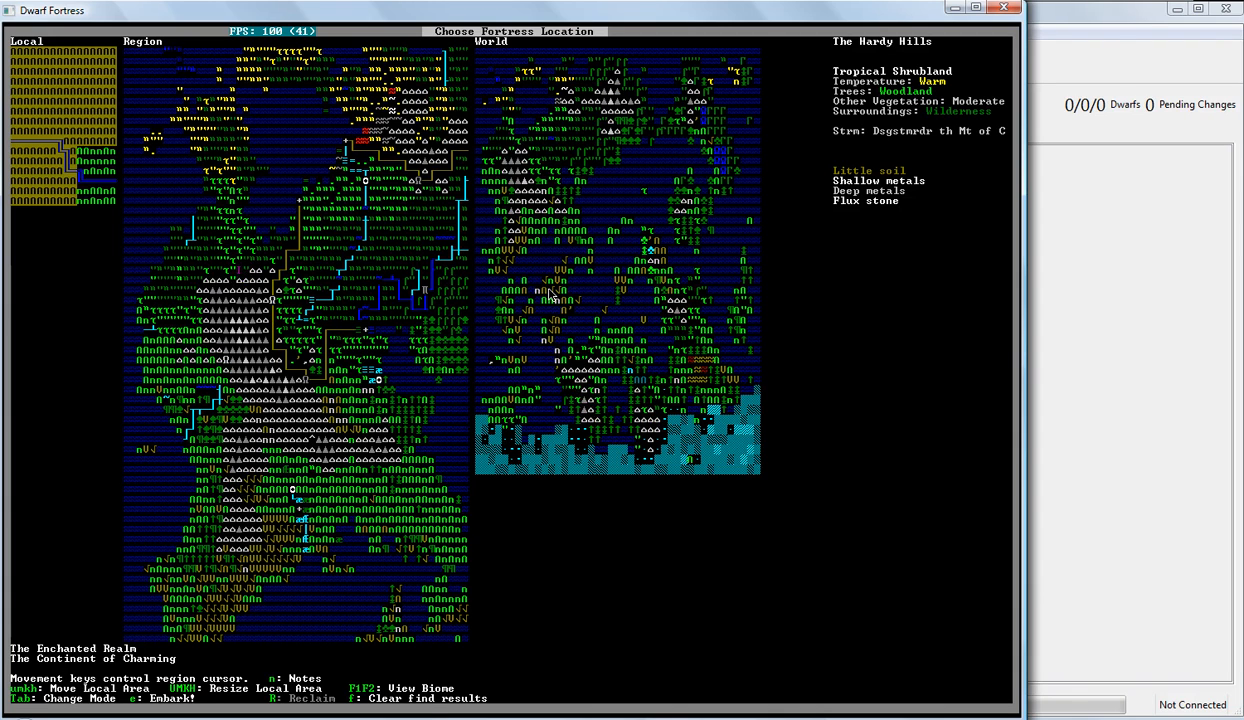
mouse_move(616, 284)
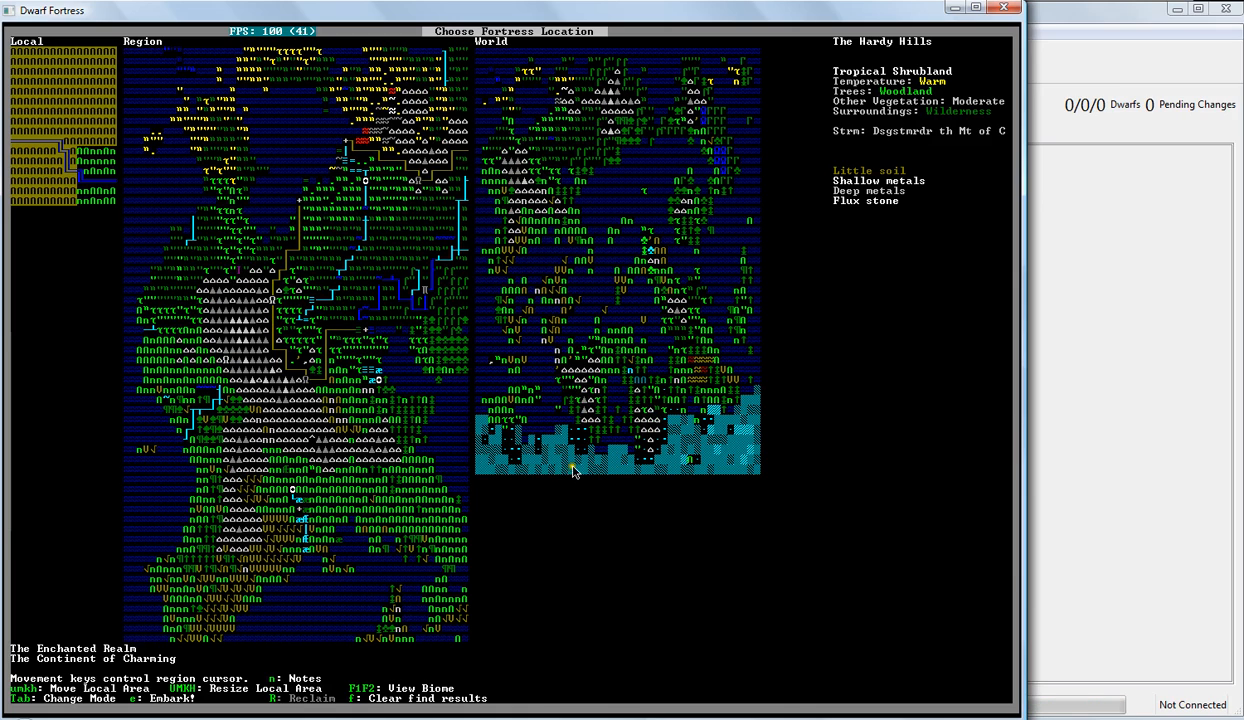
mouse_move(622, 458)
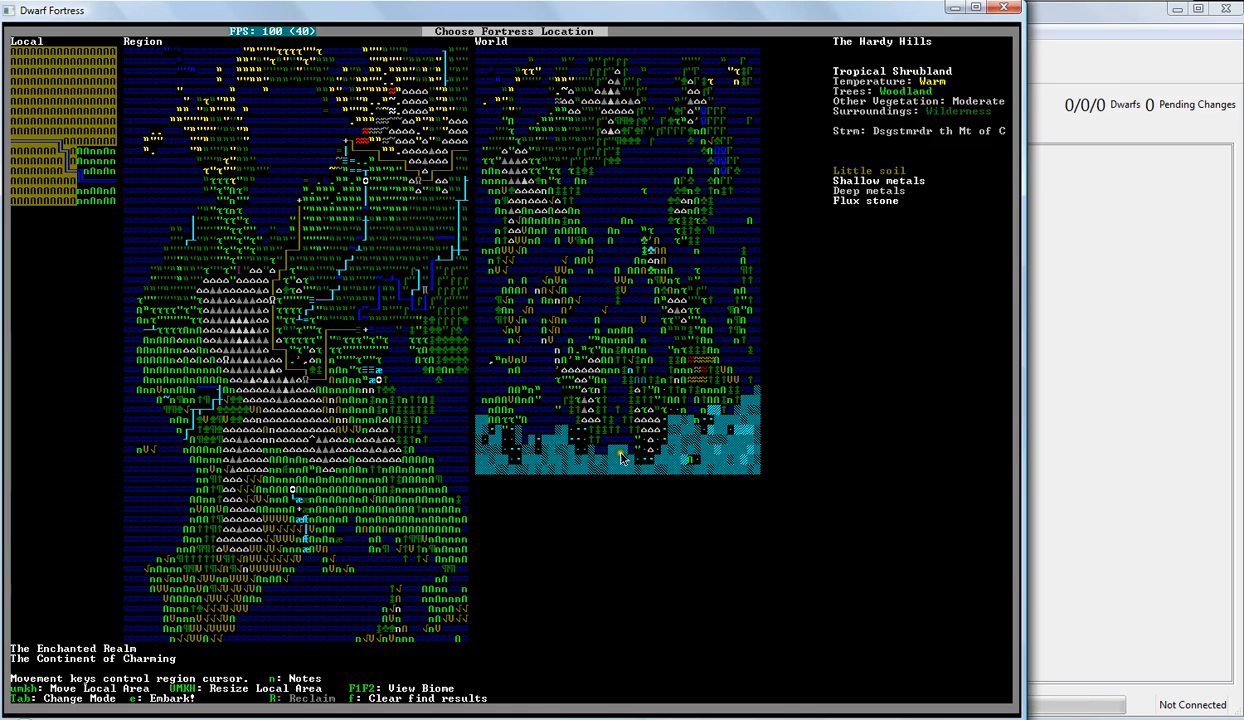
mouse_move(604, 444)
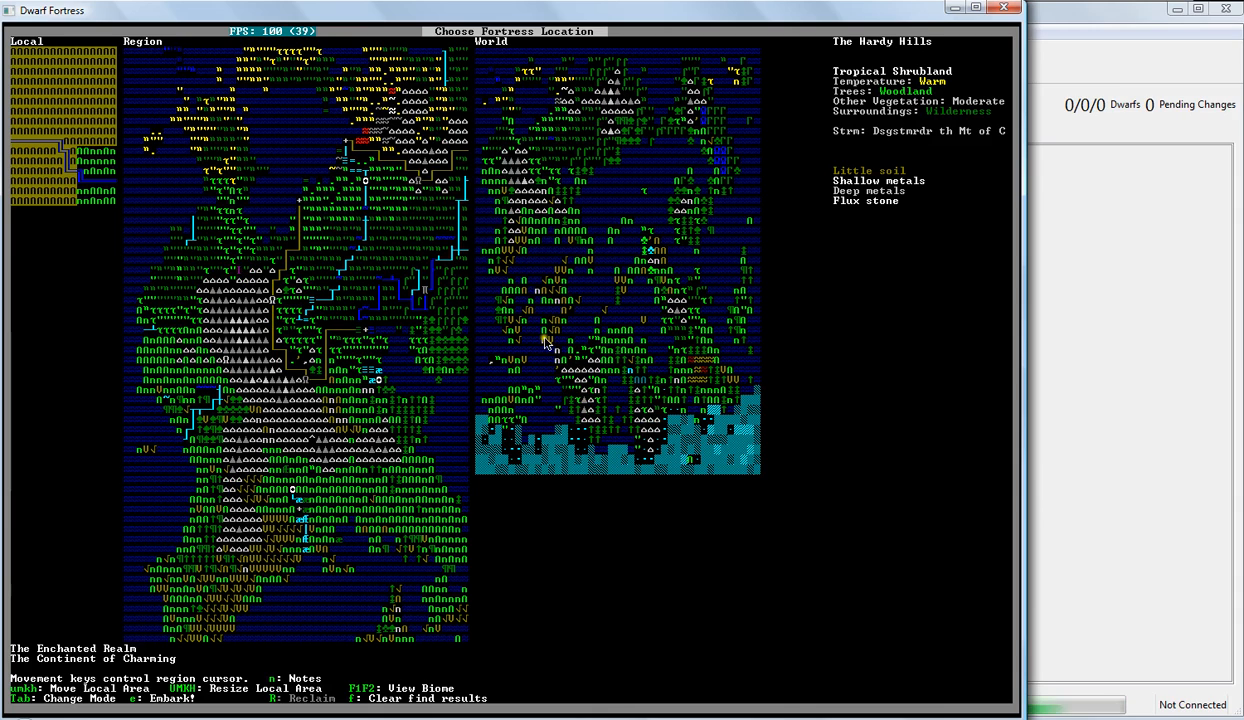
mouse_move(576, 322)
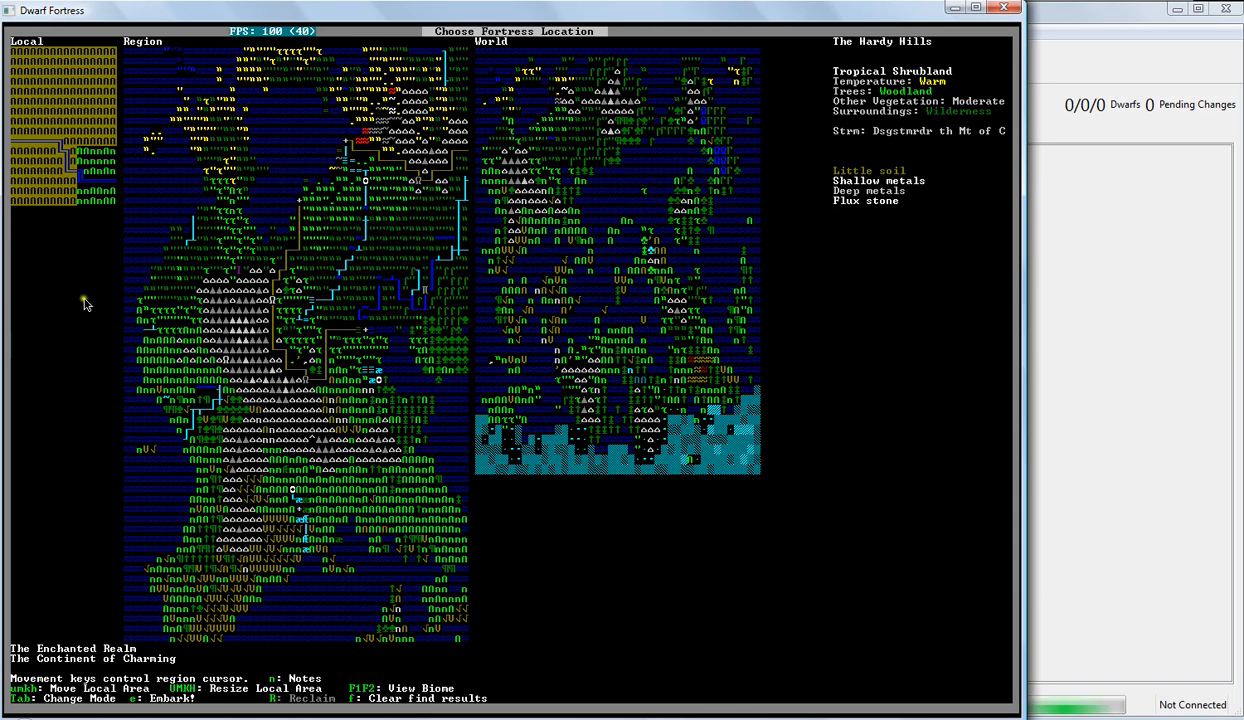
mouse_move(90, 188)
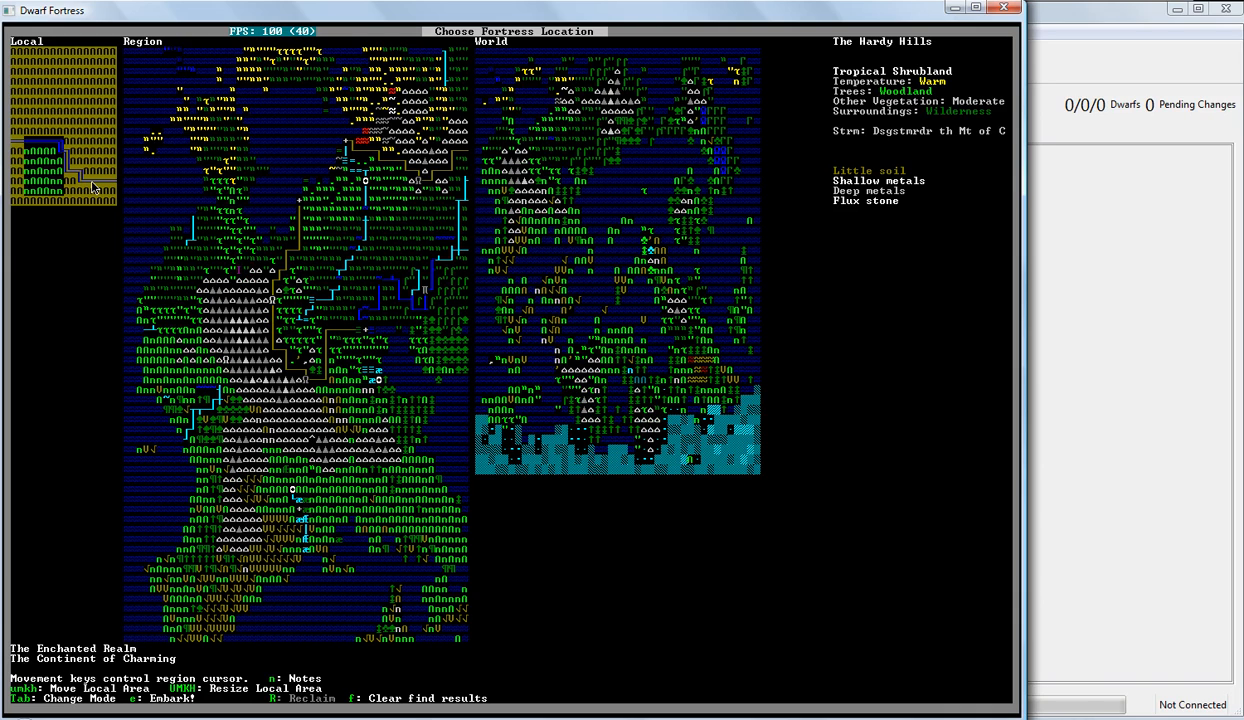
mouse_move(296, 56)
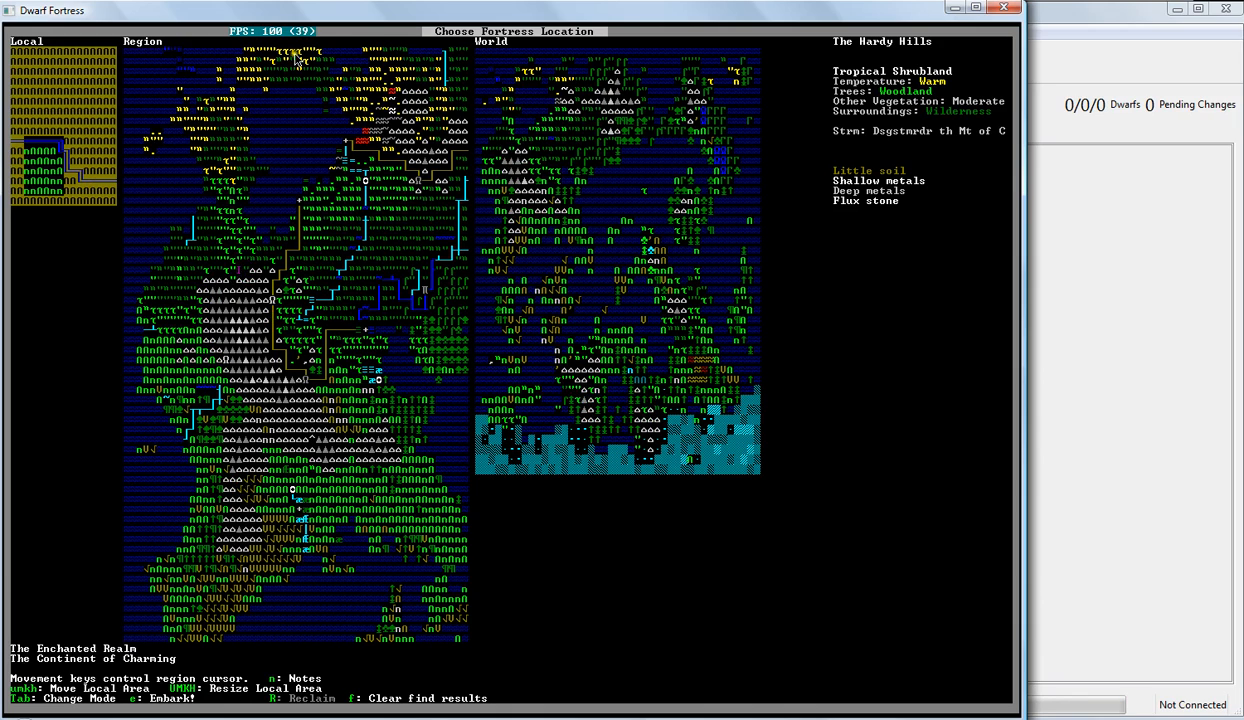
mouse_move(936, 104)
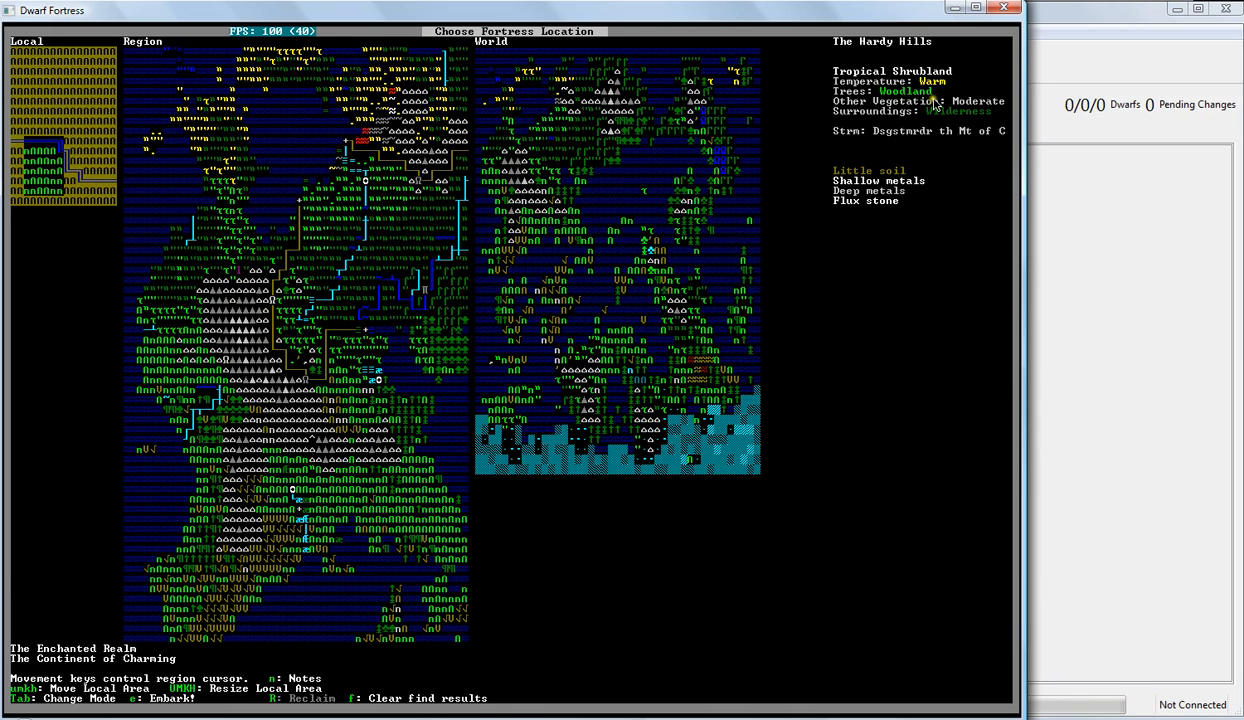
mouse_move(936, 110)
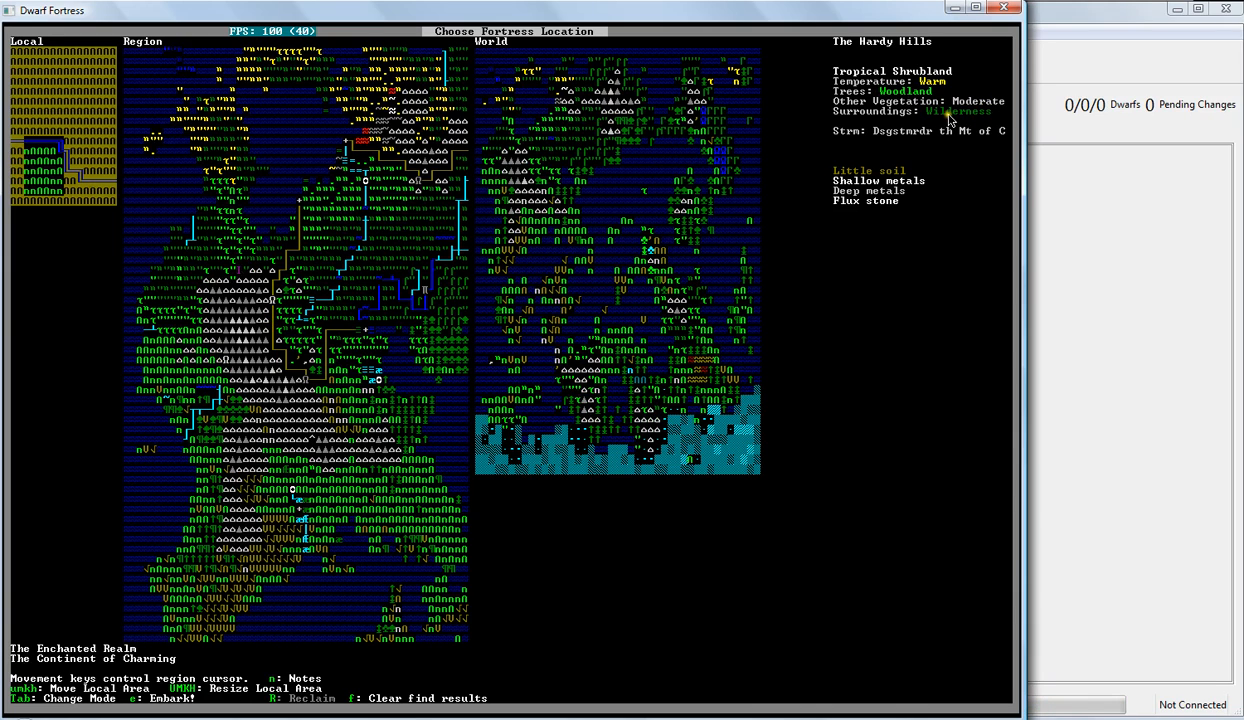
mouse_move(876, 228)
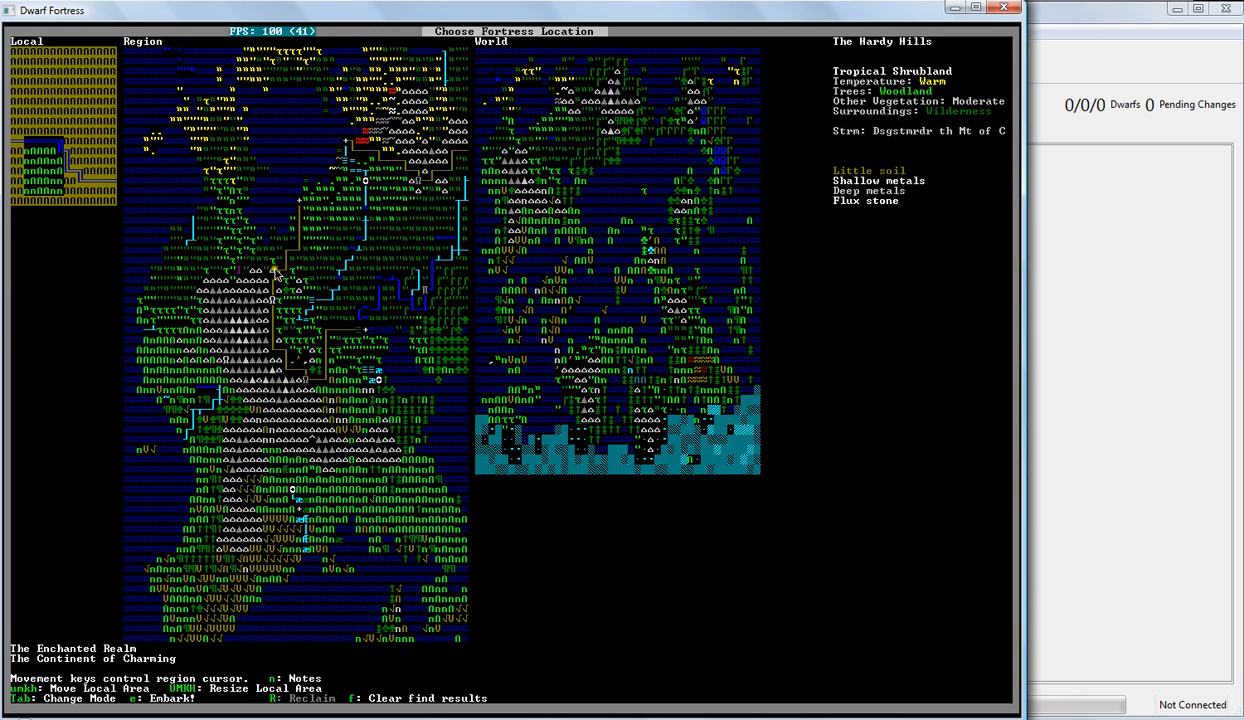
mouse_move(328, 388)
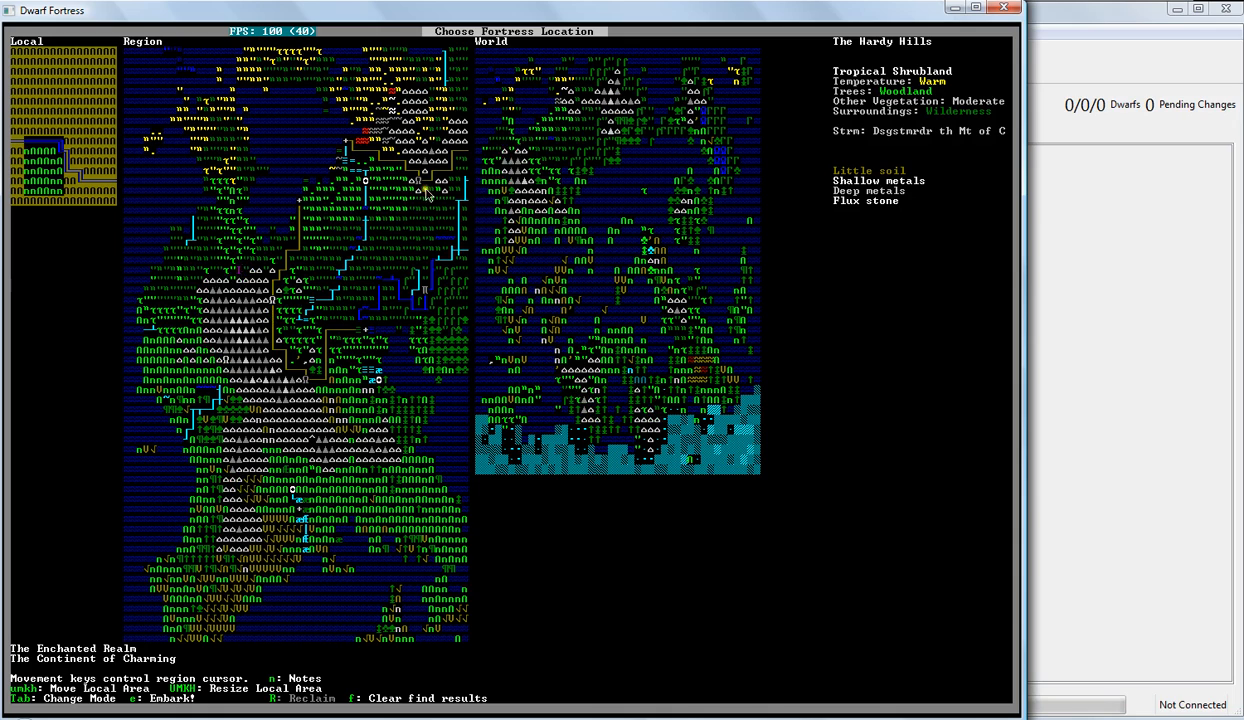
mouse_move(340, 278)
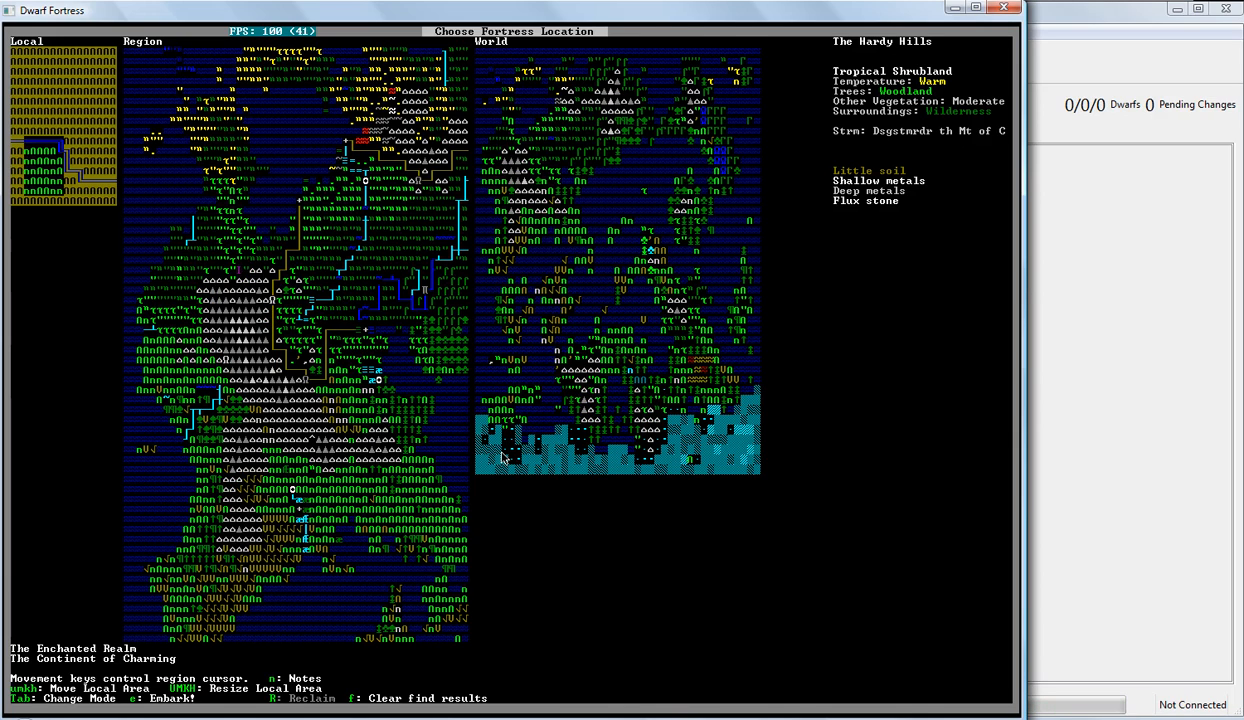
- Embark at the shrubland hills site and choose 'Prepare for the journey carefully'
key("e")
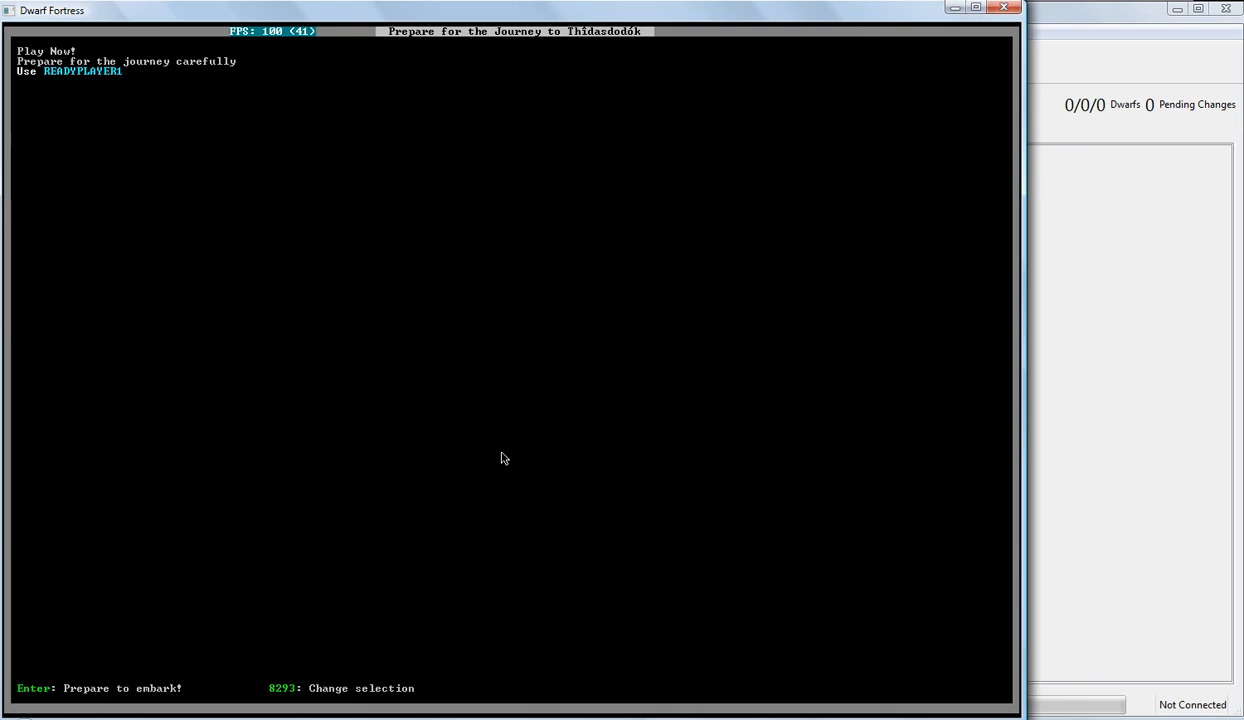
key("Return")
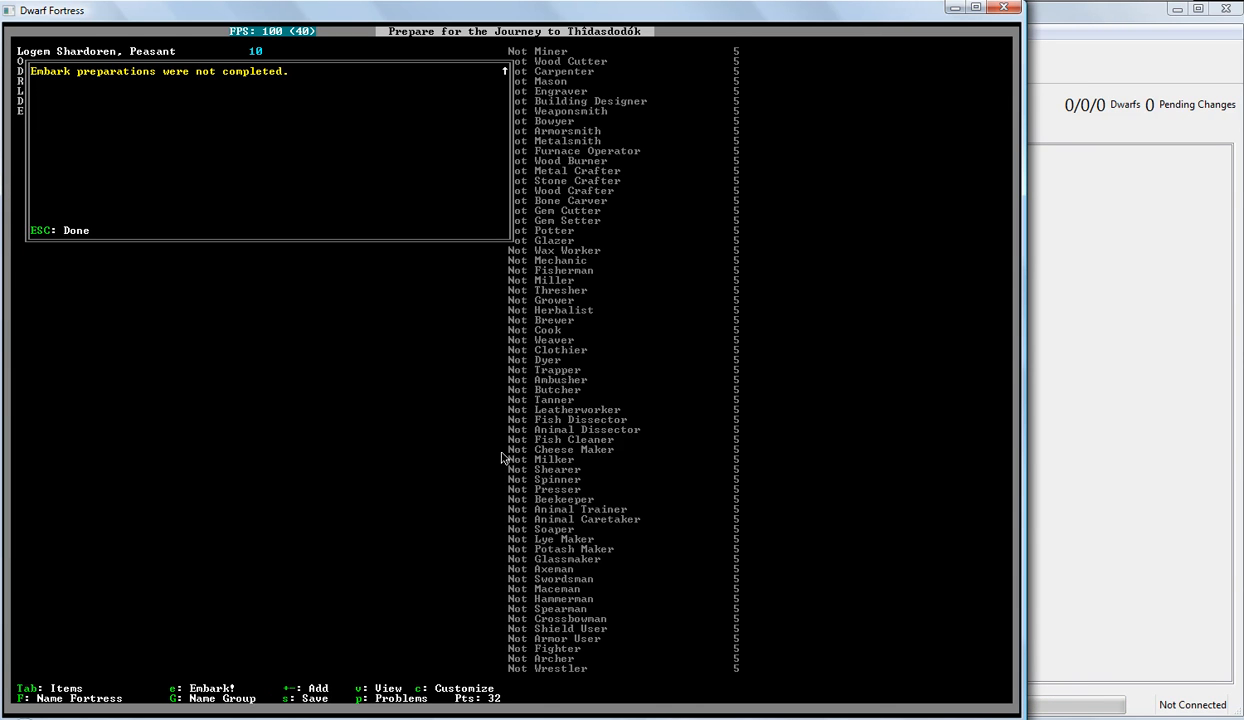
- Dismiss the 'Embark preparations were not completed' notice to show all seven peasants
key("Escape")
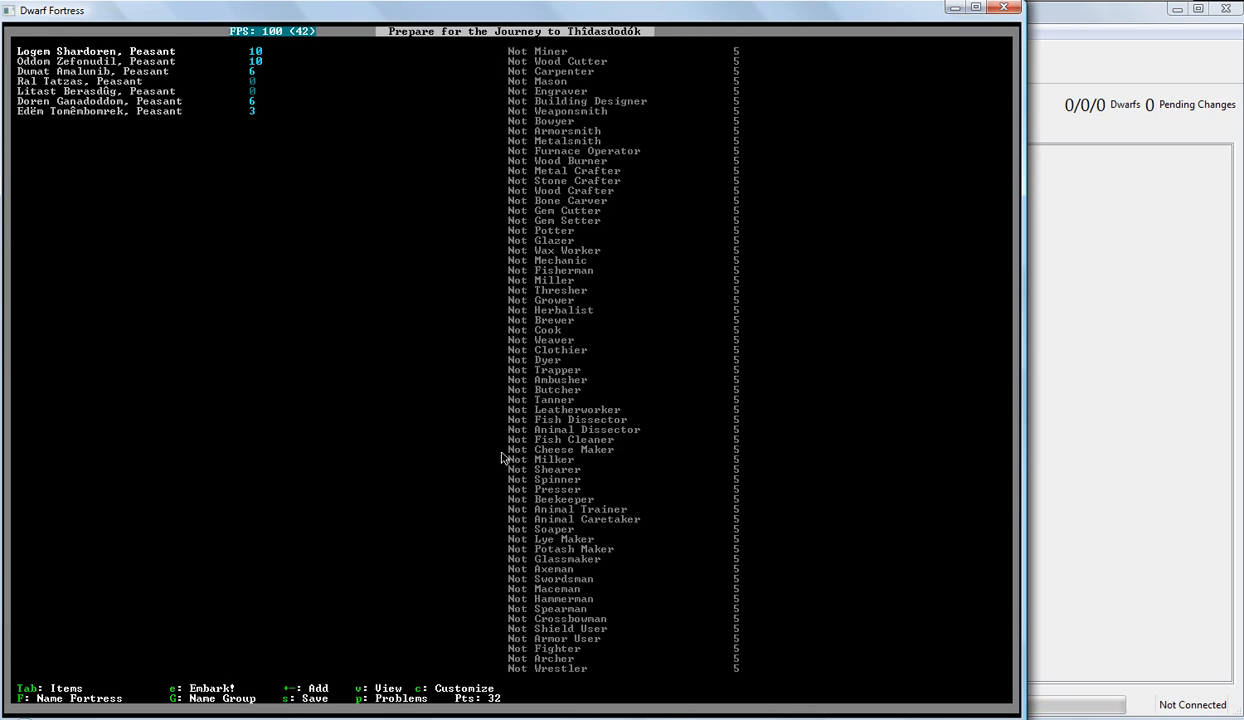
key("Tab")
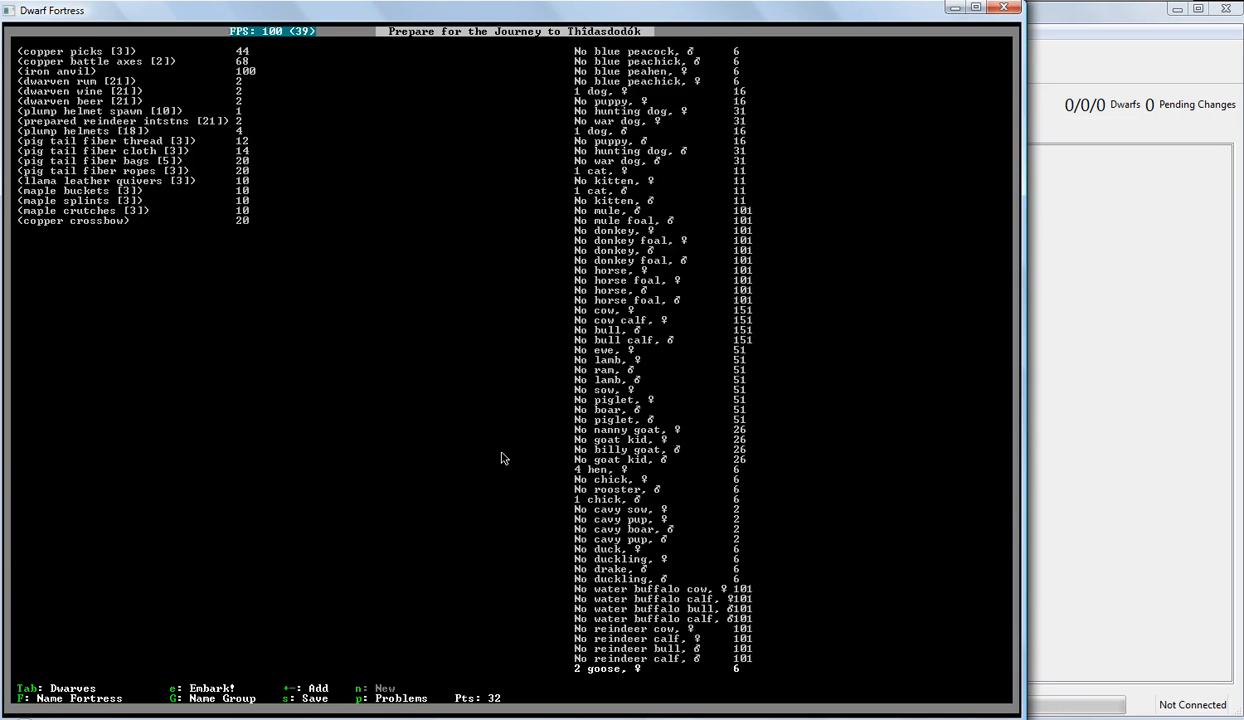
scroll("down", 3)
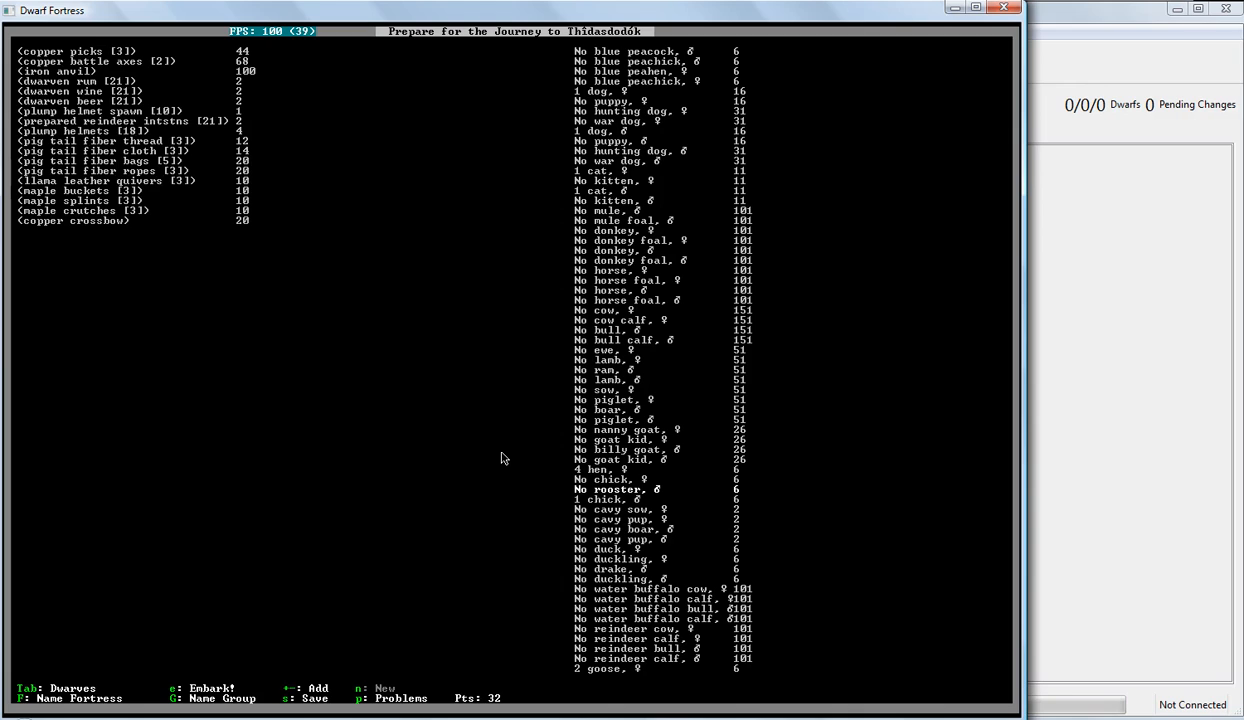
- Raise Wound Dresser, Diagnostician, Surgeon and Bone Doctor to Adequate for one dwarf
key("Tab")
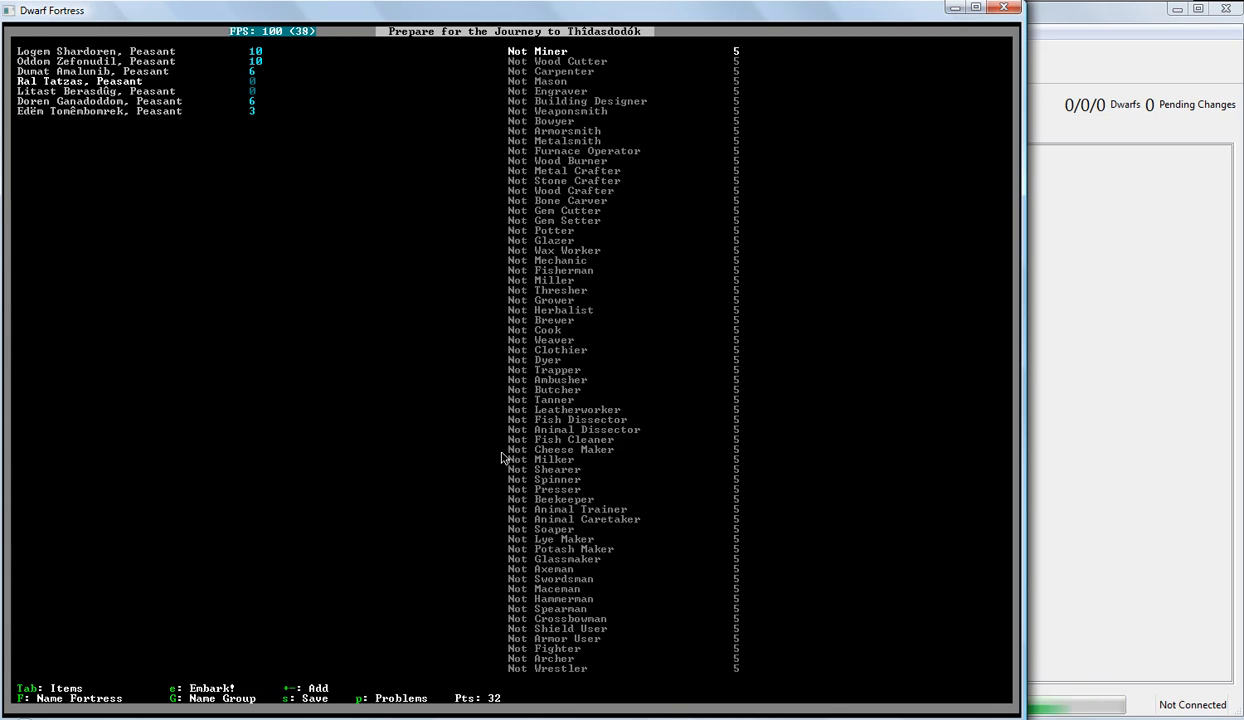
scroll("down", 3)
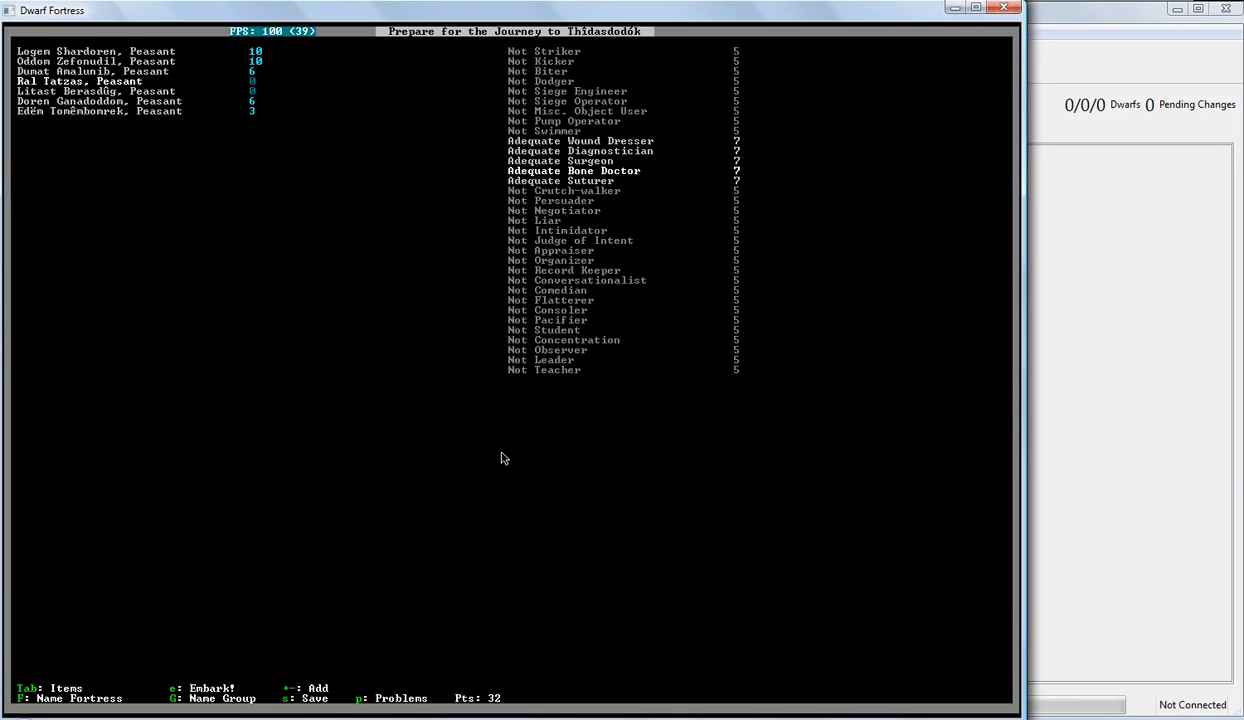
key("down")
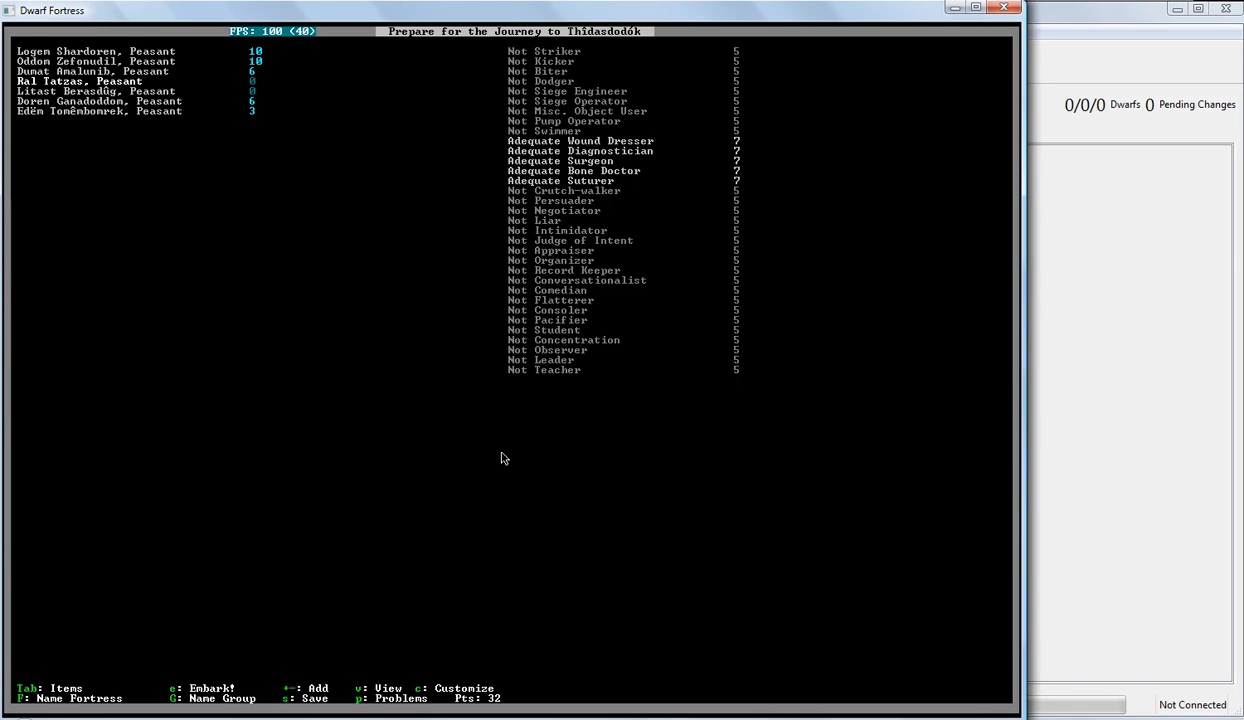
- Give the medically skilled dwarf the nickname 'Doc' via Customize Nickname
key("c")
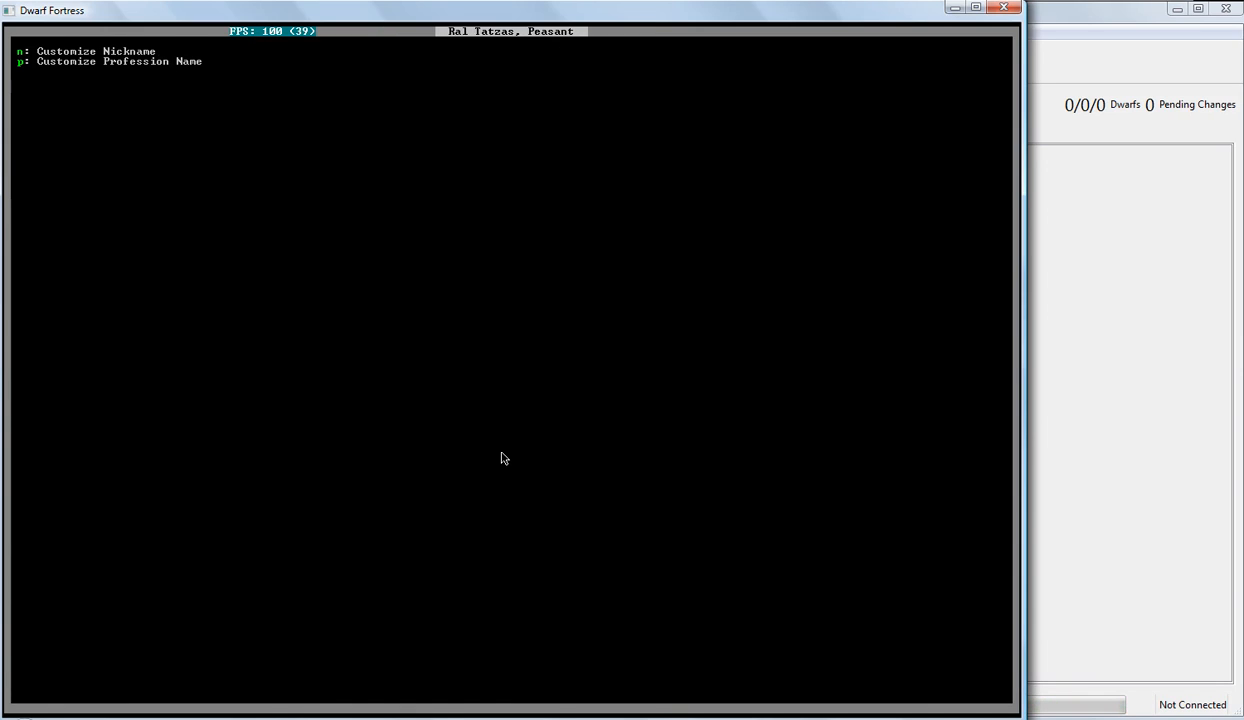
key("n")
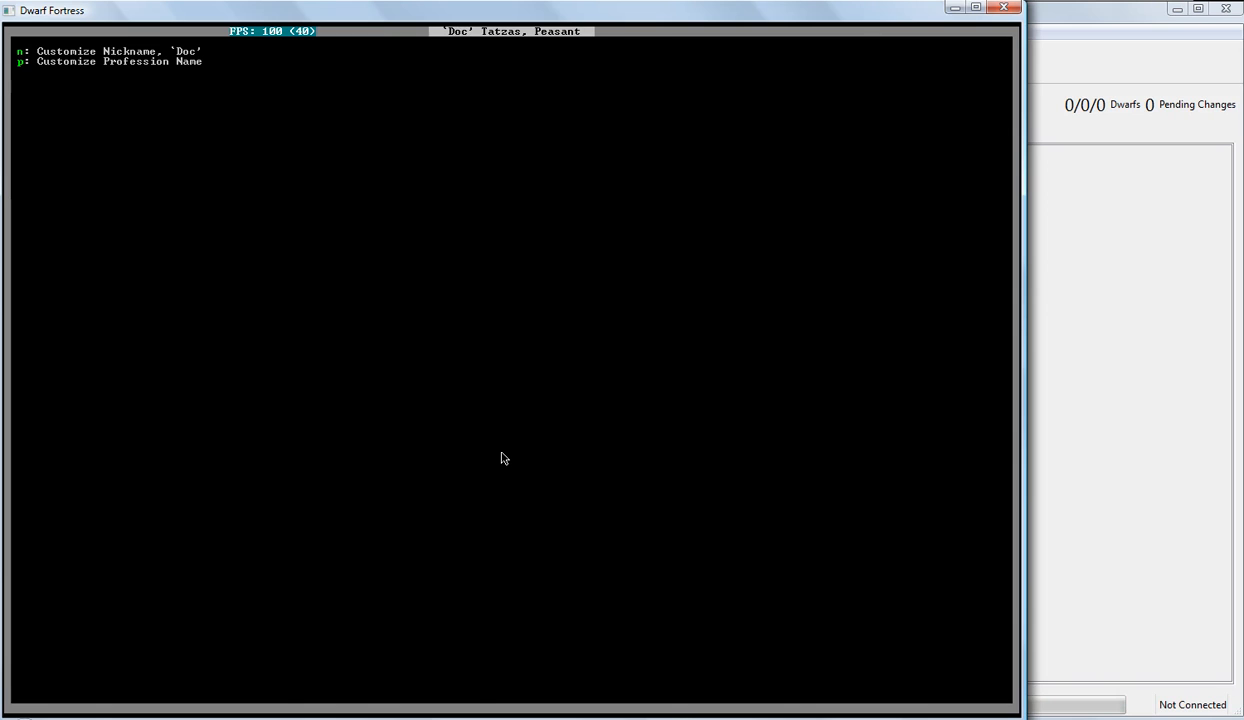
key("Escape")
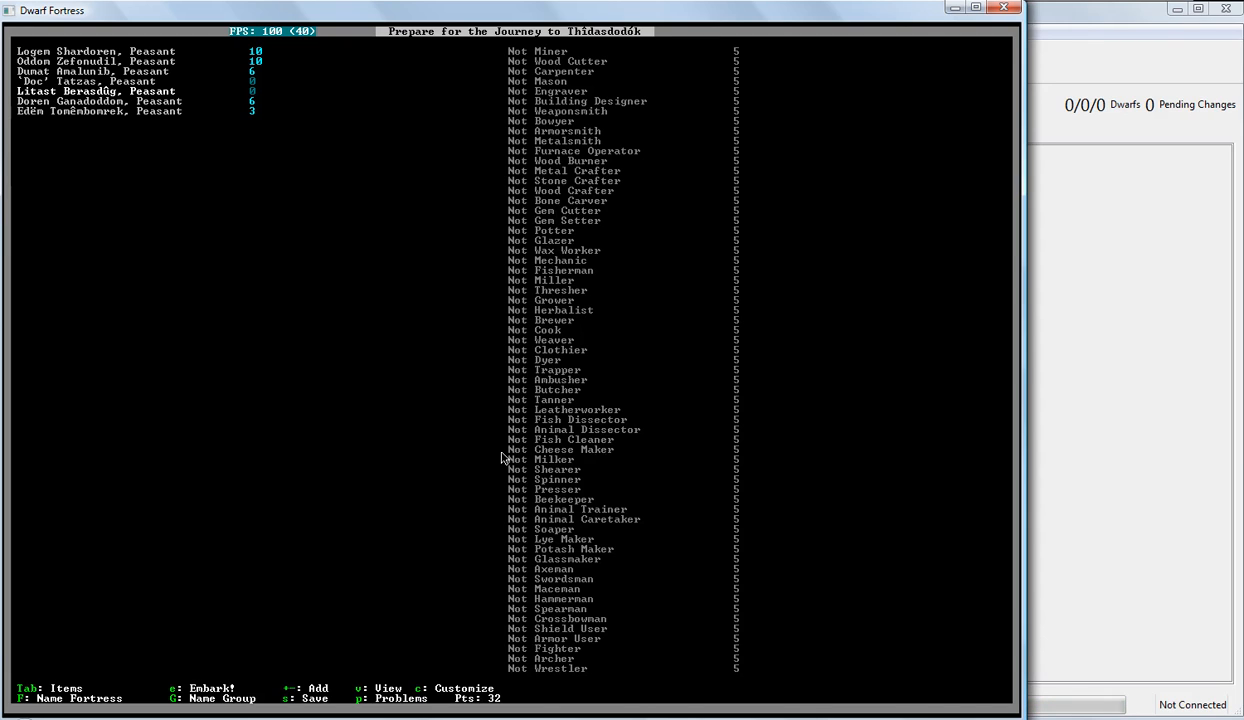
- Nickname one dwarf 'Leader' and the ambusher-butcher-tanner dwarf 'Hunter'
key("c")
type("`Leader'")
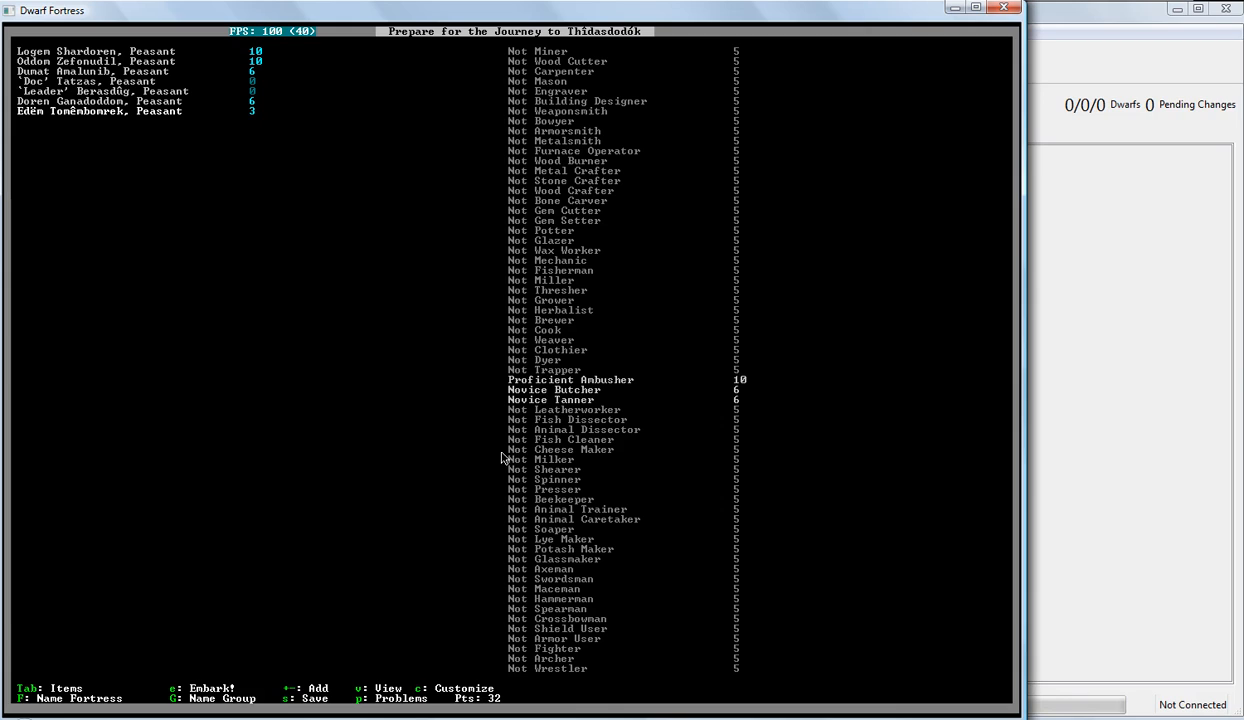
key("c")
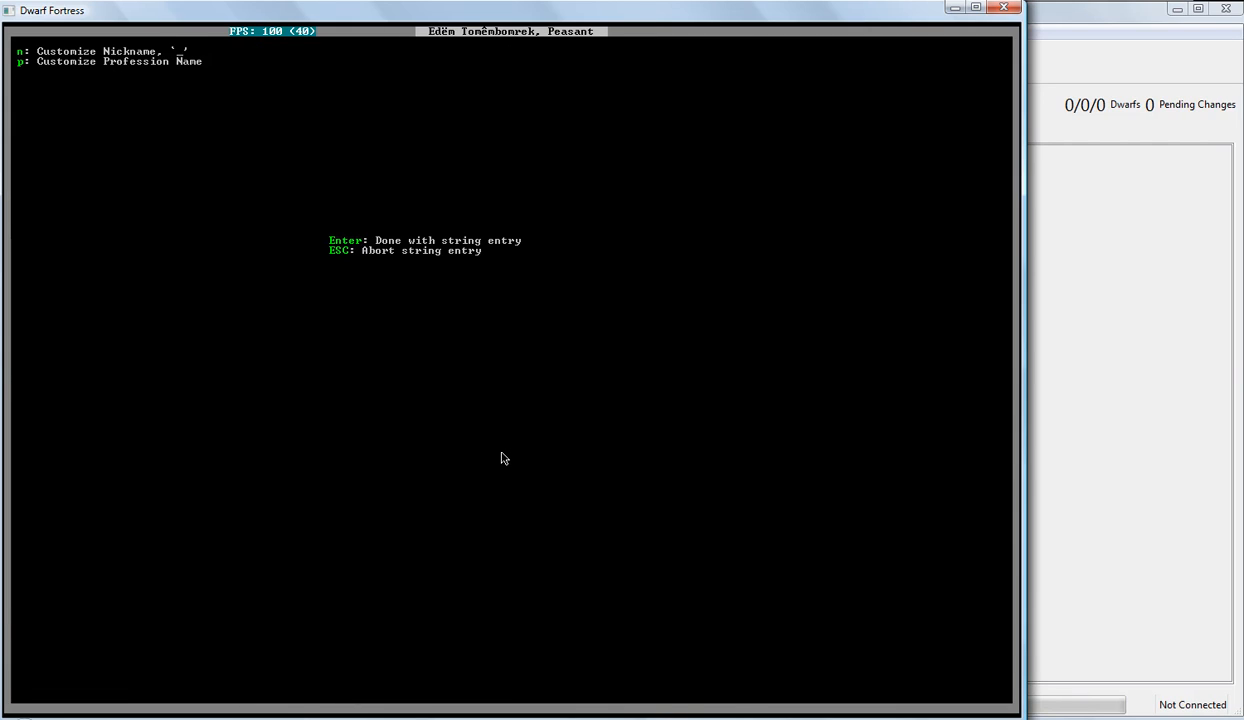
type("Hunter' Tomêmbomrek, Peasant")
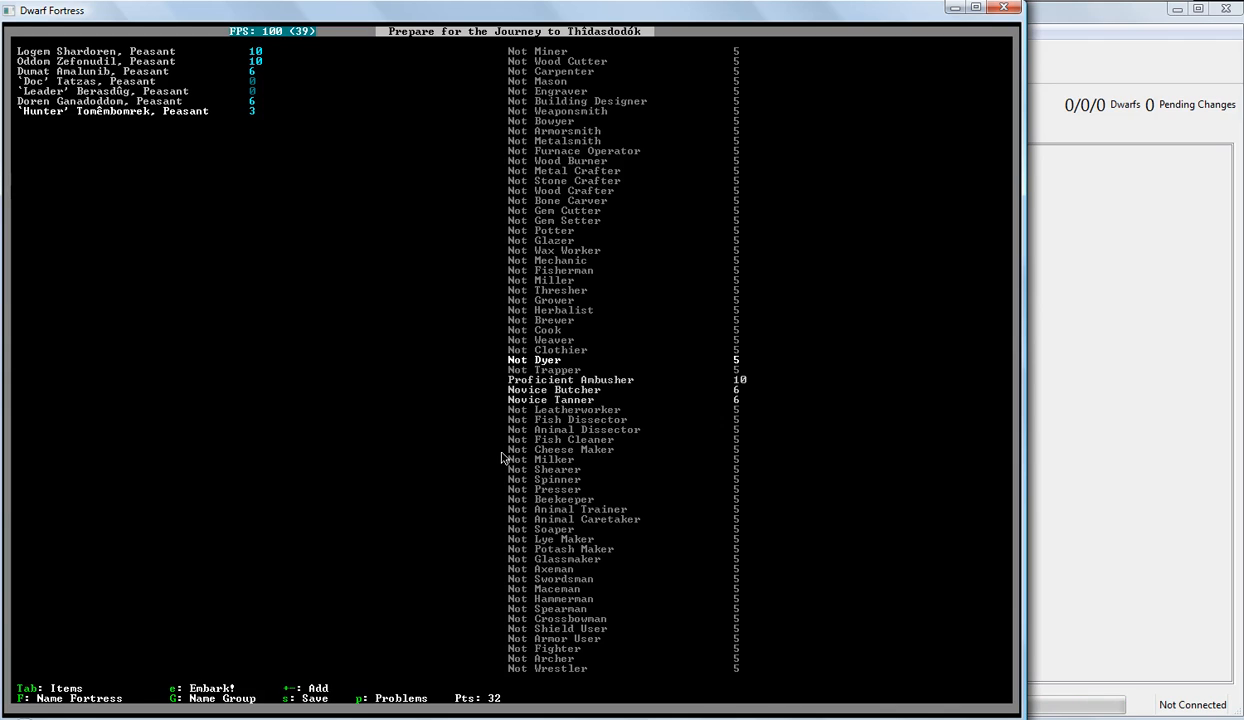
- Add meat items such as eagle meat to the supplies, spending the last 32 points
key("Tab")
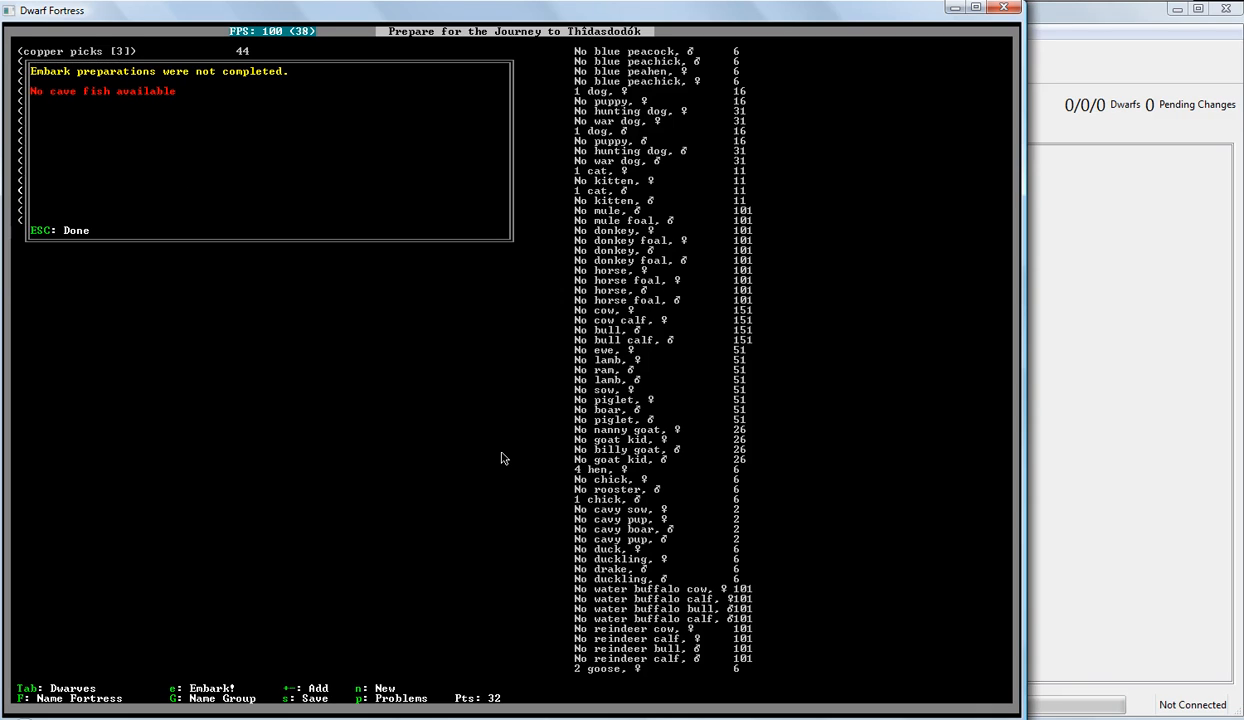
key("Escape")
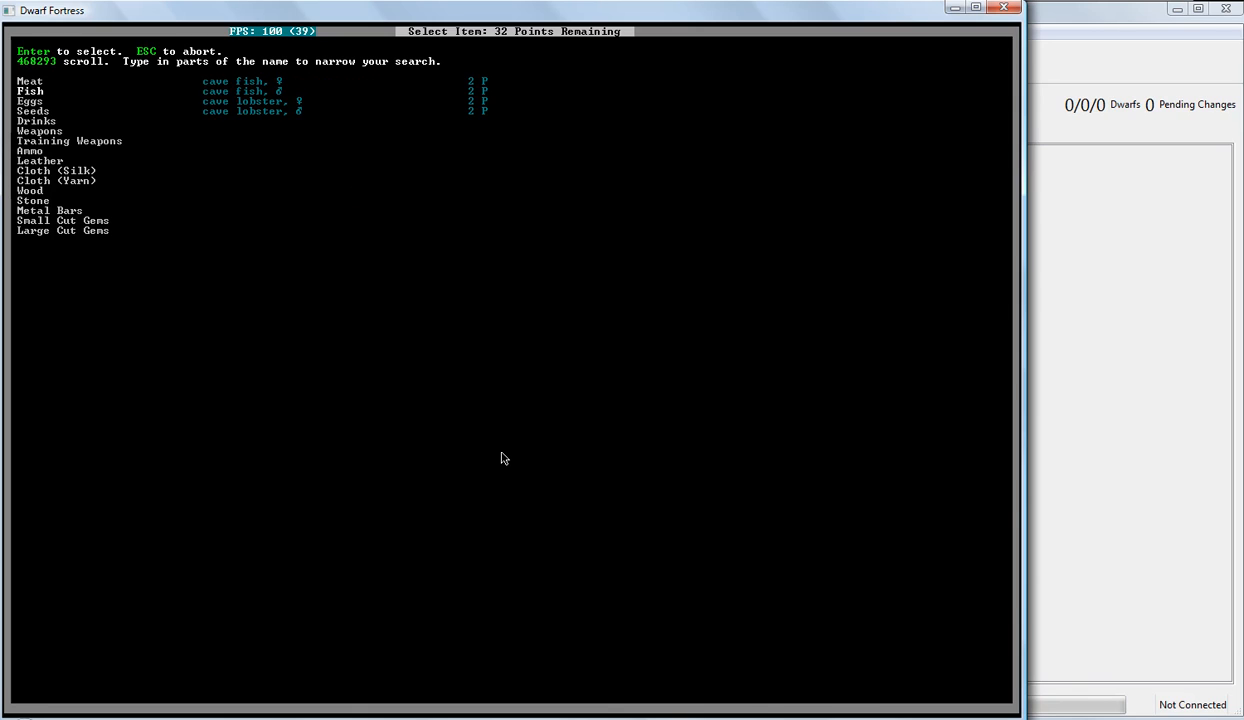
left_click(40, 132)
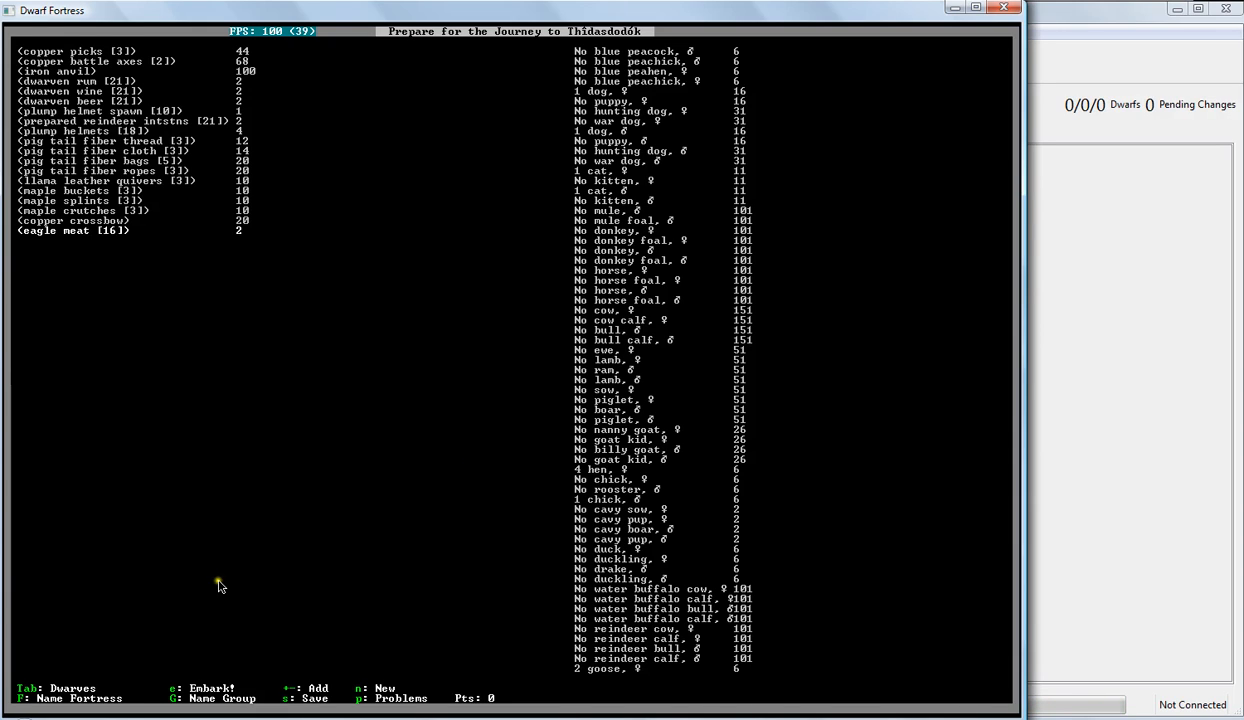
mouse_move(84, 704)
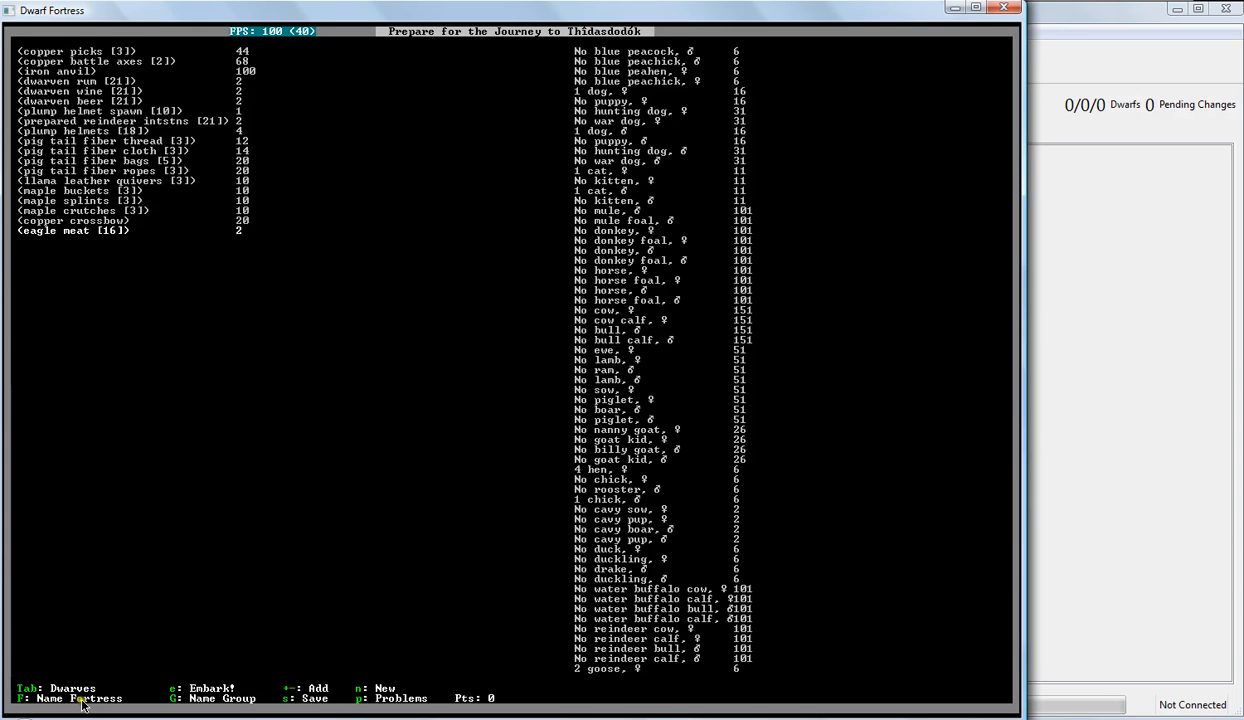
mouse_move(238, 704)
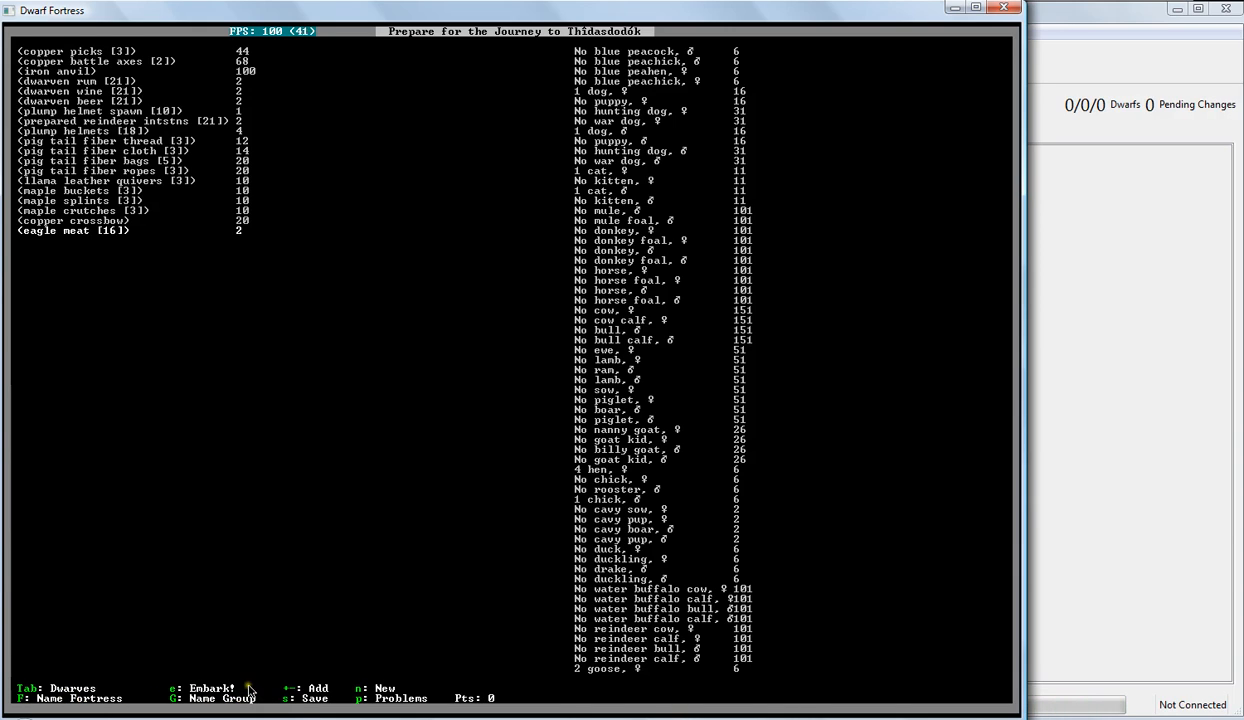
mouse_move(400, 464)
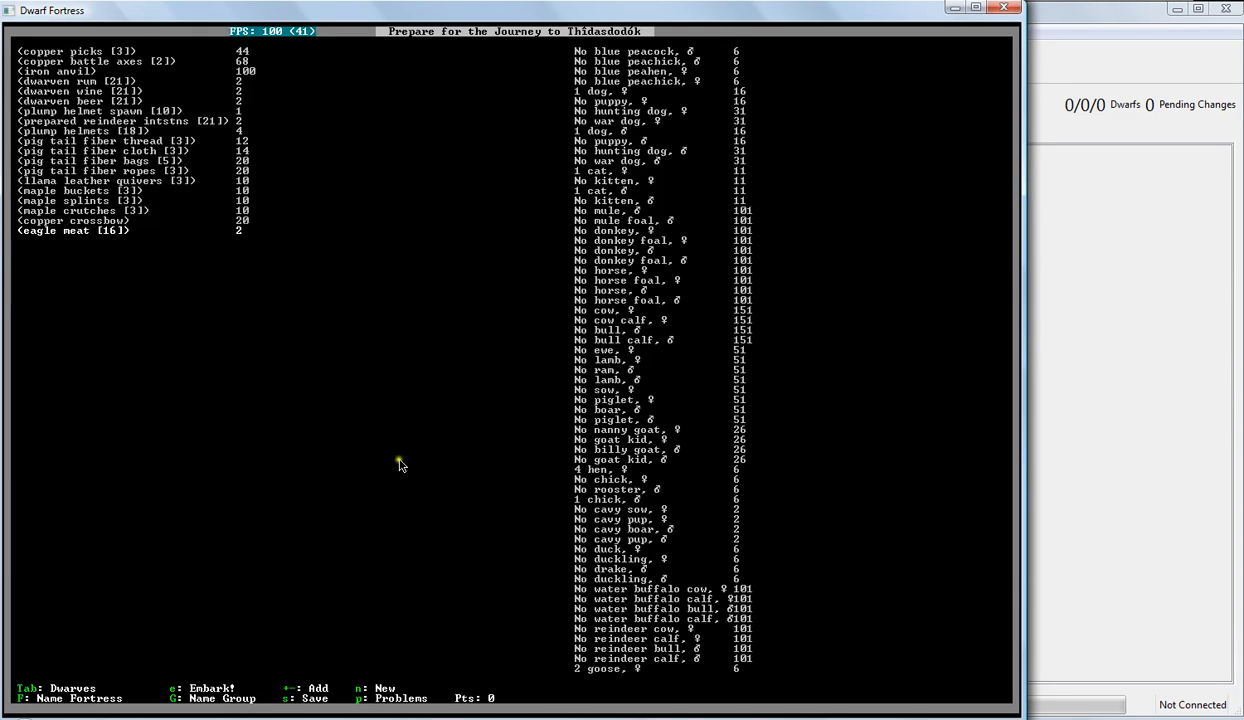
mouse_move(412, 488)
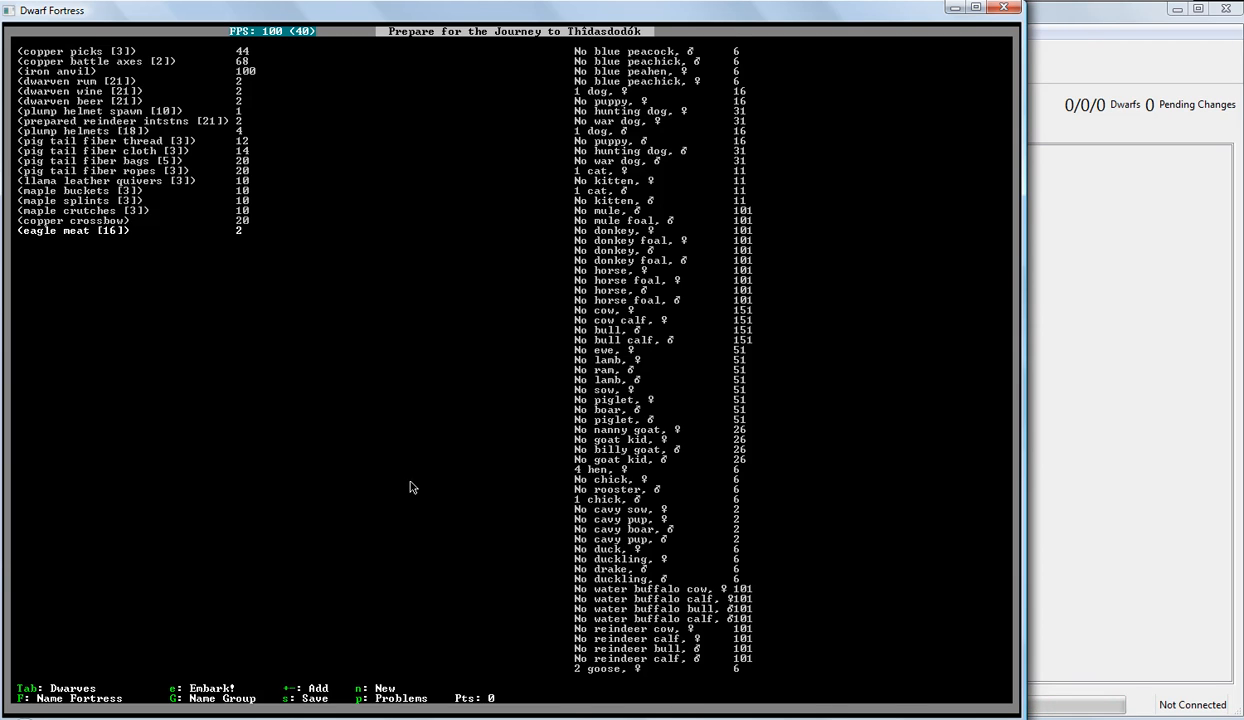
- Switch from the Items page back to the seven-dwarf party list
key("Tab")
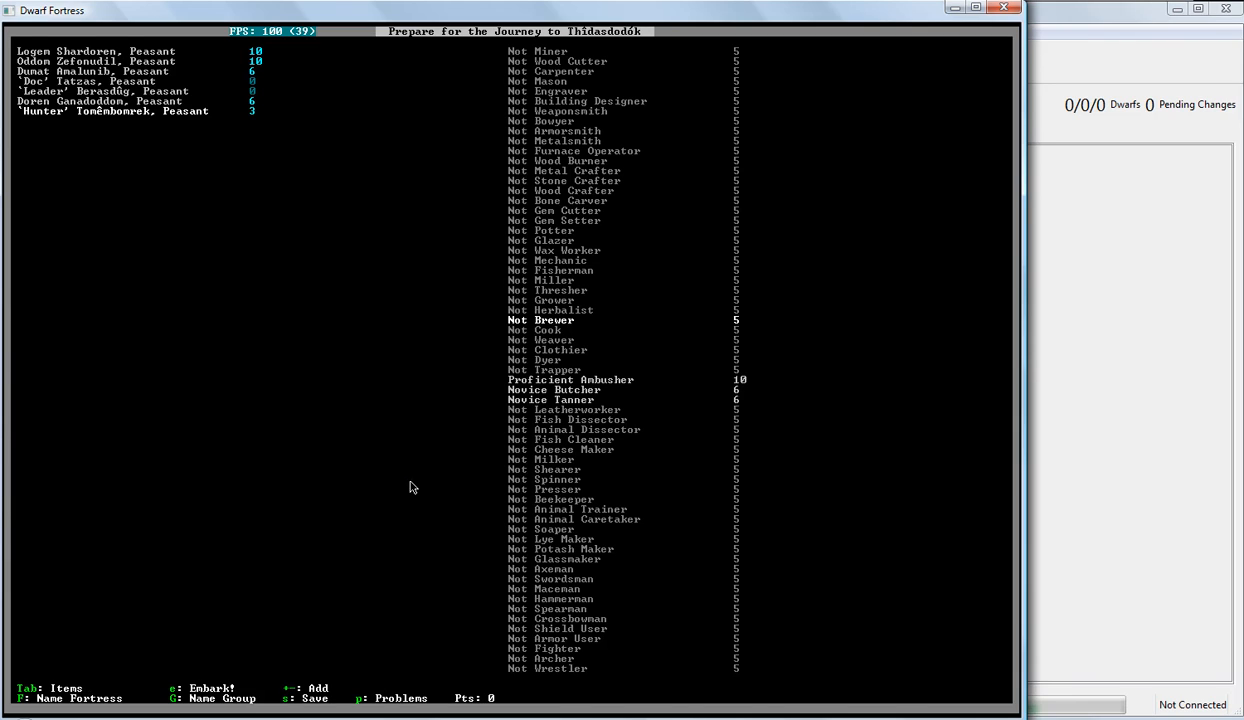
mouse_move(420, 464)
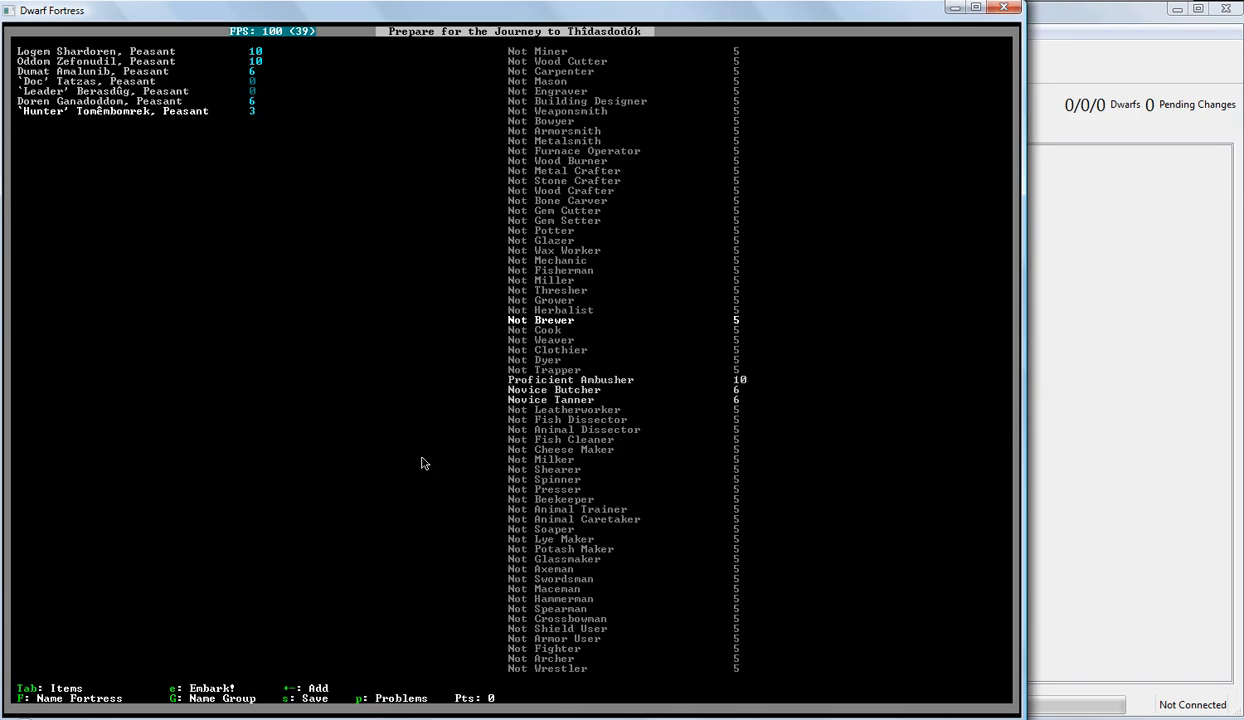
mouse_move(360, 452)
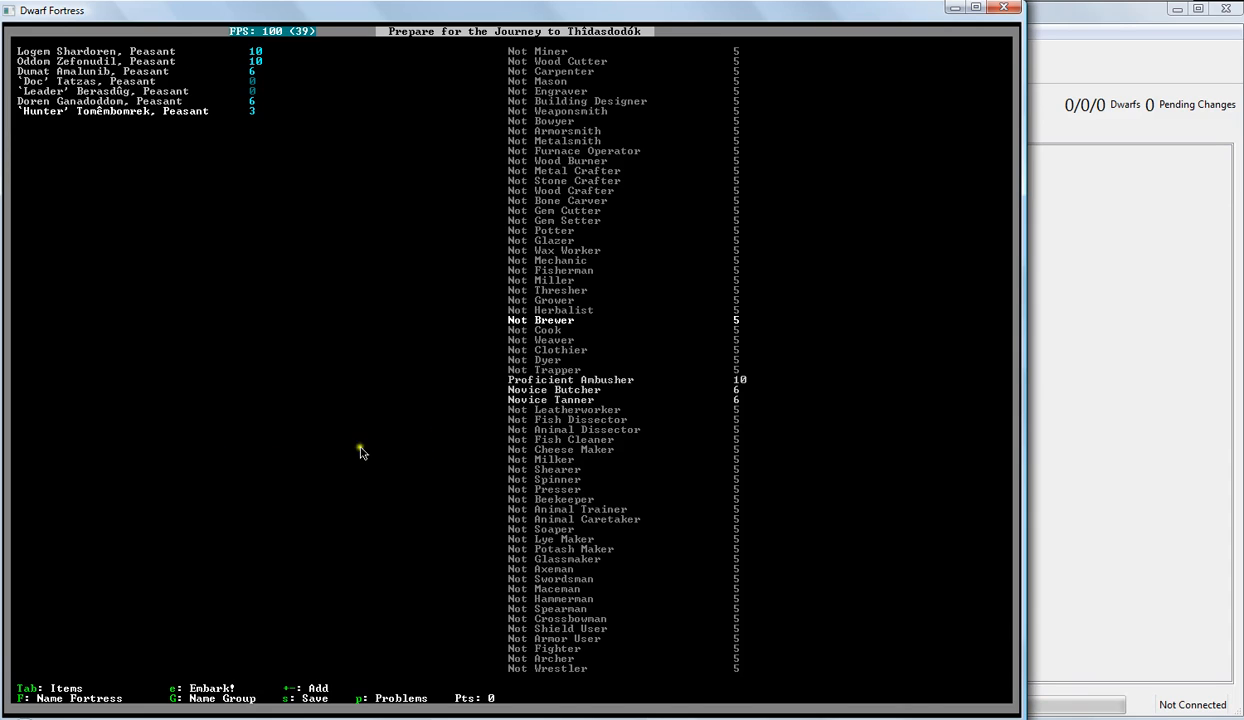
mouse_move(584, 420)
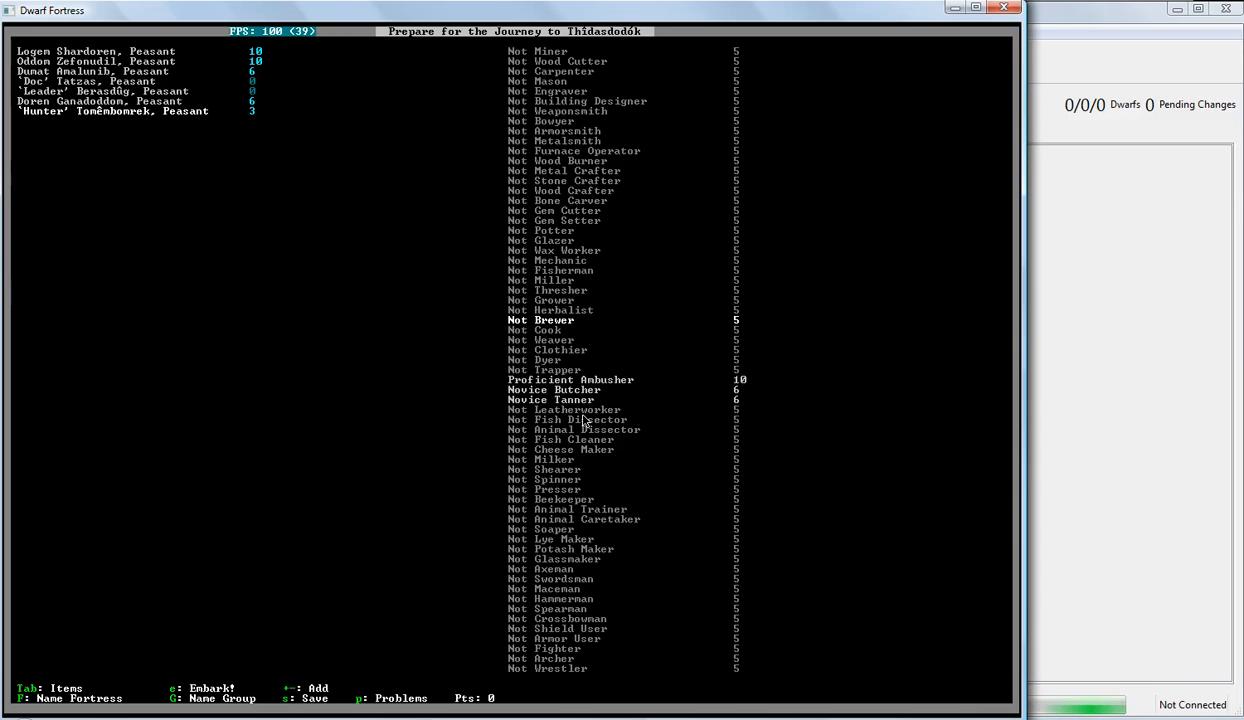
mouse_move(440, 342)
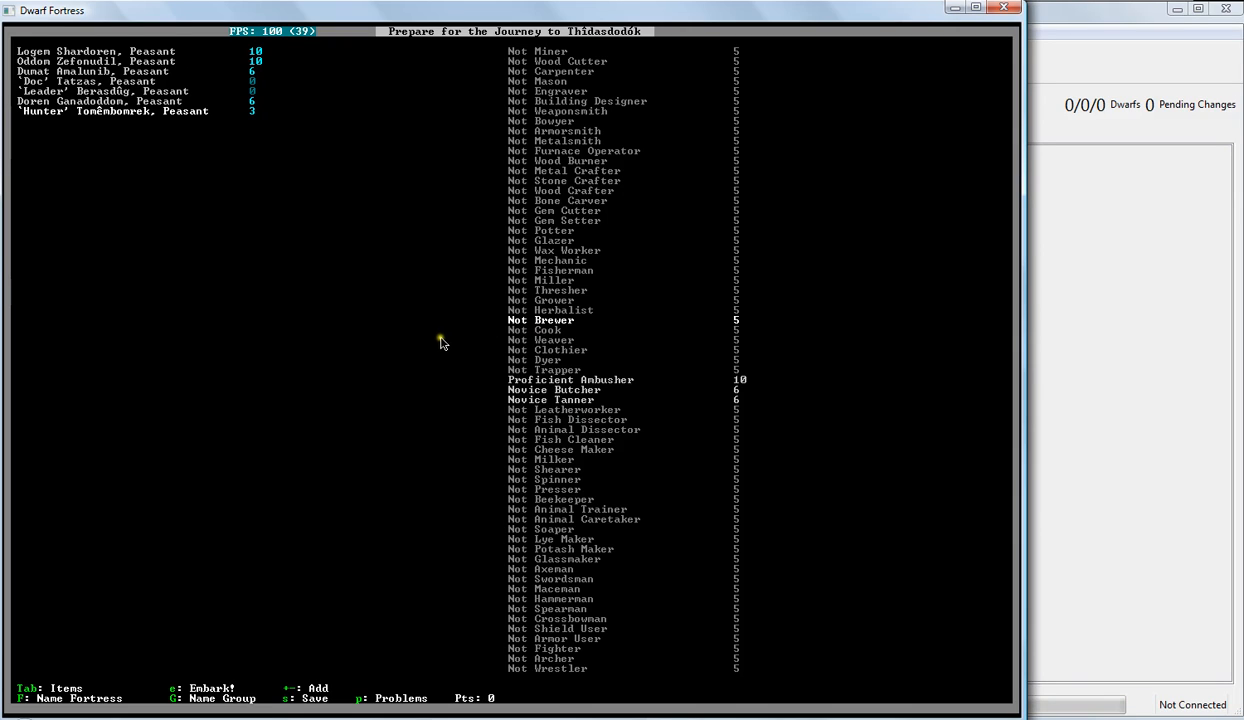
mouse_move(560, 348)
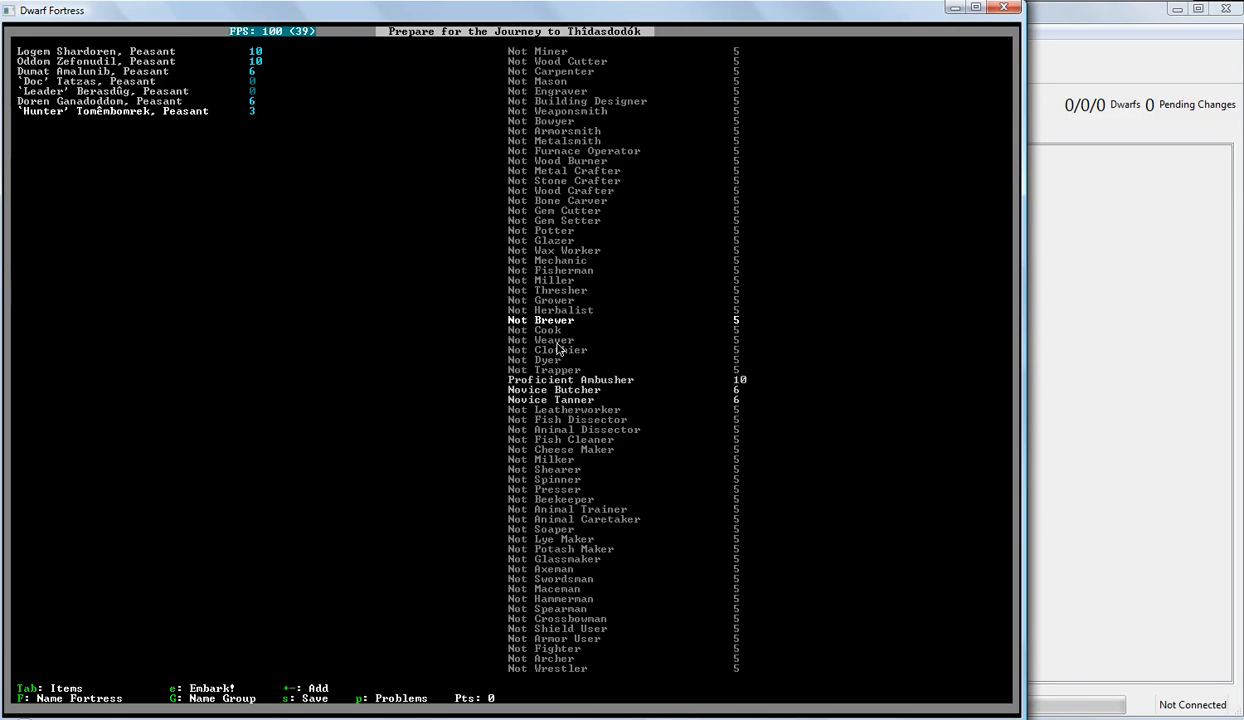
mouse_move(548, 404)
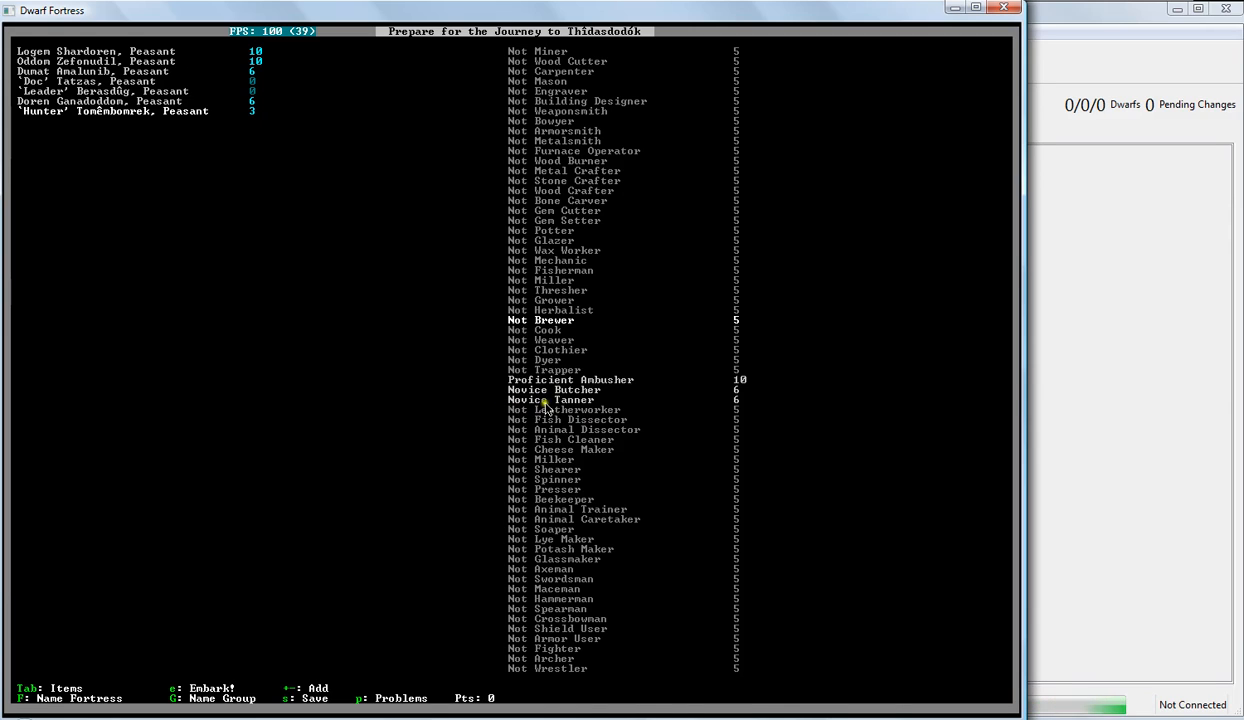
mouse_move(444, 280)
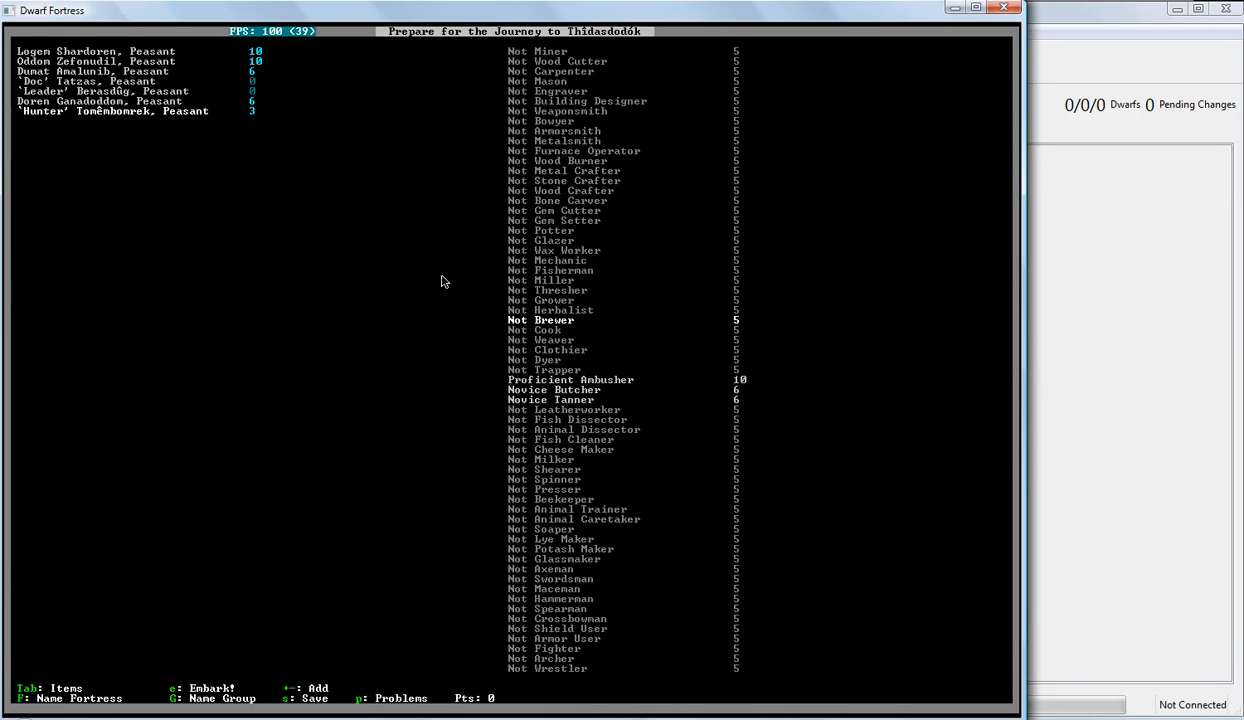
mouse_move(628, 250)
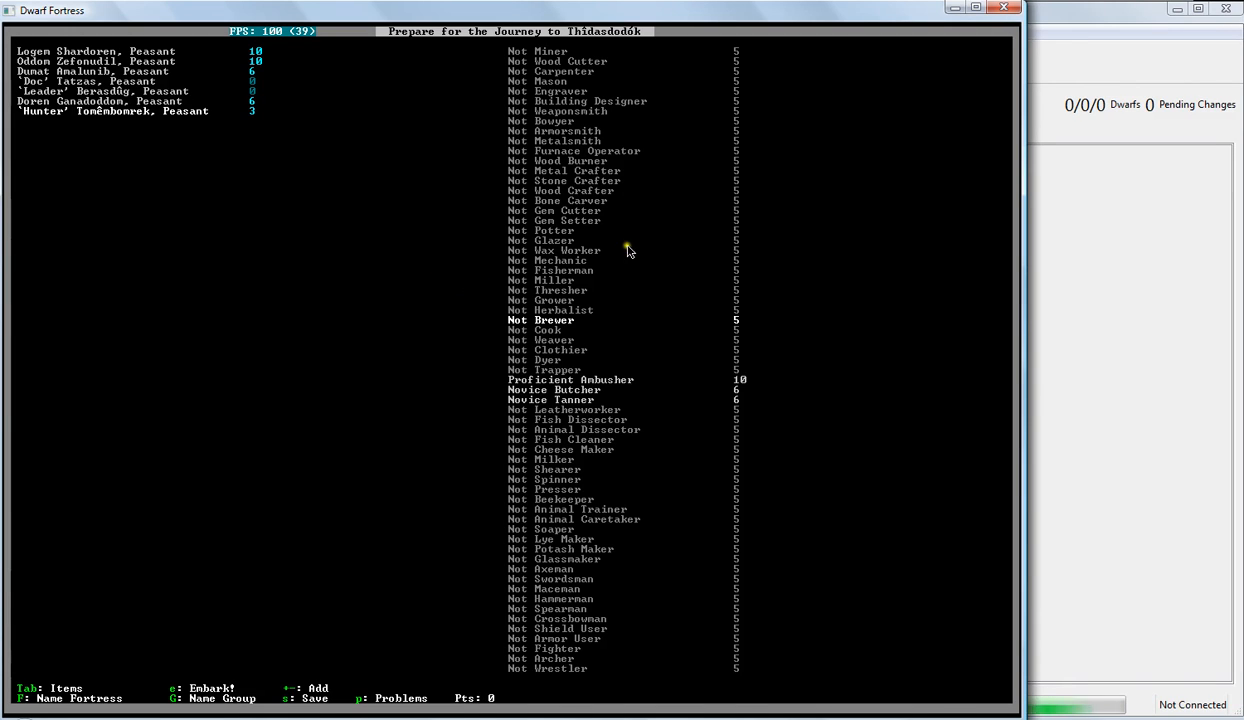
mouse_move(1150, 660)
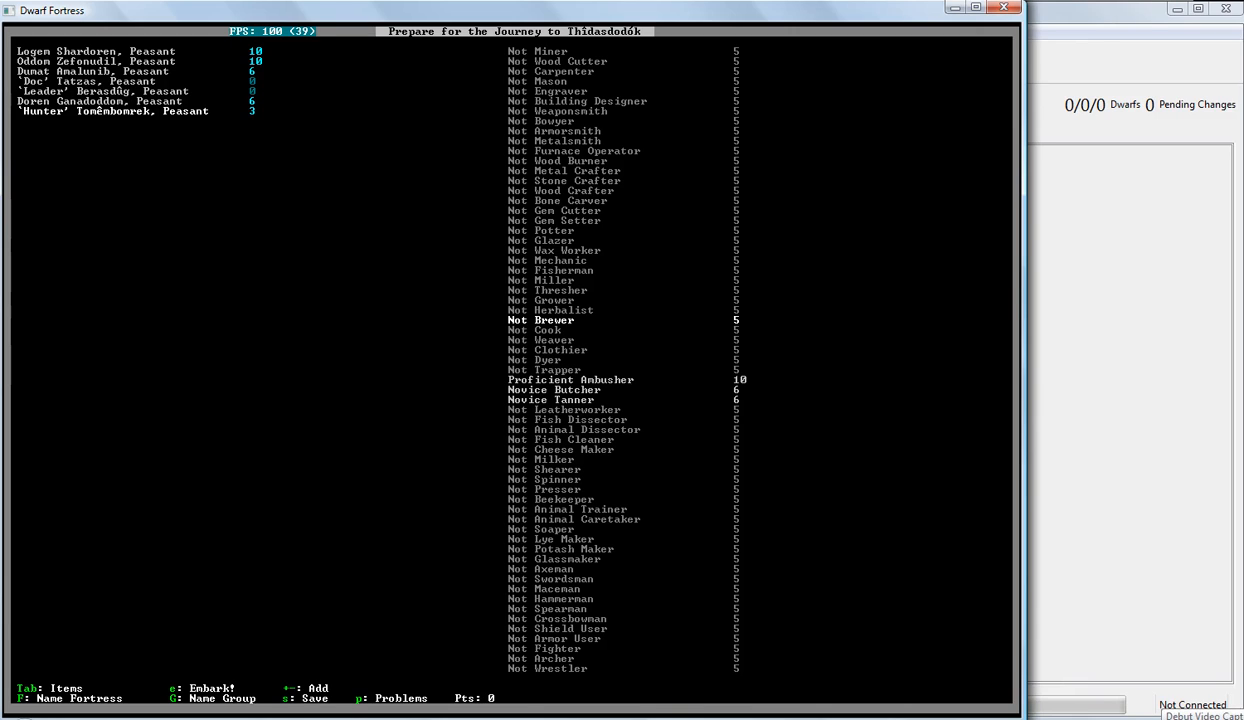
mouse_move(1116, 488)
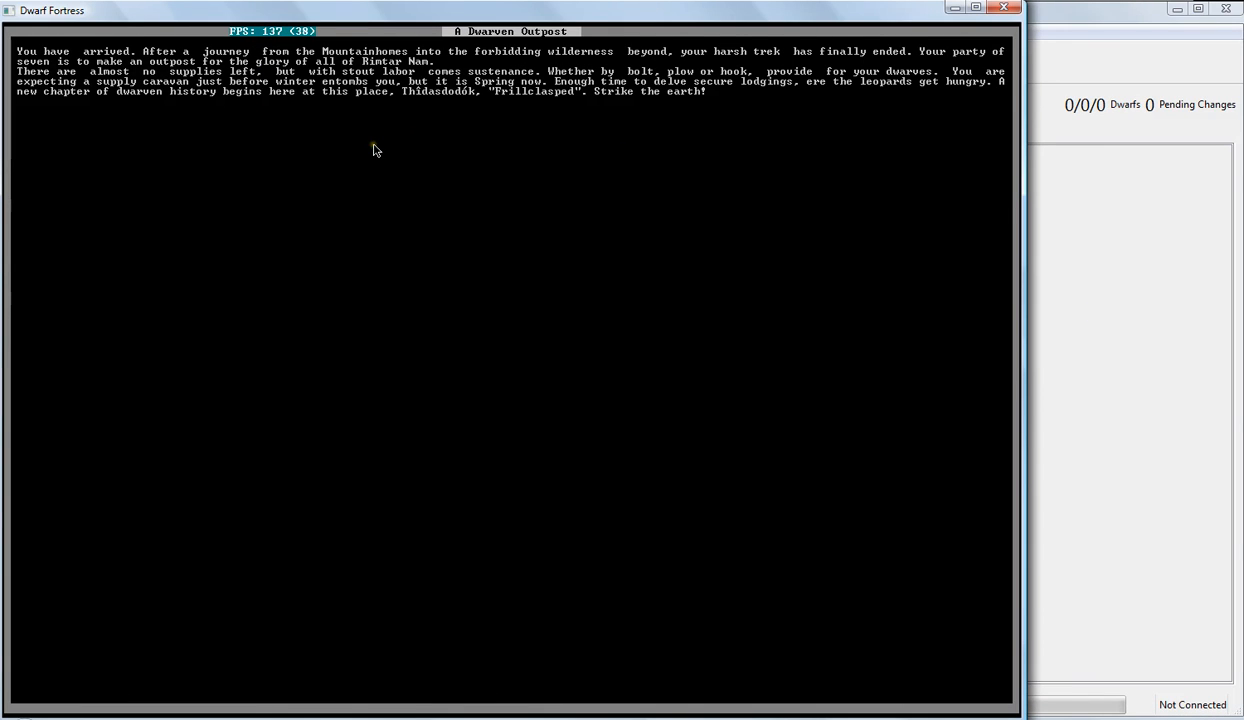
mouse_move(344, 124)
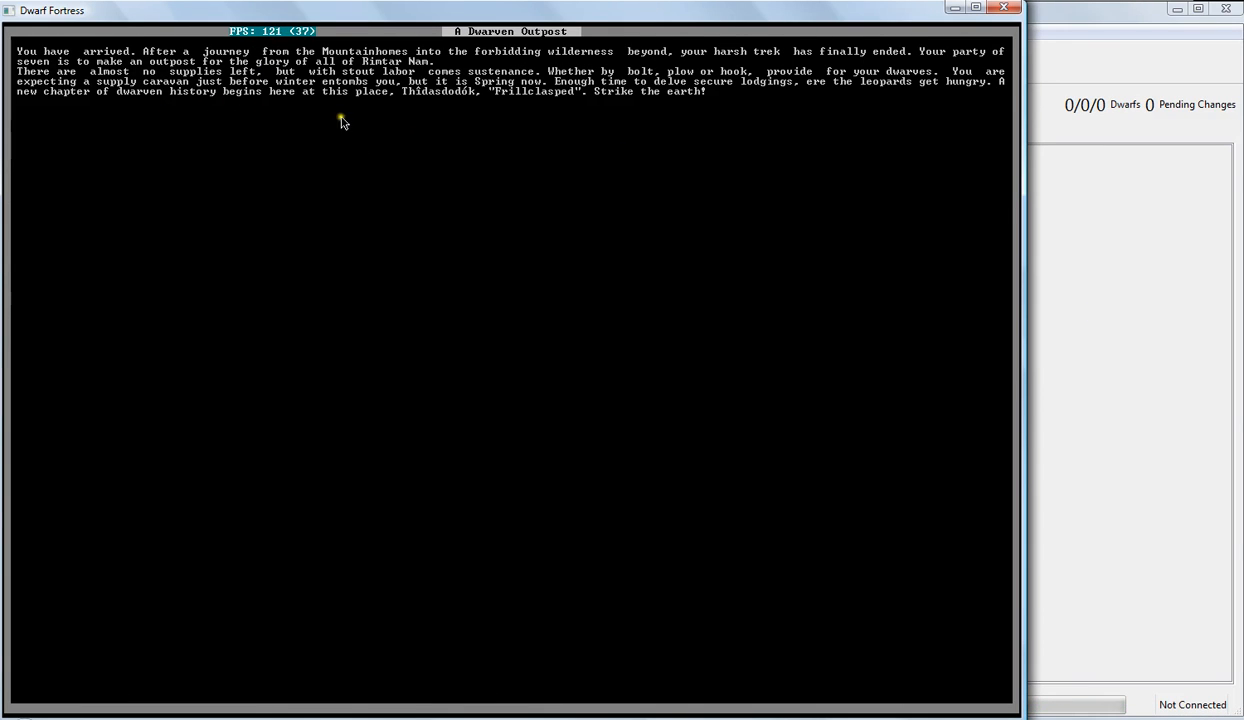
mouse_move(562, 90)
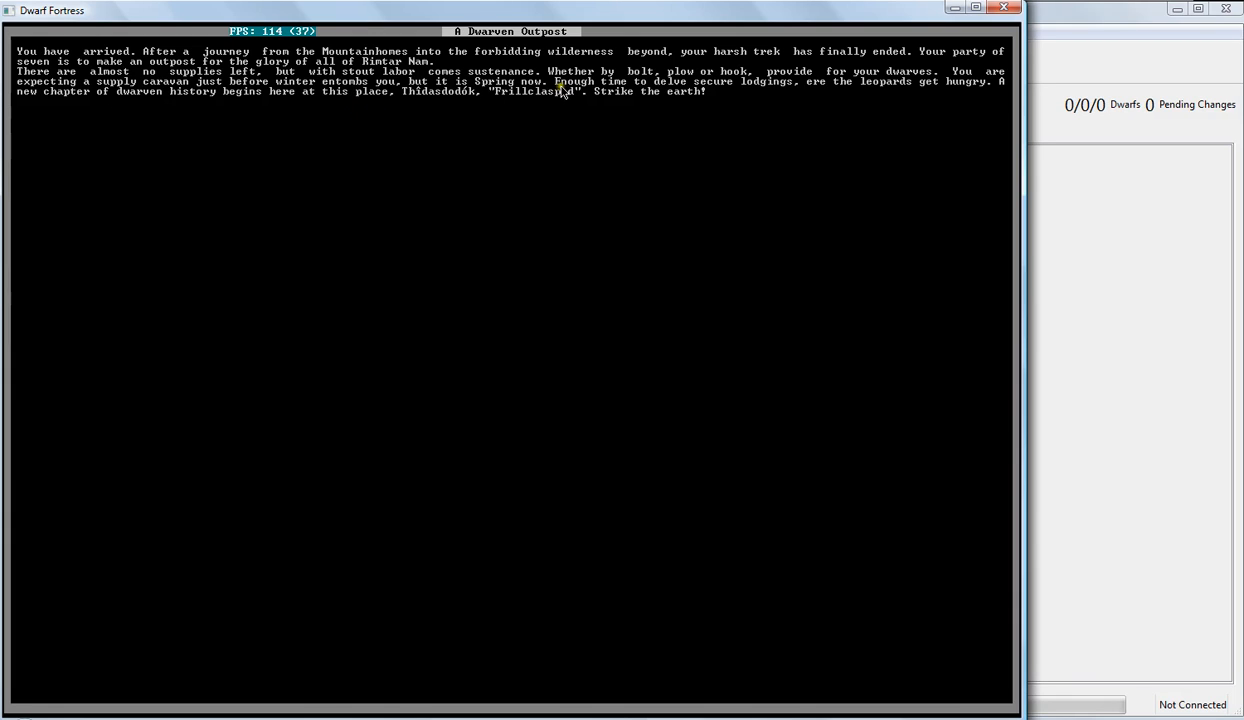
mouse_move(164, 96)
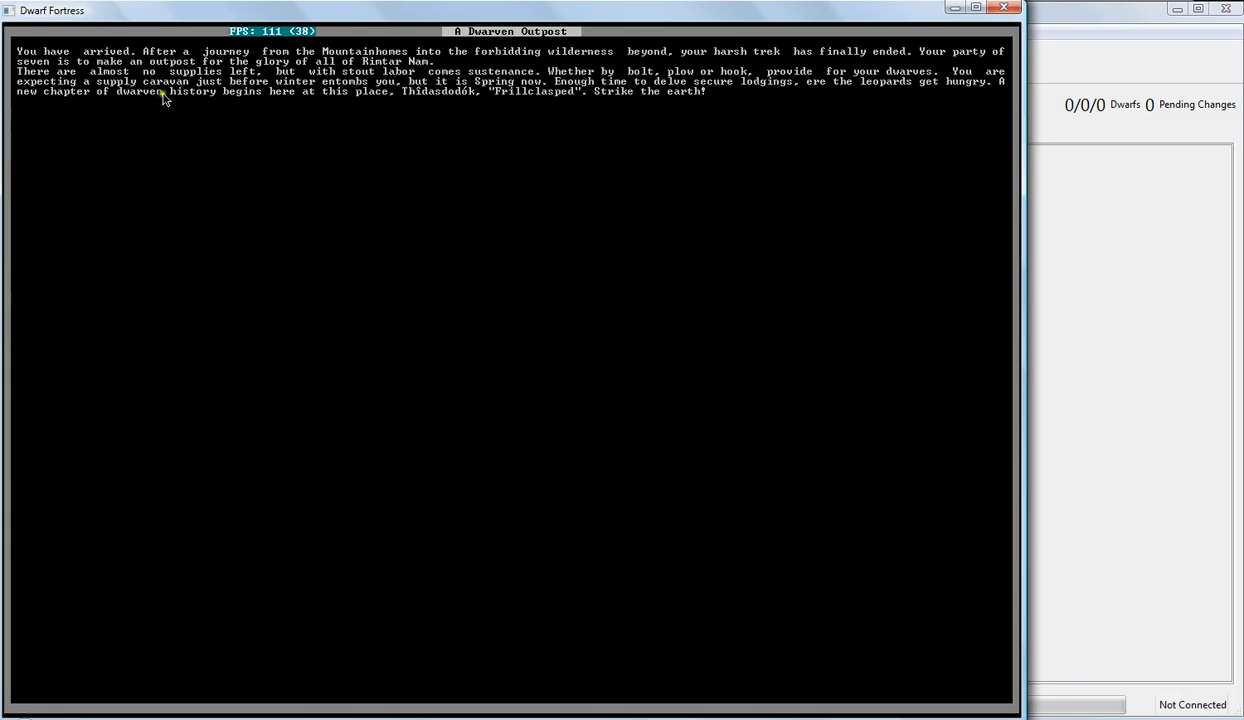
mouse_move(460, 144)
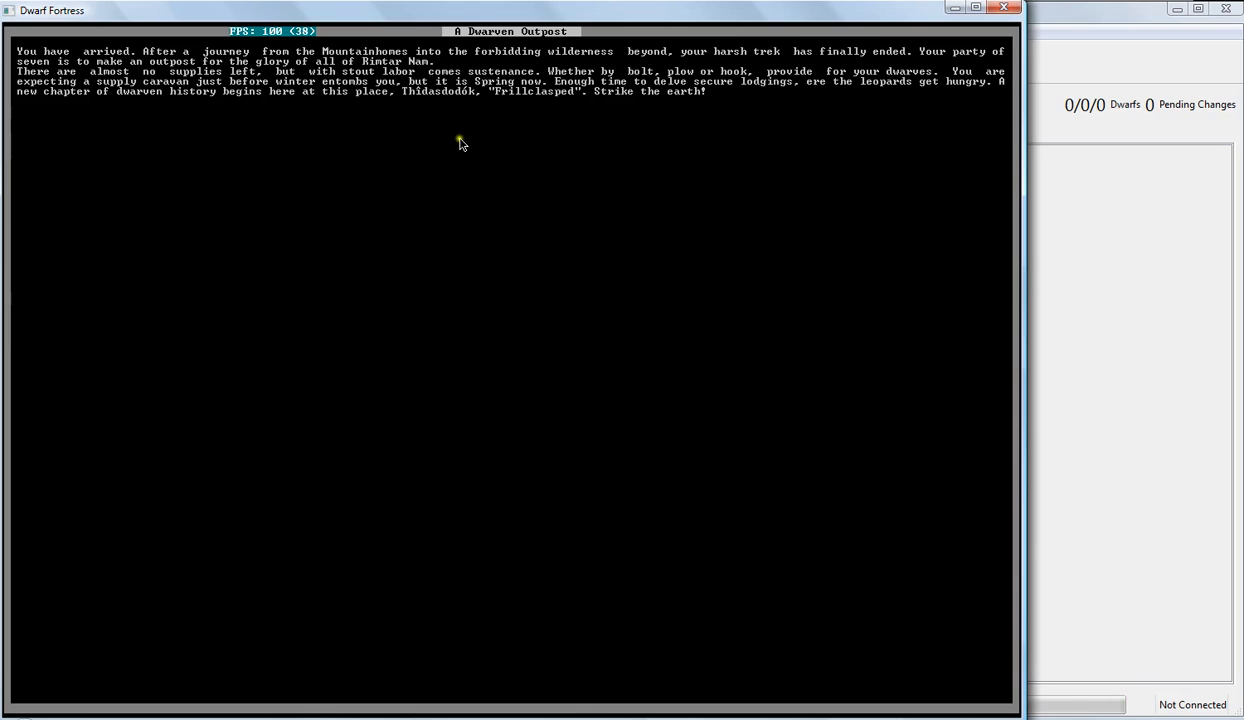
mouse_move(412, 80)
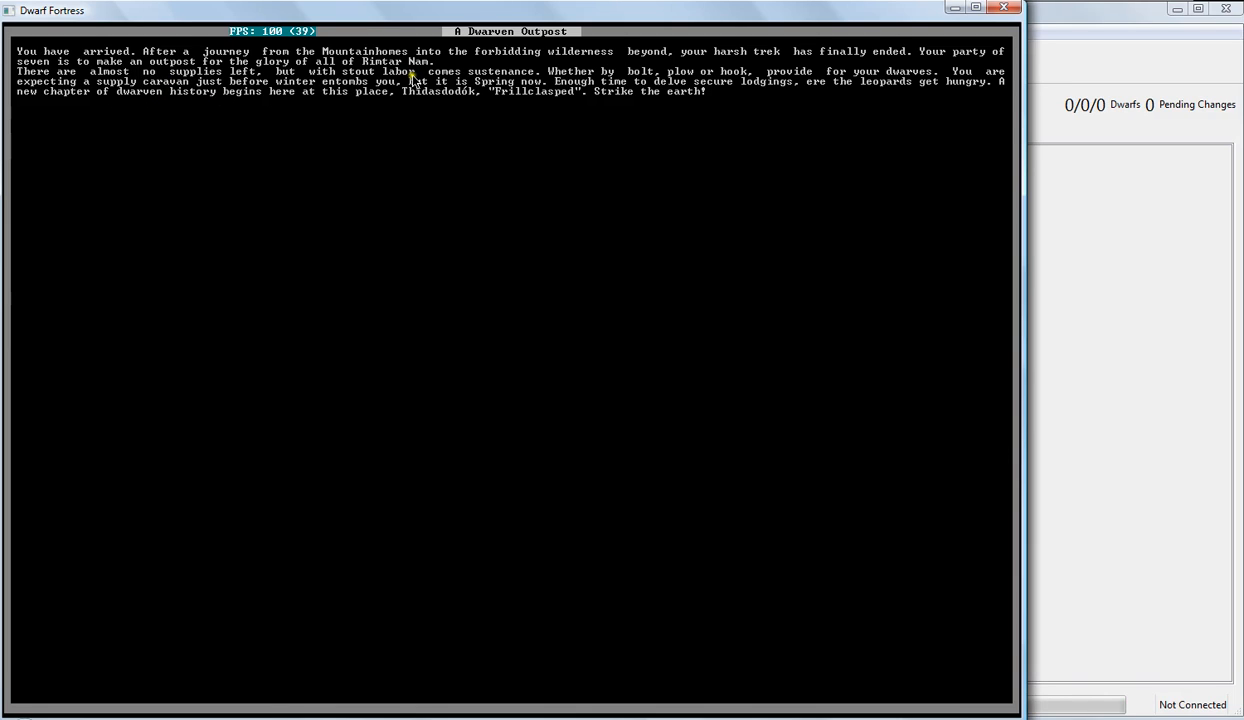
mouse_move(438, 84)
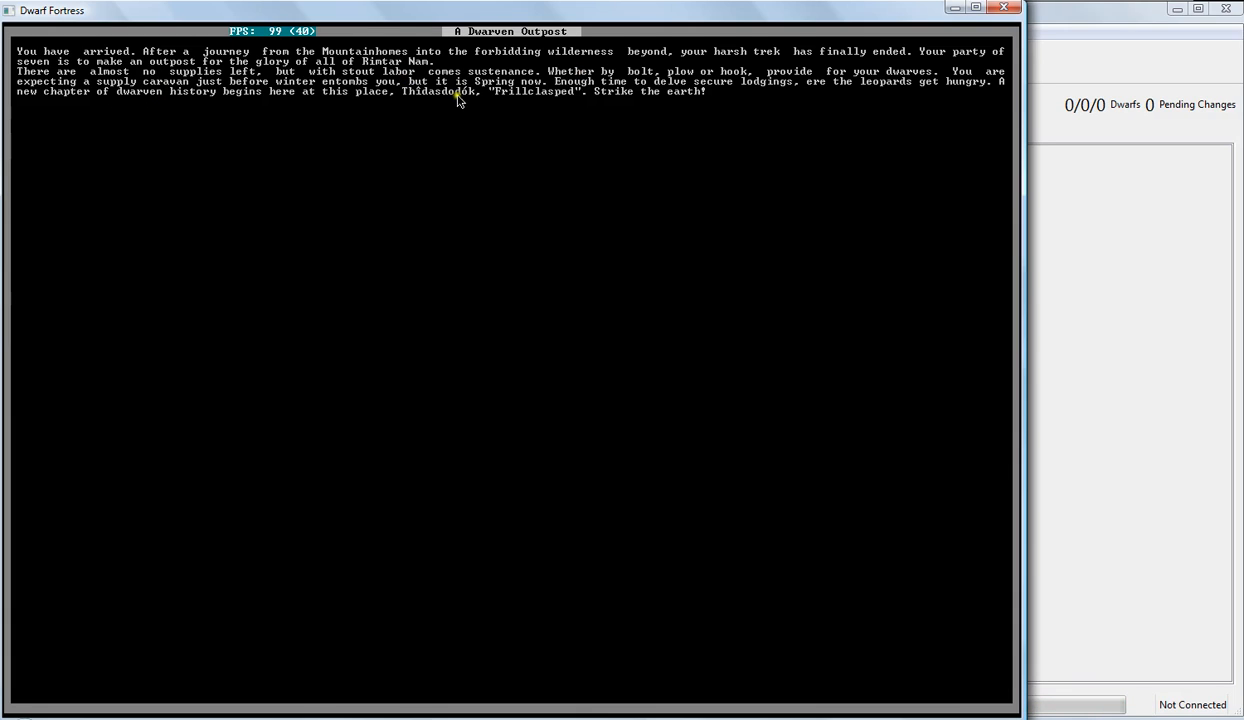
mouse_move(632, 192)
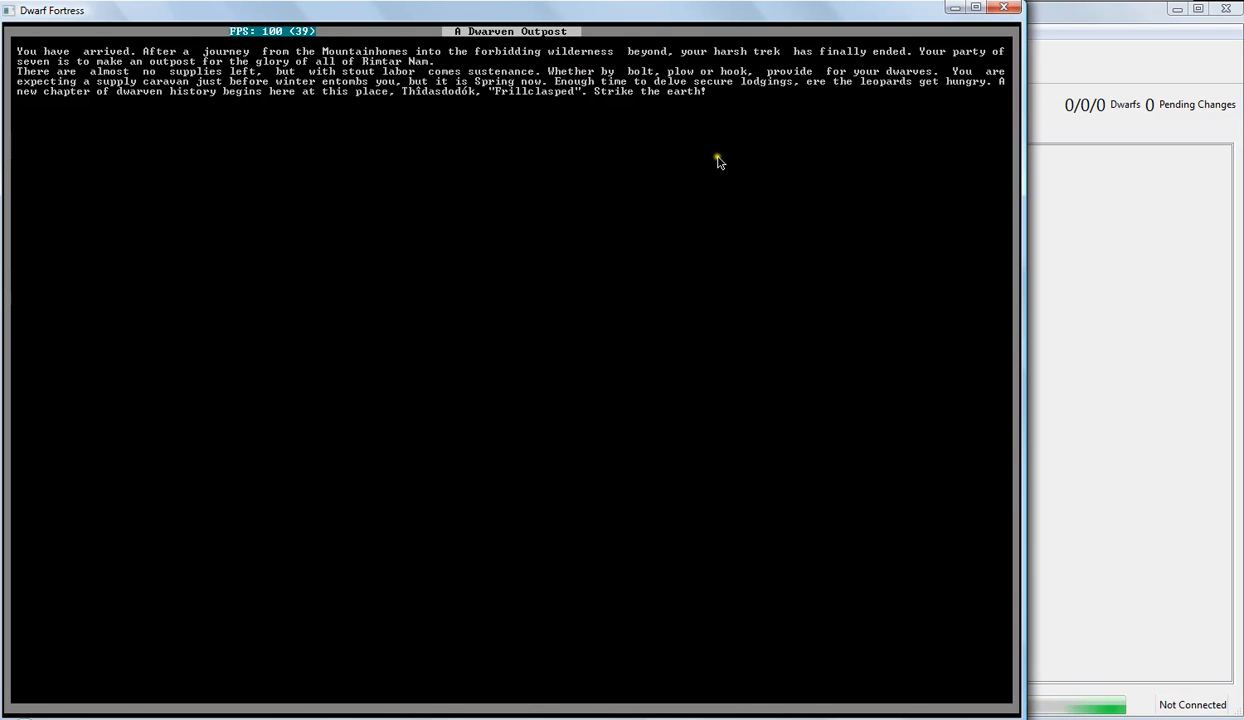
mouse_move(792, 160)
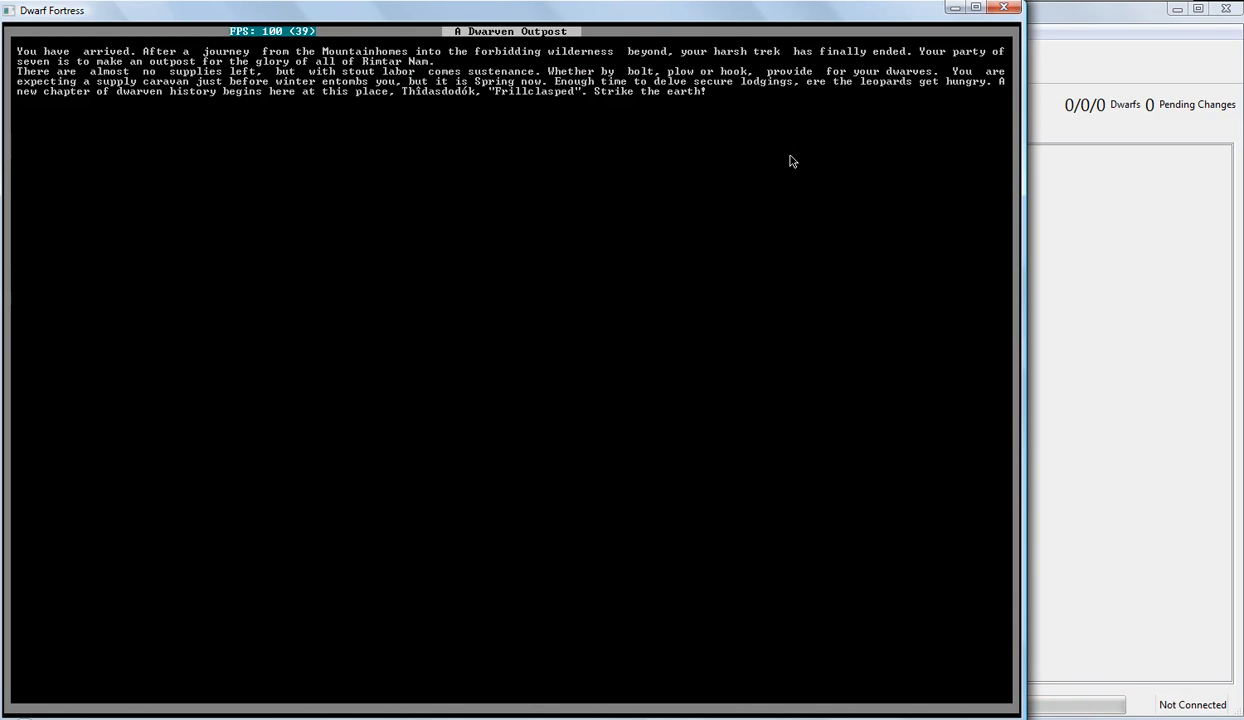
mouse_move(864, 128)
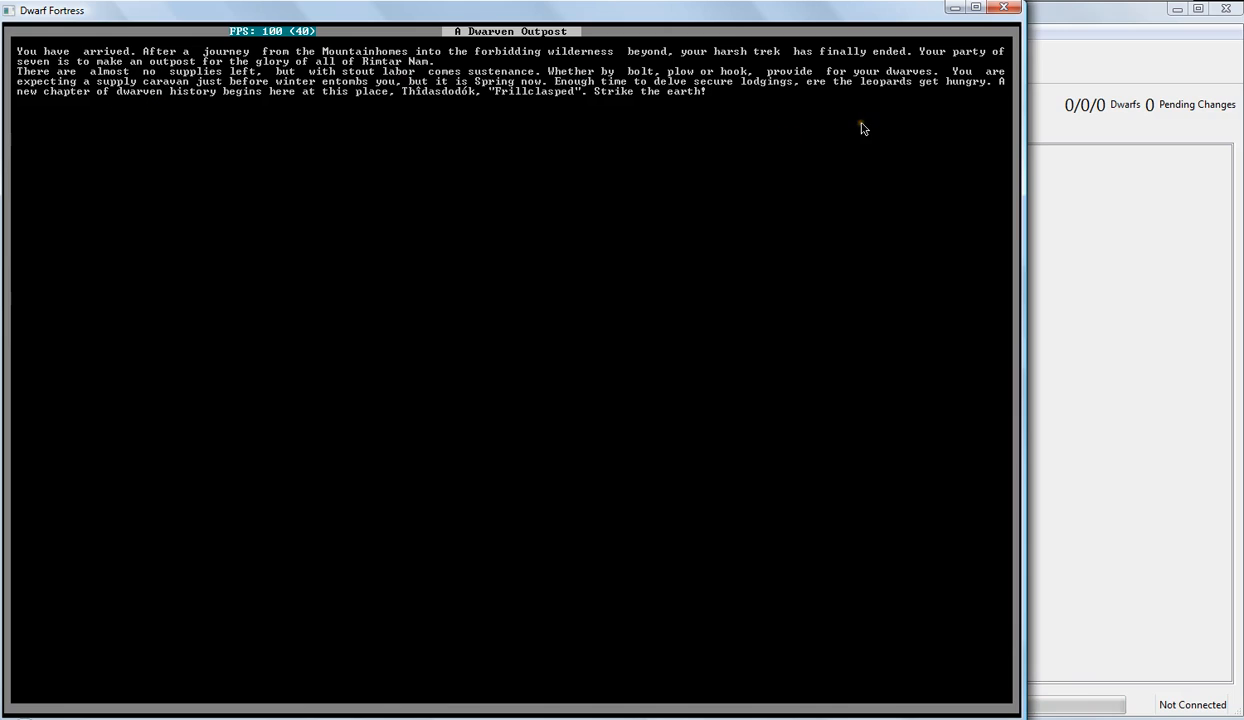
mouse_move(872, 98)
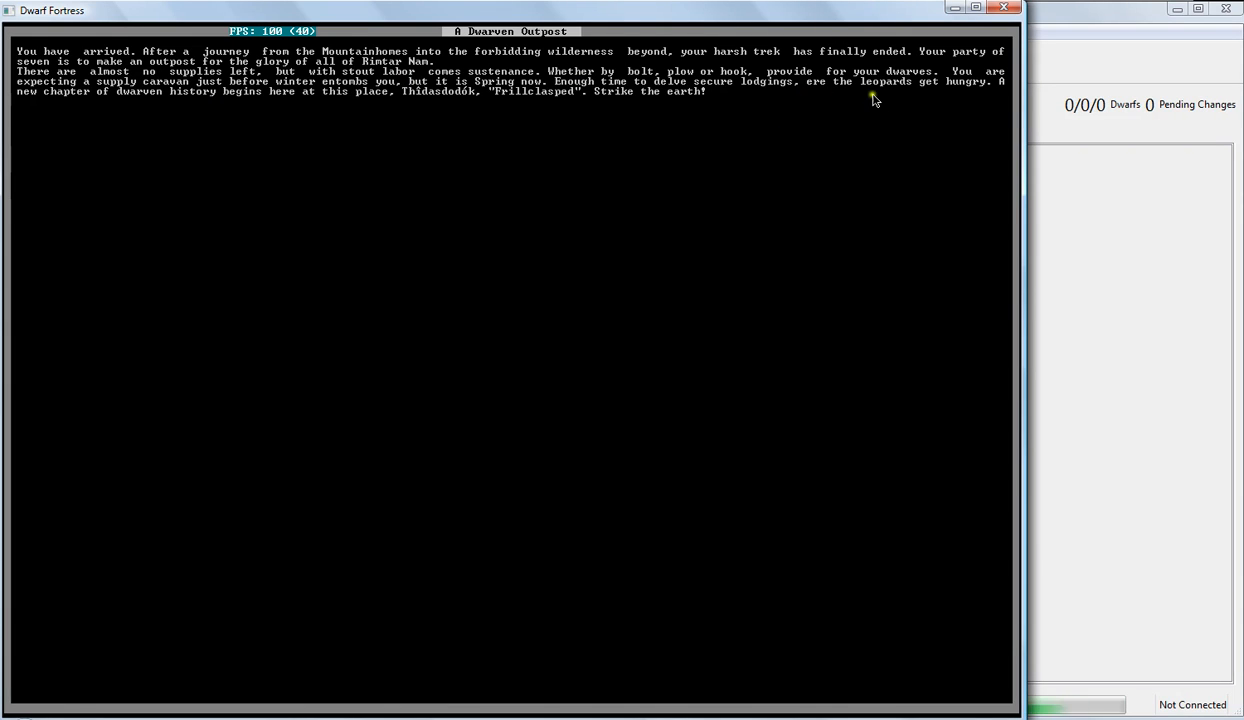
mouse_move(670, 214)
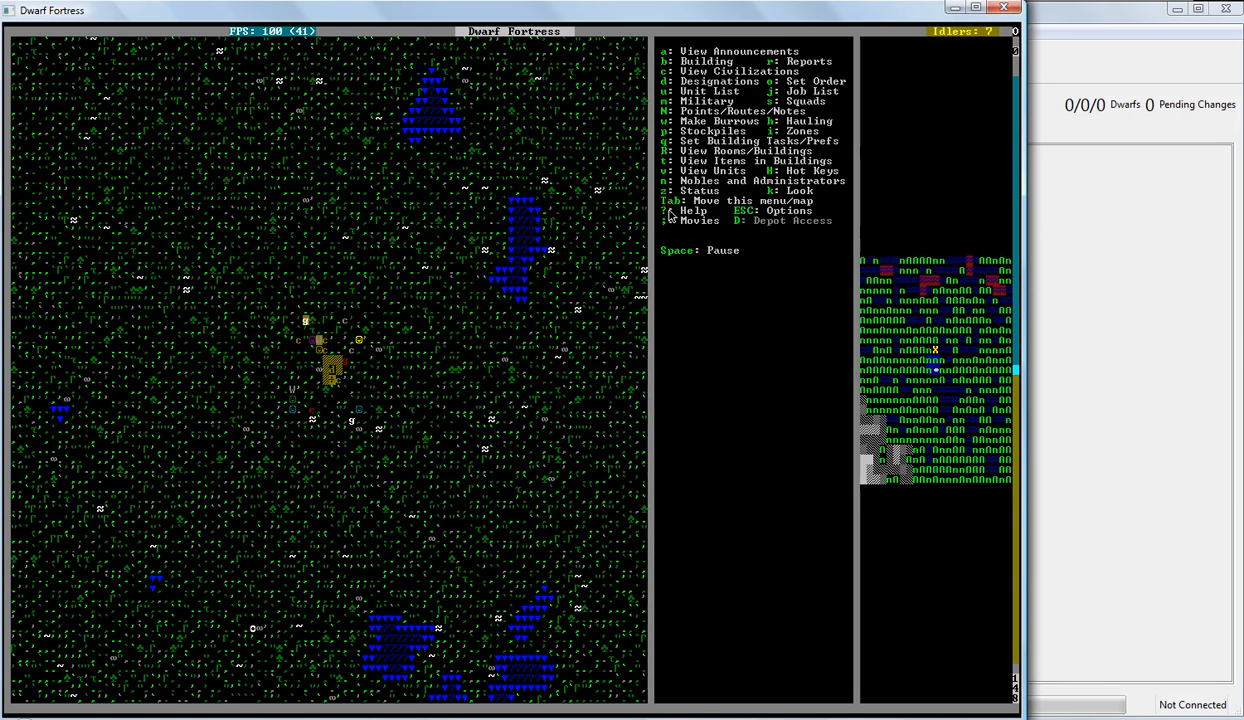
mouse_move(736, 232)
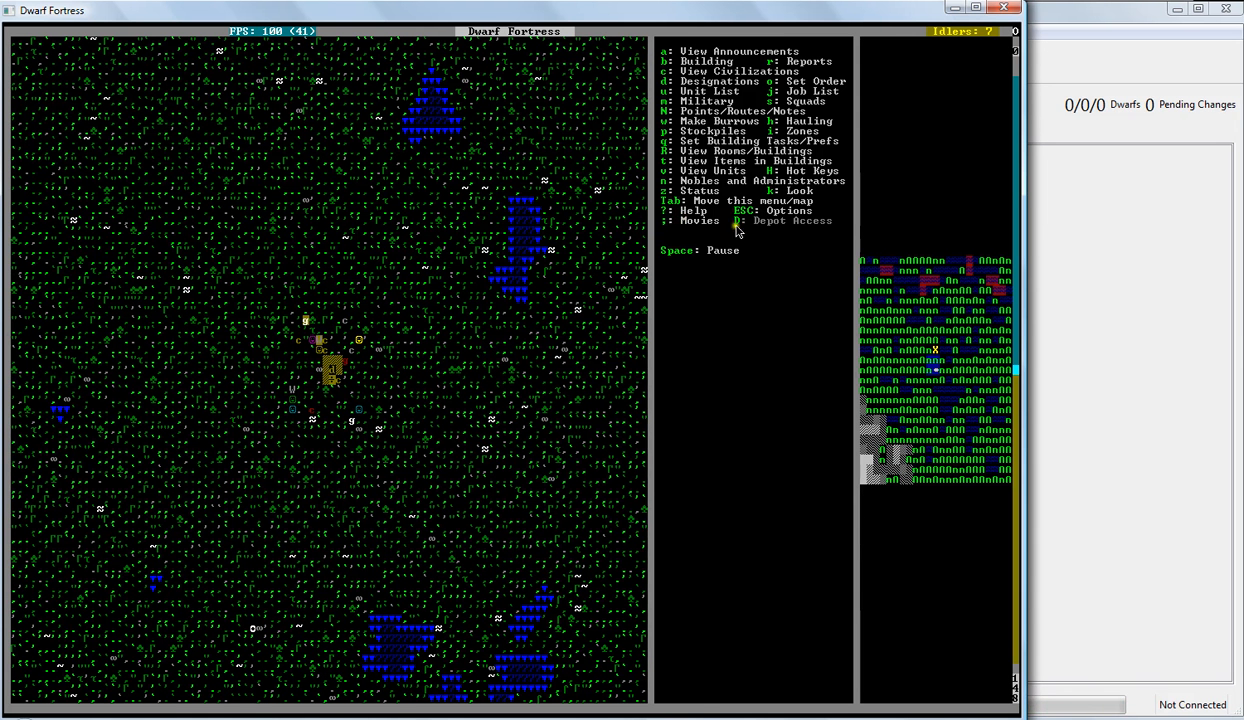
- Pause the fortress simulation on the main map
key("space")
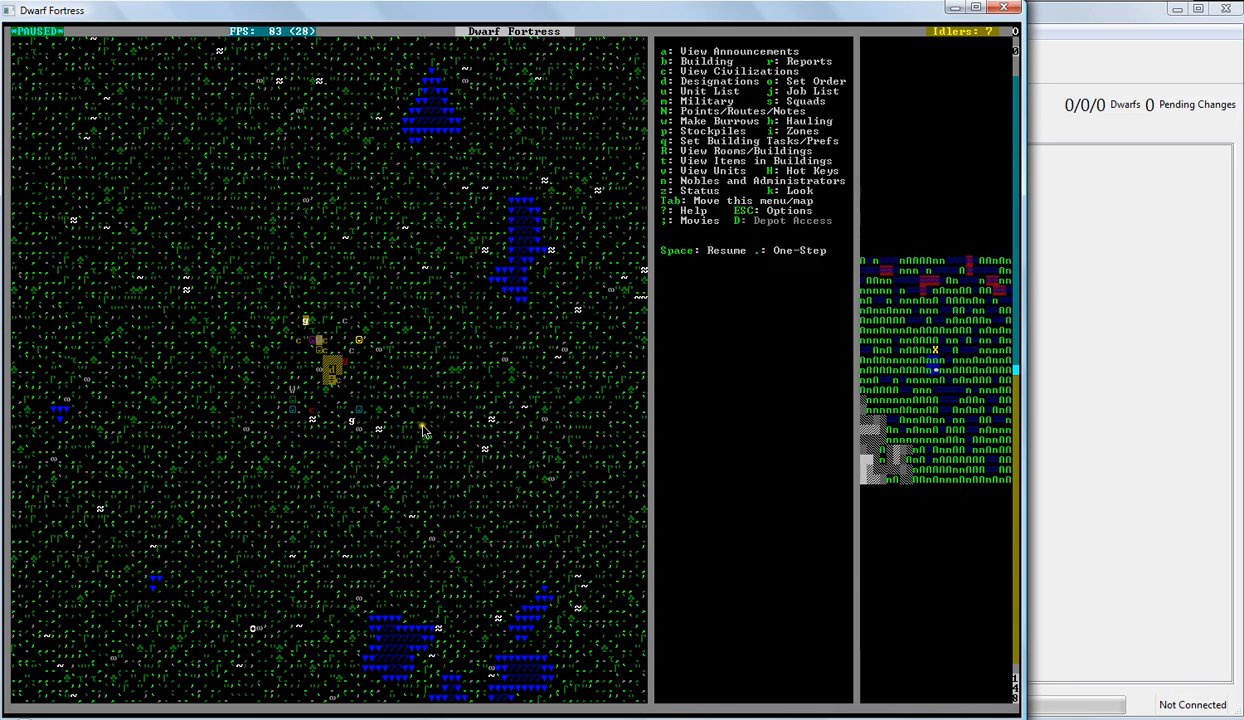
mouse_move(900, 256)
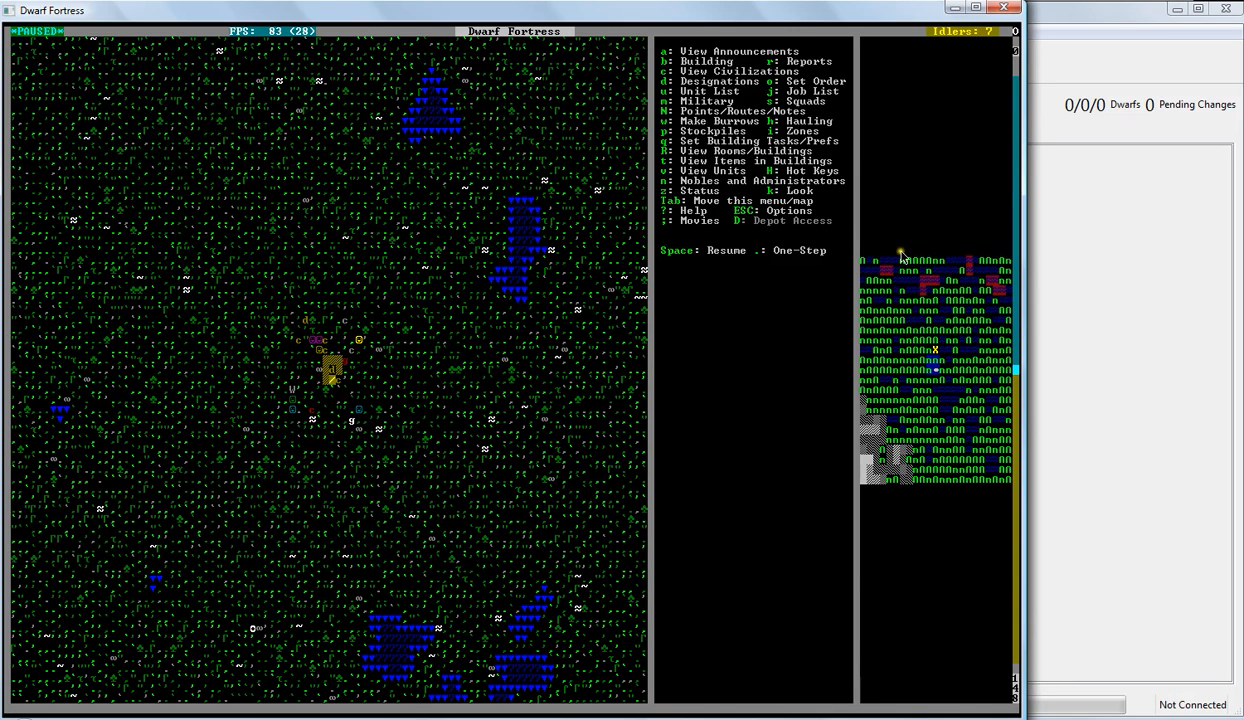
mouse_move(196, 500)
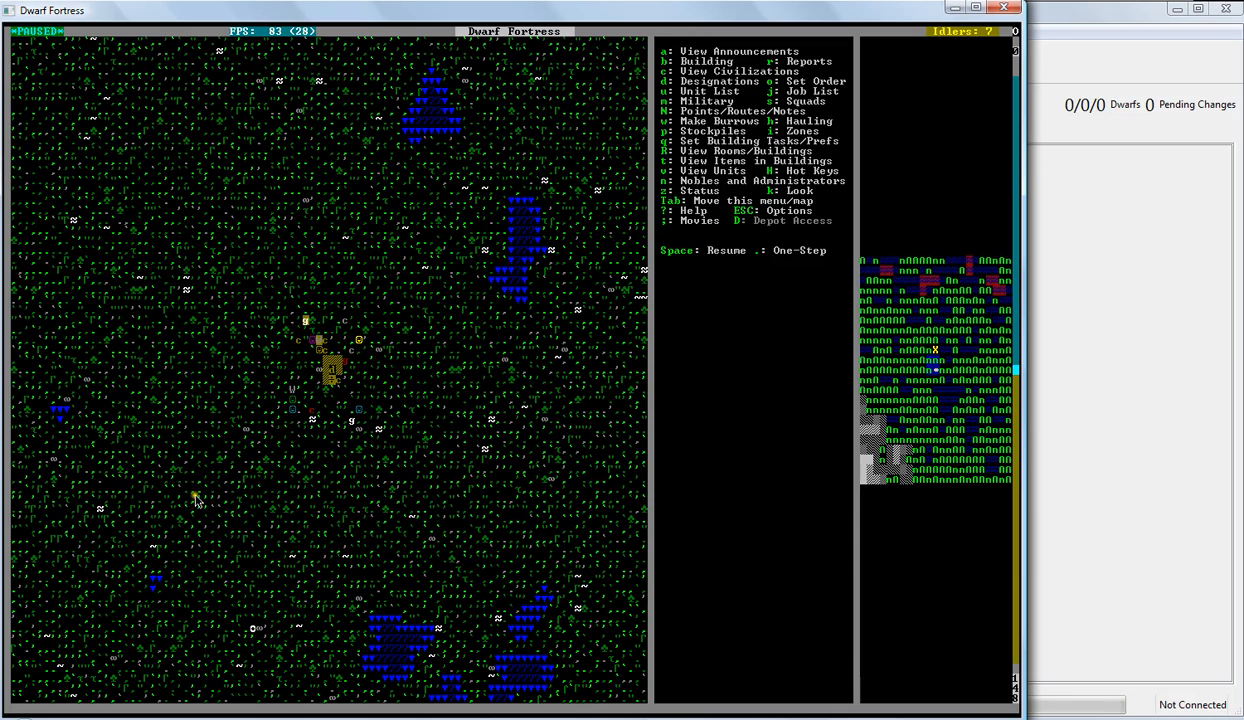
mouse_move(816, 420)
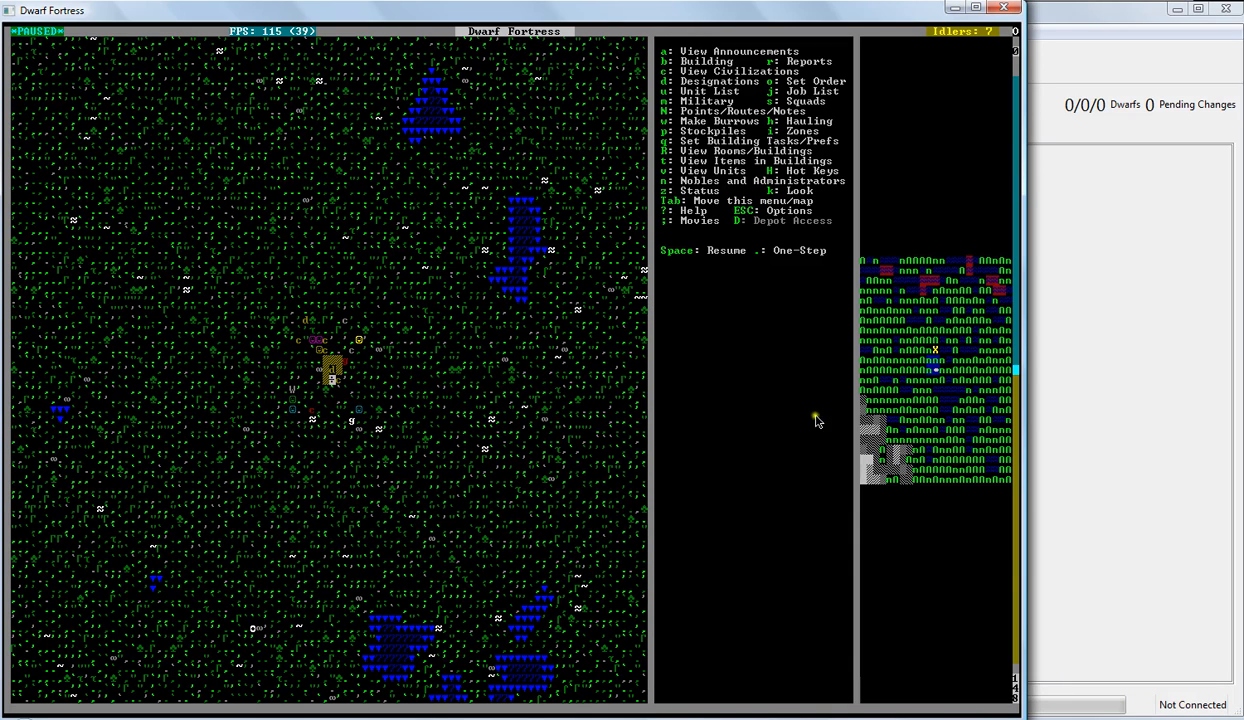
mouse_move(862, 504)
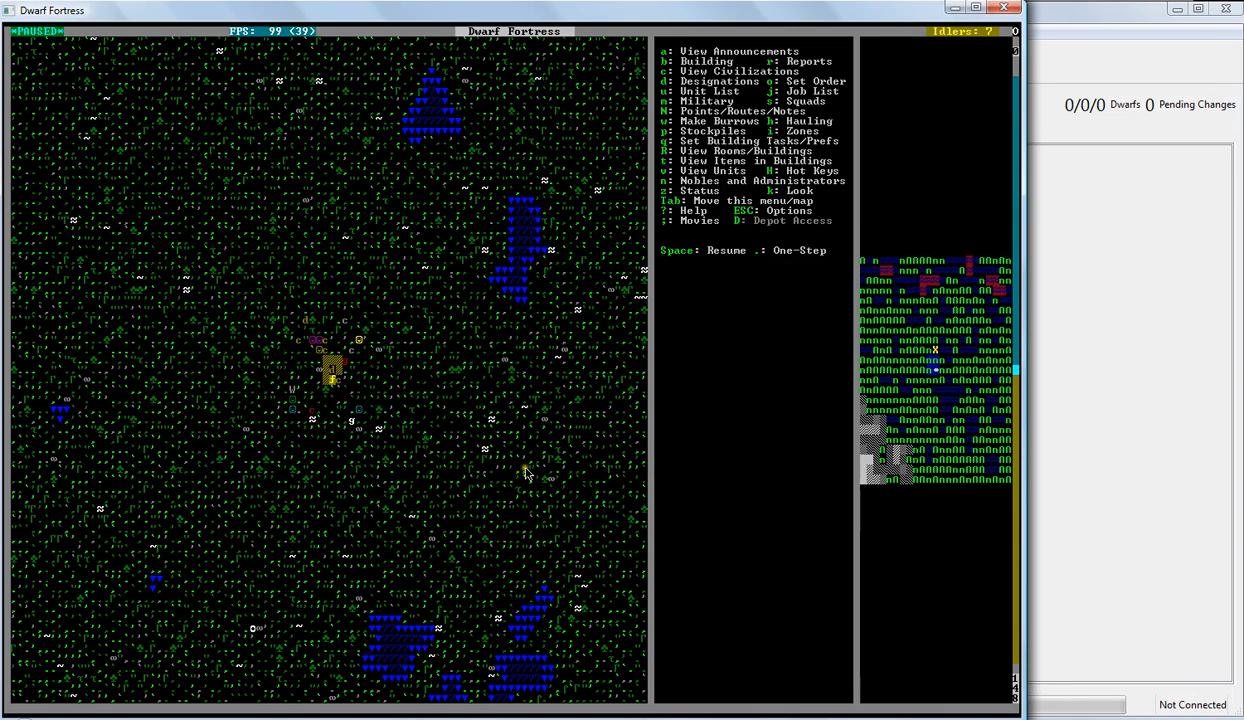
mouse_move(618, 404)
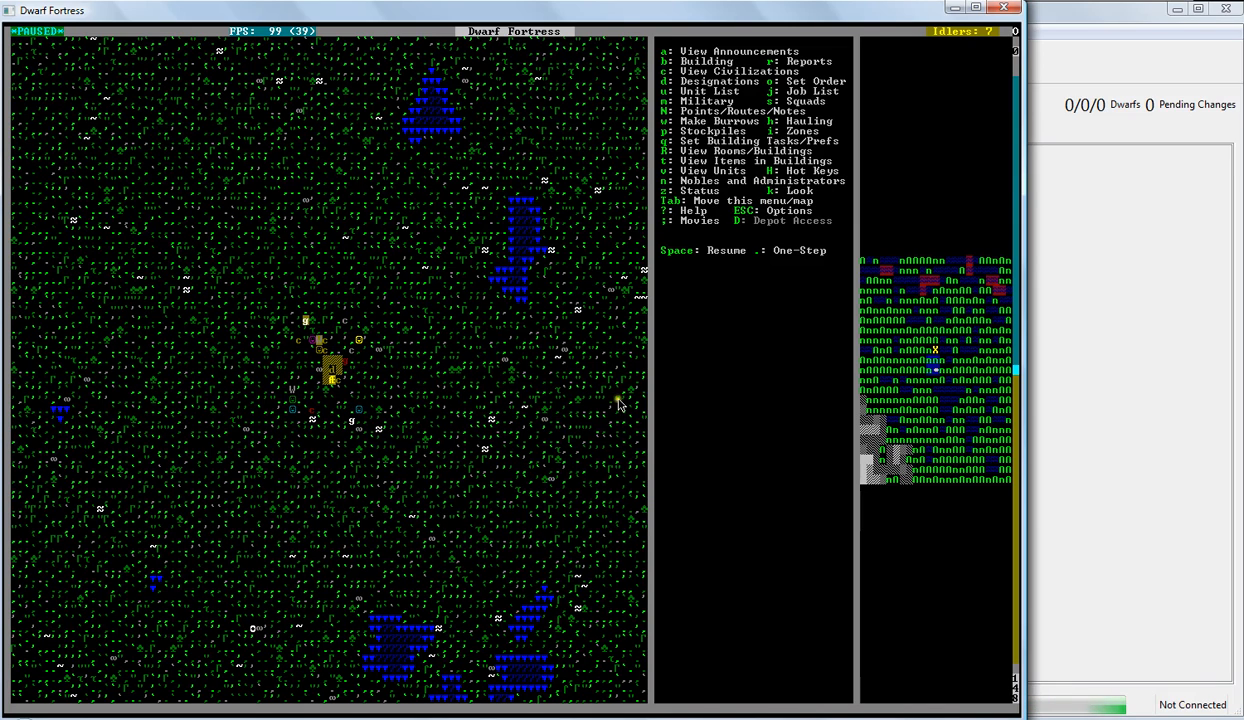
mouse_move(752, 376)
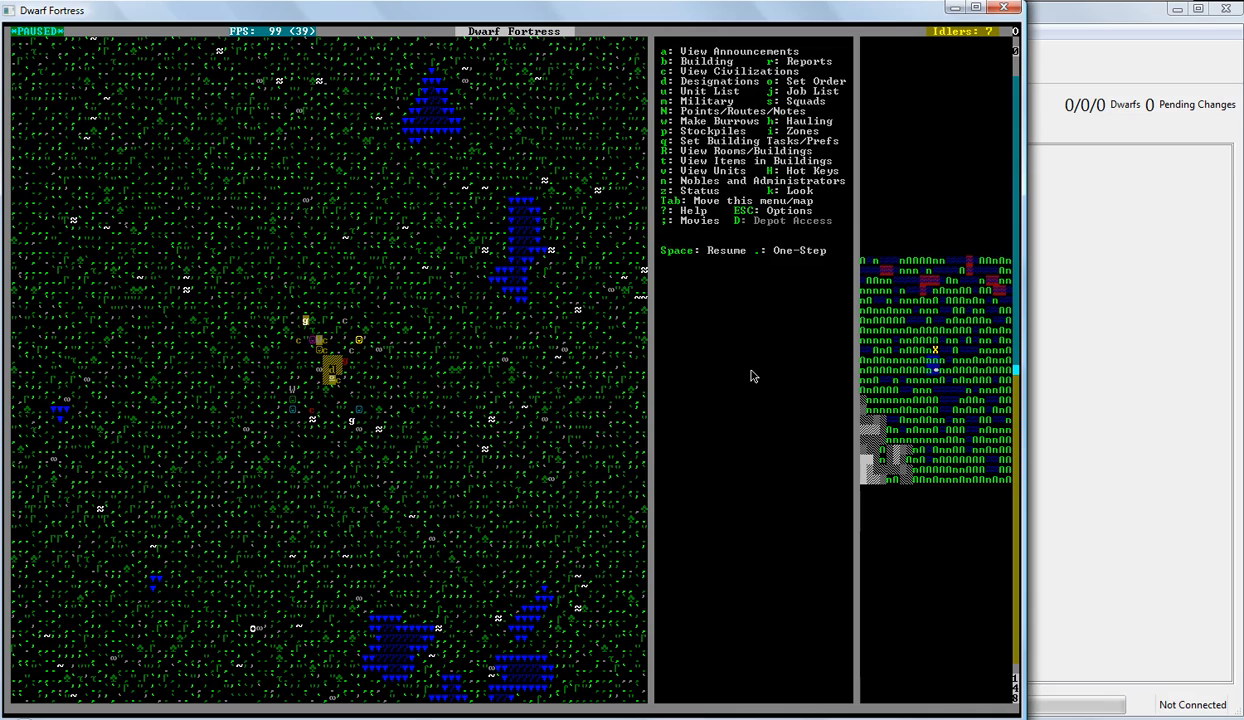
mouse_move(452, 384)
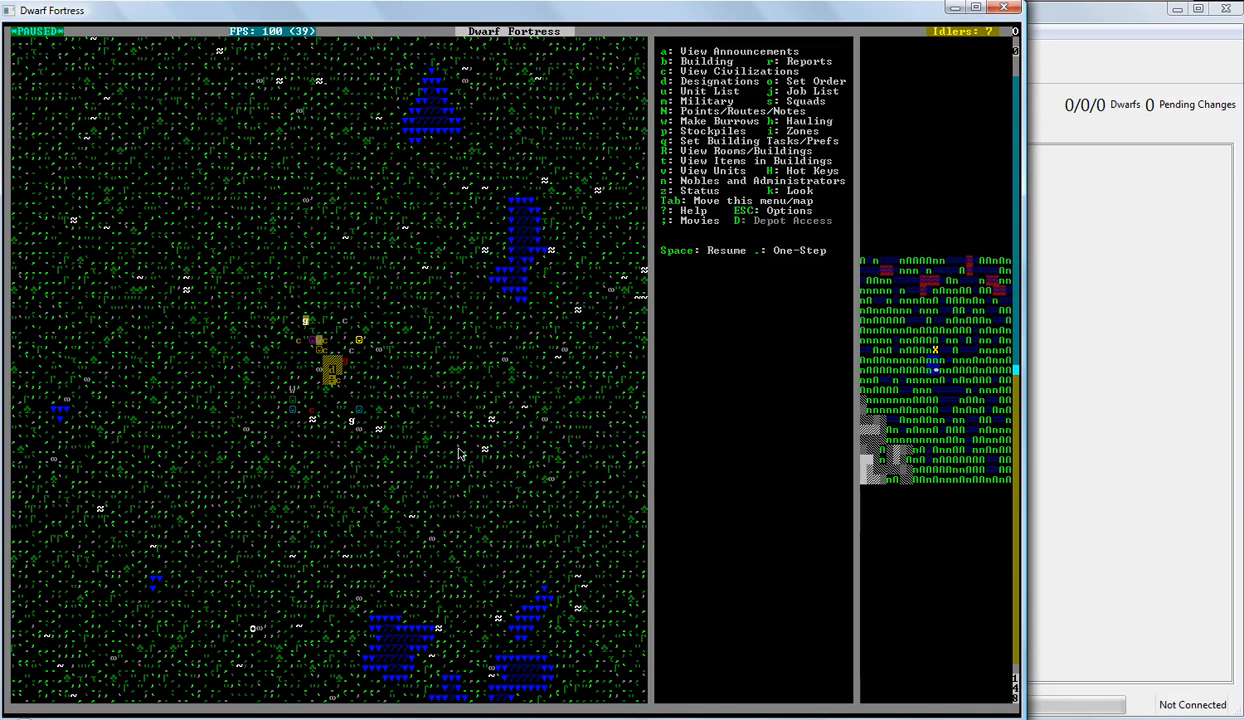
mouse_move(436, 432)
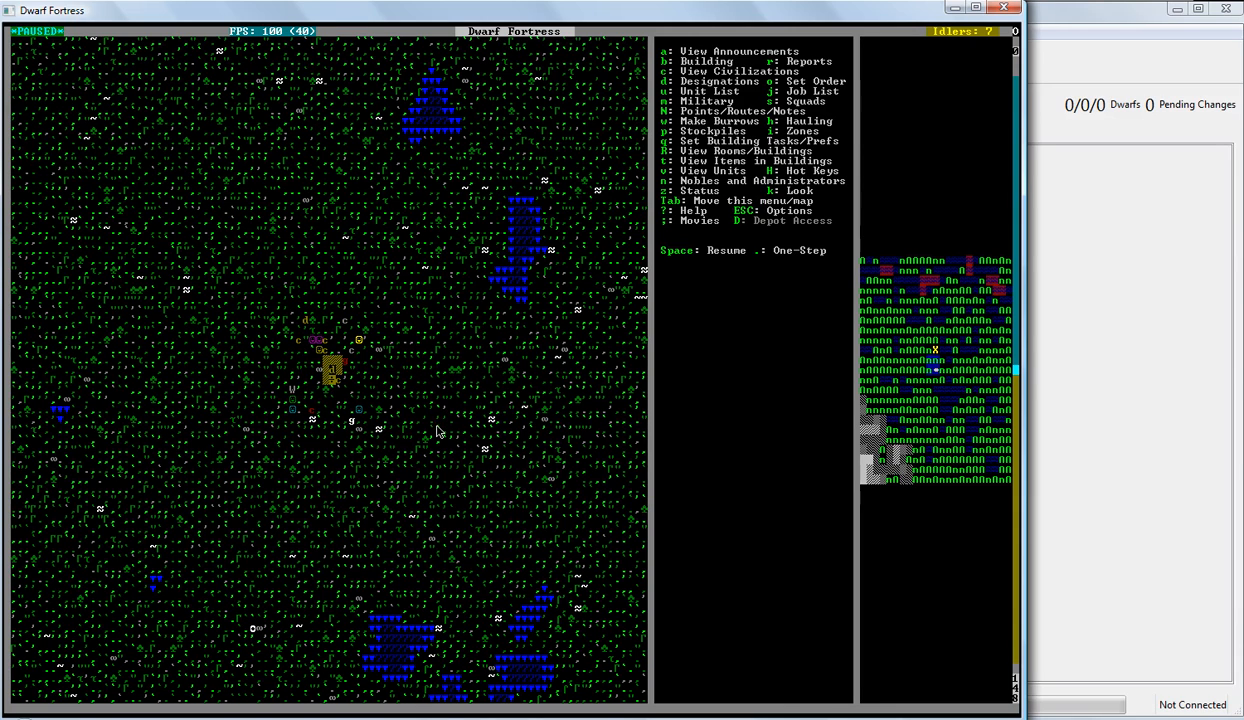
mouse_move(458, 276)
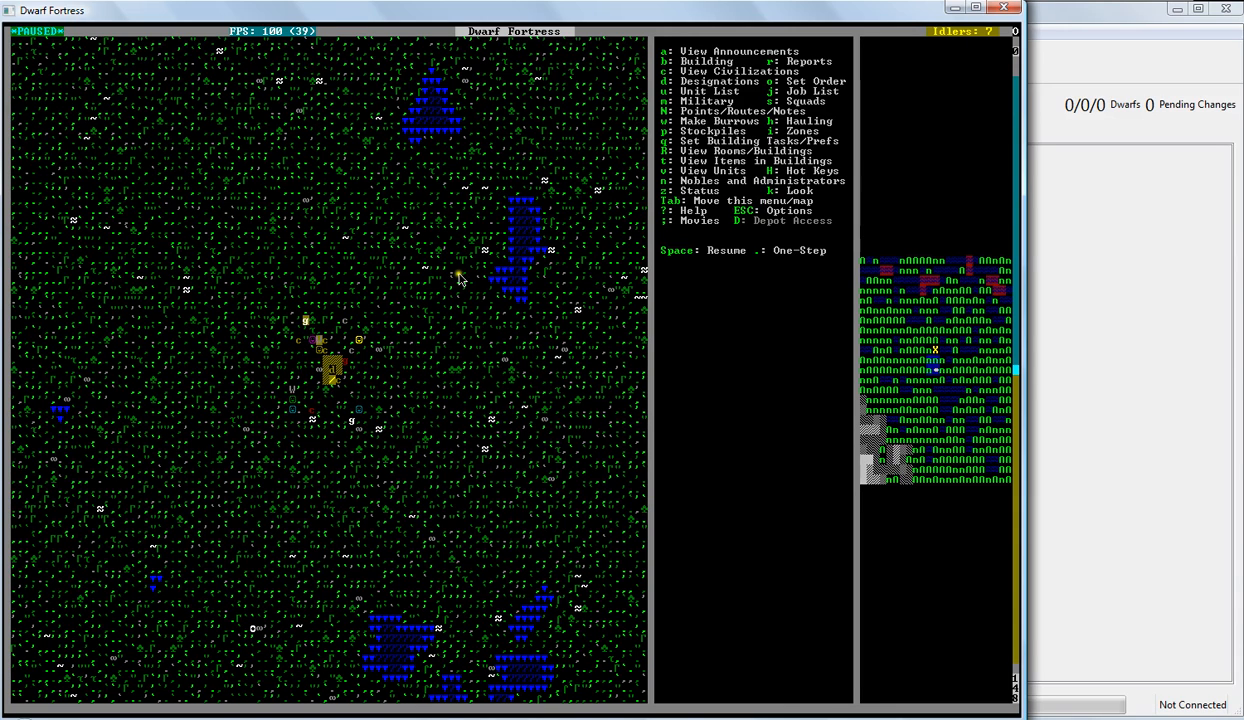
mouse_move(520, 322)
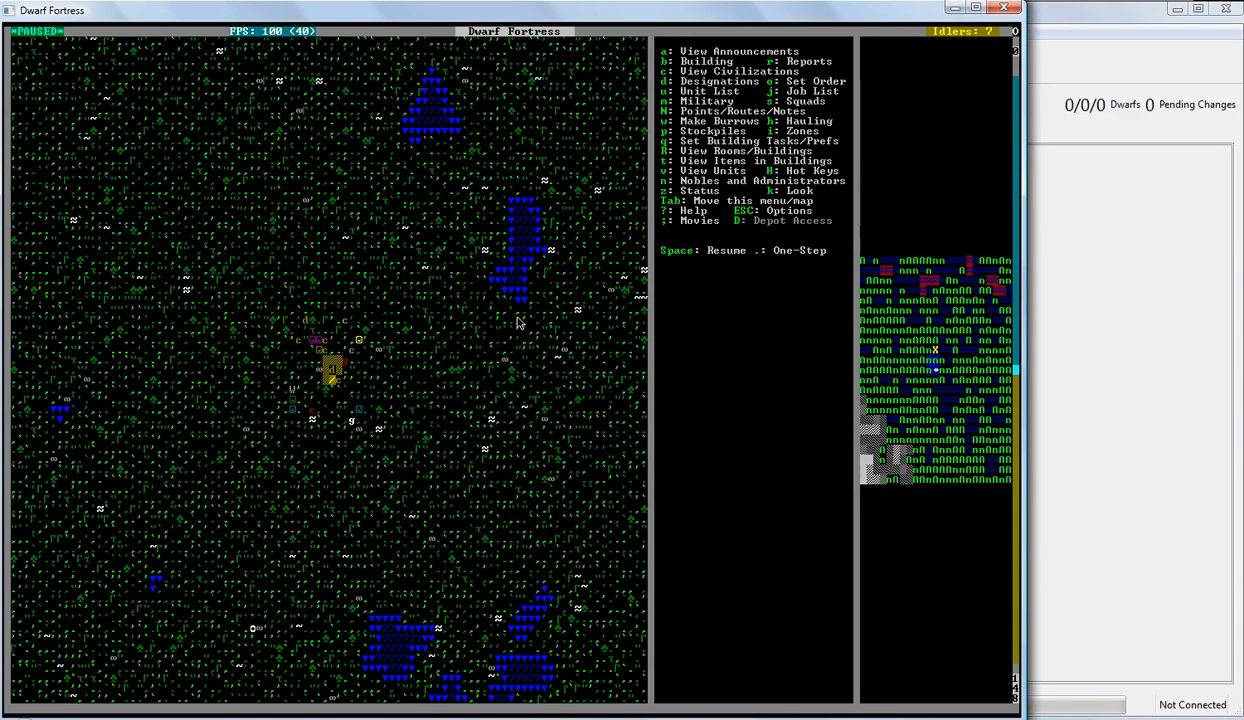